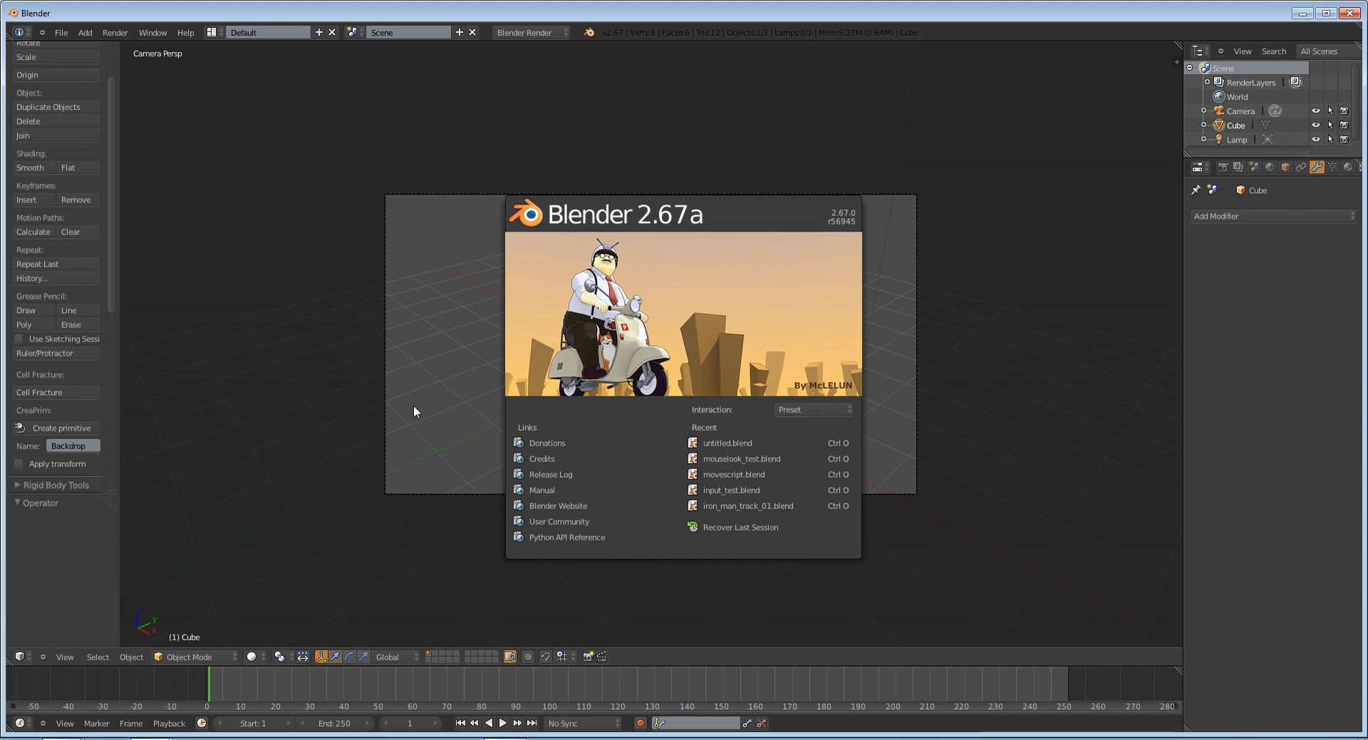
Dismiss the splash screen and orbit the default scene around the cube
click(415, 410)
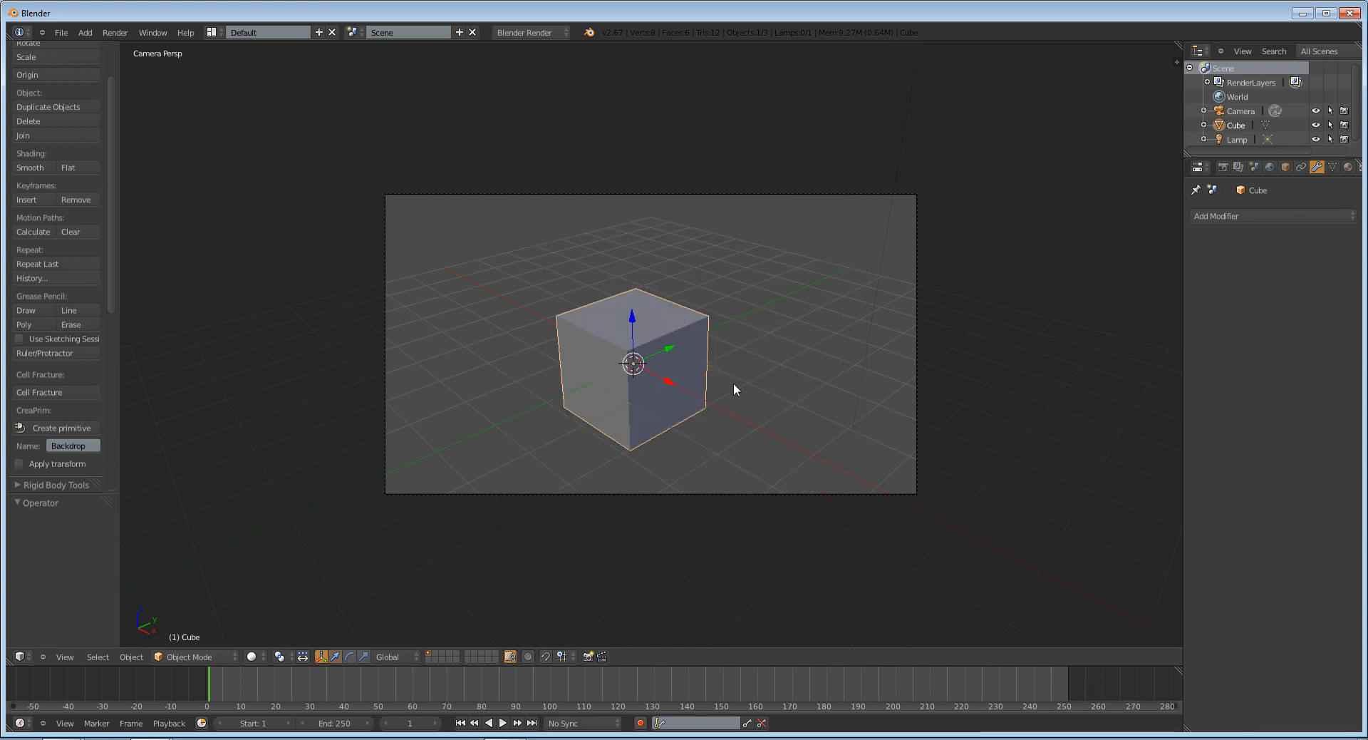
drag(735, 389, 573, 435)
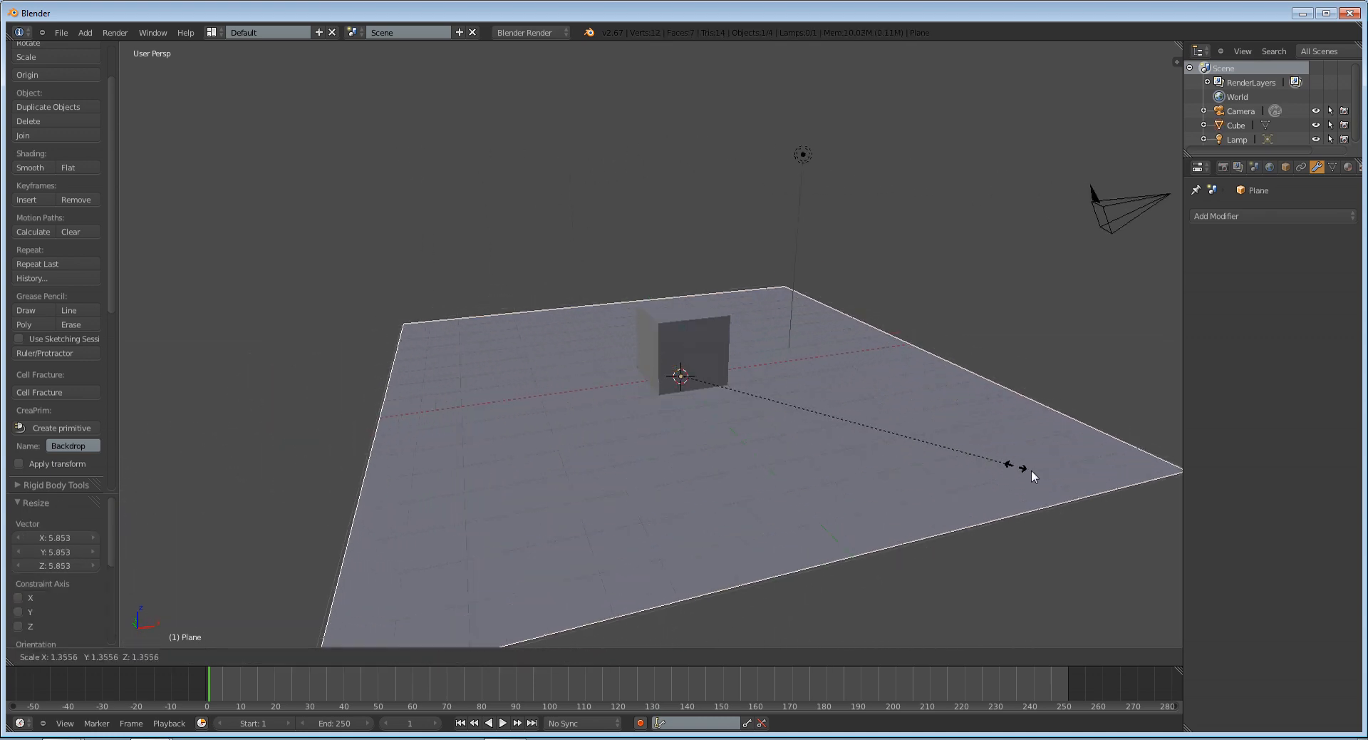
mouse_move(969, 532)
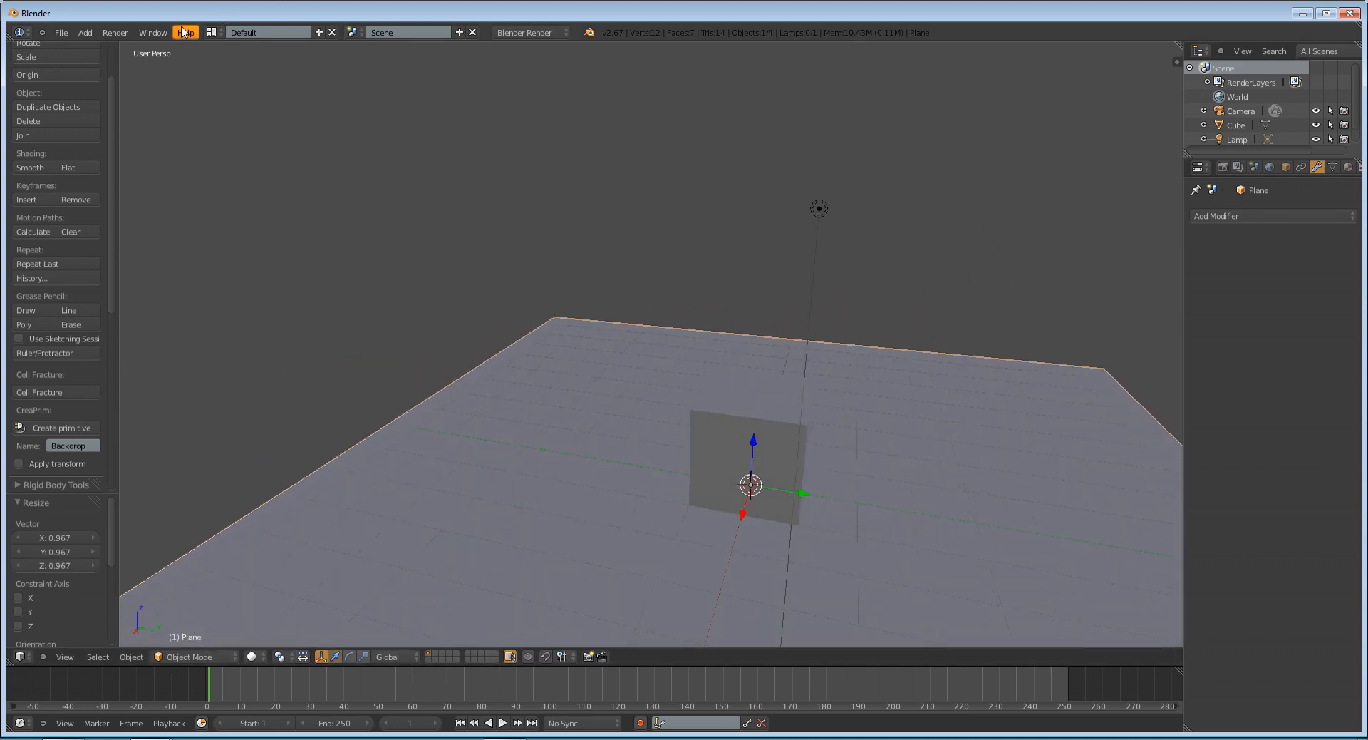
click(153, 33)
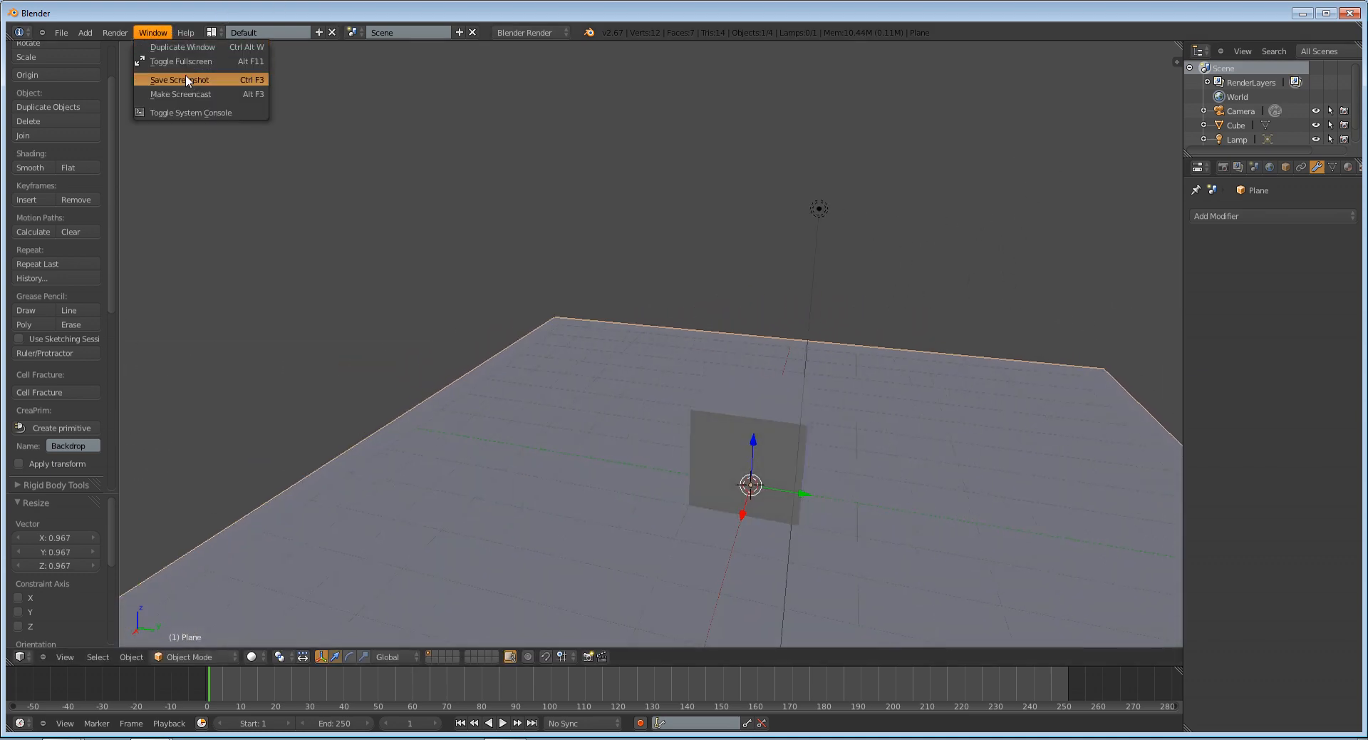
mouse_move(191, 111)
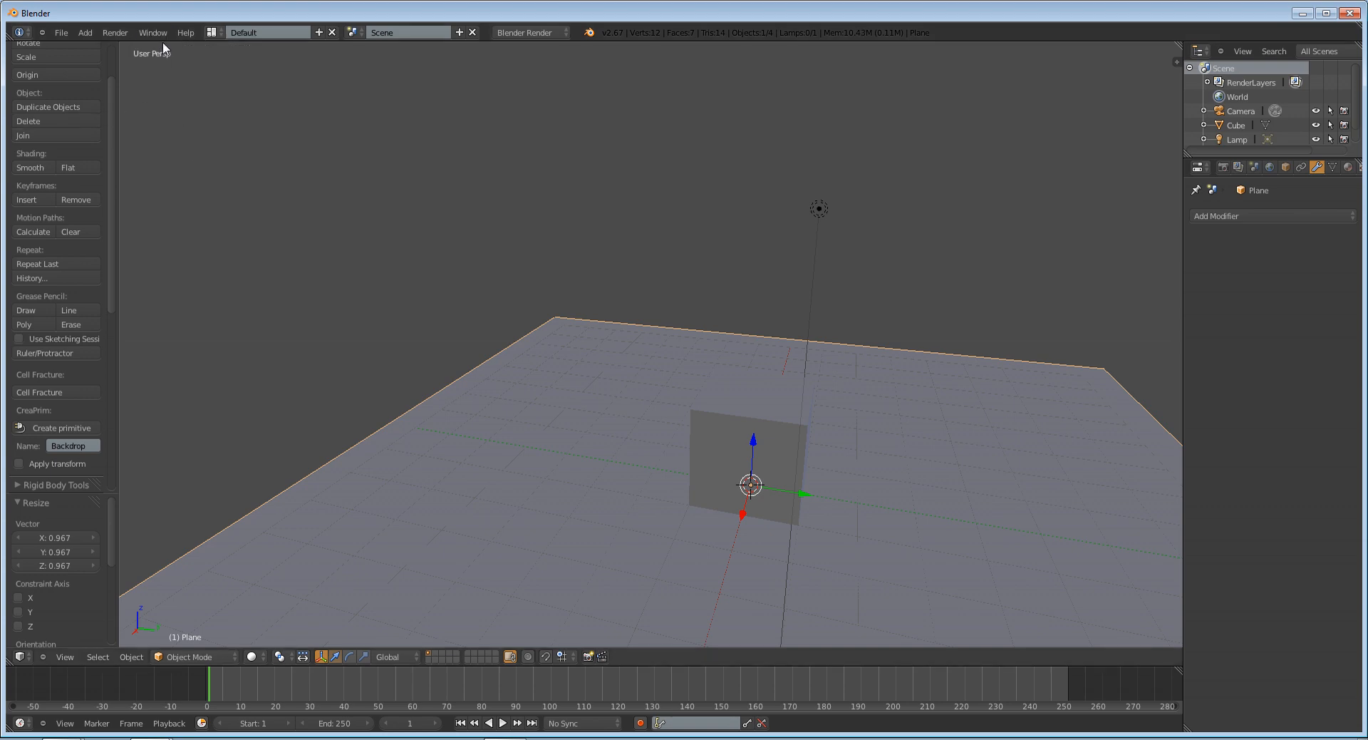
click(152, 33)
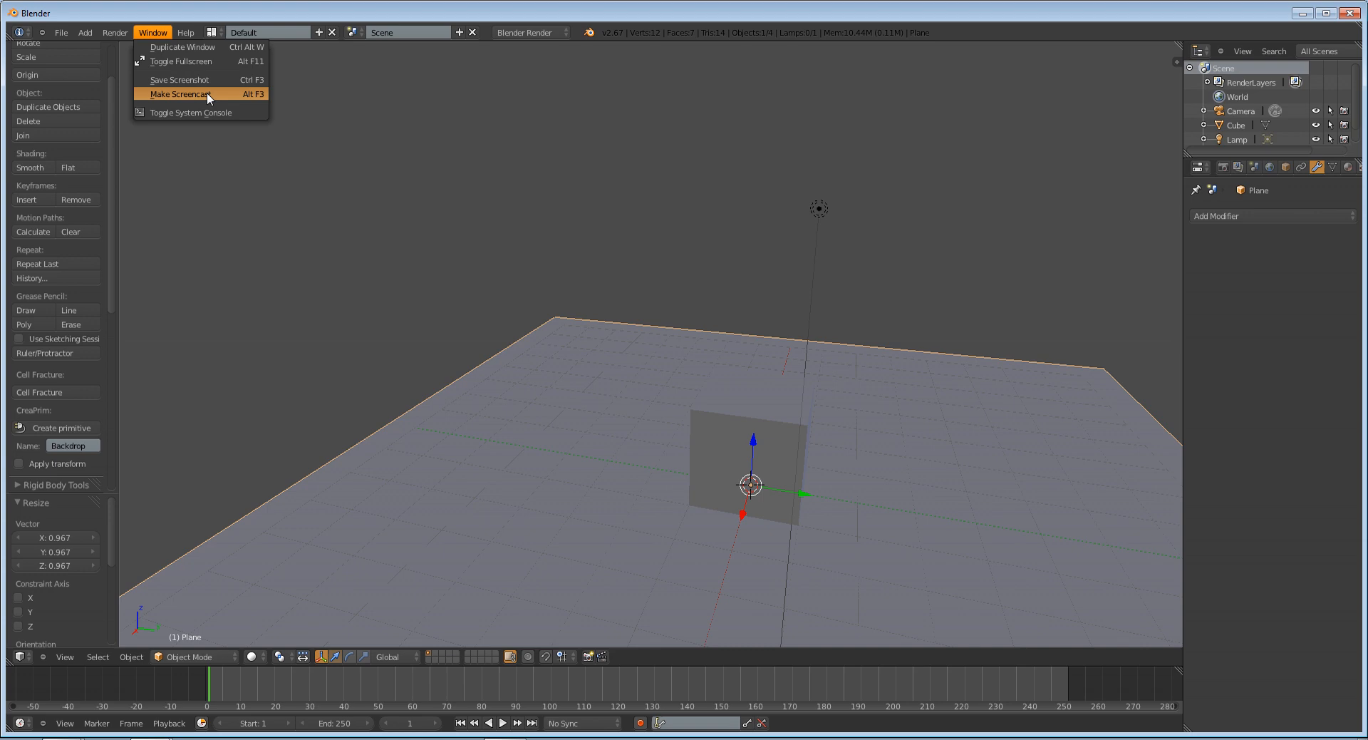
mouse_move(189, 111)
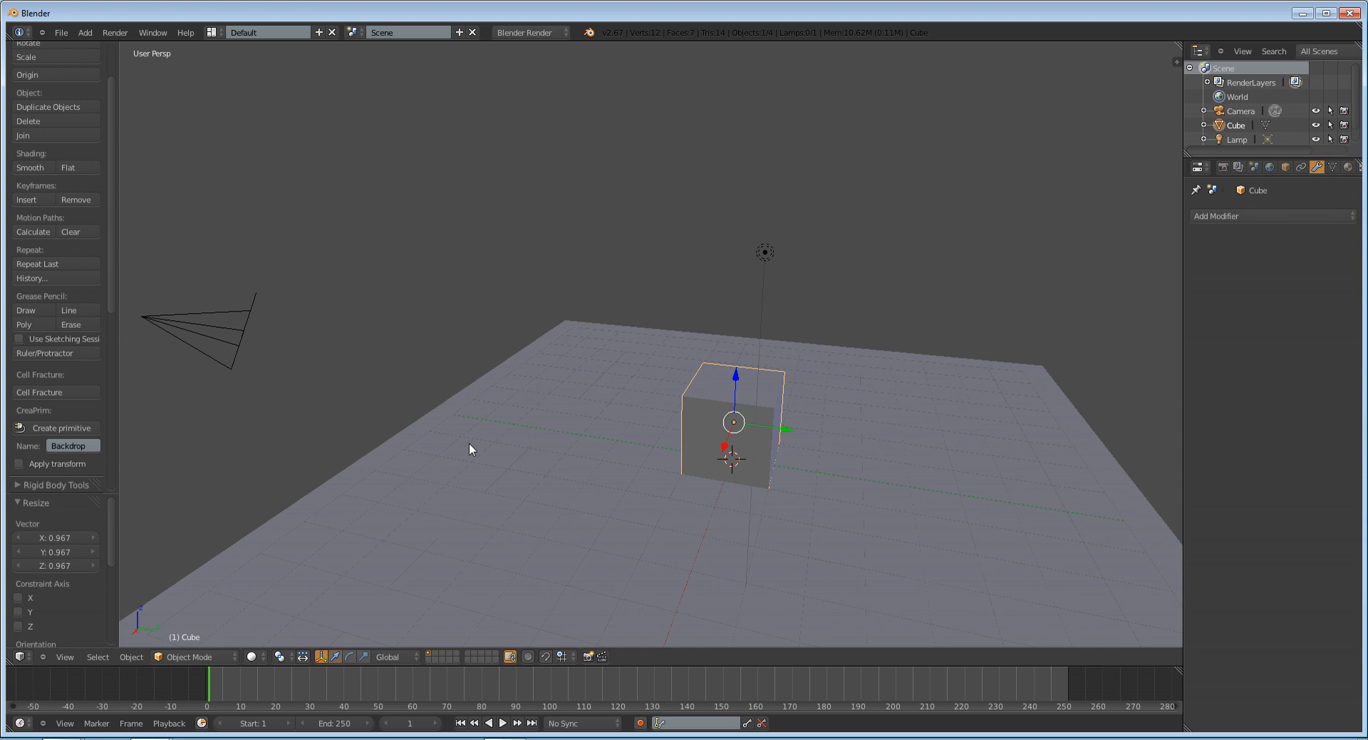
mouse_move(928, 577)
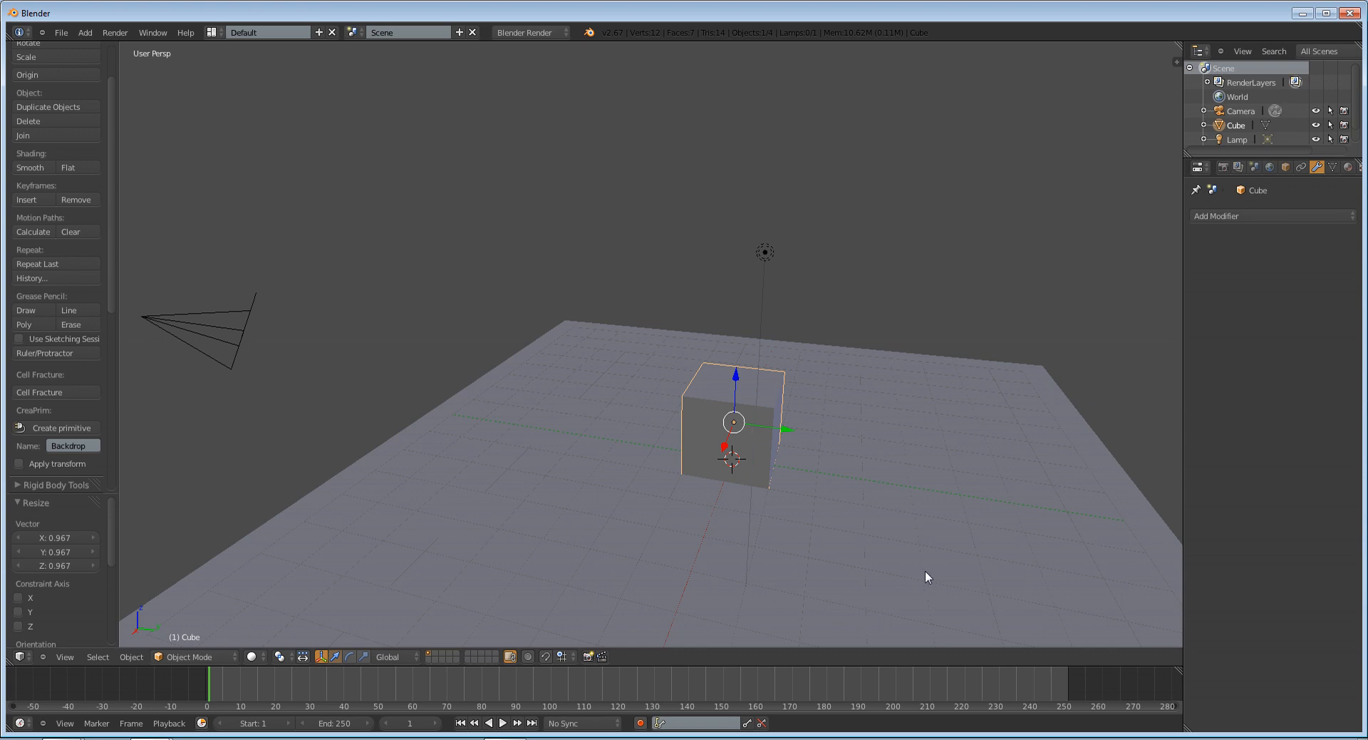
mouse_move(201, 450)
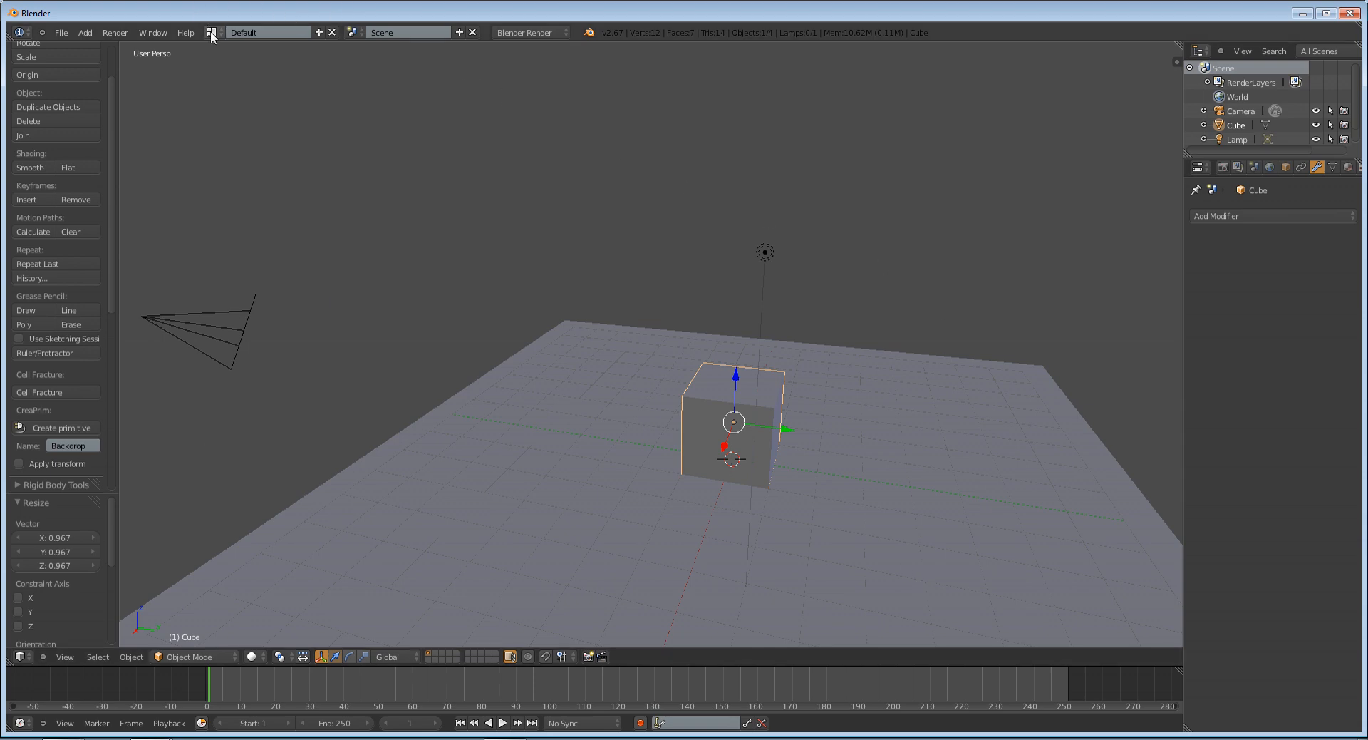
mouse_move(471, 94)
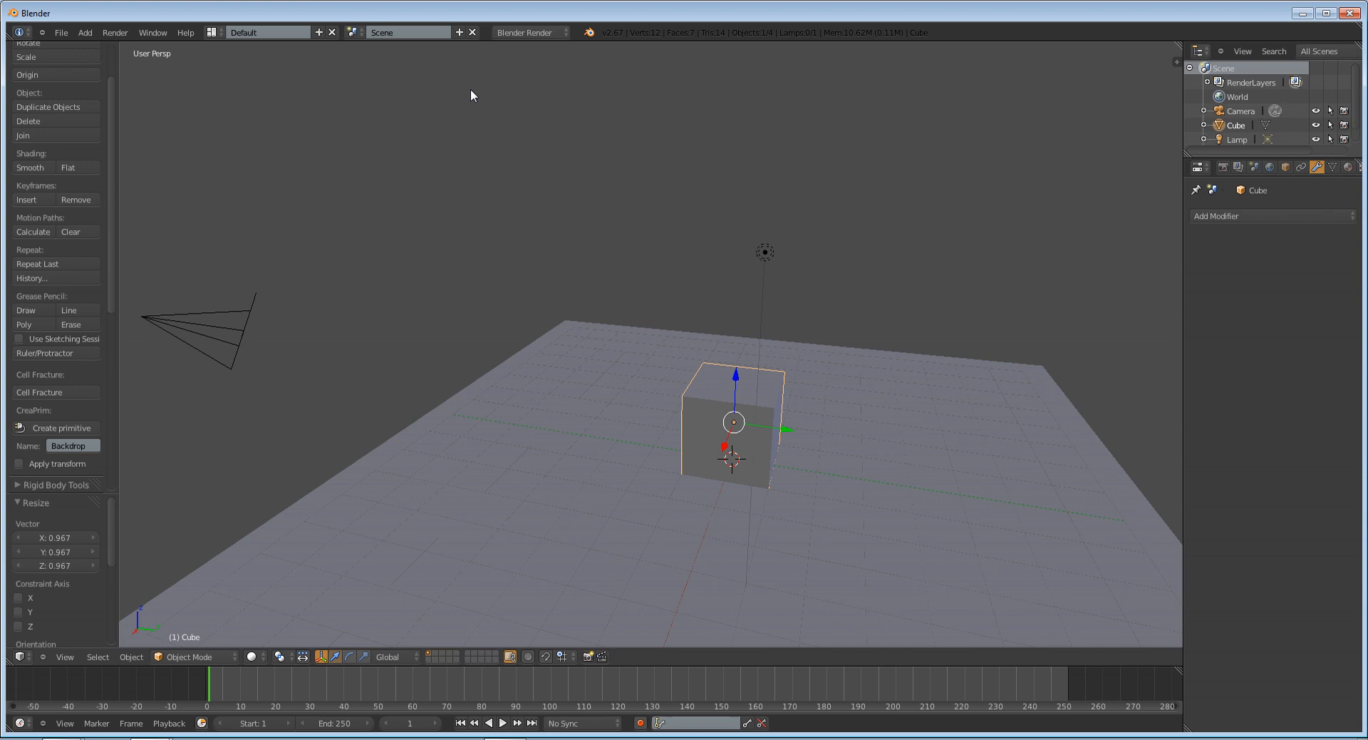
mouse_move(305, 57)
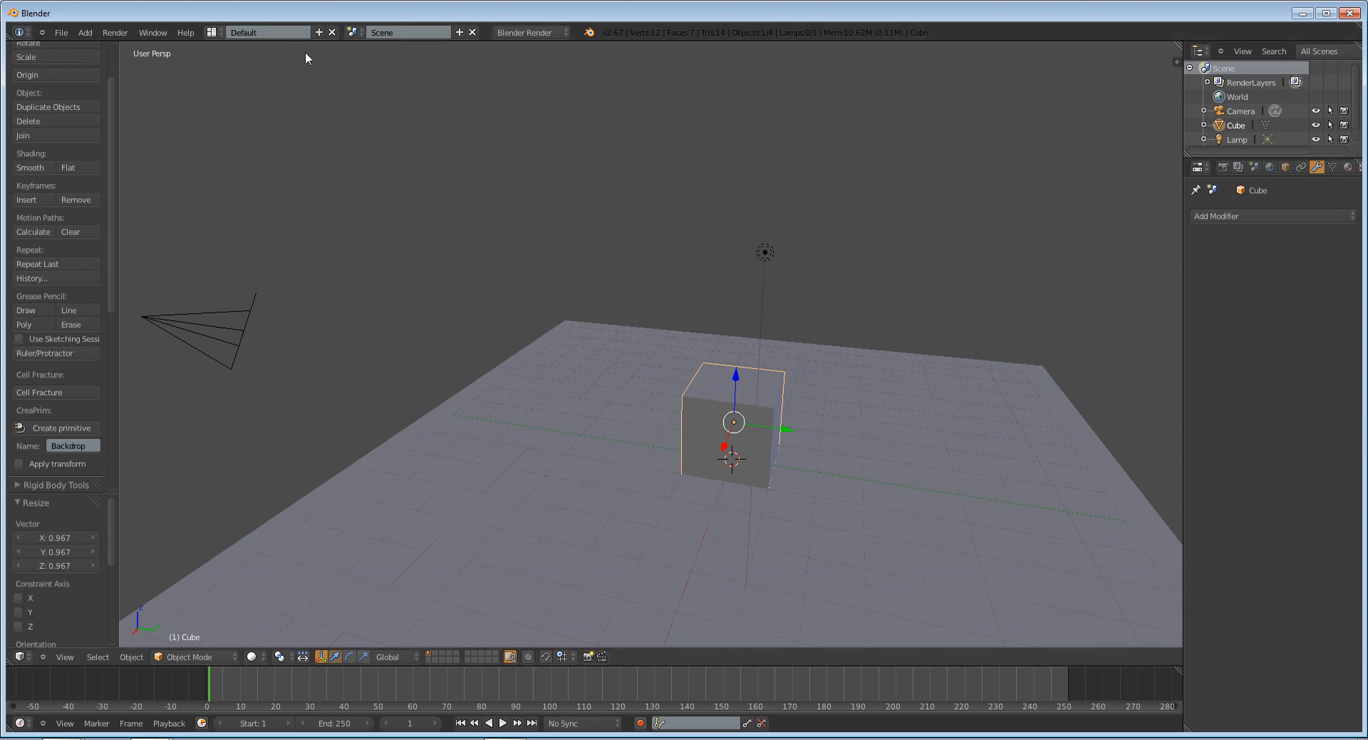
Switch the screen layout to Game Logic and widen the Text Editor area
click(266, 33)
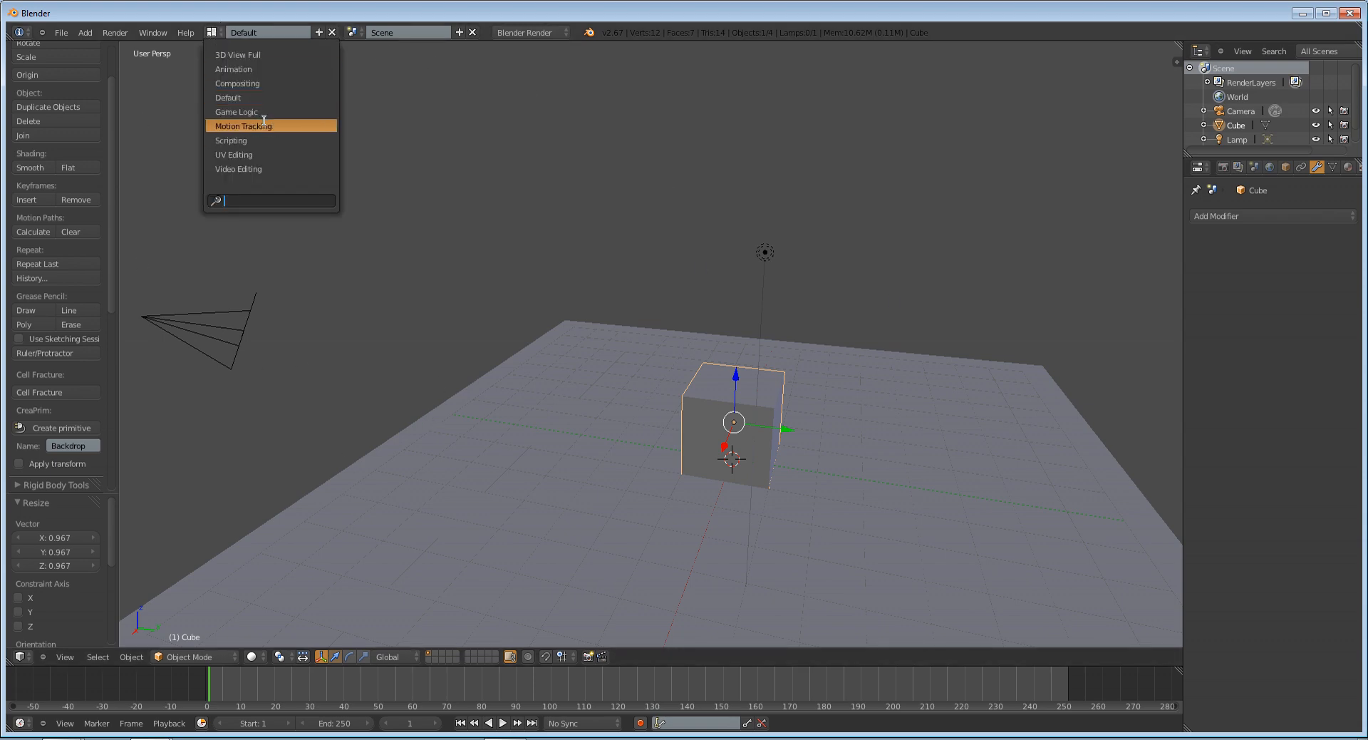
click(236, 111)
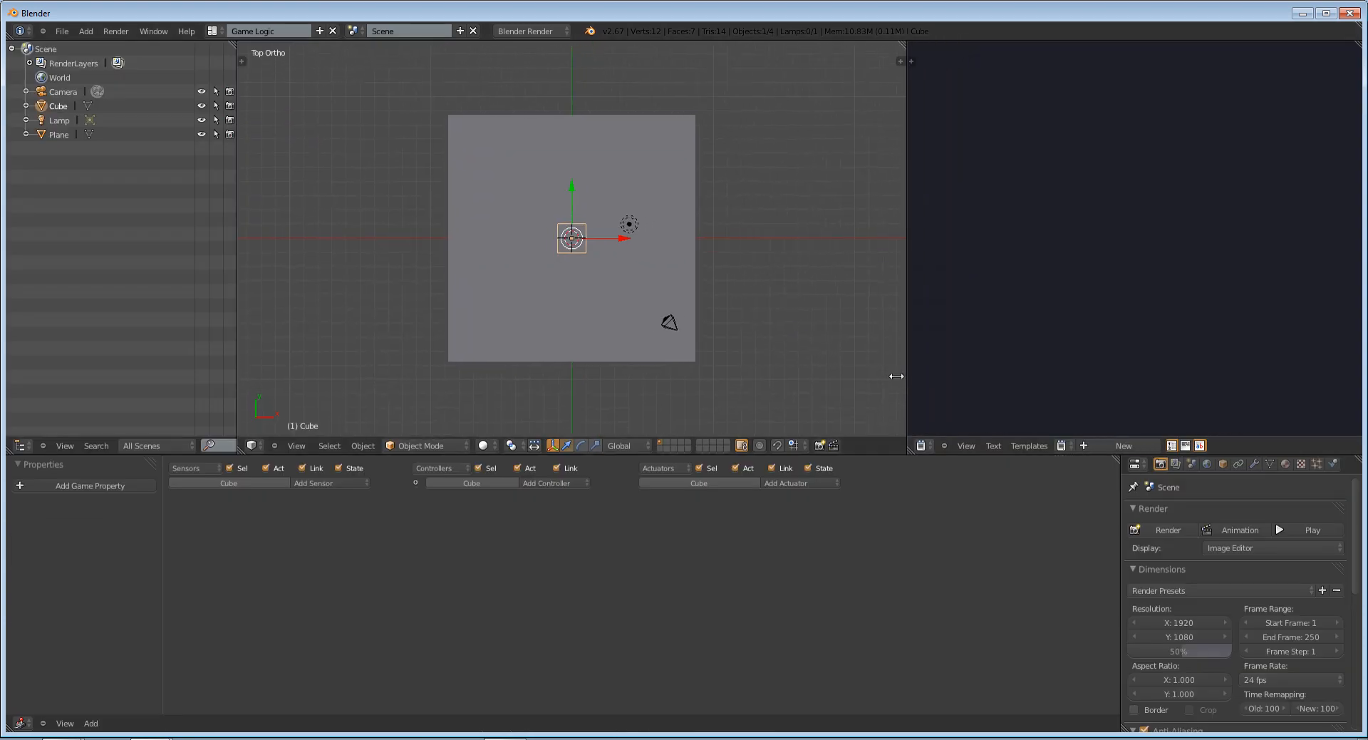
drag(896, 375, 818, 375)
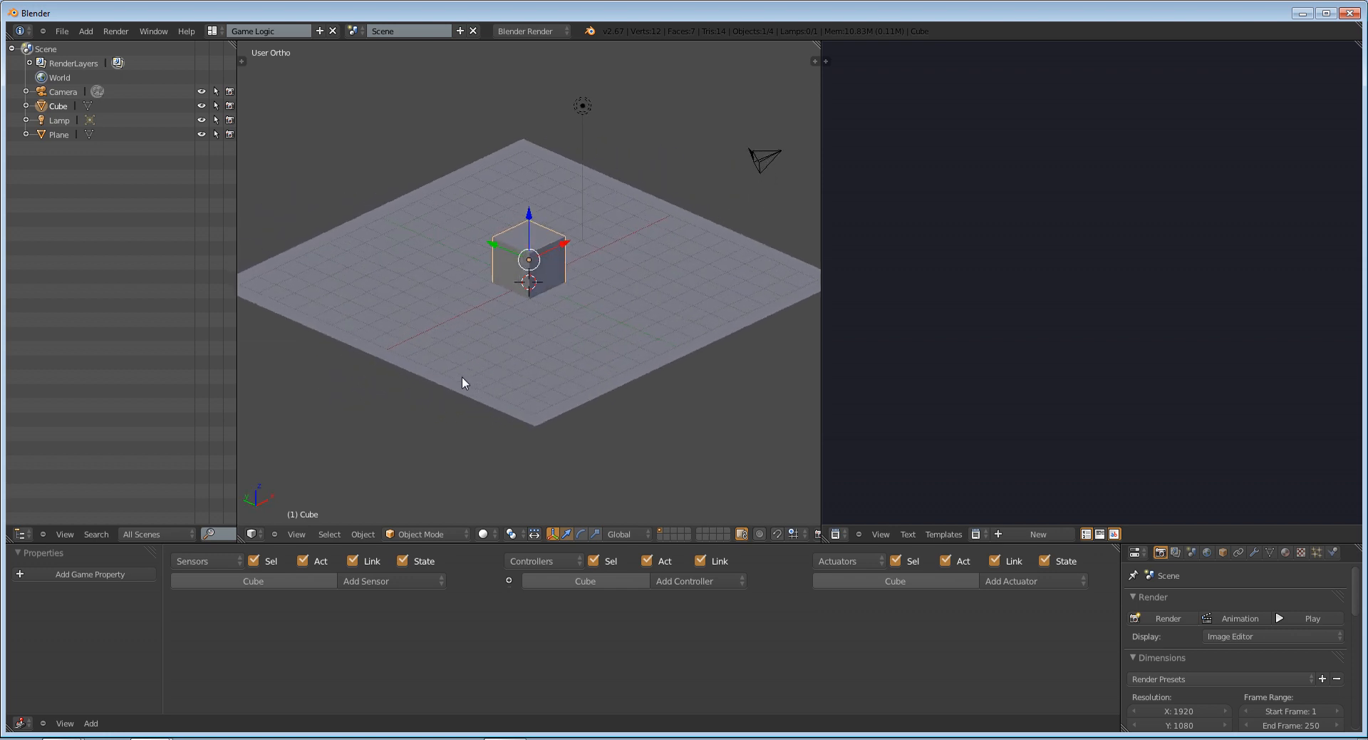
mouse_move(480, 572)
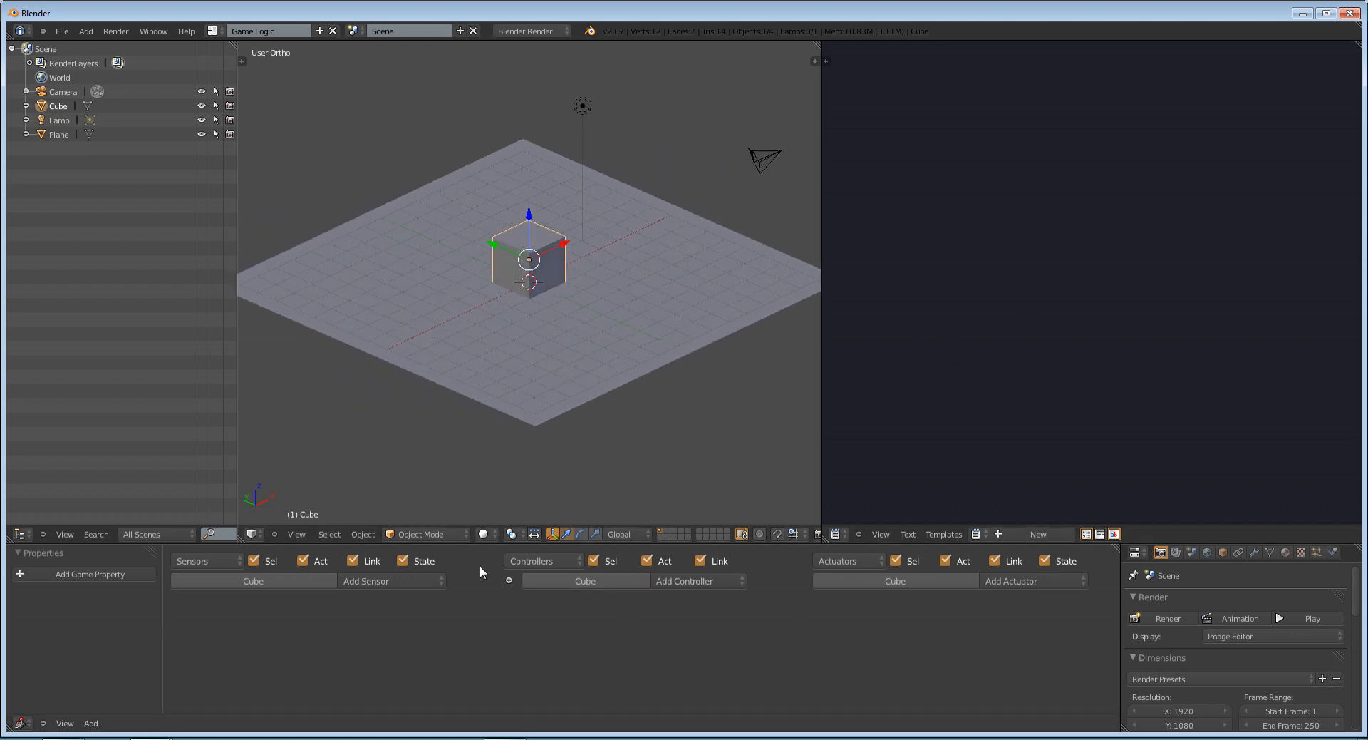
mouse_move(905, 347)
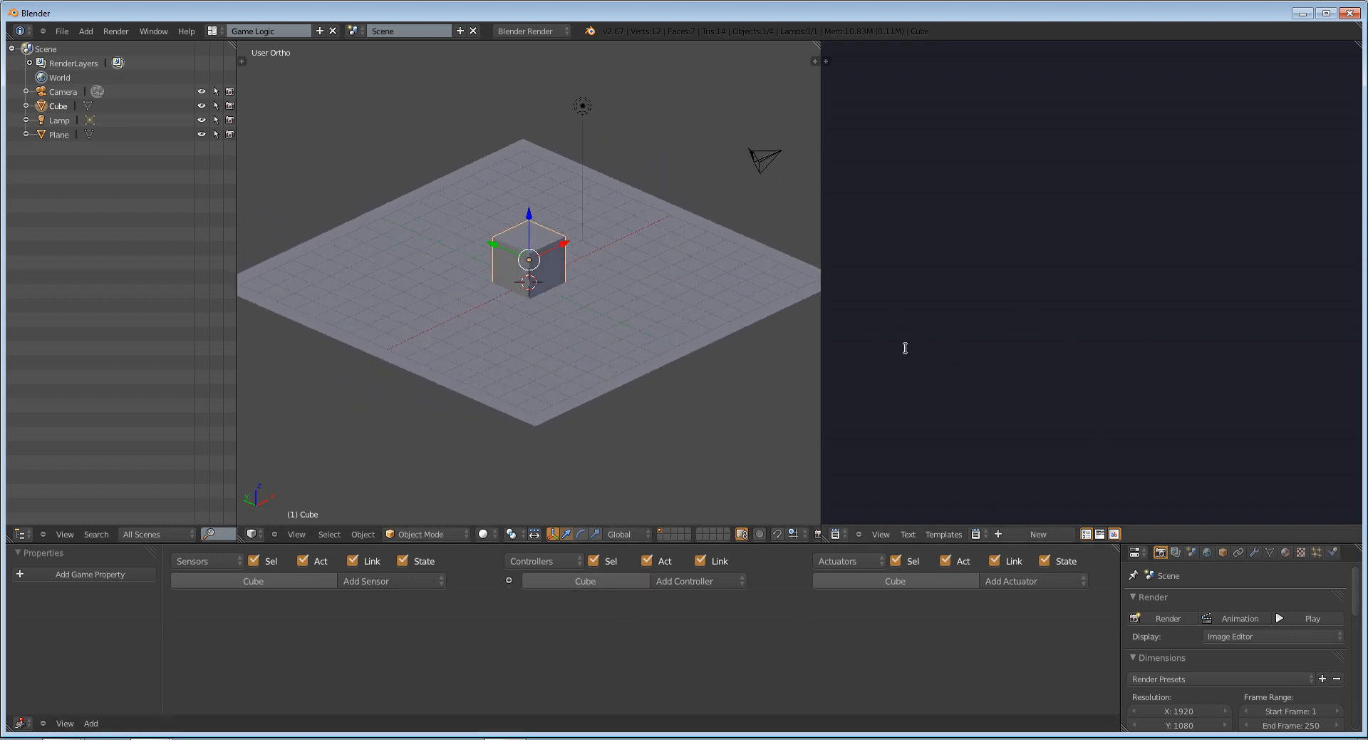
Create a new text block and save it as player-move.py in the scripting folder
click(1037, 533)
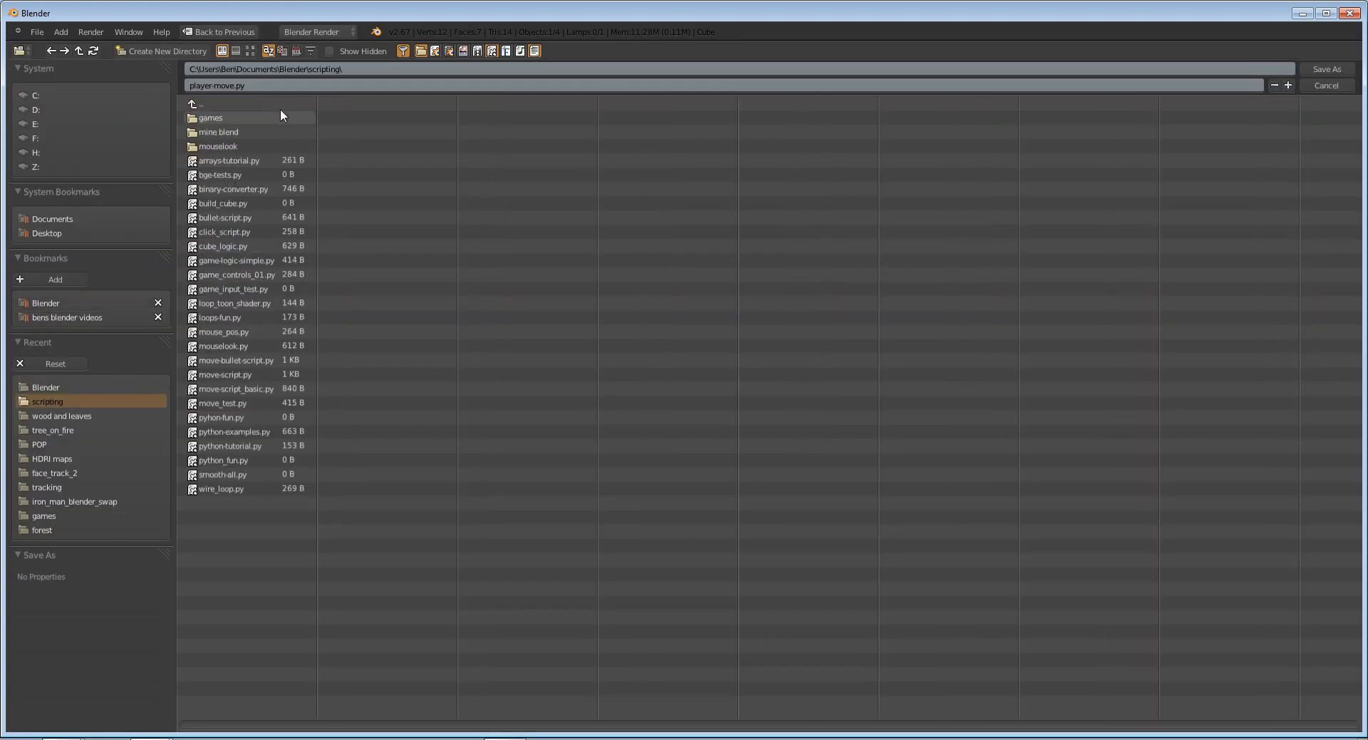
click(1325, 85)
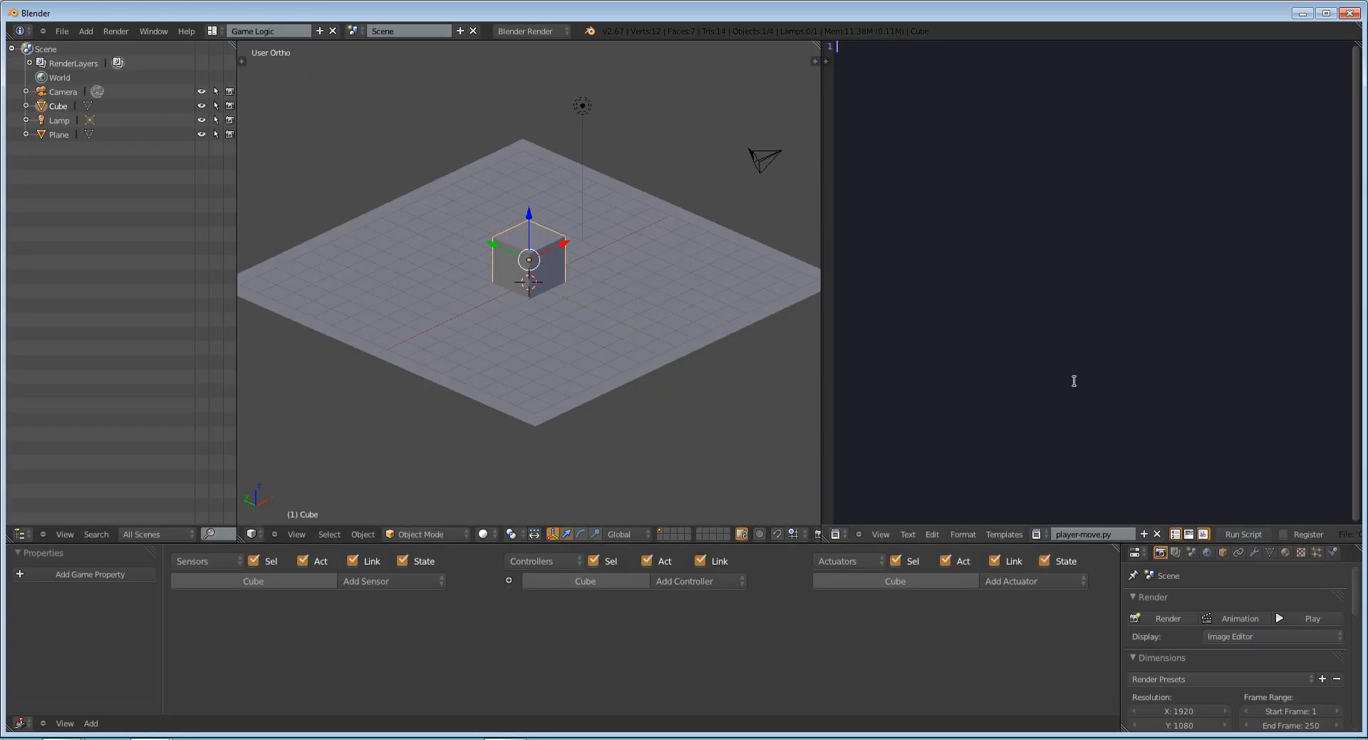
Load the Gamelogic Simple template, copy all its code and return to player-move.py to paste it
click(1005, 534)
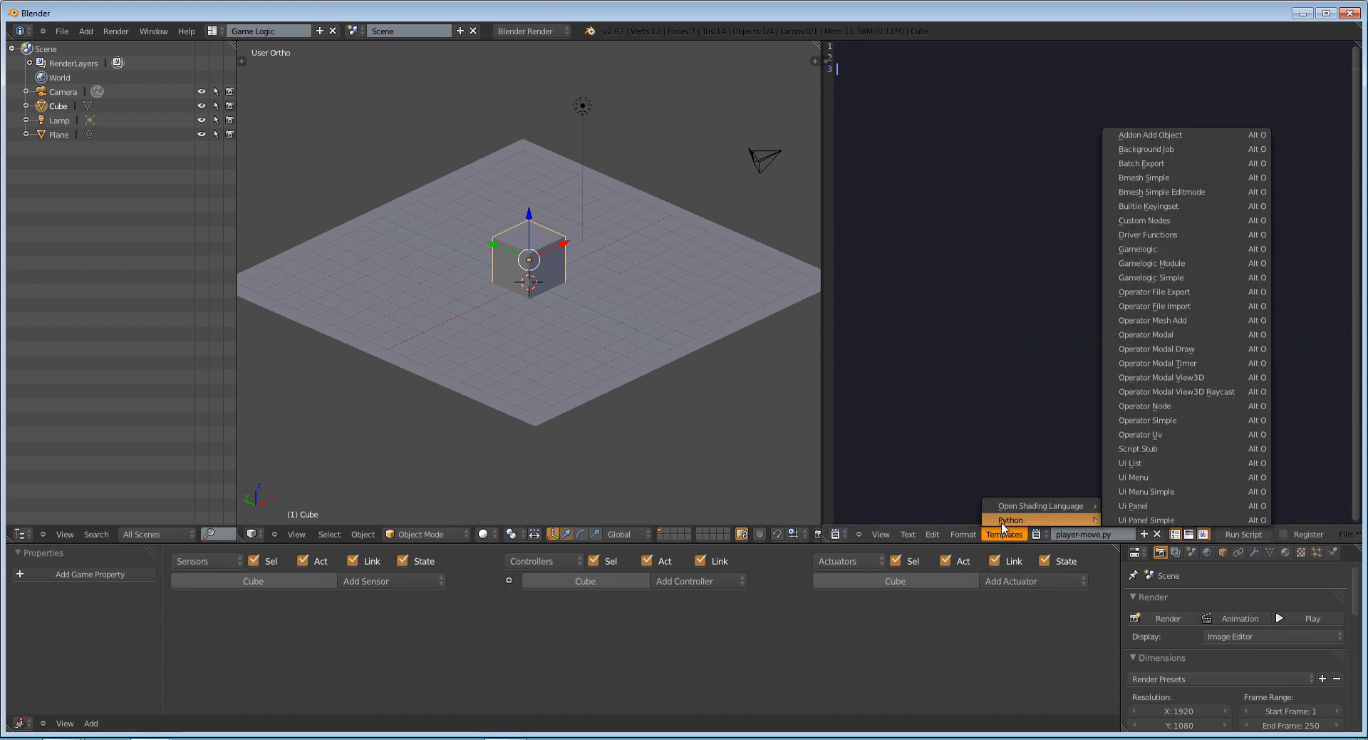
mouse_move(1209, 278)
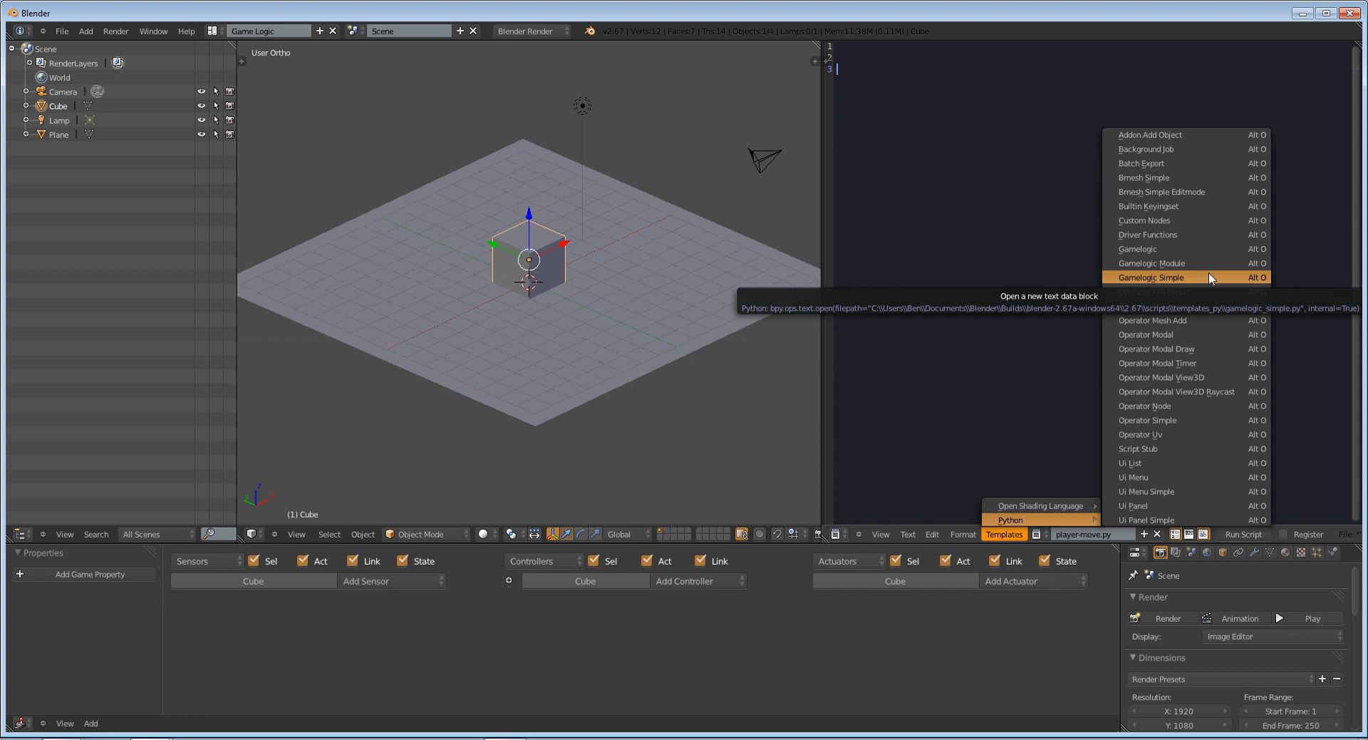
click(1152, 277)
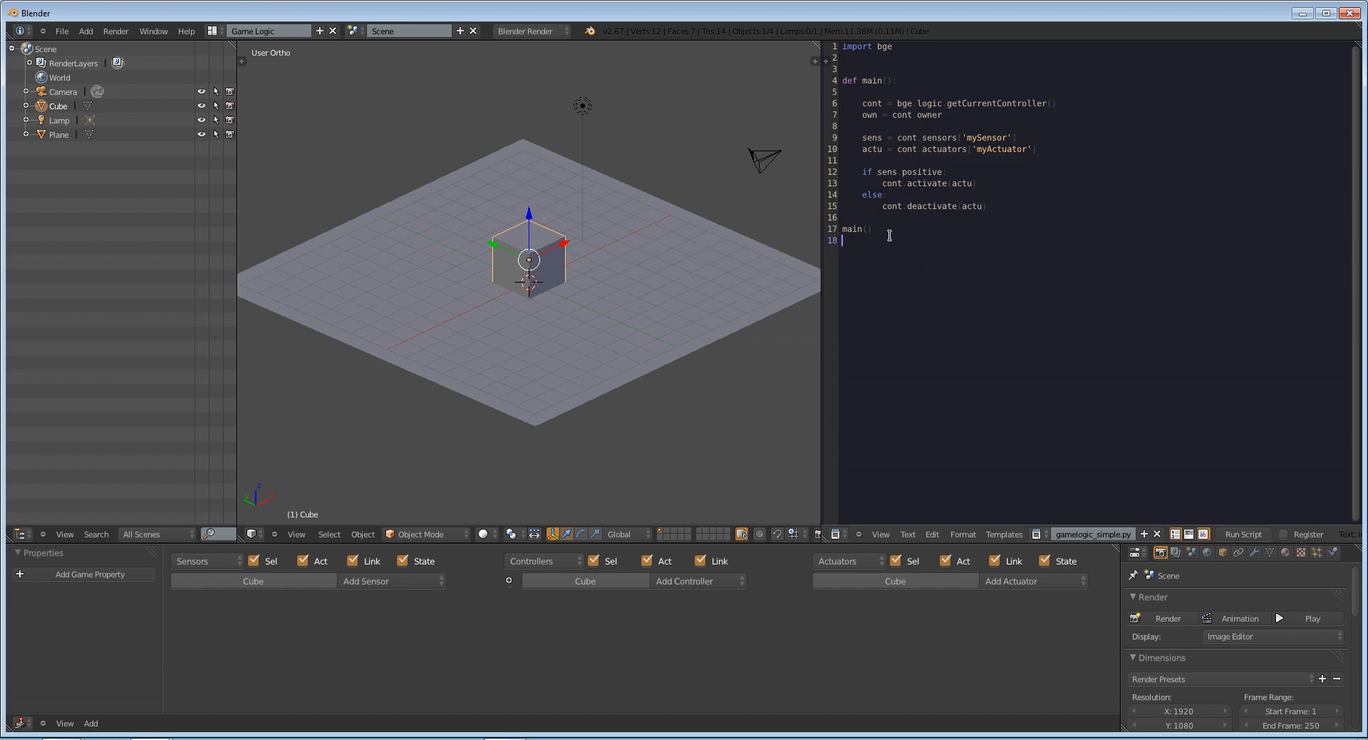
key(ctrl+a)
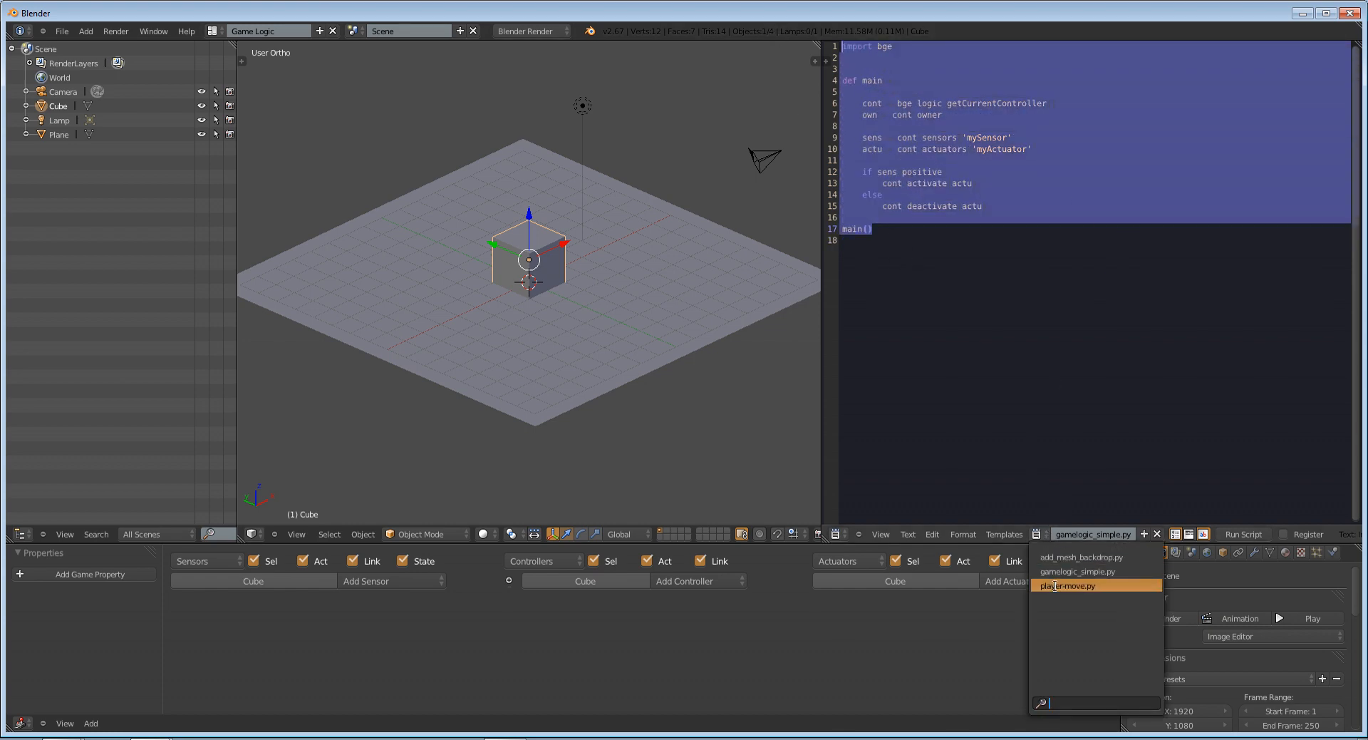
click(1066, 586)
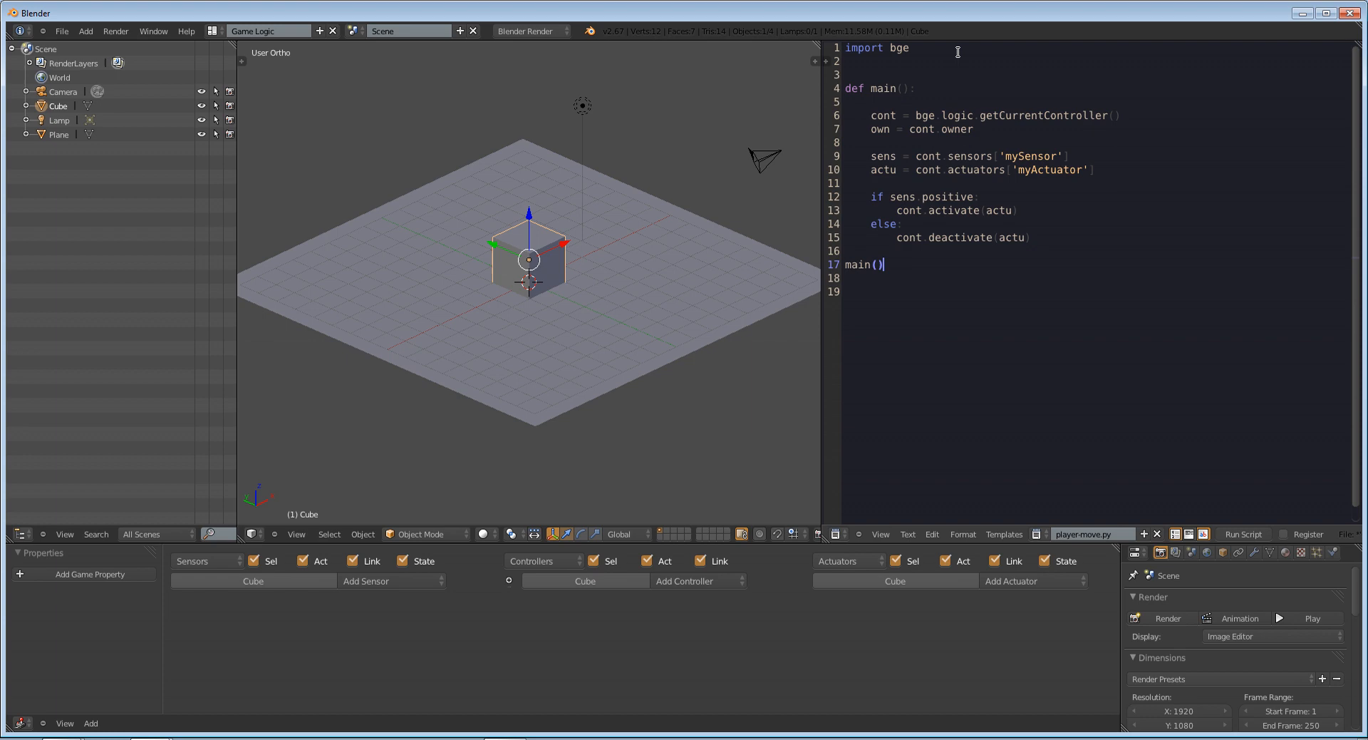
click(911, 47)
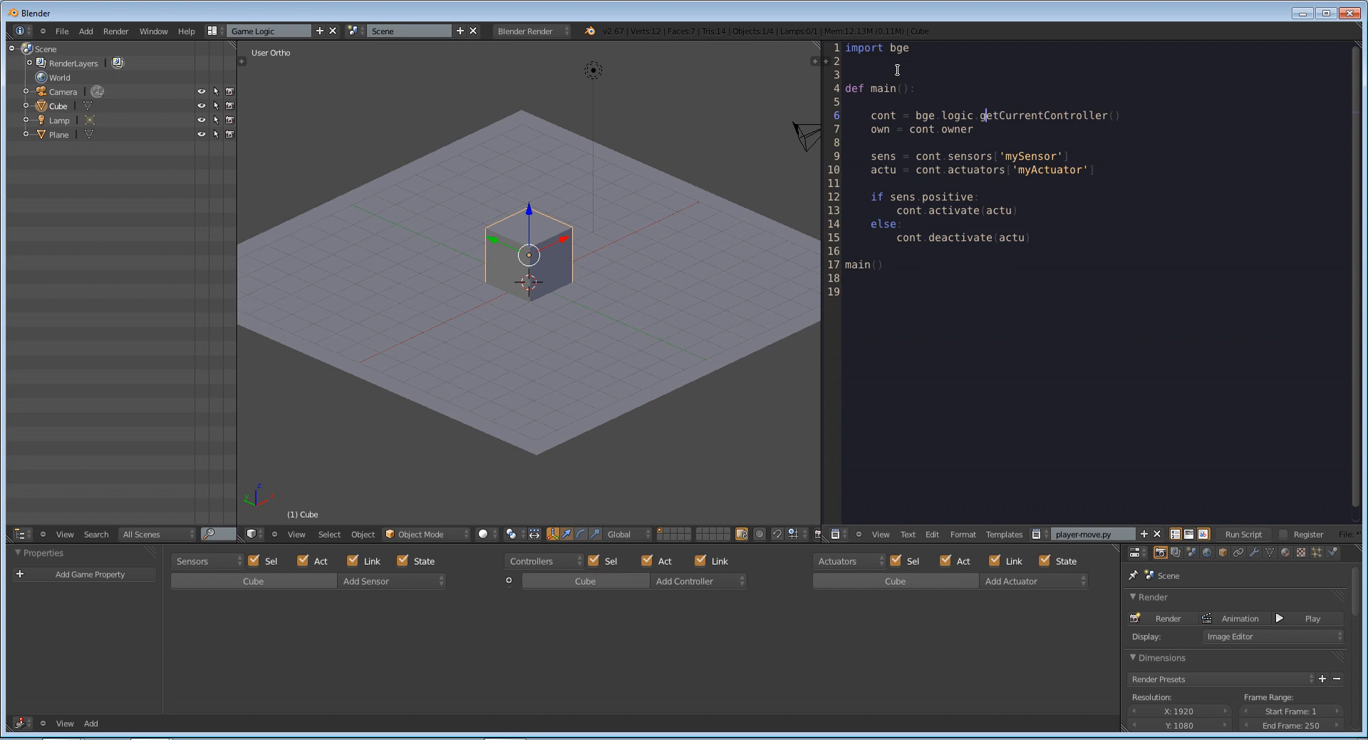
mouse_move(811, 73)
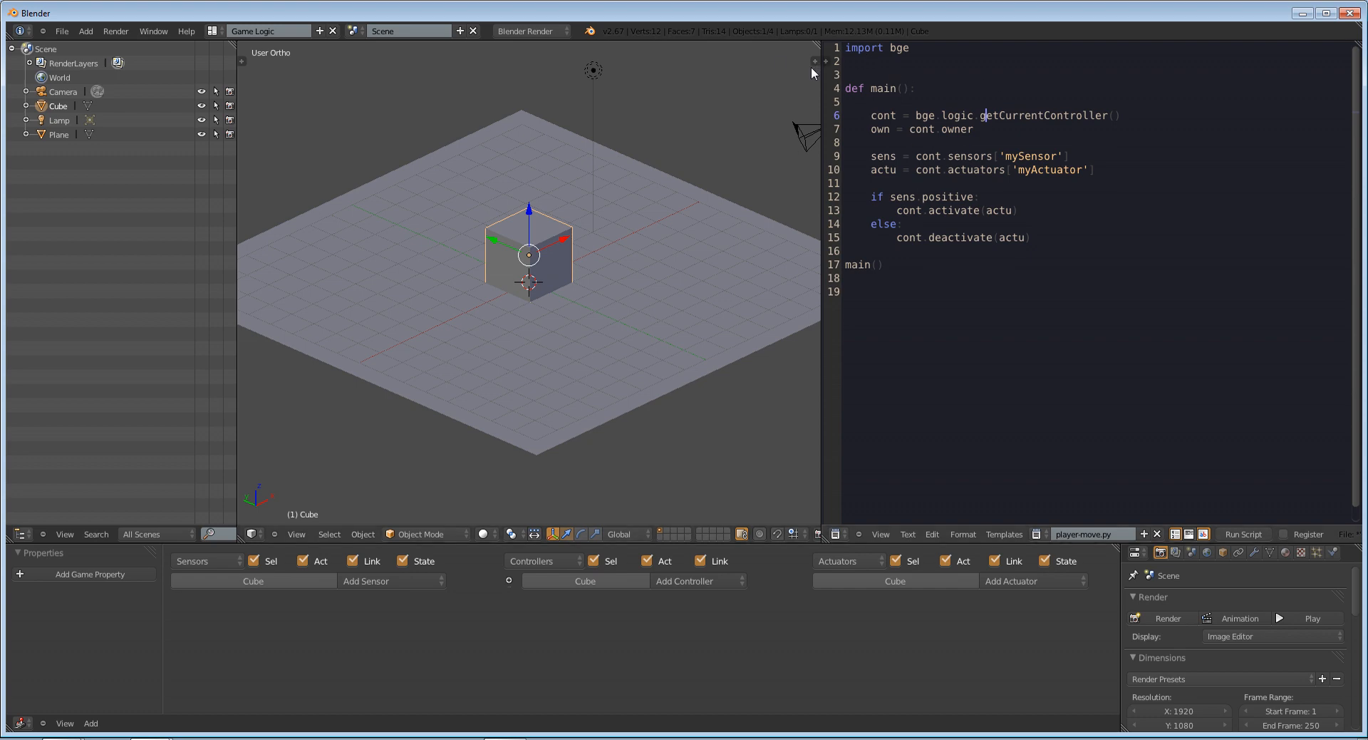
click(845, 61)
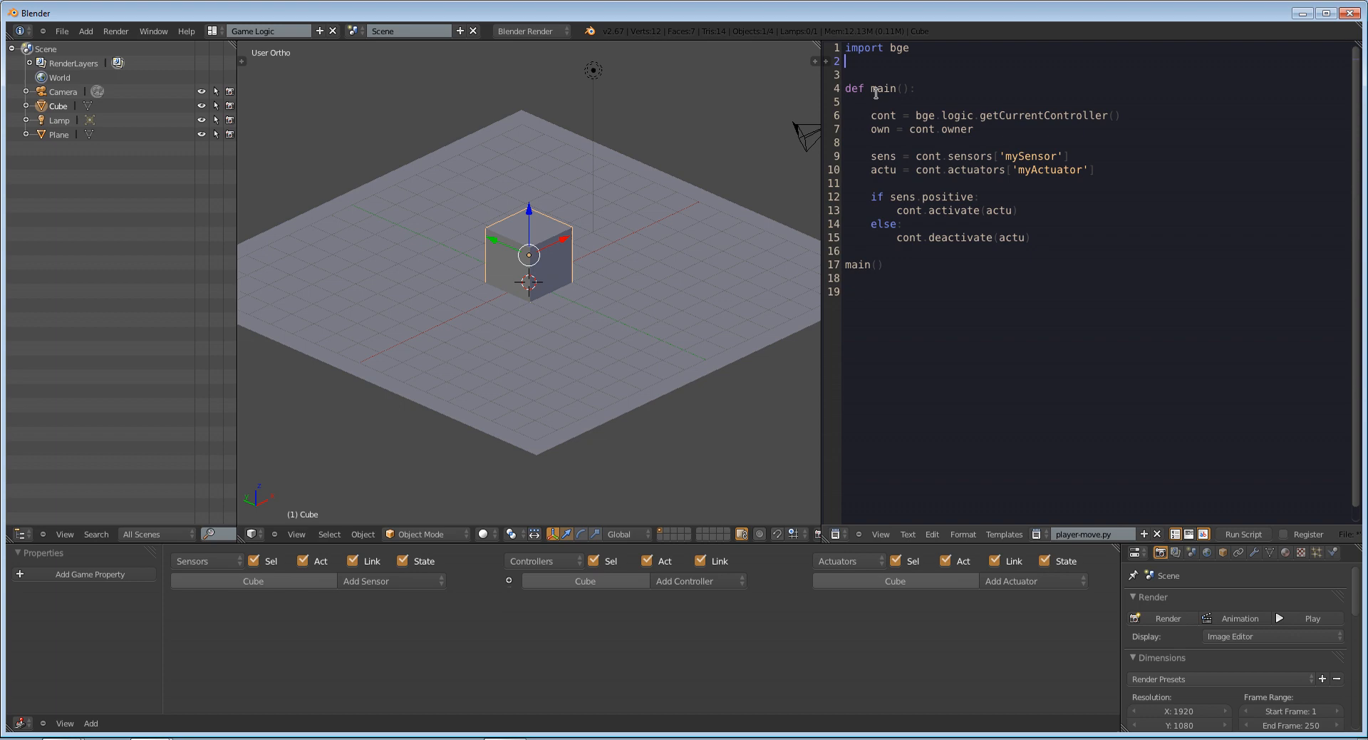
click(851, 89)
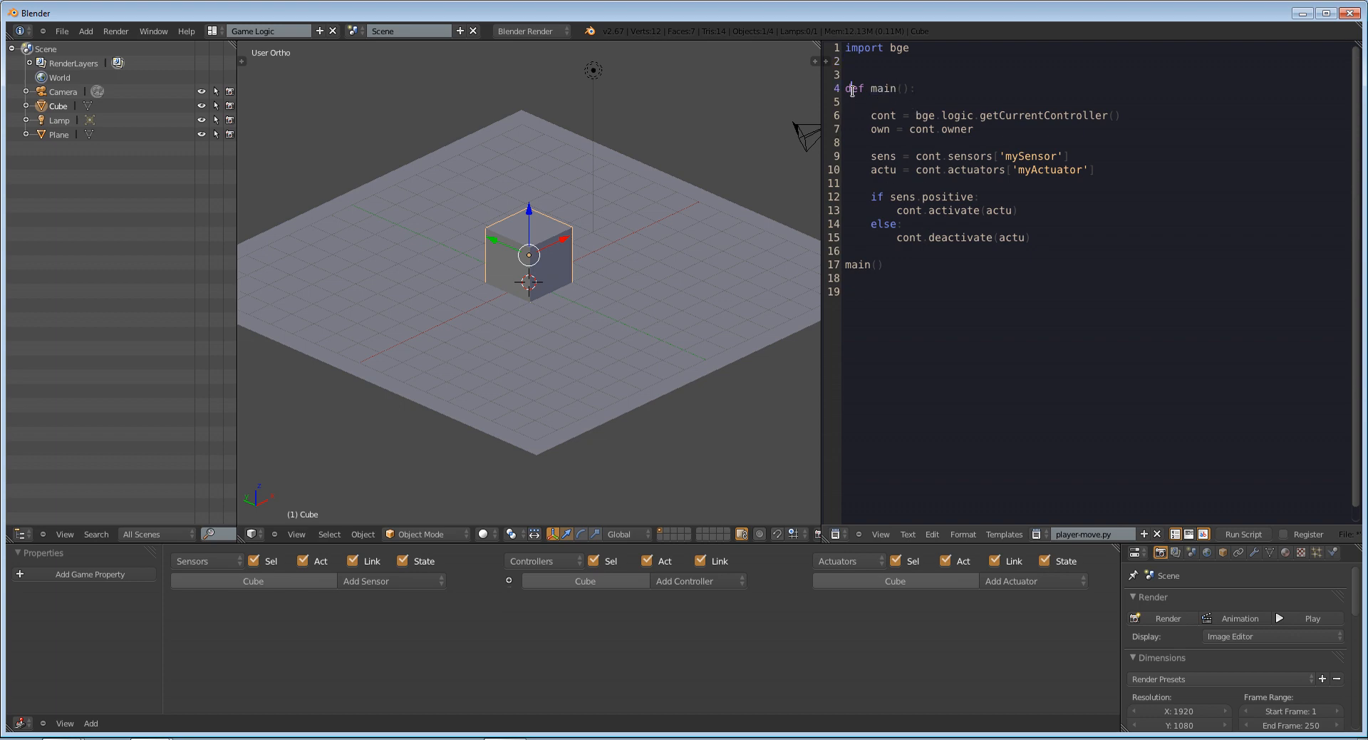
click(884, 264)
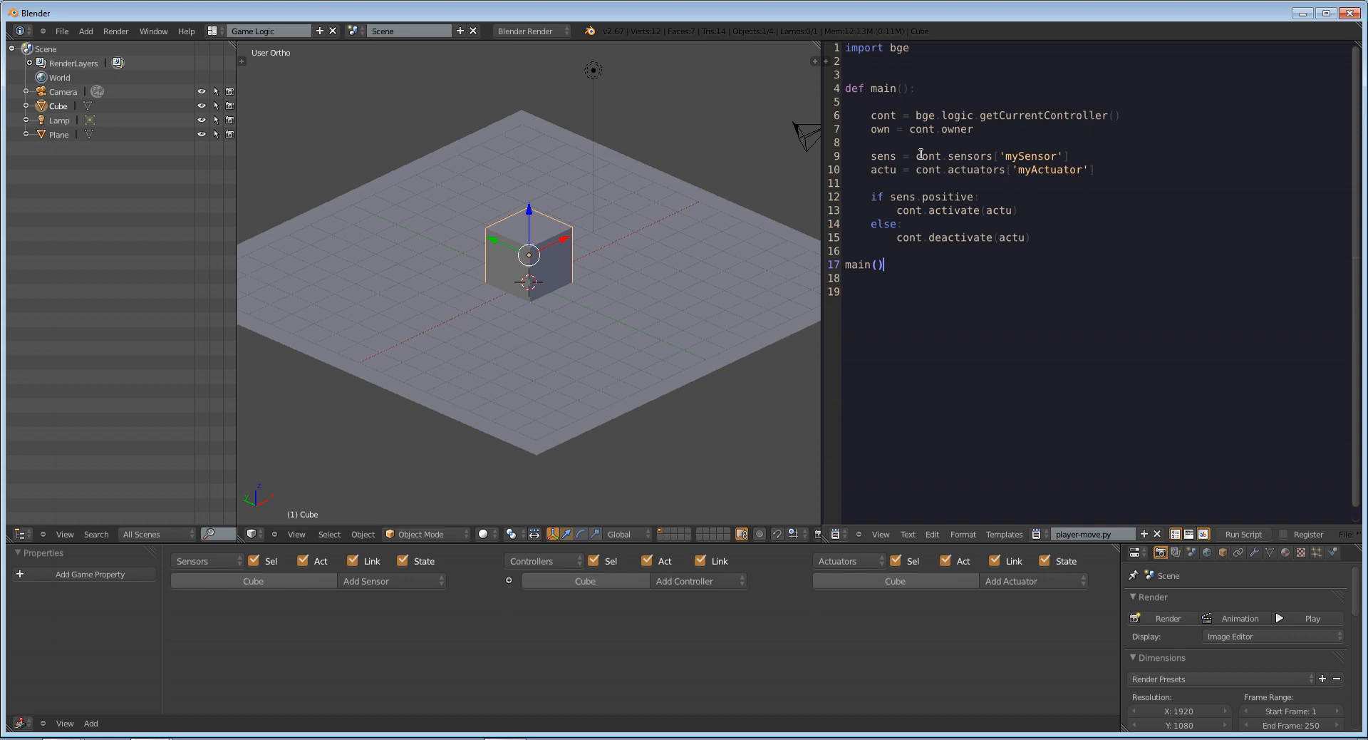
click(1122, 114)
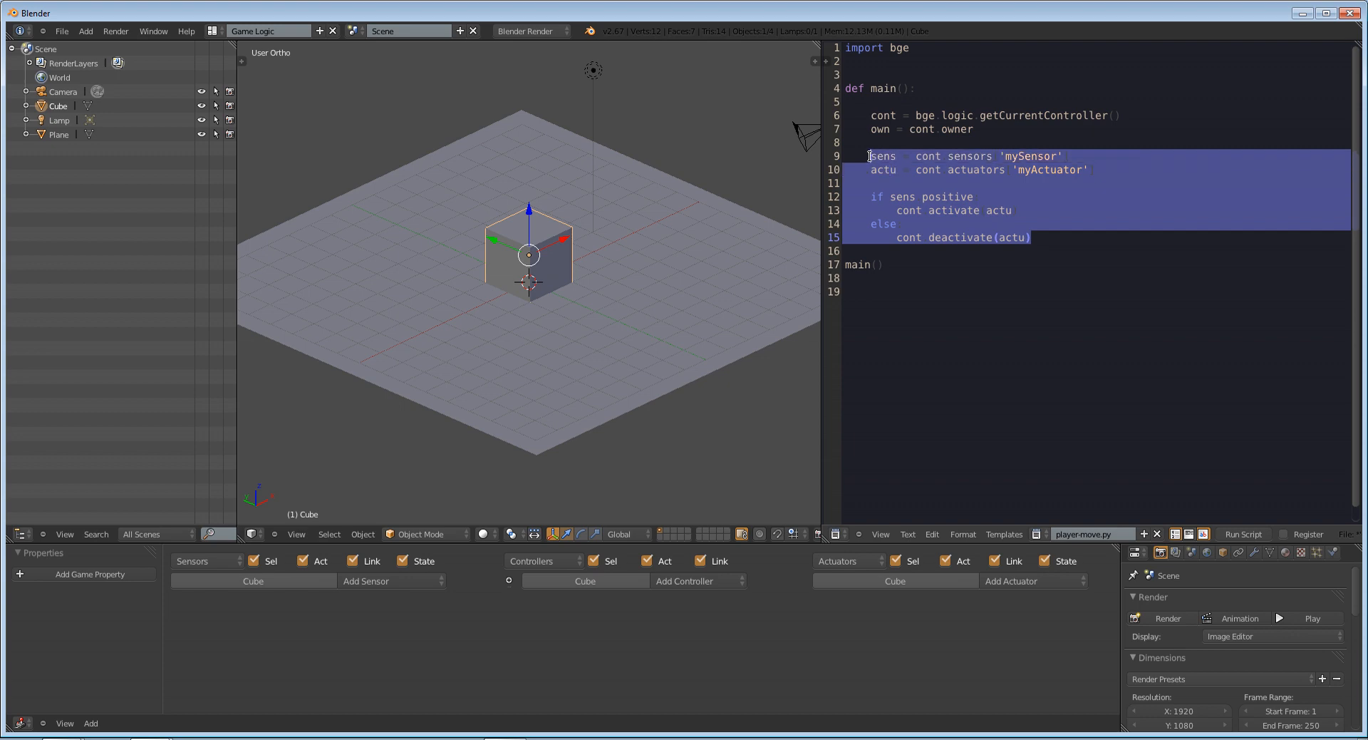
Delete the sensor/actuator lines, rejoin 'player = cont.owner' and add blank lines below it
key(Delete)
text(player)
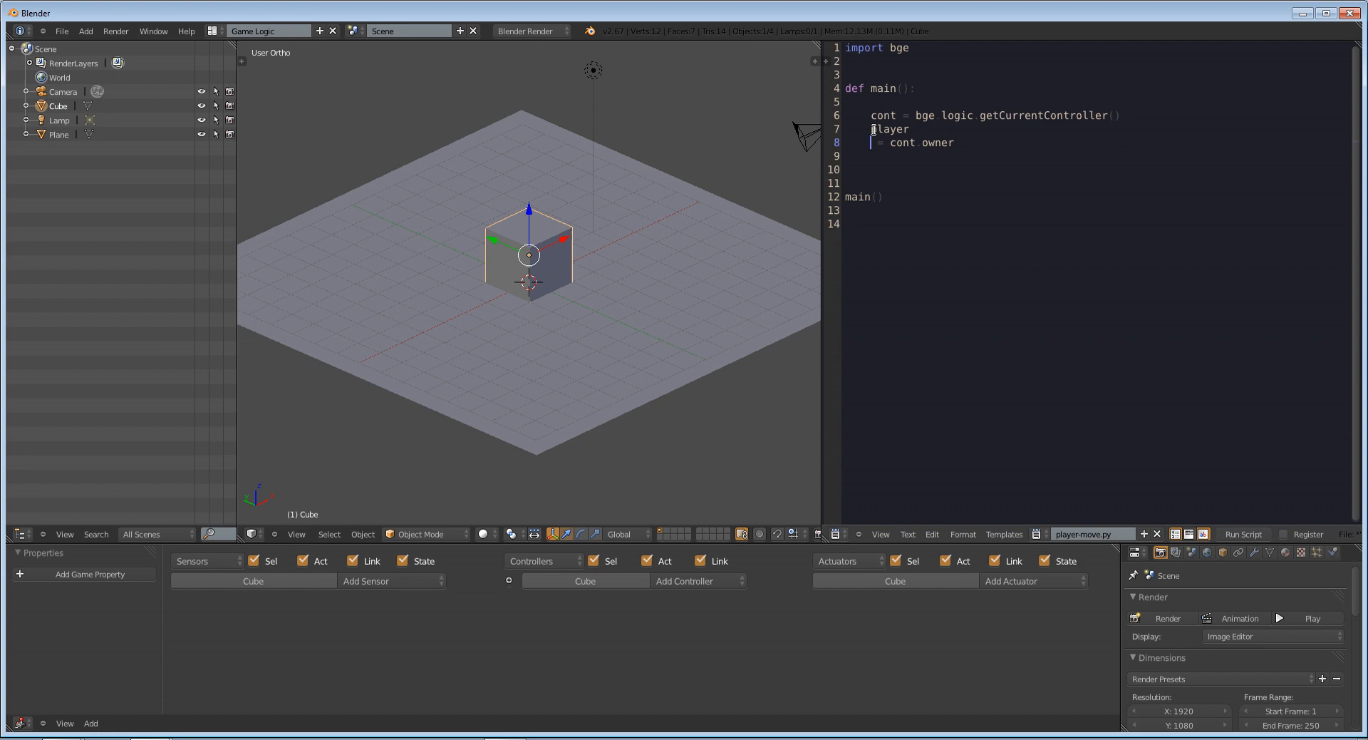
key(Backspace)
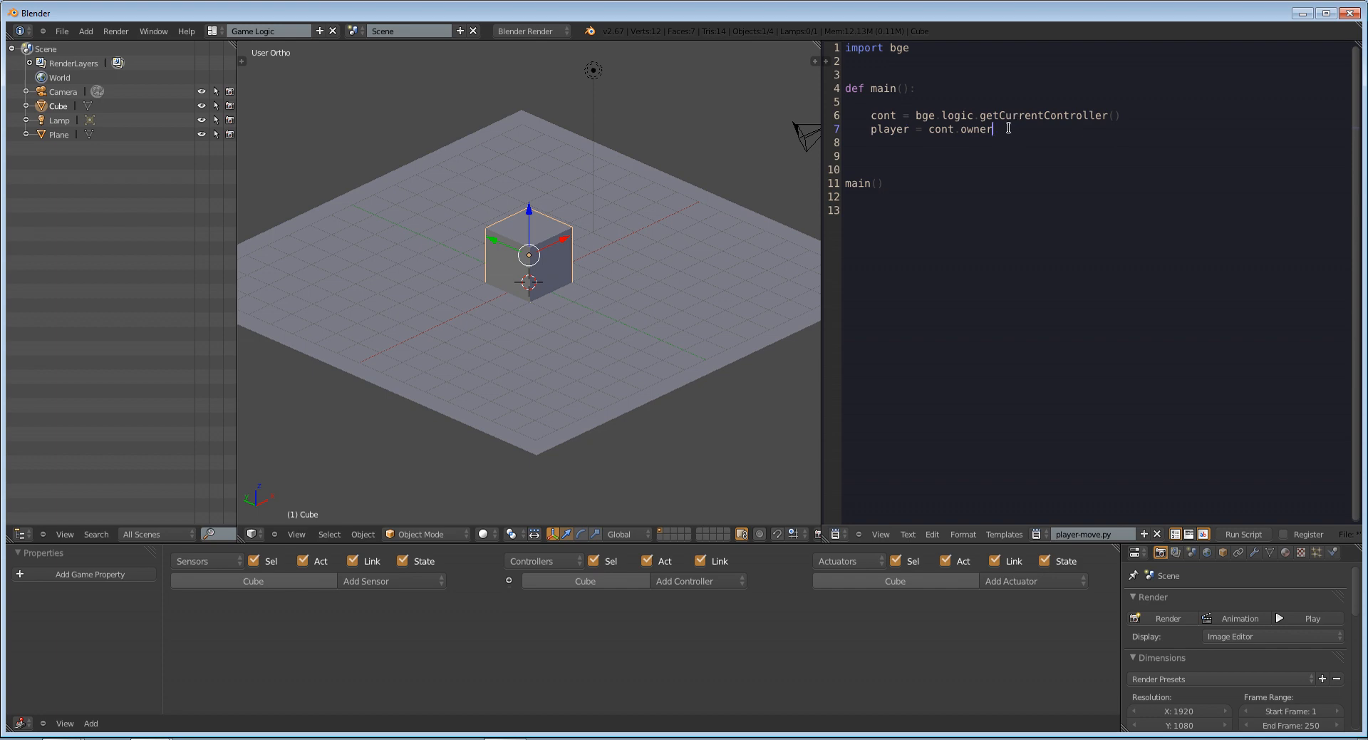
mouse_move(1088, 130)
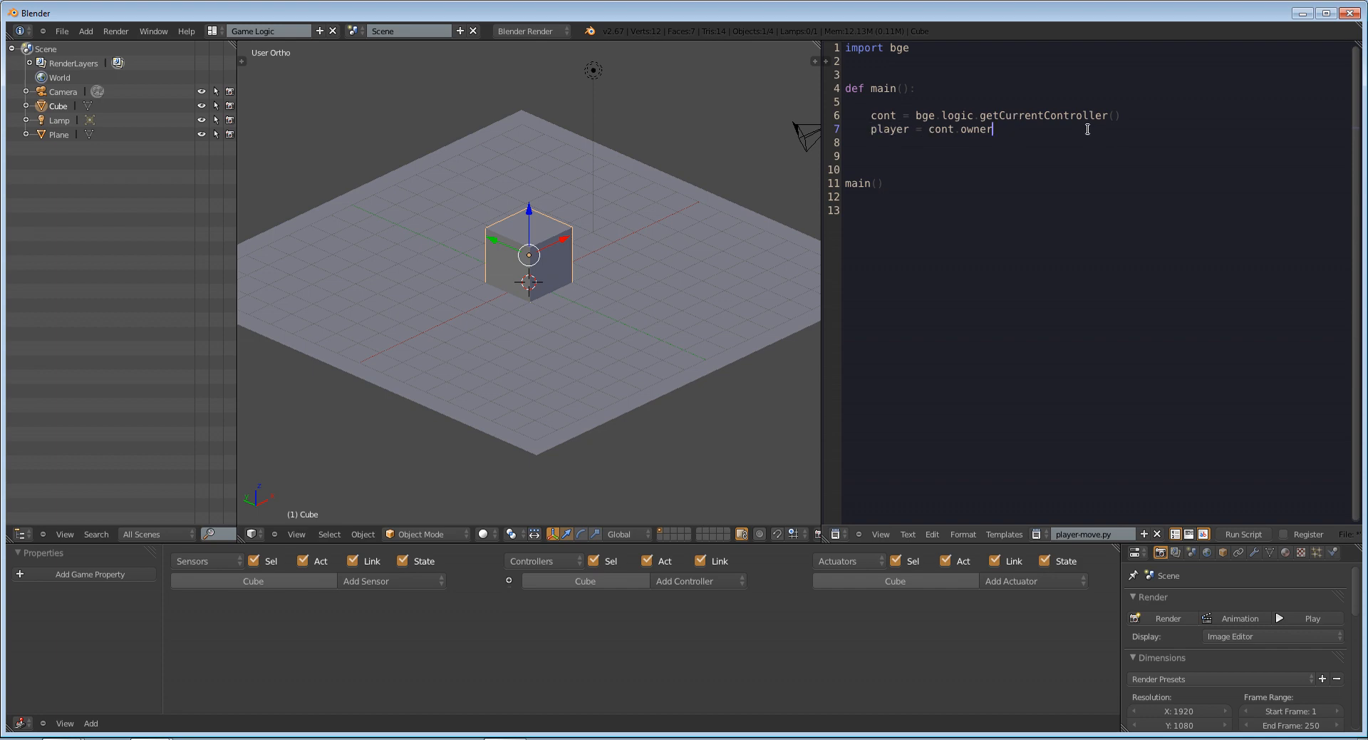
key(enter)
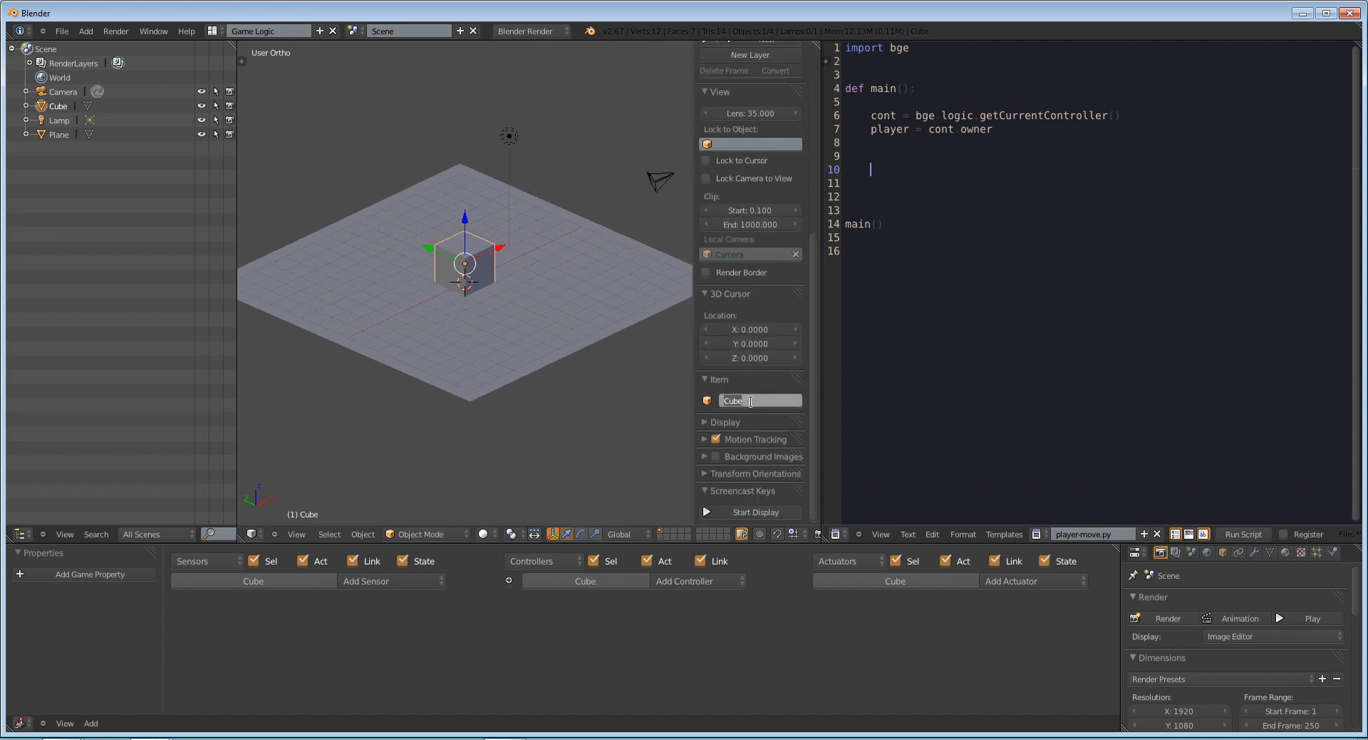
Name the cube object 'player' in the properties shelf and select it
text(player)
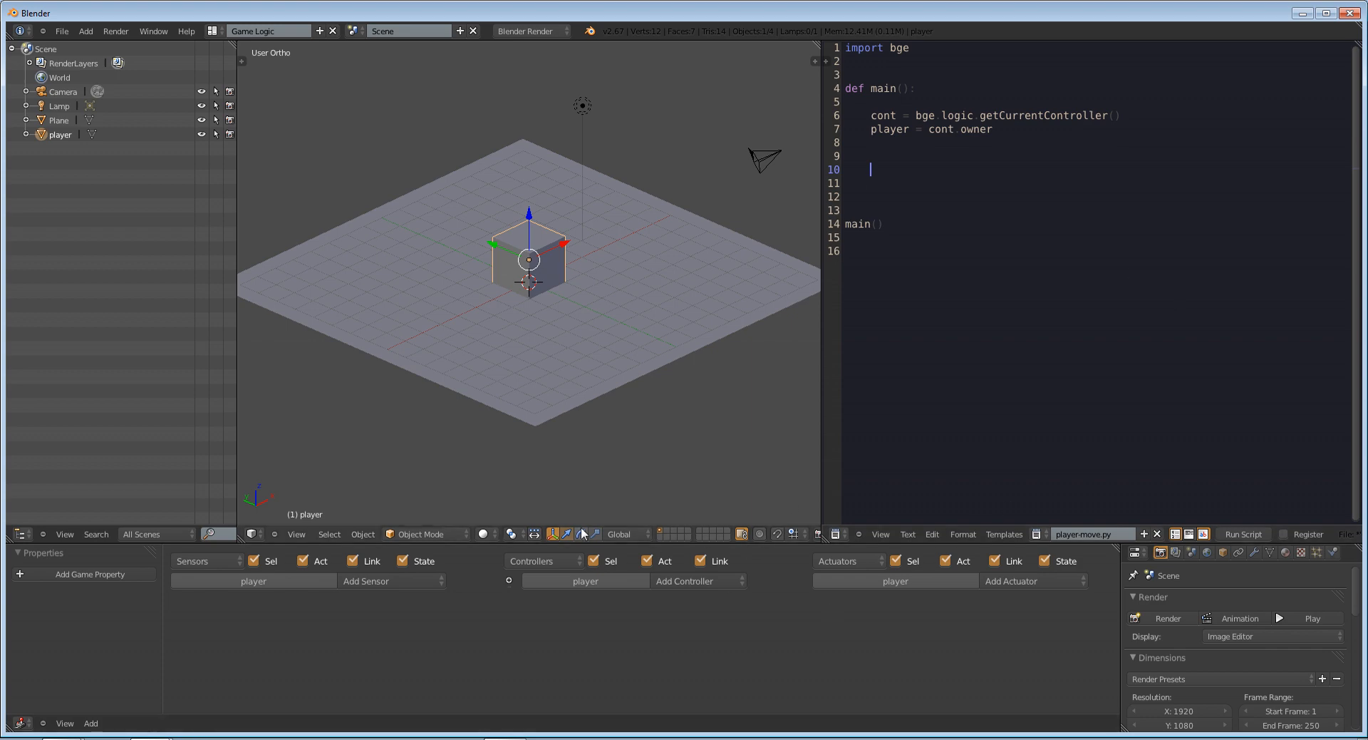
mouse_move(550, 260)
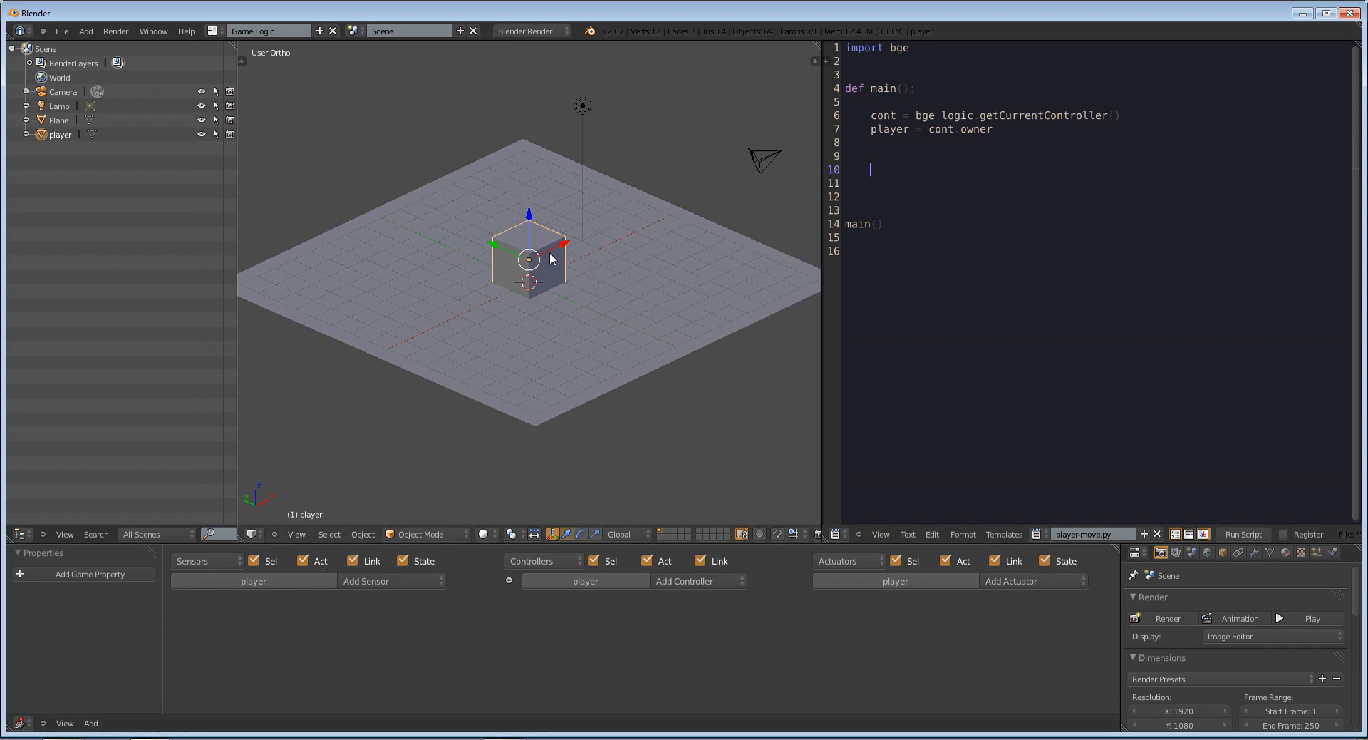
click(366, 582)
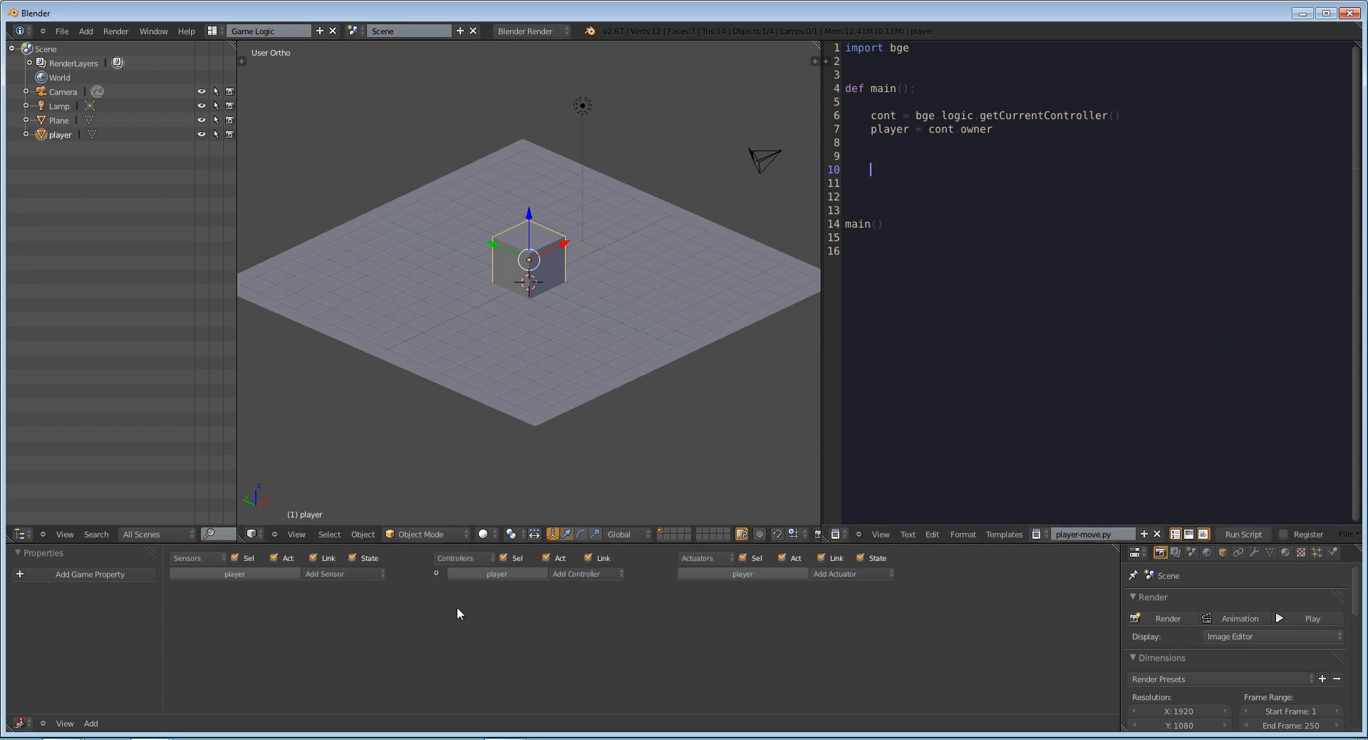
Add an Always sensor and a Python controller to player and connect them
click(342, 573)
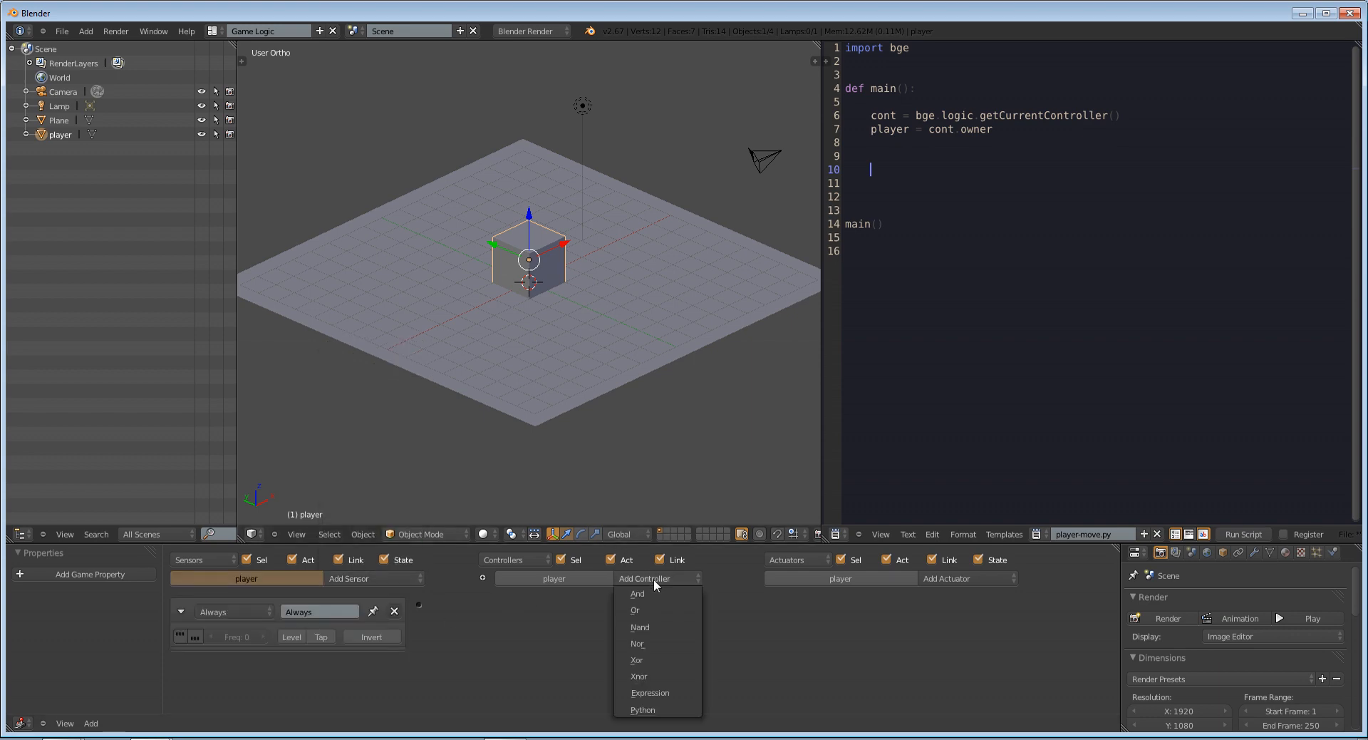
click(643, 710)
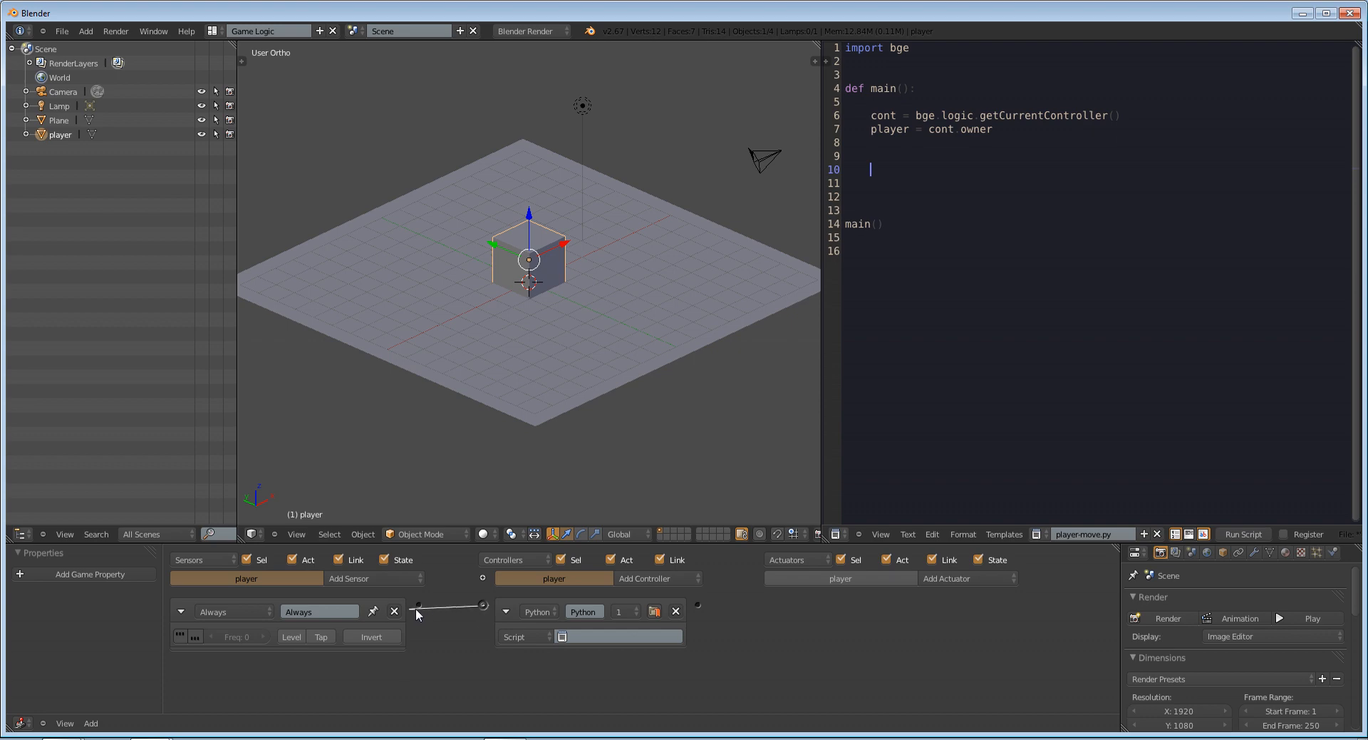
click(562, 636)
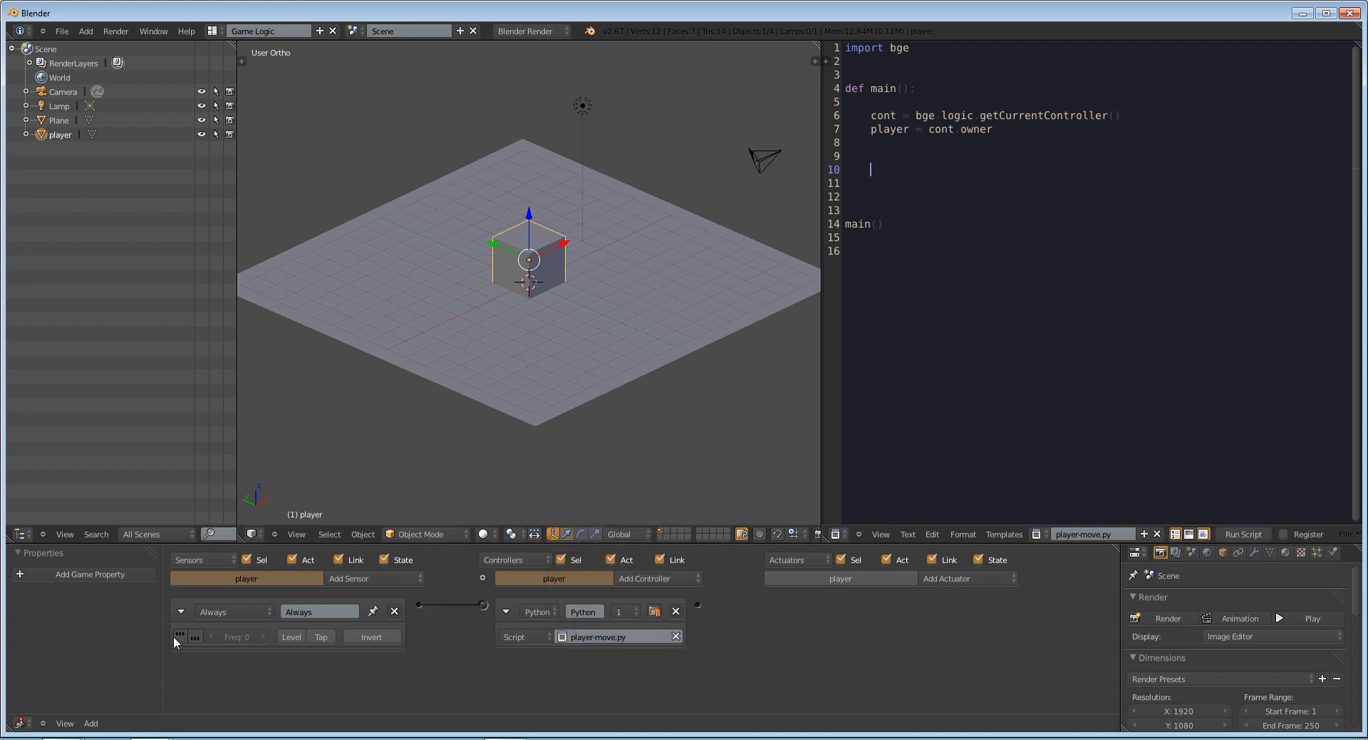
mouse_move(180, 635)
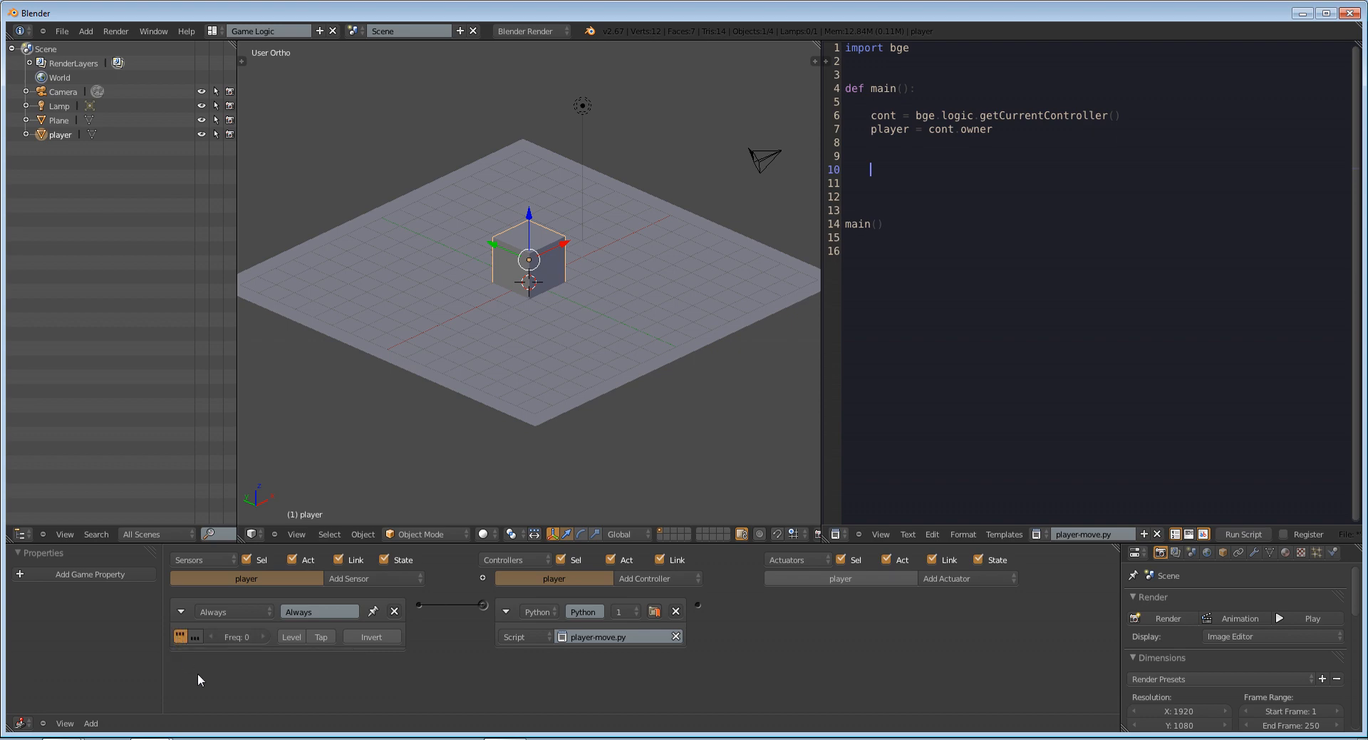
mouse_move(609, 392)
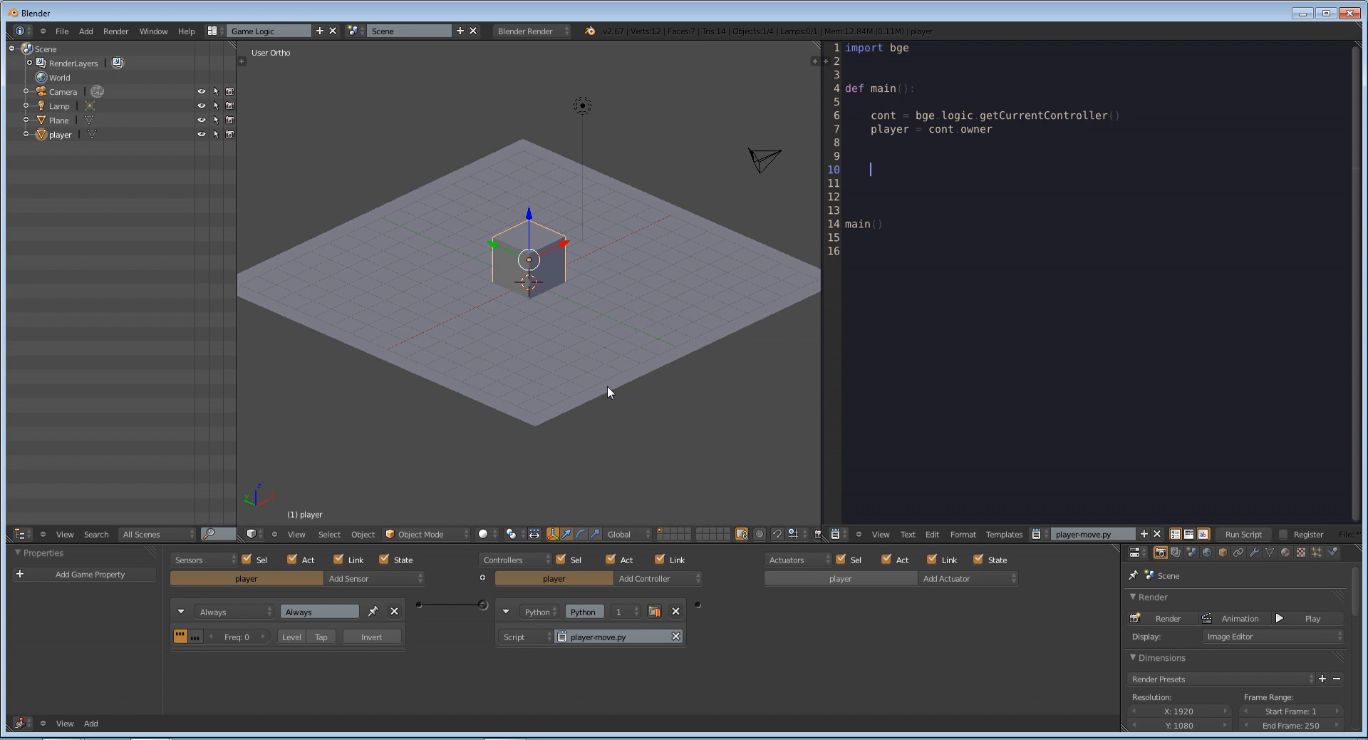
mouse_move(783, 311)
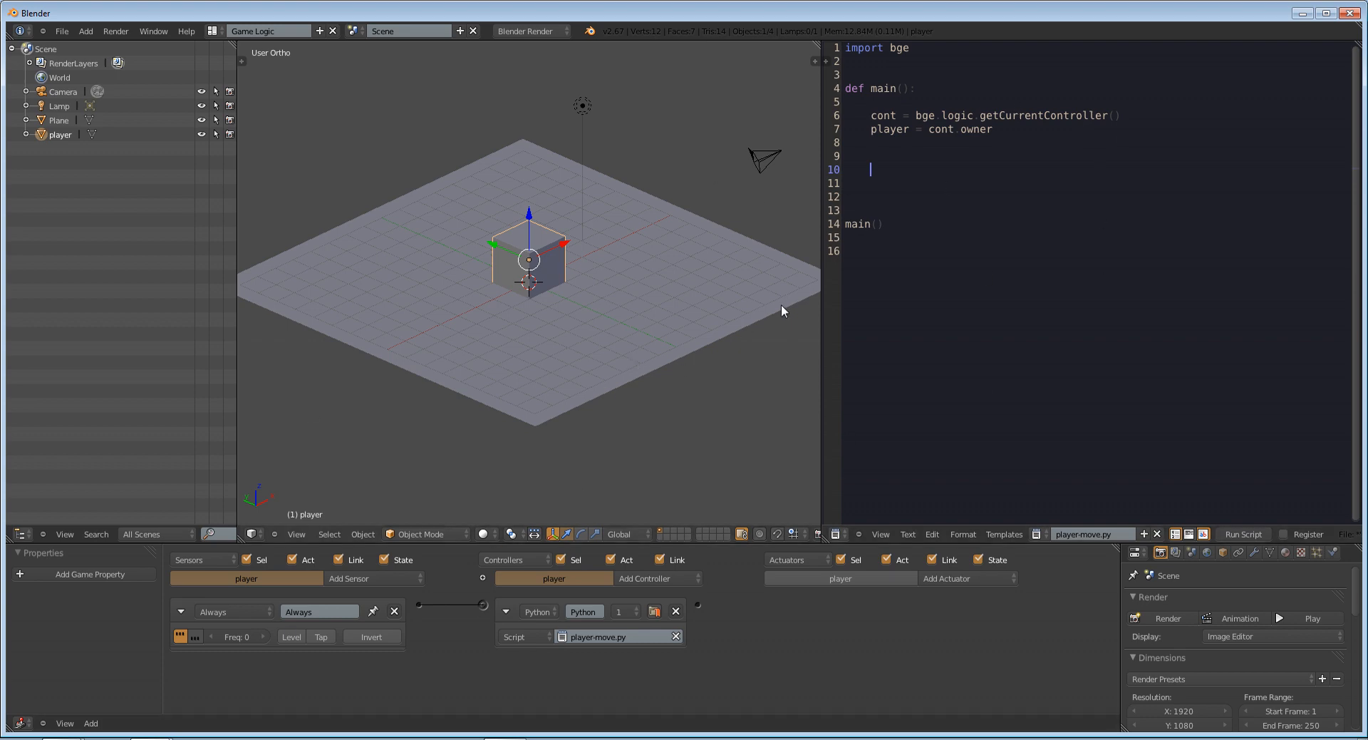
mouse_move(502, 321)
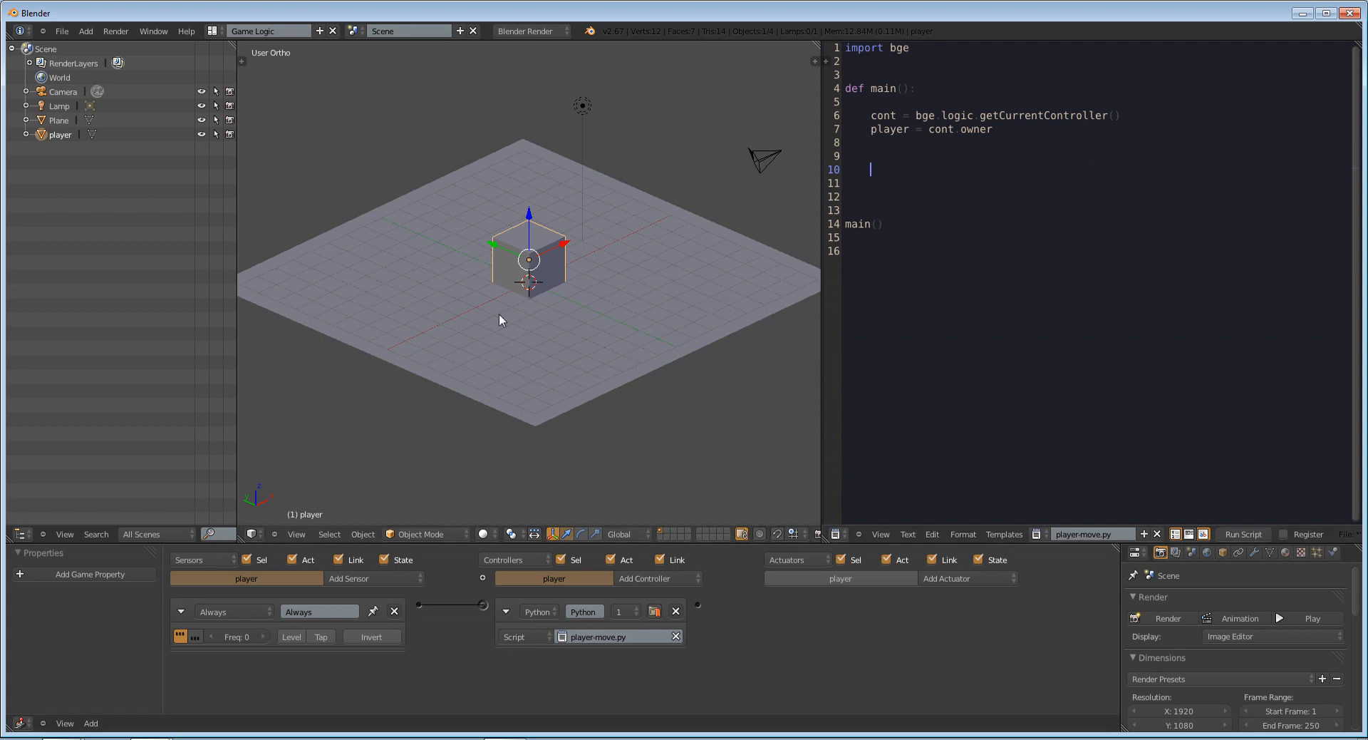
mouse_move(355, 477)
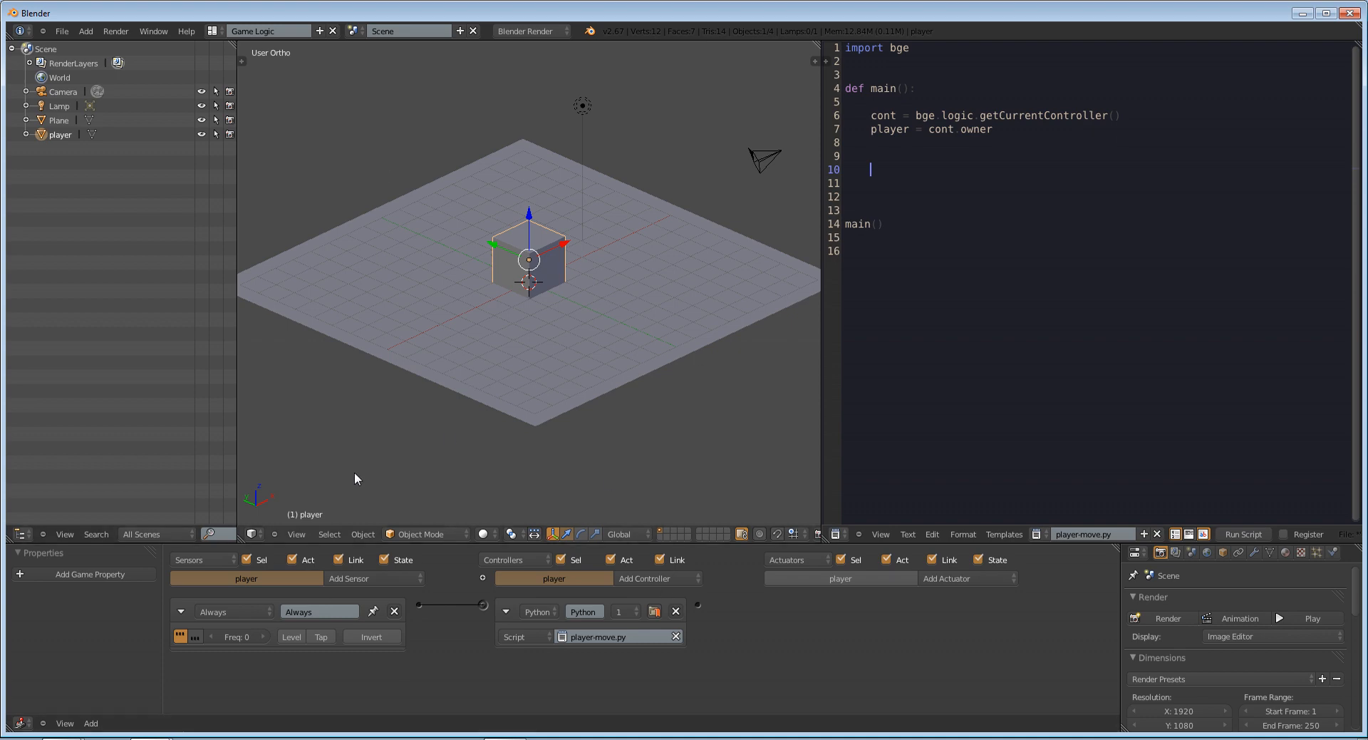
mouse_move(1036, 198)
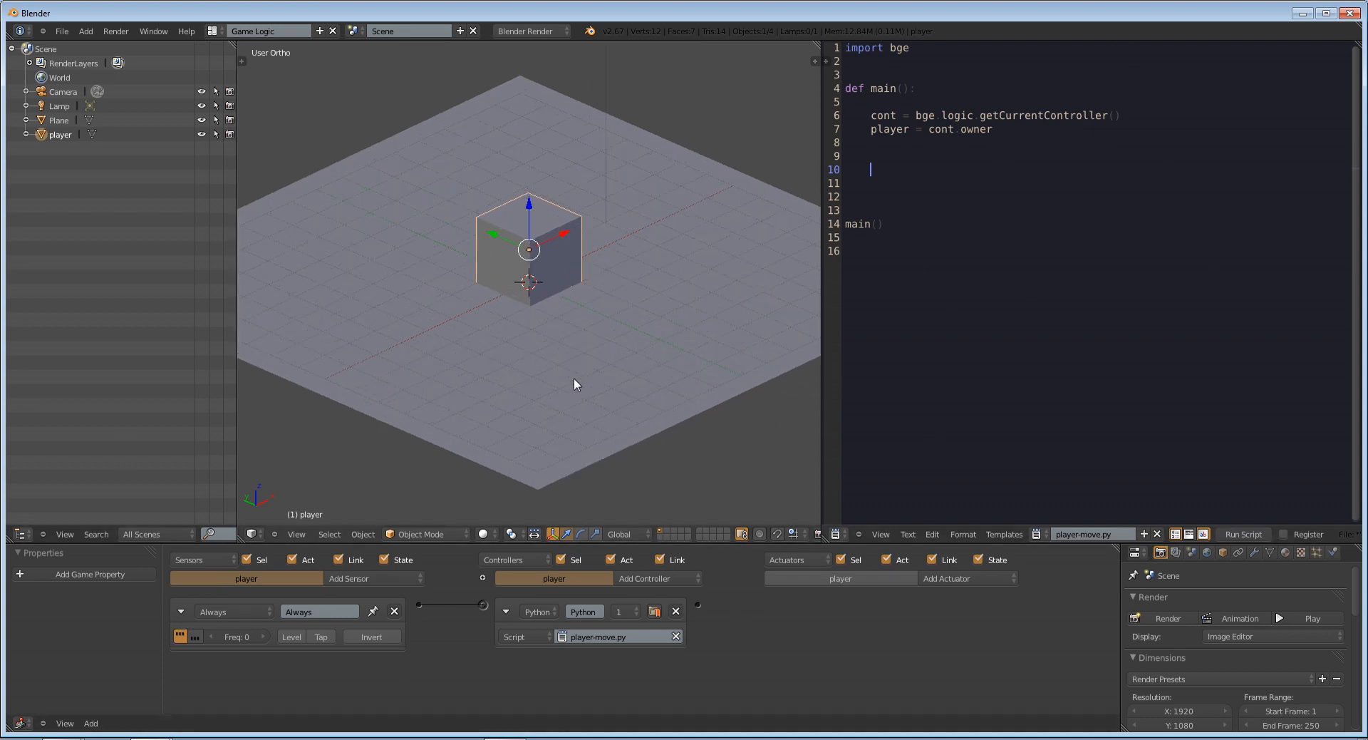
scroll(down, 3)
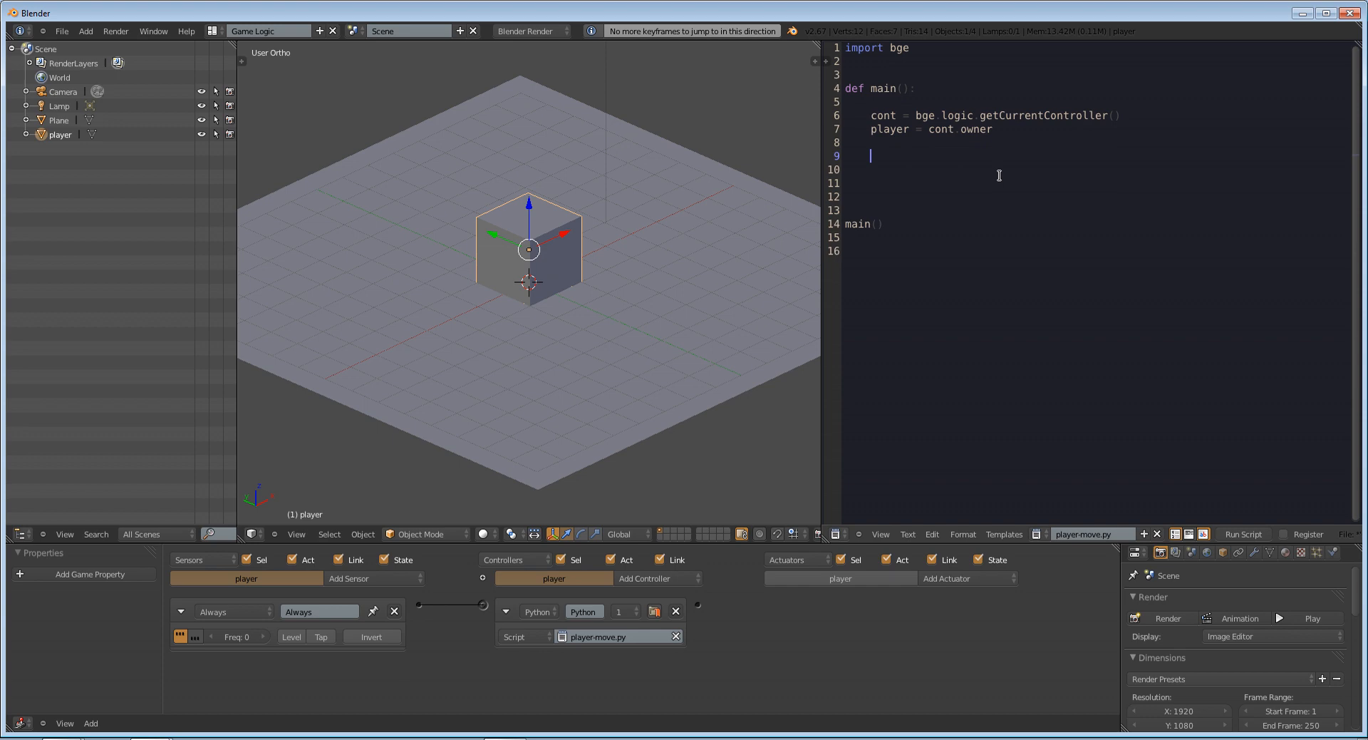
Write a '# WASD controls' comment in player-move.py below the player assignment
text(#)
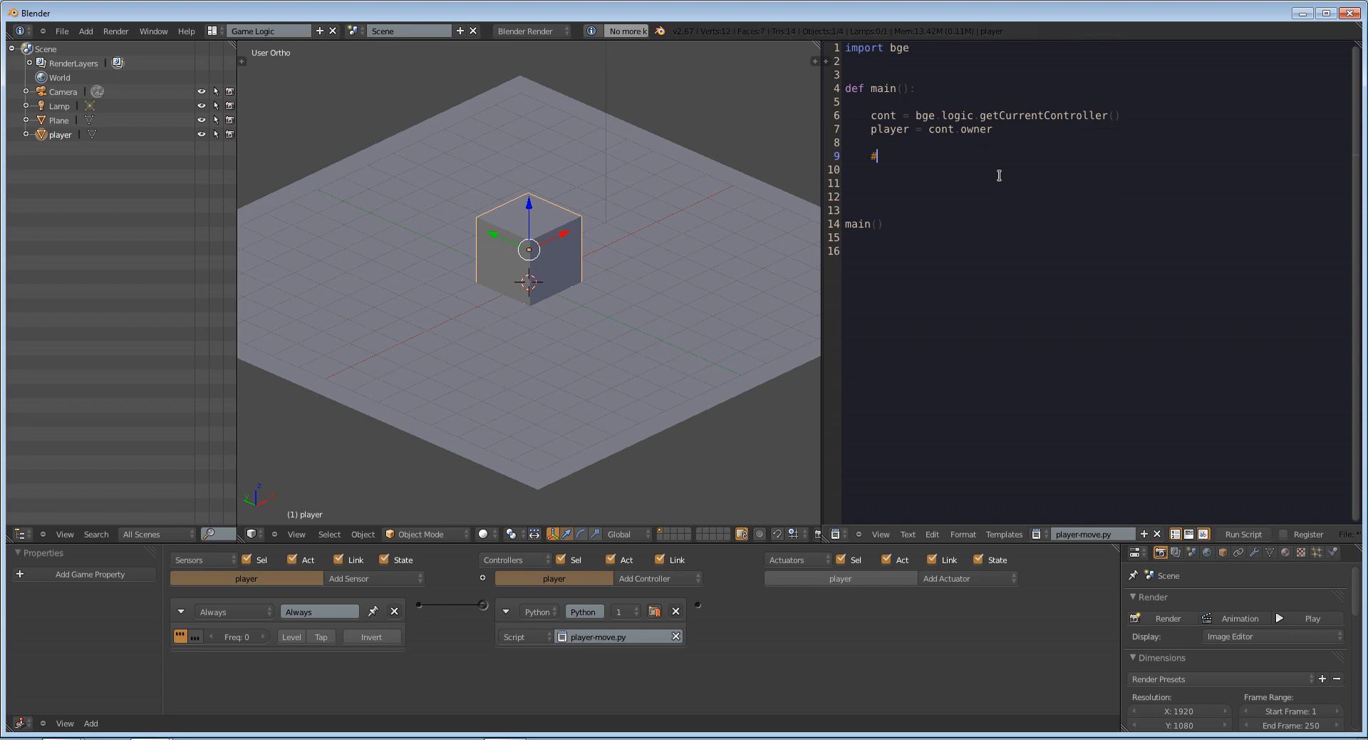
text(WASD)
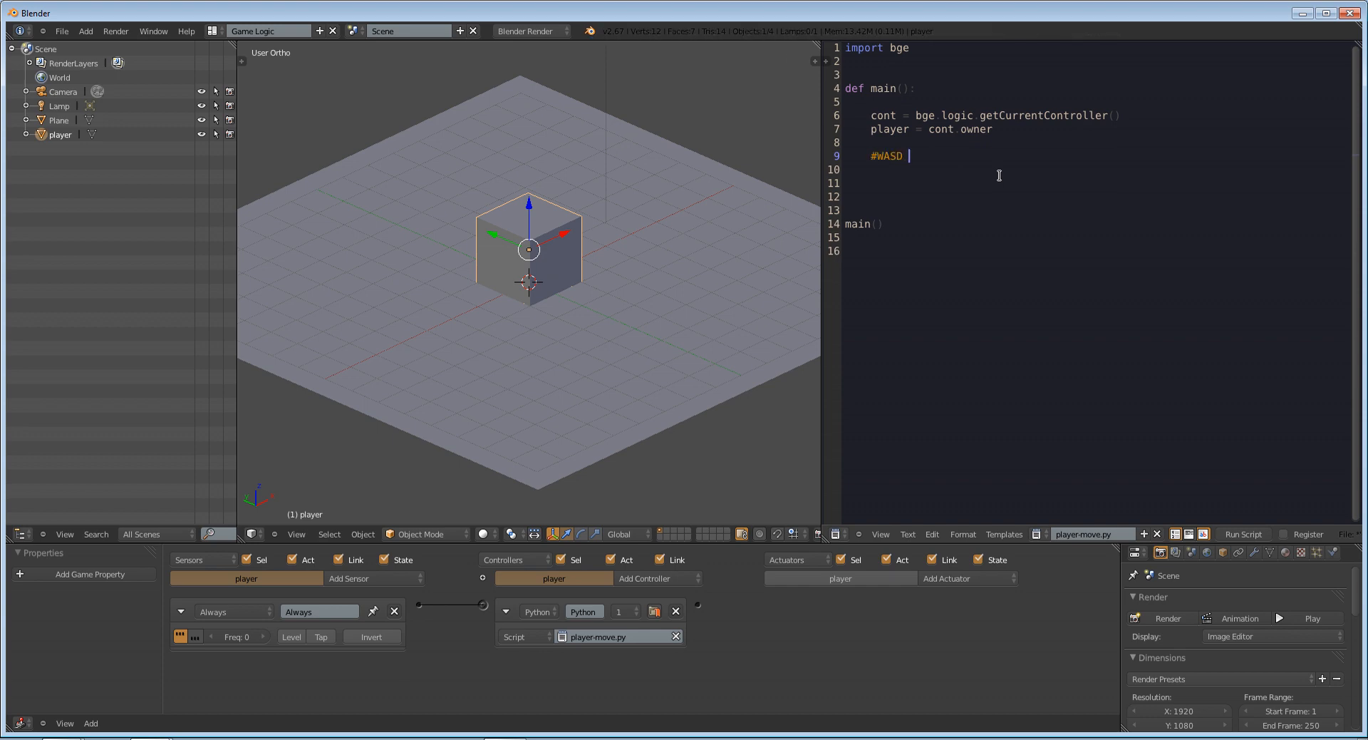
text(contro)
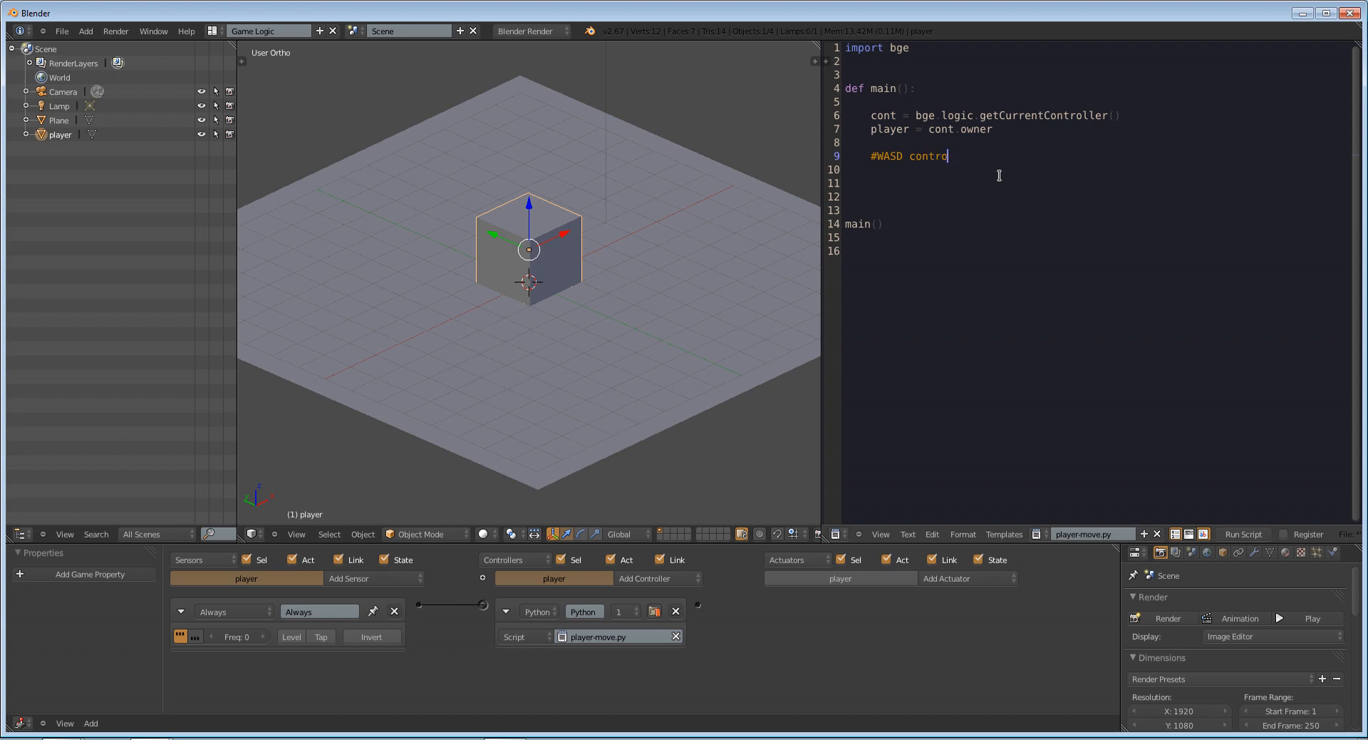
text(ls)
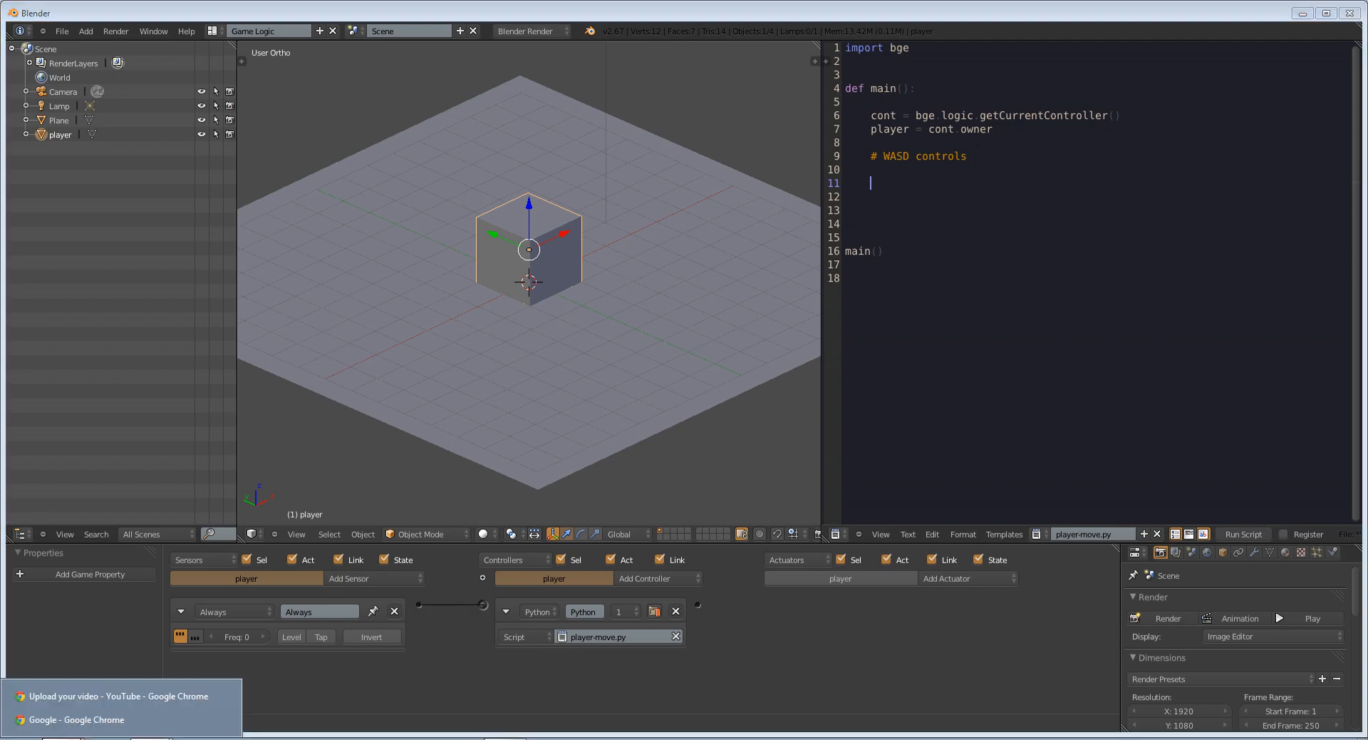
Search Google for 'bpy api', open the Blender Python API docs and the Game Logic (bge.logic) page in a new tab
click(77, 718)
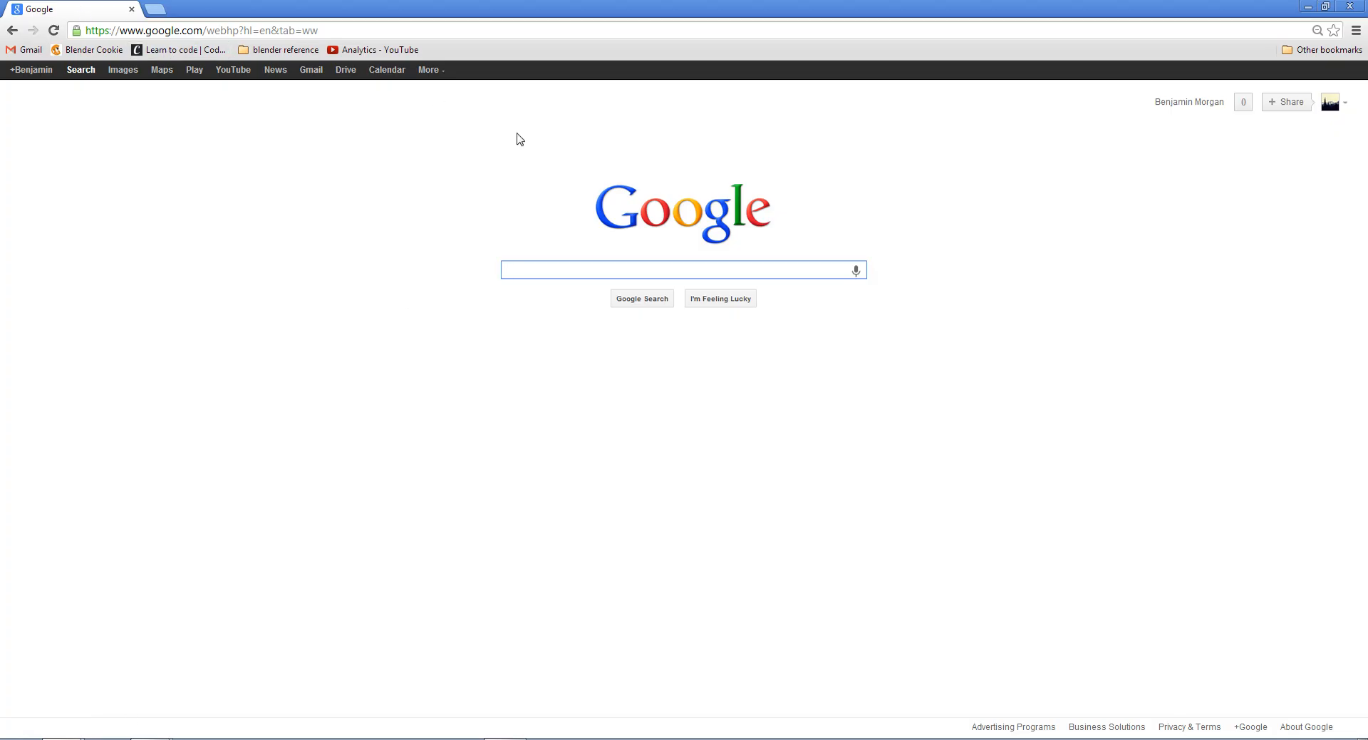
mouse_move(660, 369)
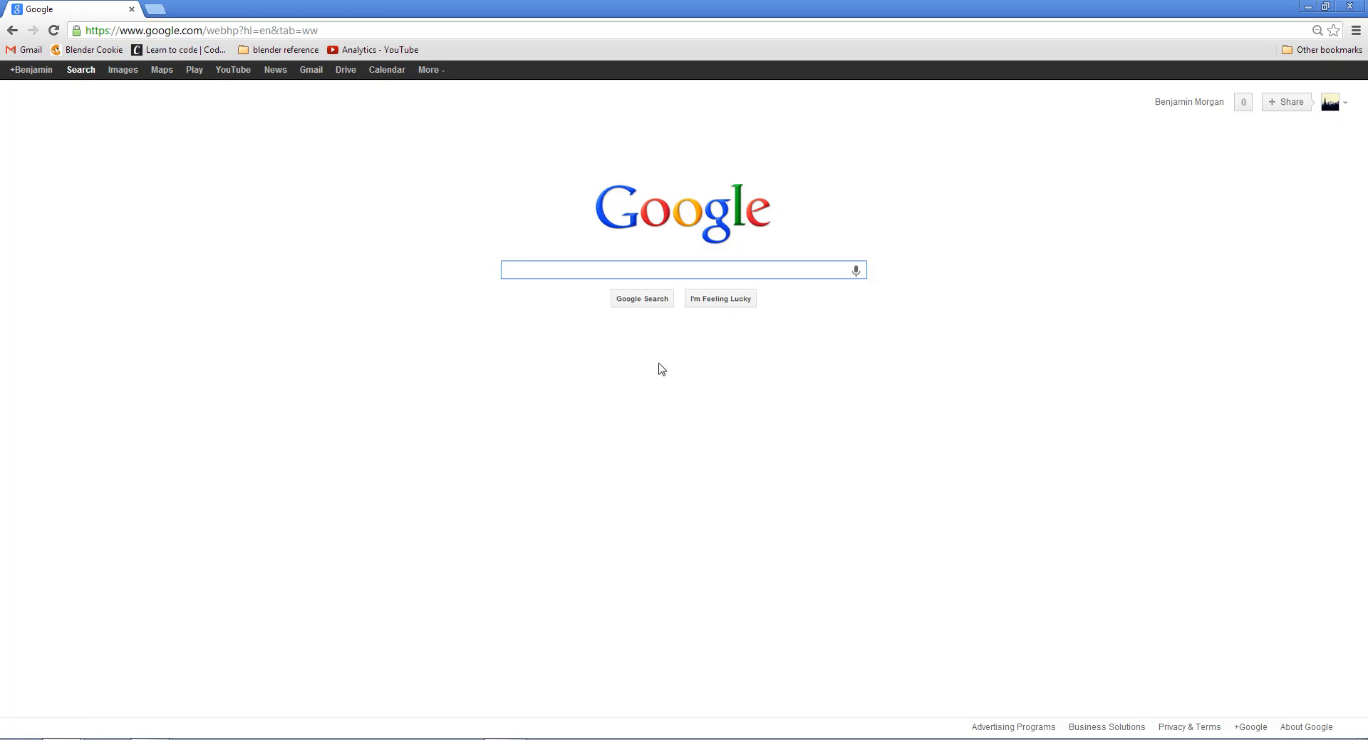
mouse_move(636, 572)
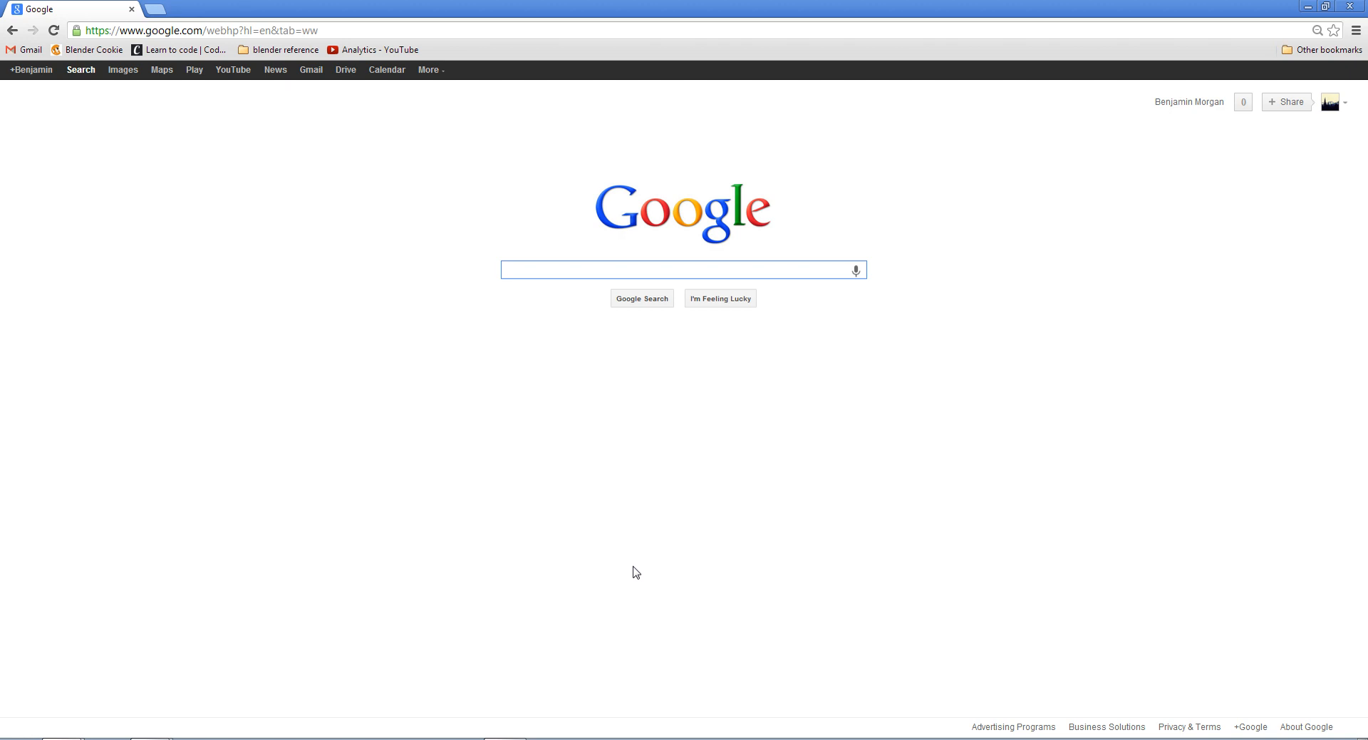
text(bpy api)
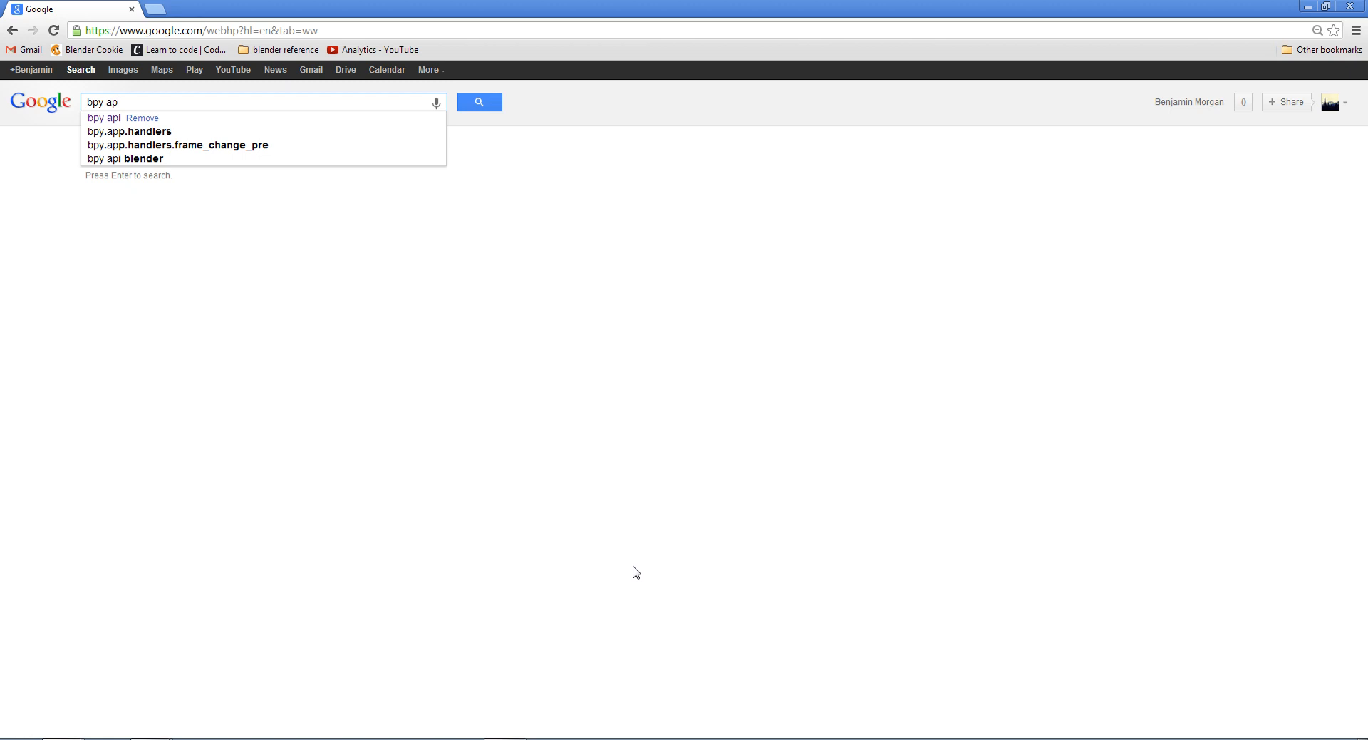
click(219, 185)
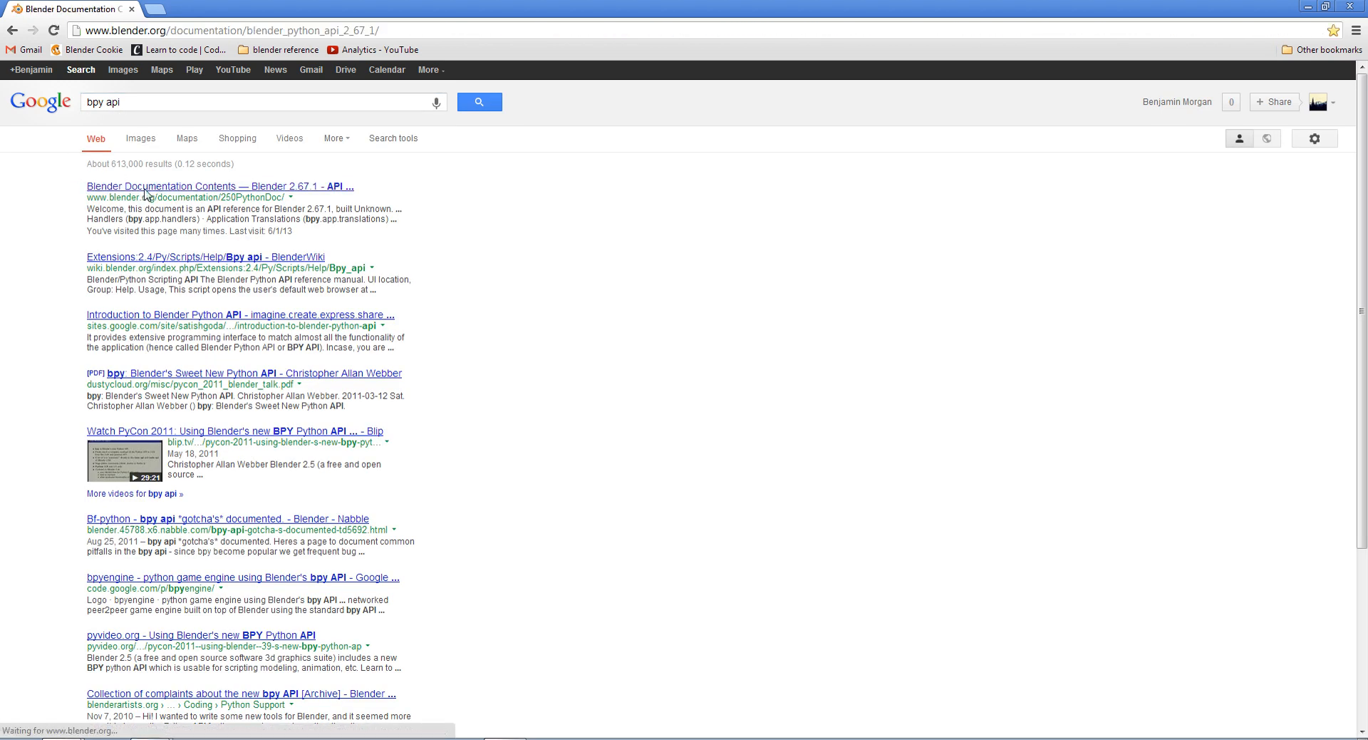
click(219, 185)
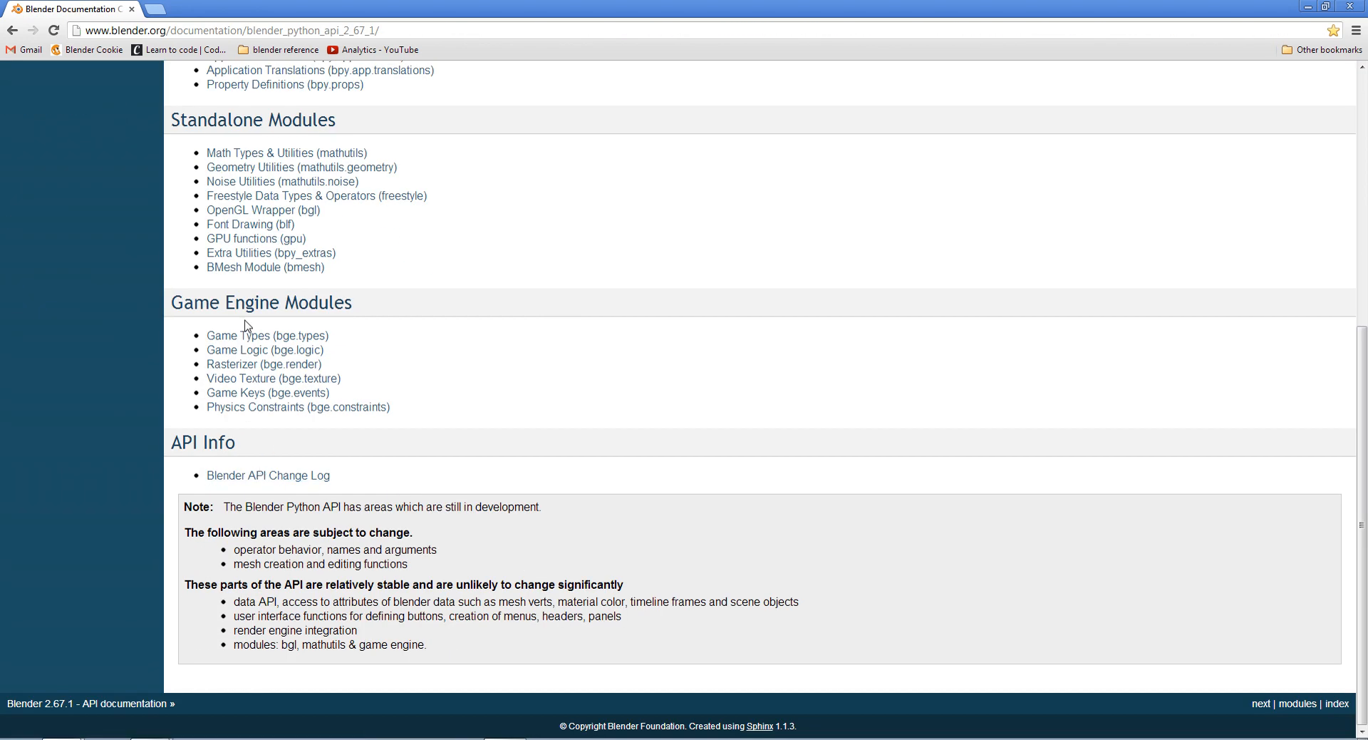
mouse_move(265, 350)
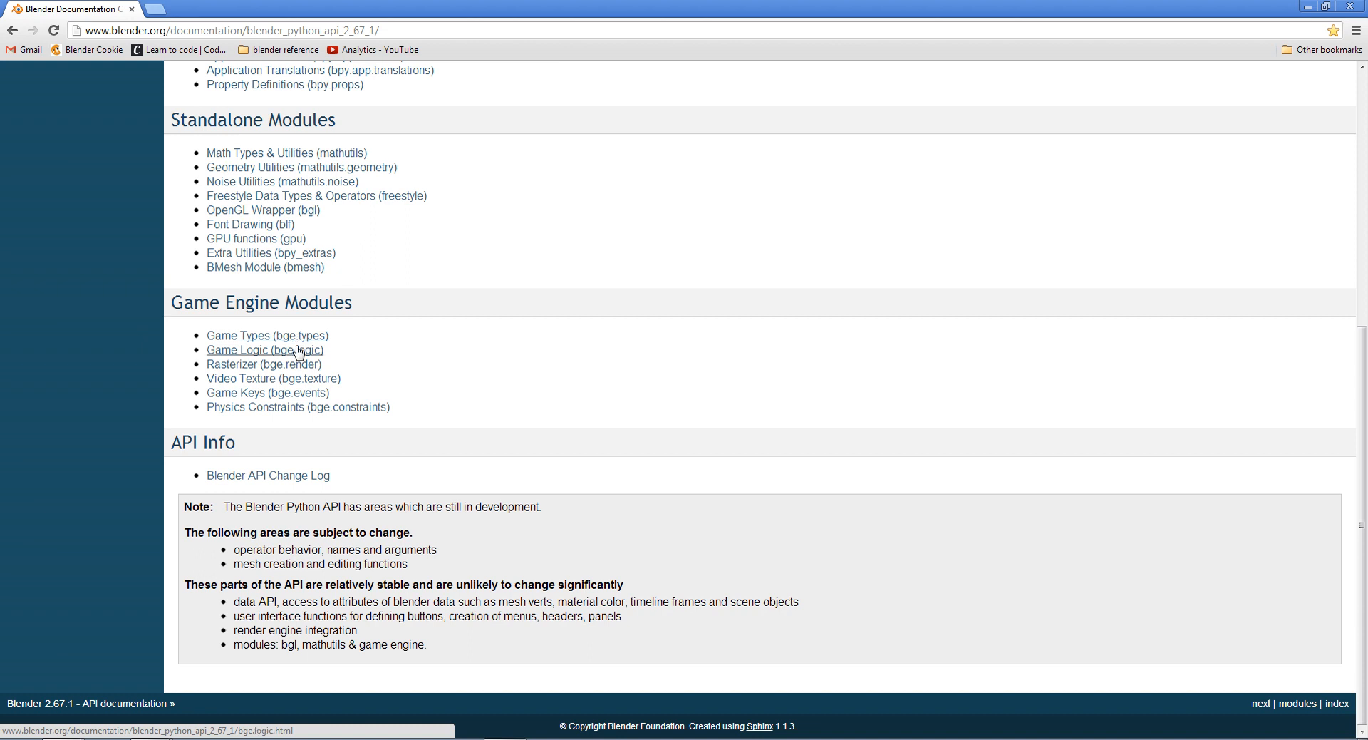
mouse_move(267, 392)
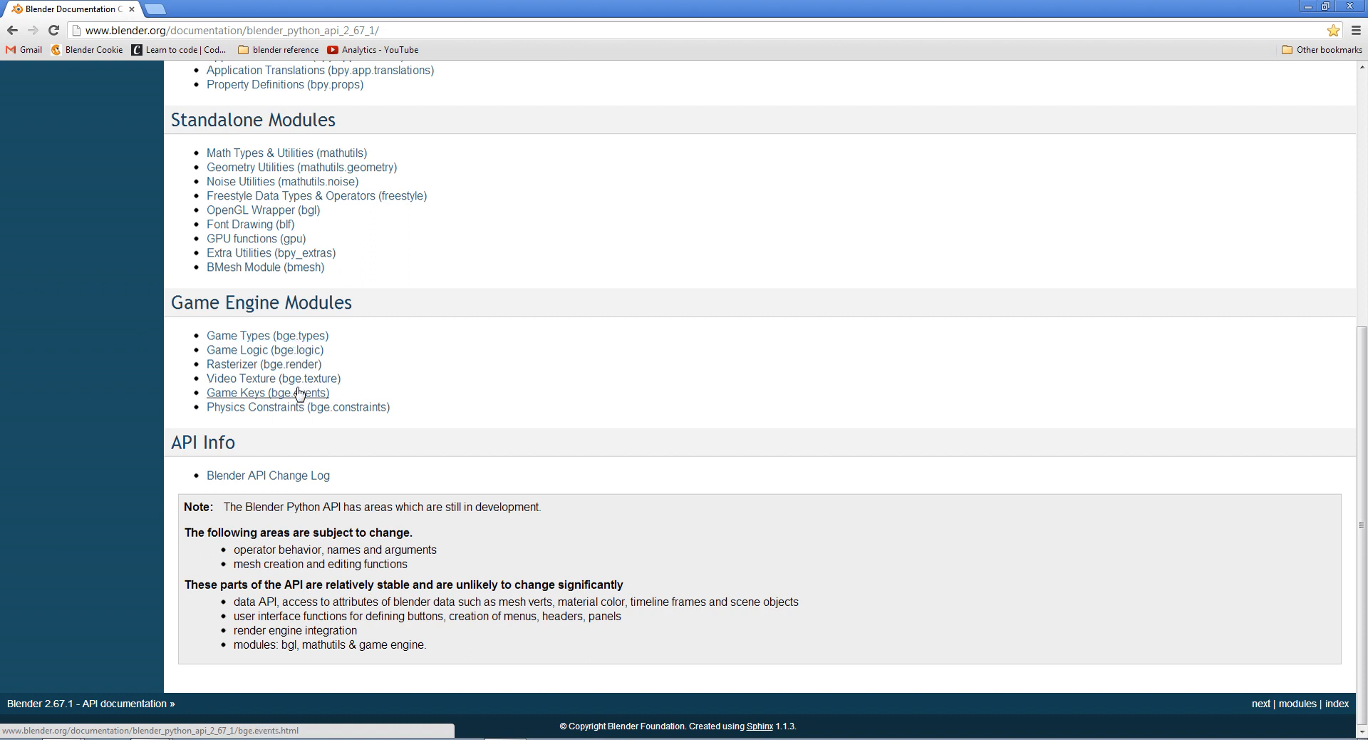
mouse_move(251, 361)
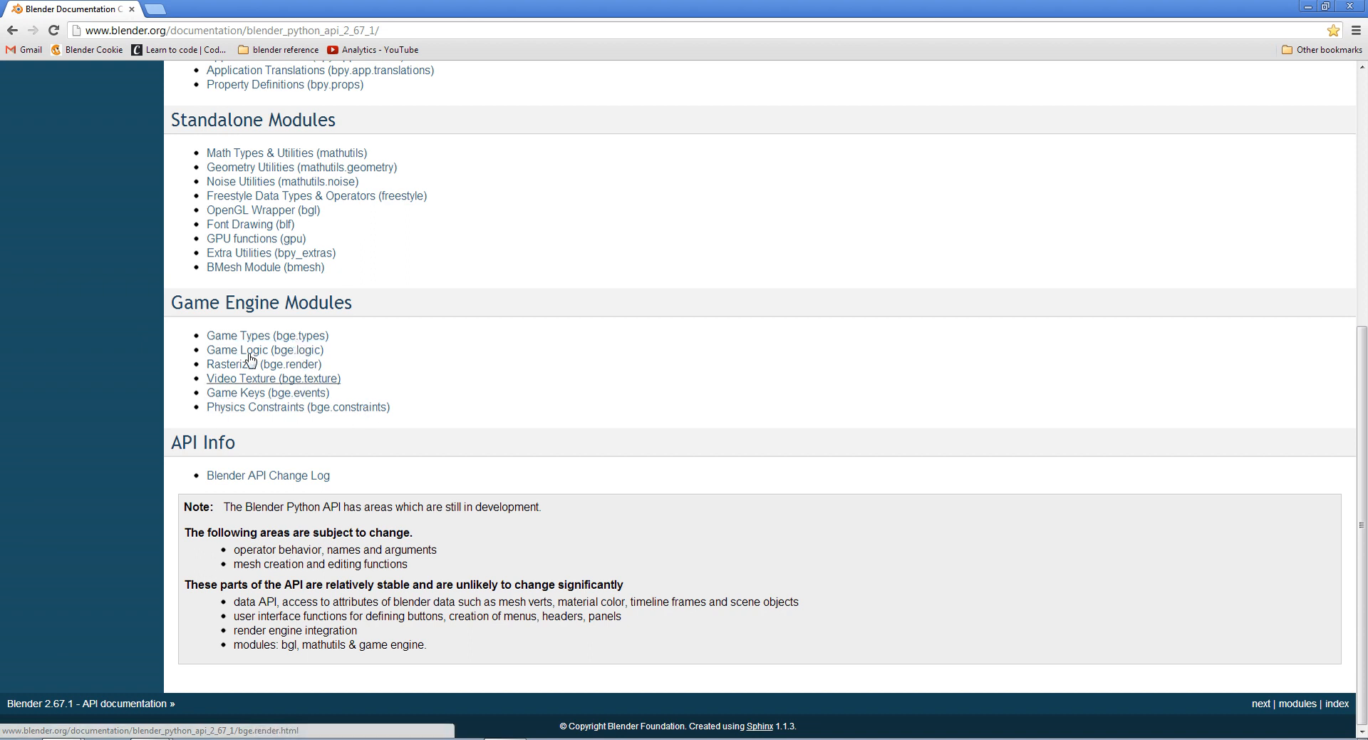
middle_click(265, 349)
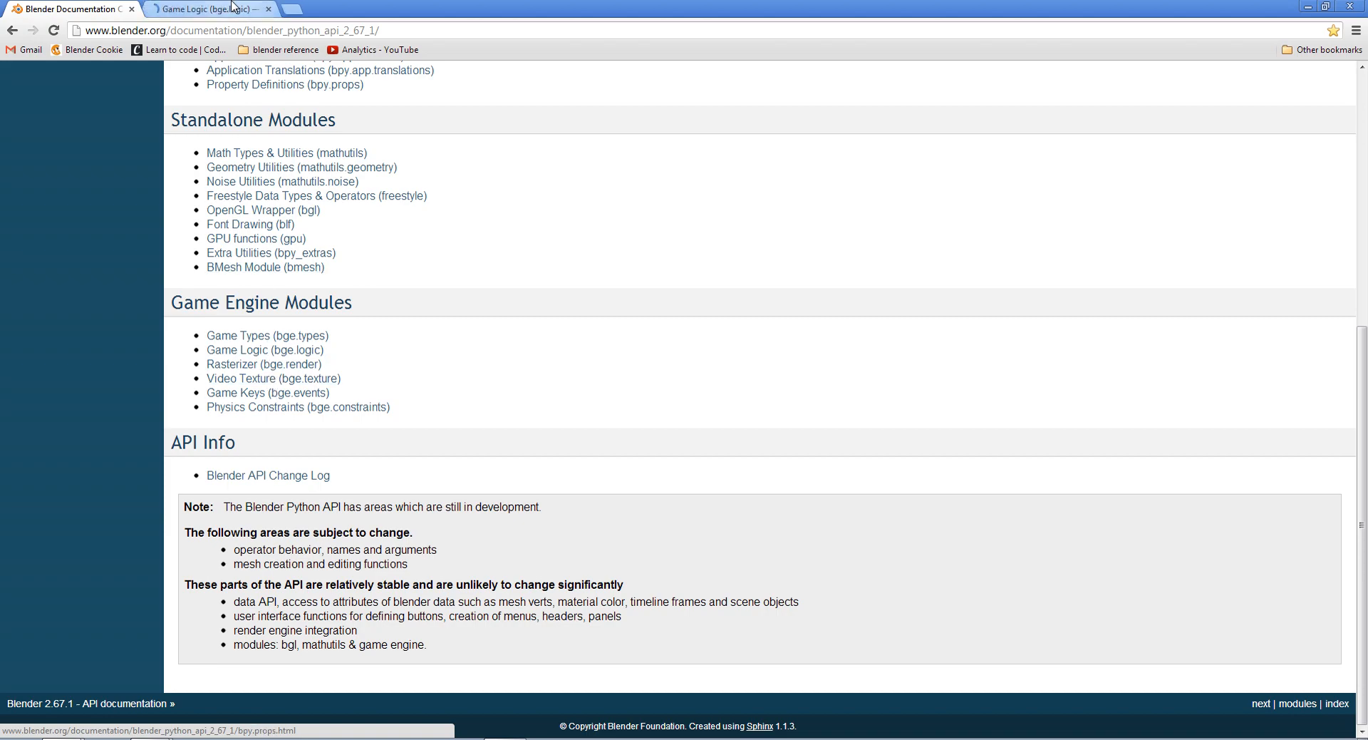
In the bge.logic reference, scroll to Variables and pick out bge.logic.keyboard
click(265, 349)
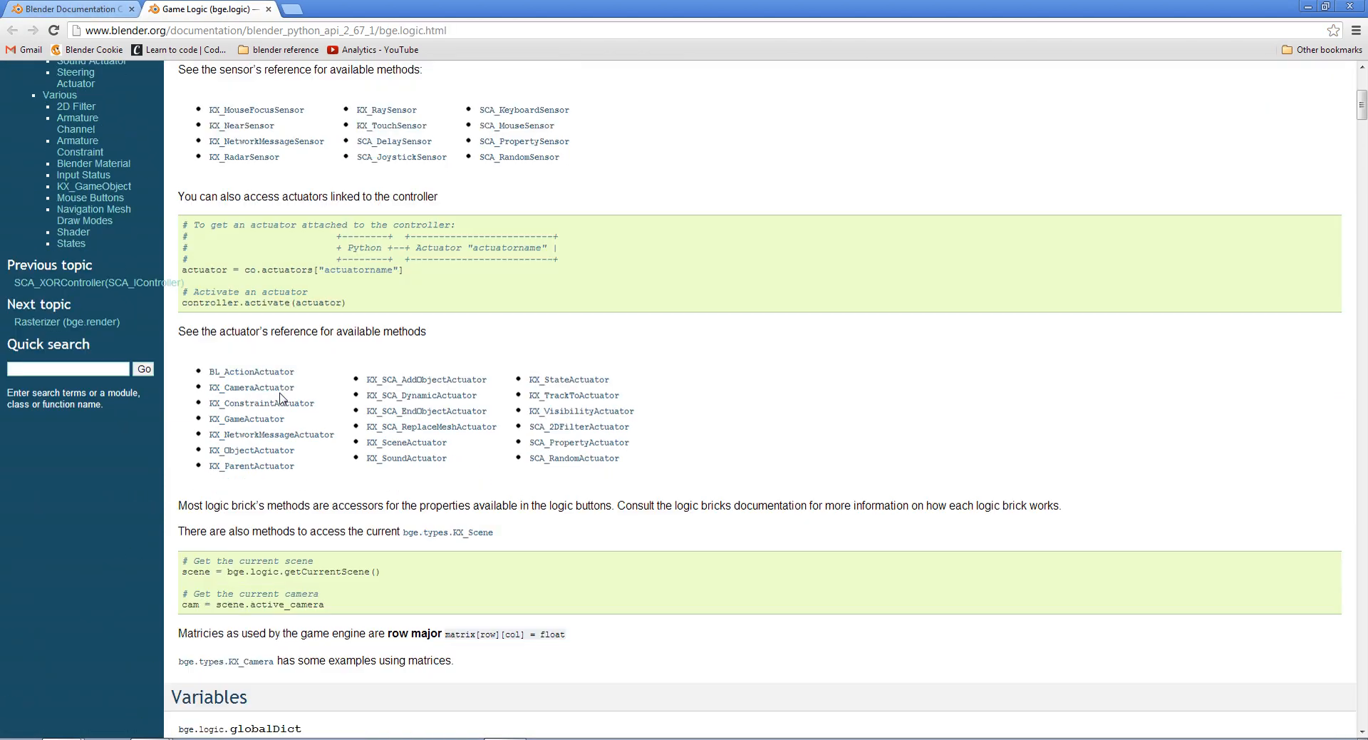
scroll(down, 3)
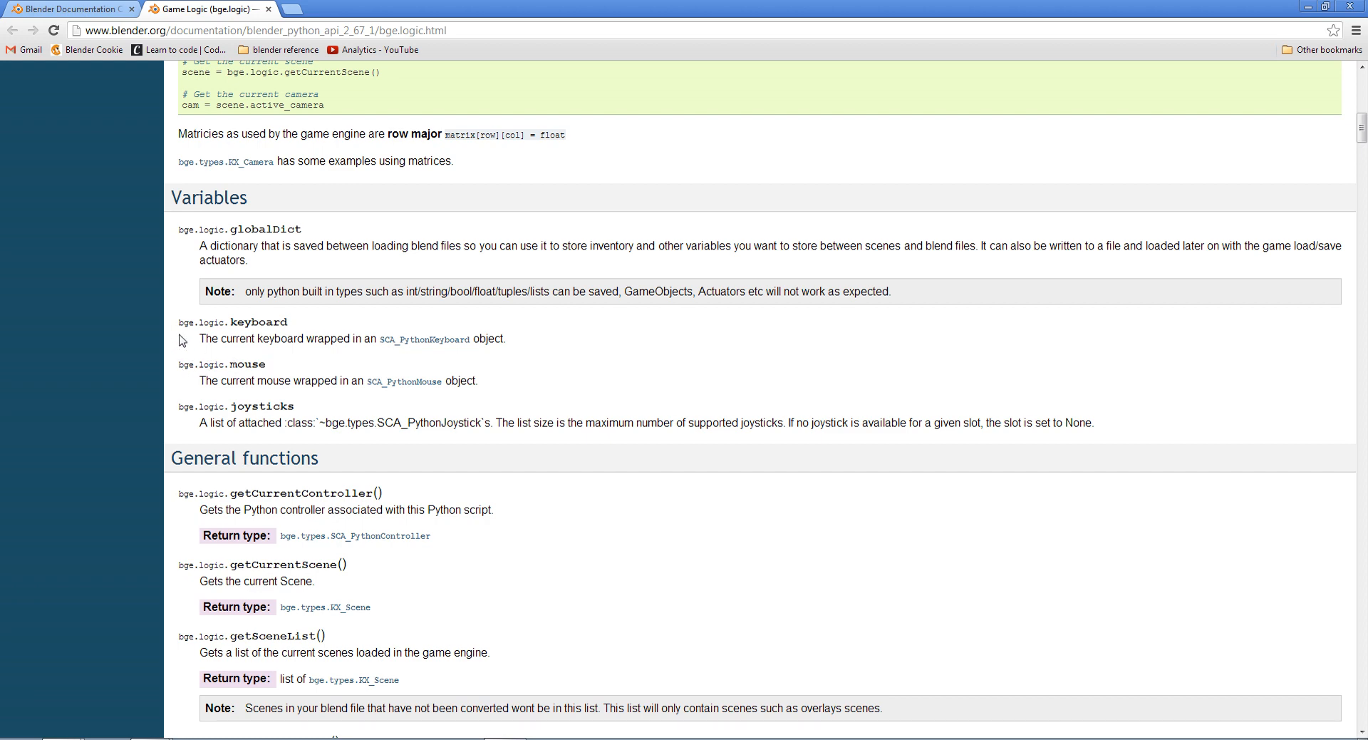
double_click(232, 322)
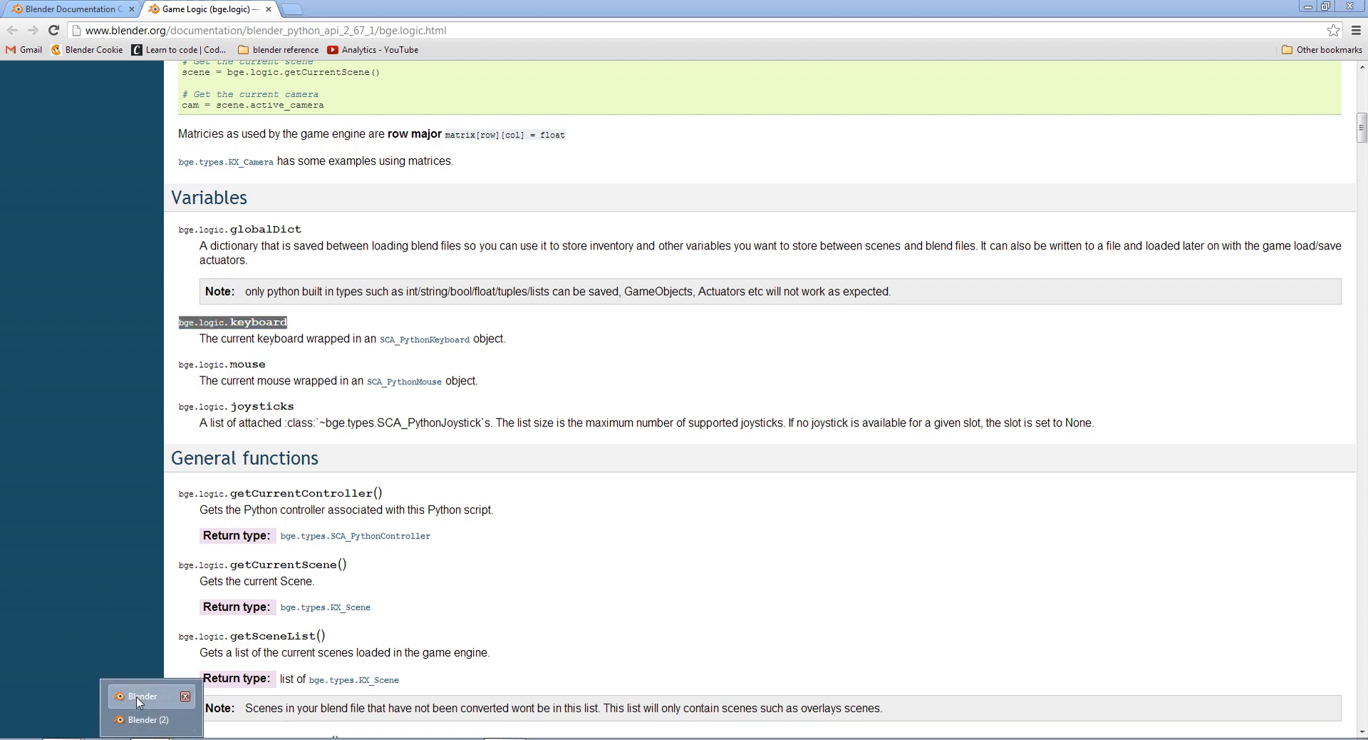
Back in Blender, write 'keyboard = bge.logic.keyboard' below the WASD controls comment
click(143, 695)
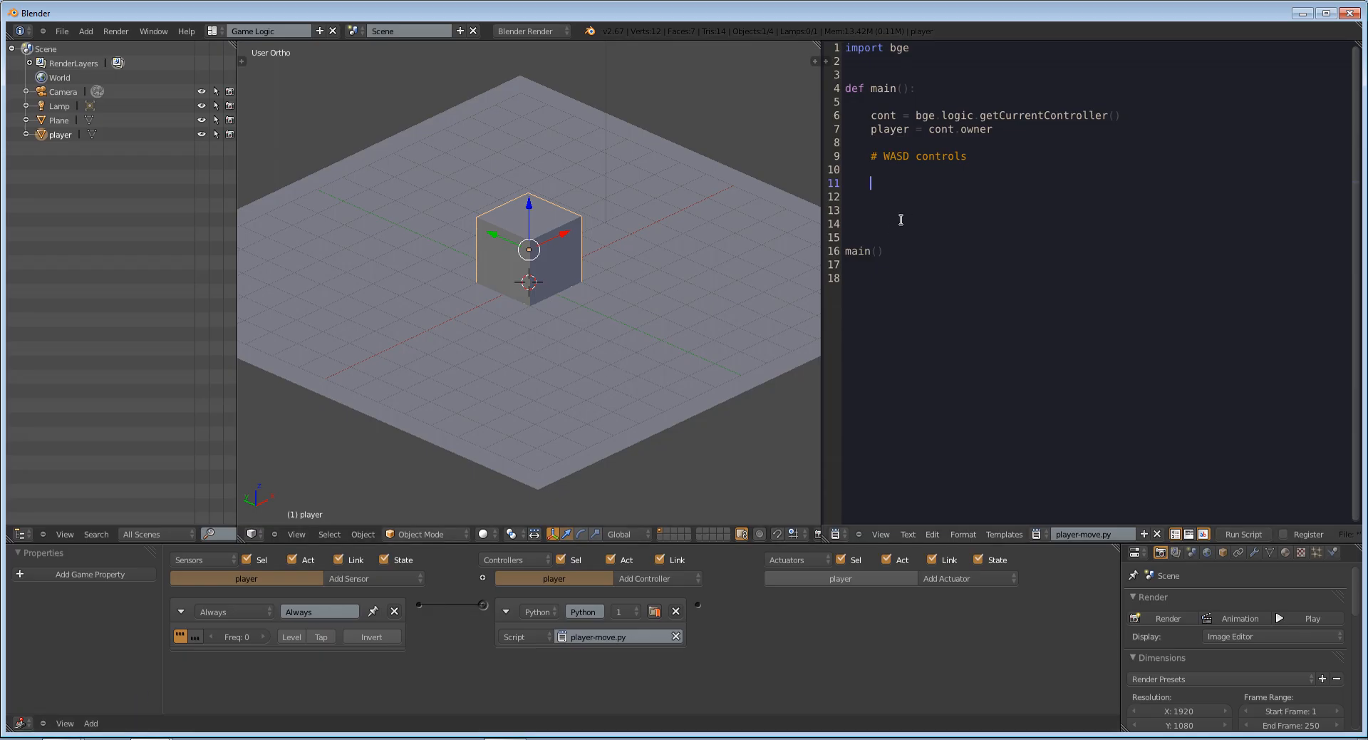
text(keyb)
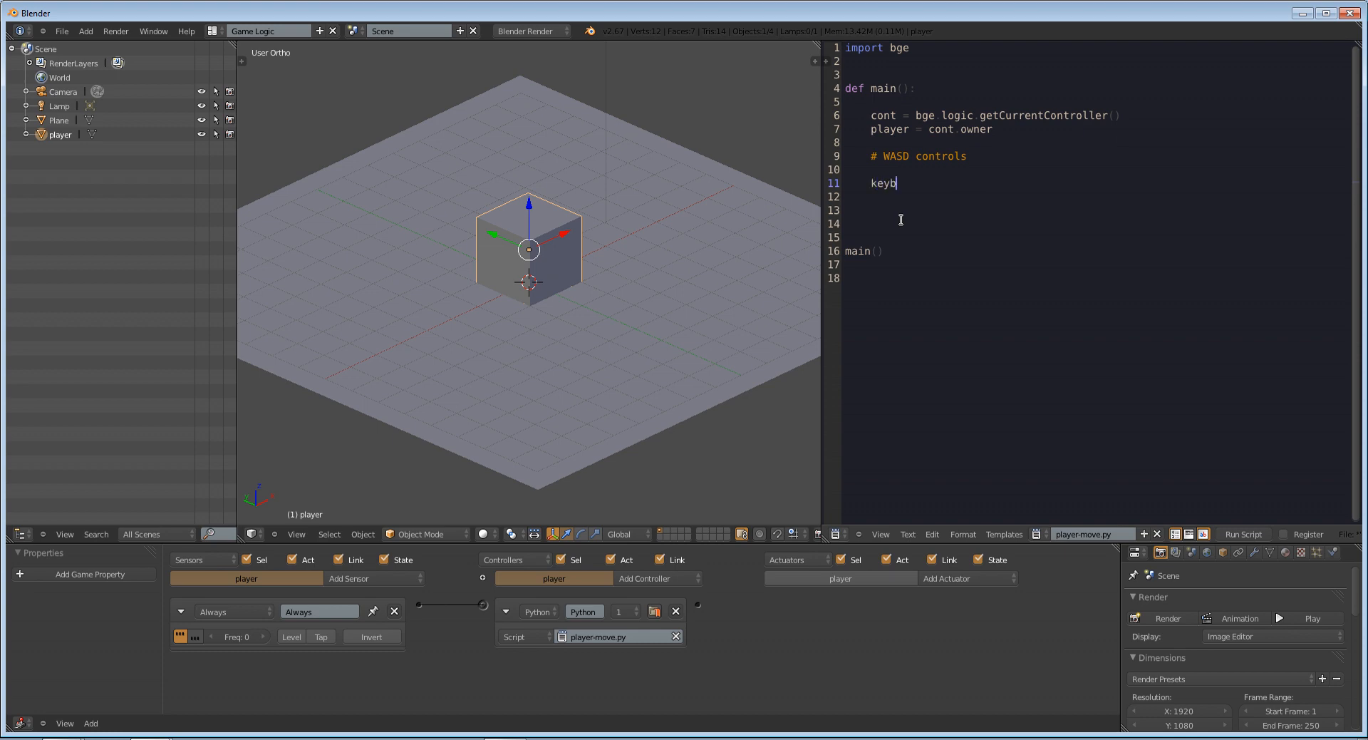
text(oard = bge.logic.keyboard)
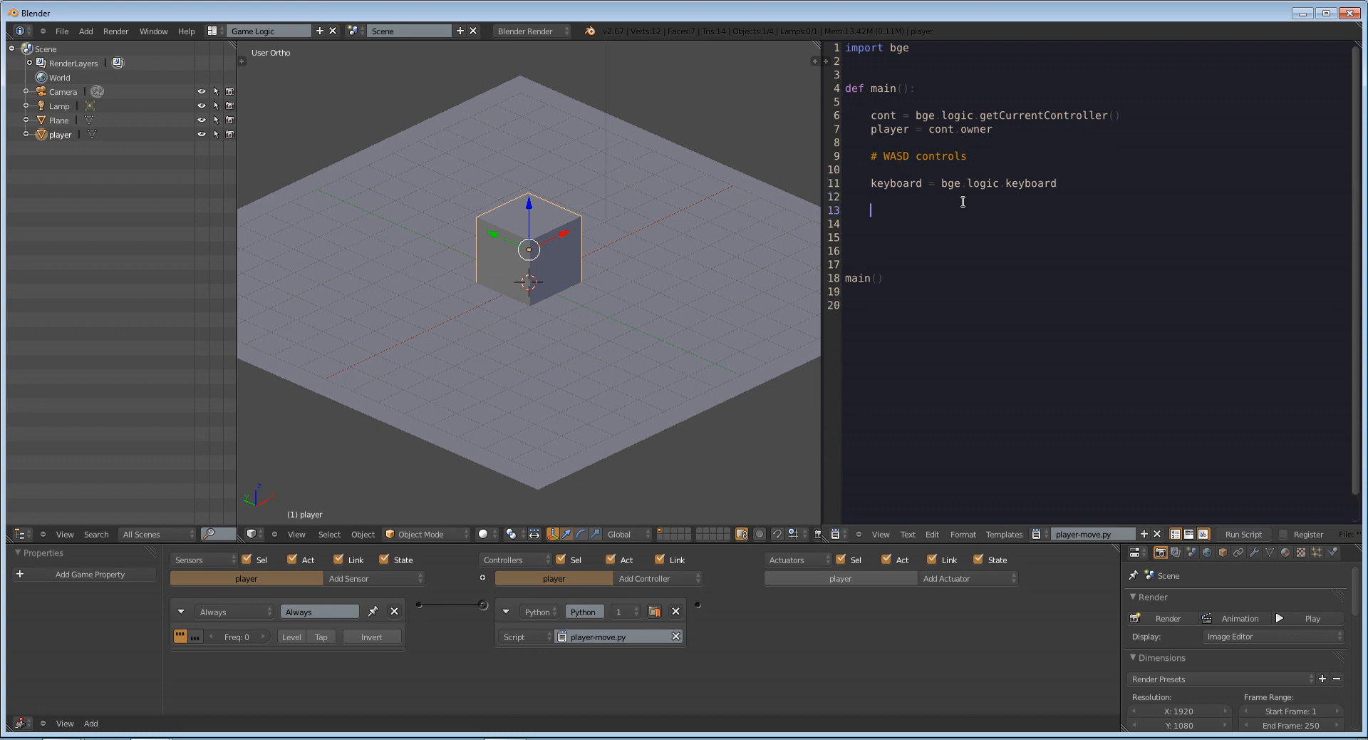
mouse_move(833, 349)
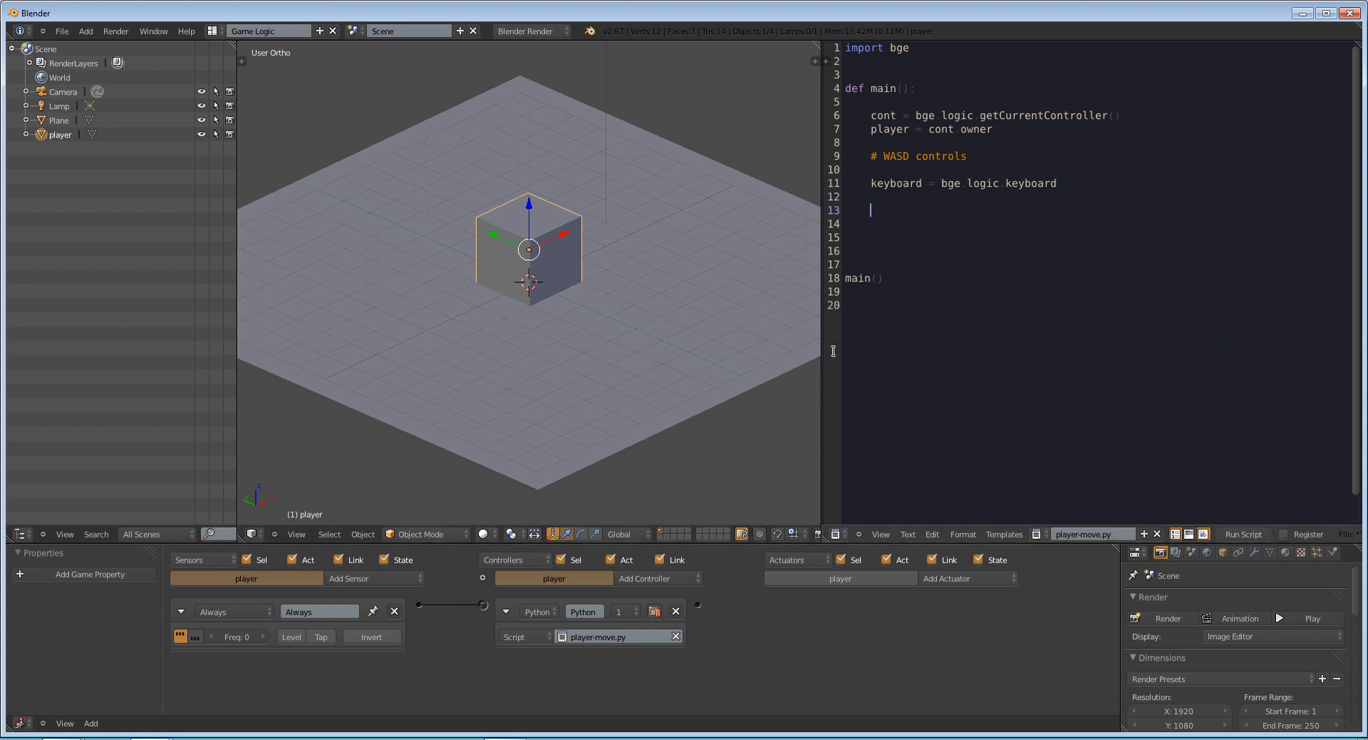
mouse_move(613, 269)
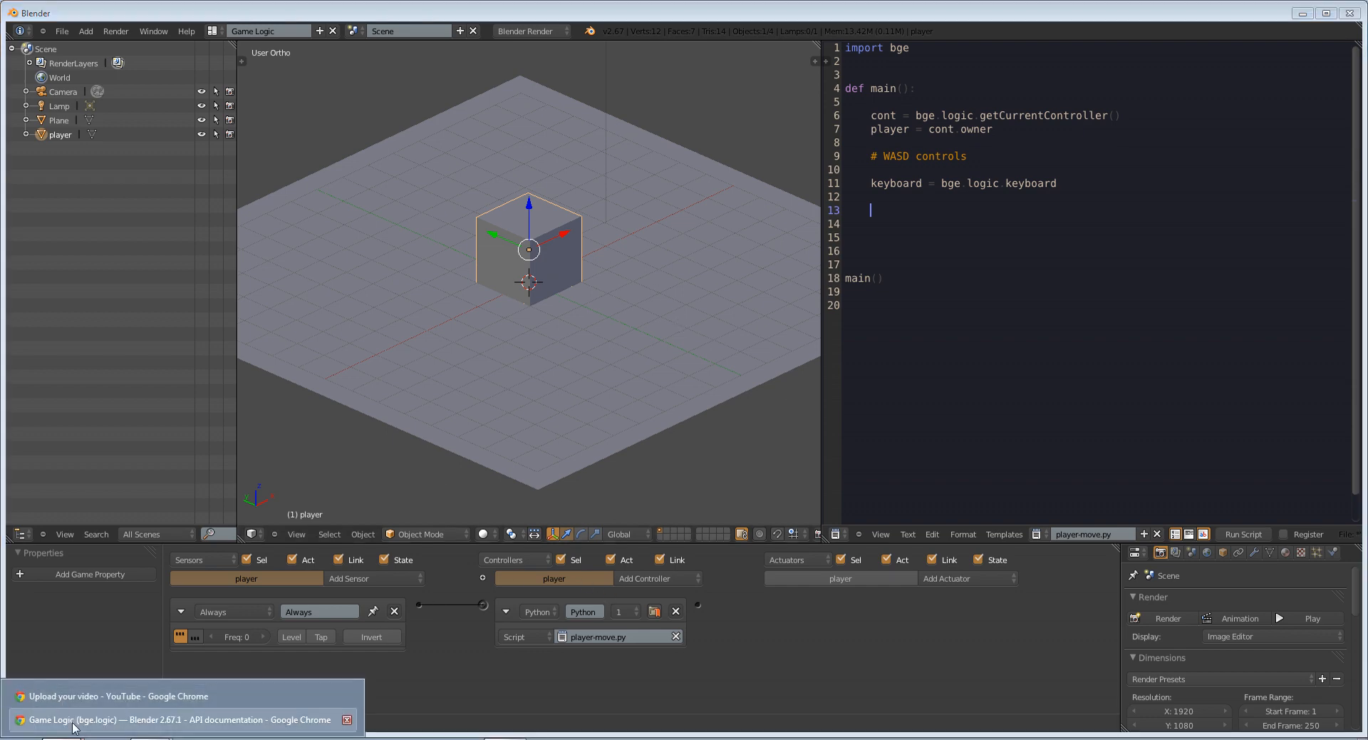
Open the SCA_PythonKeyboard reference in a new tab, then return to the Game Logic page
click(179, 719)
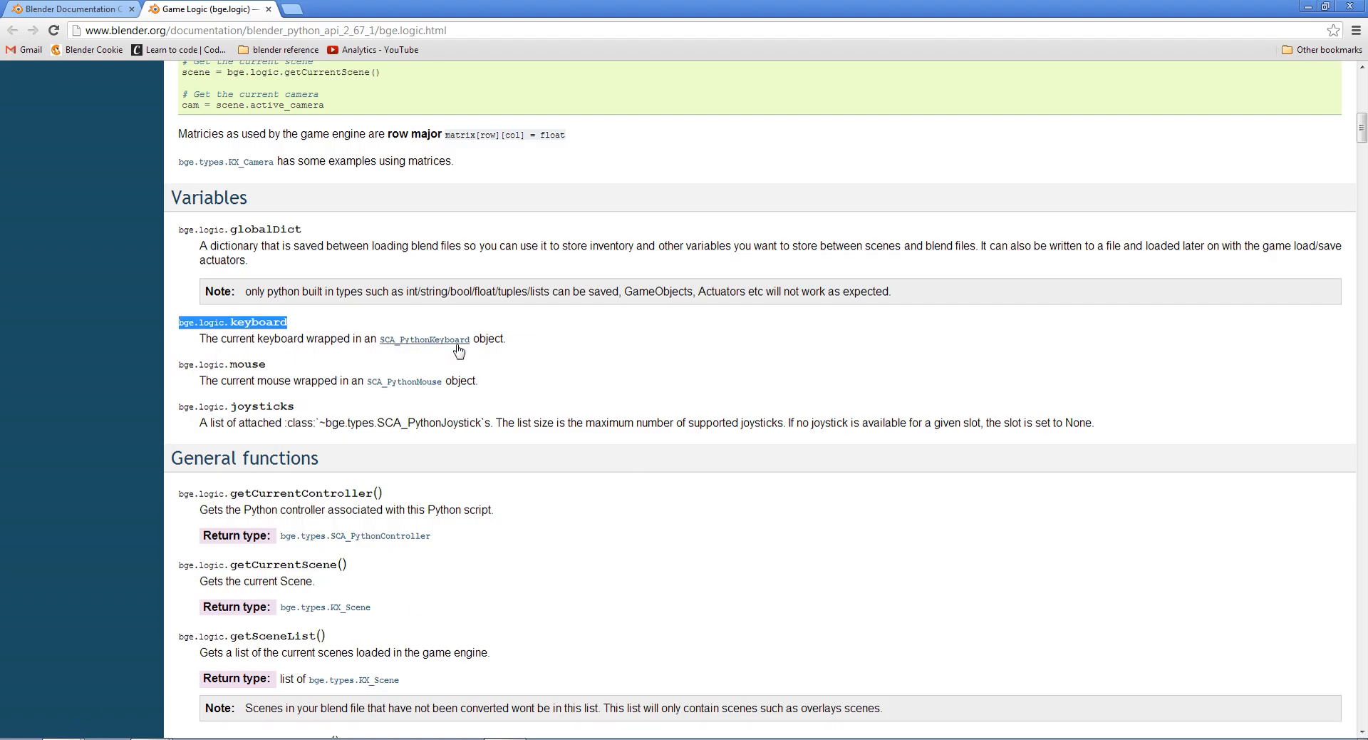
mouse_move(425, 340)
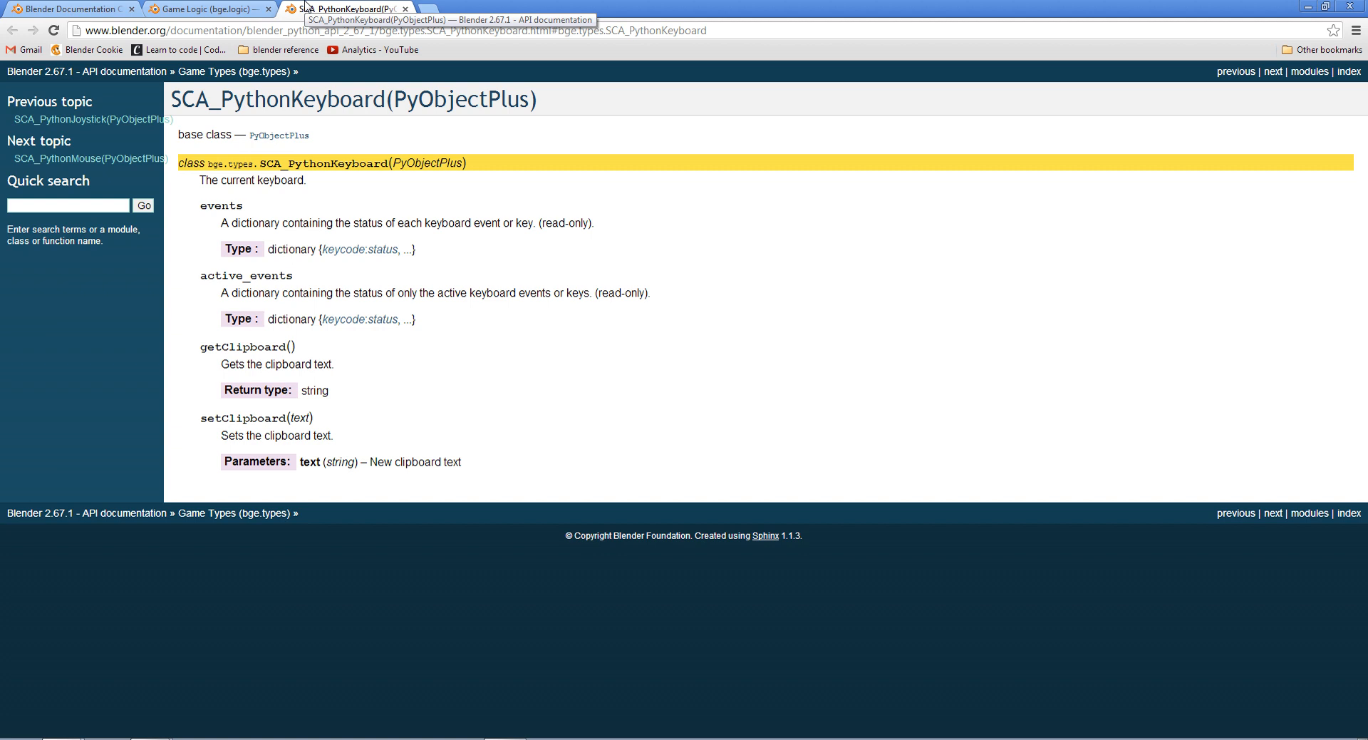
mouse_move(365, 280)
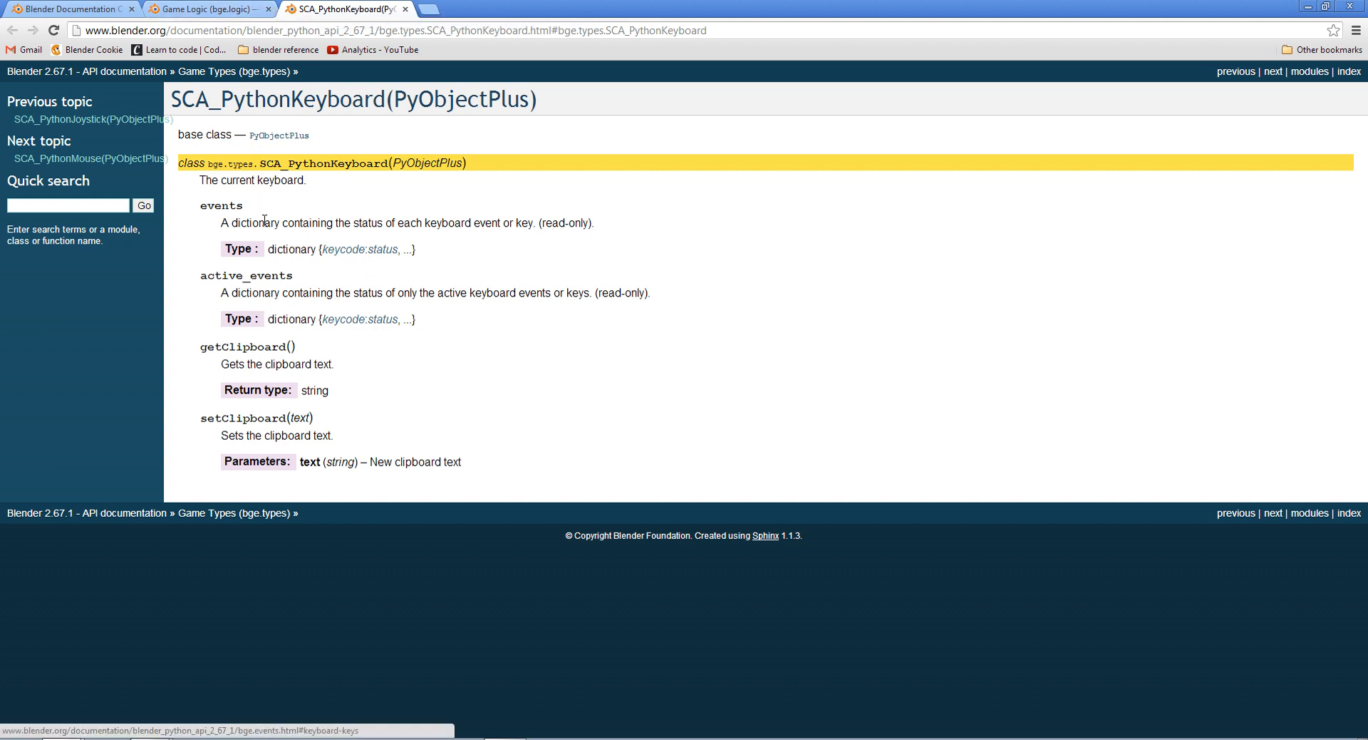
mouse_move(293, 163)
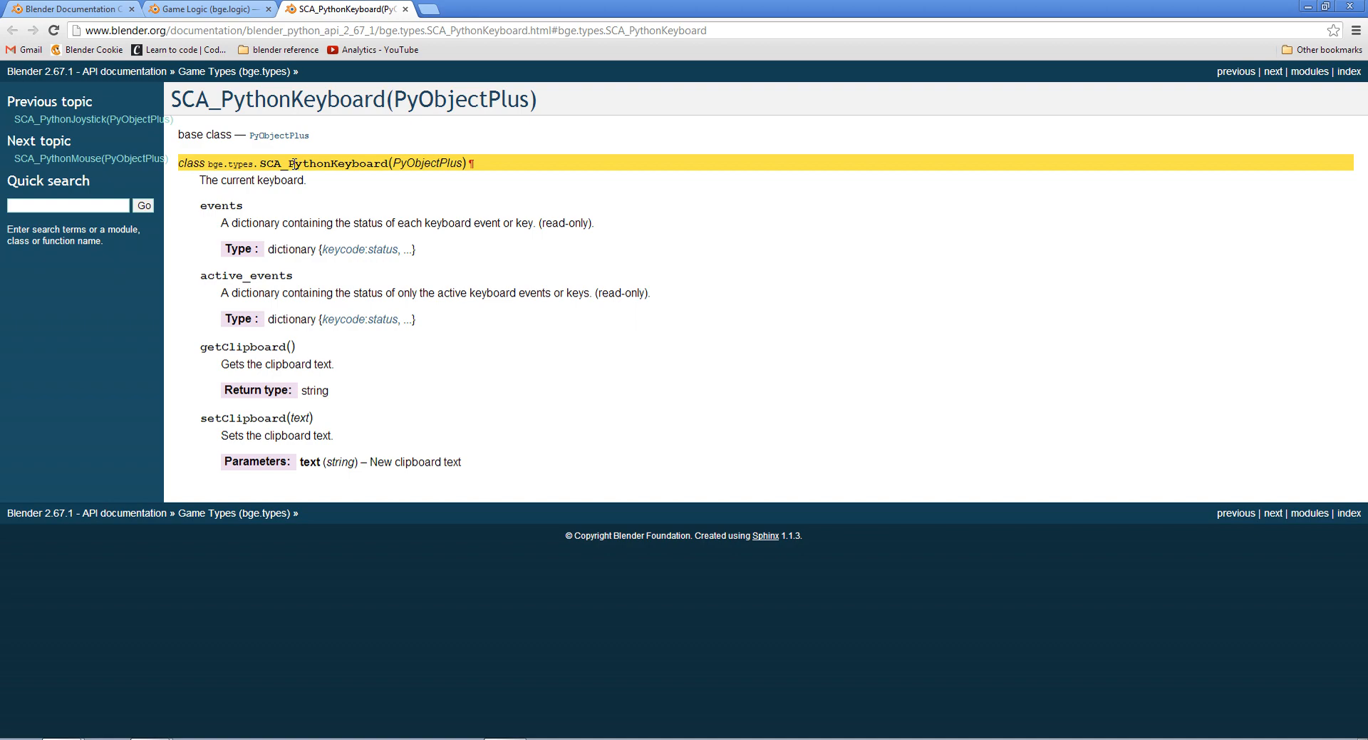
click(205, 9)
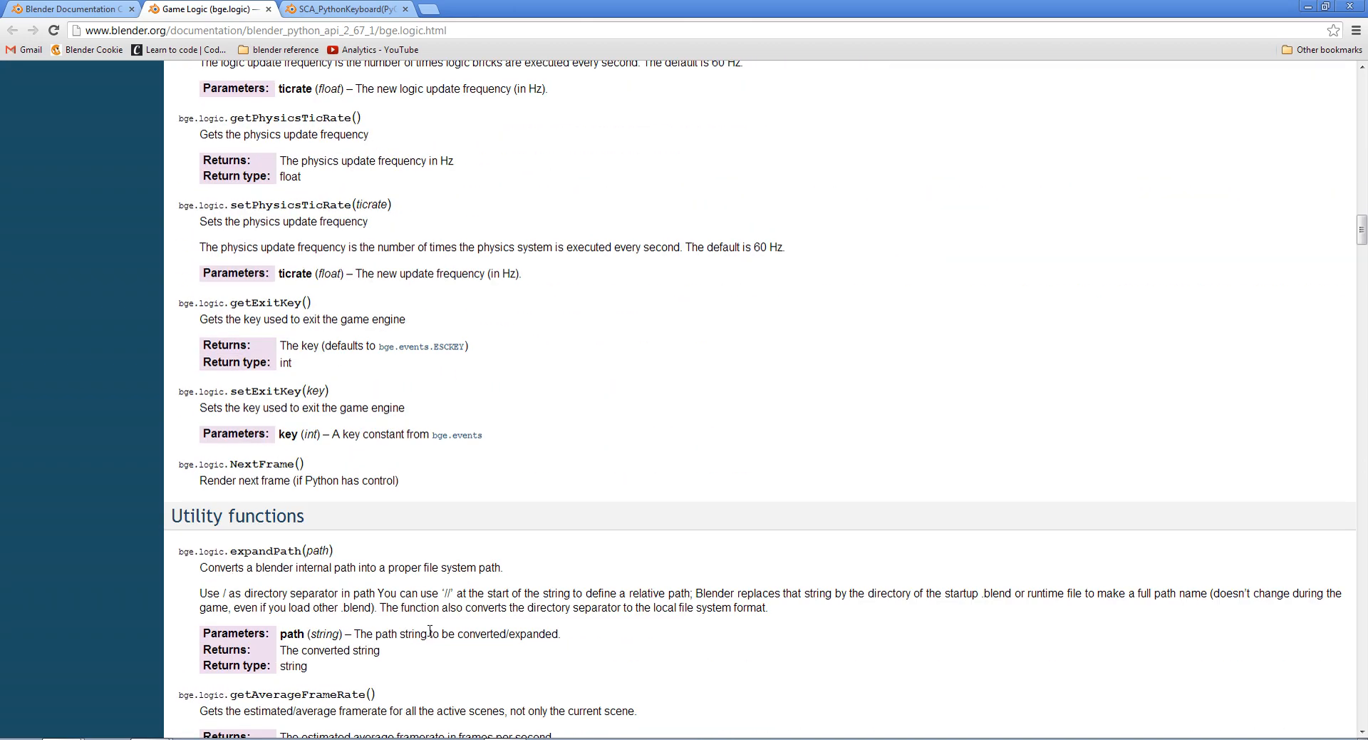
Locate the Sensor Status constants and select bge.logic.KX_SENSOR_ACTIVE to copy its full name
scroll(down, 3)
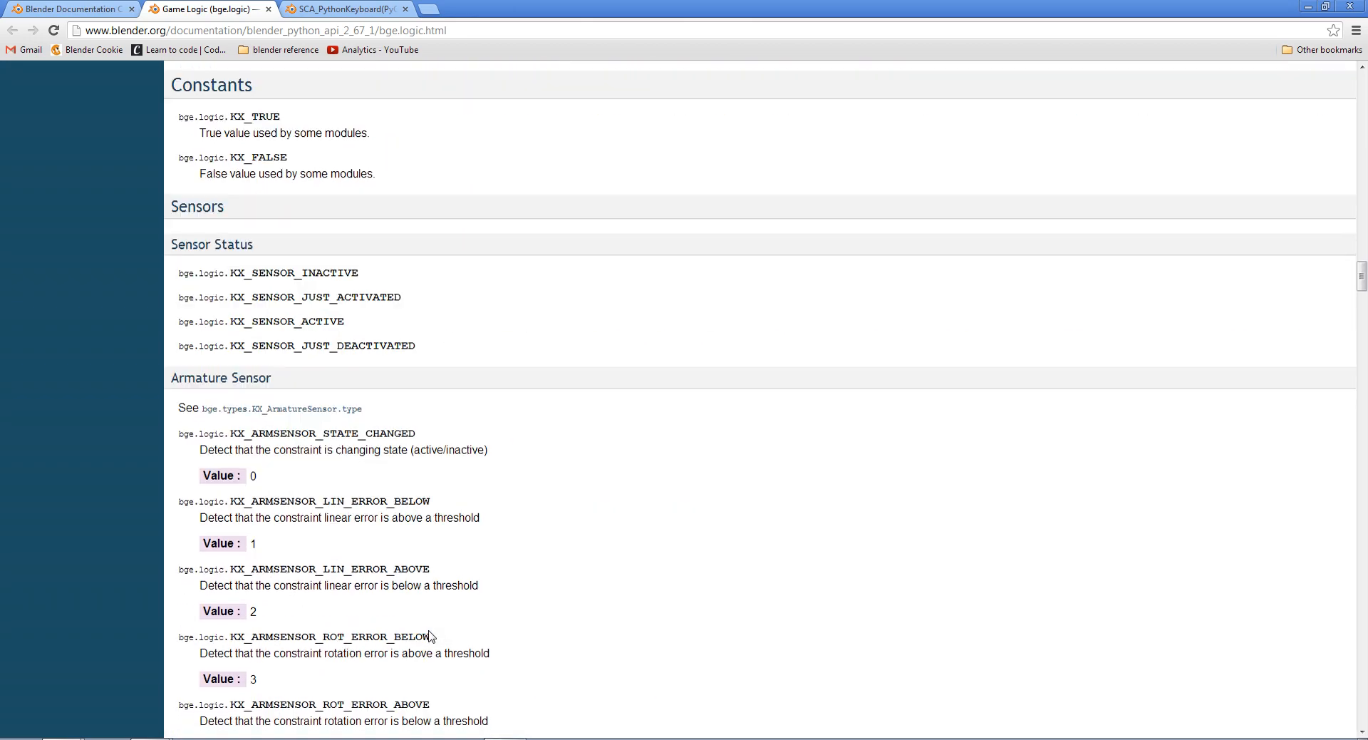
scroll(down, 3)
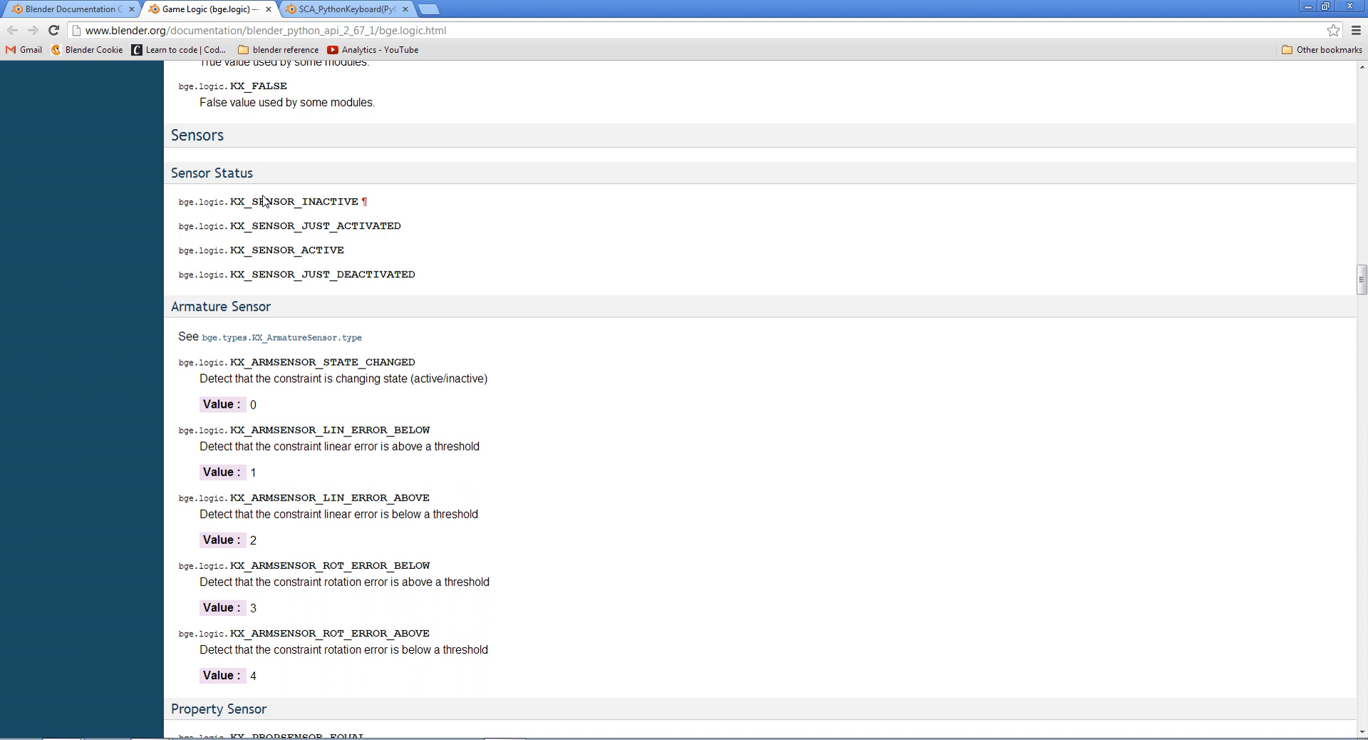
double_click(184, 225)
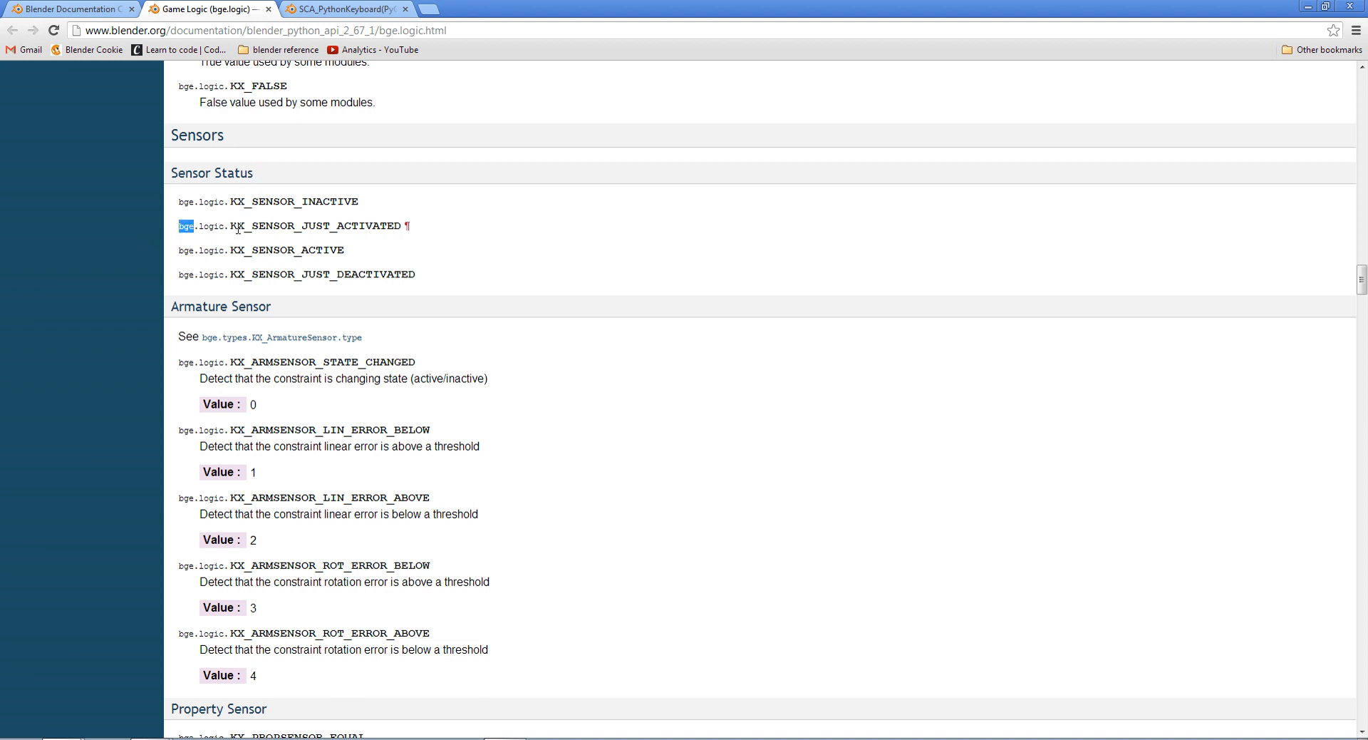
mouse_move(296, 224)
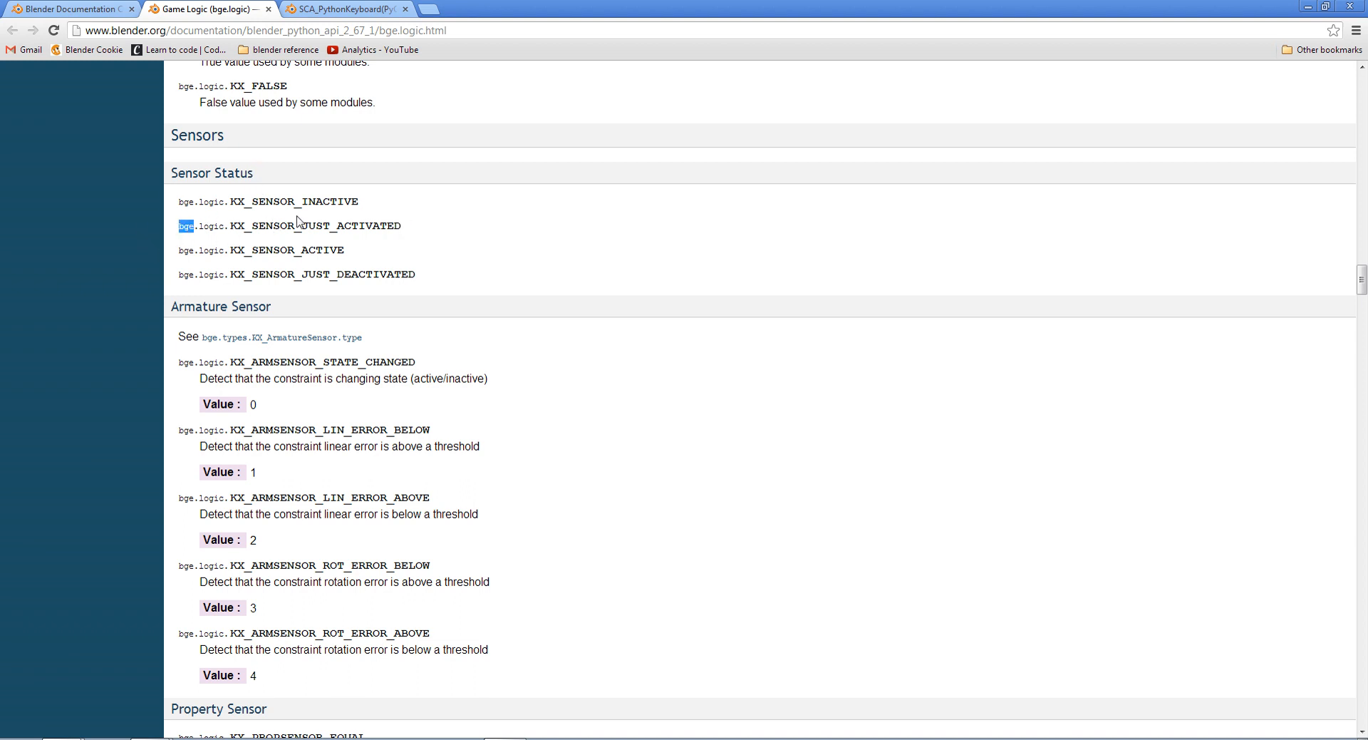
mouse_move(355, 198)
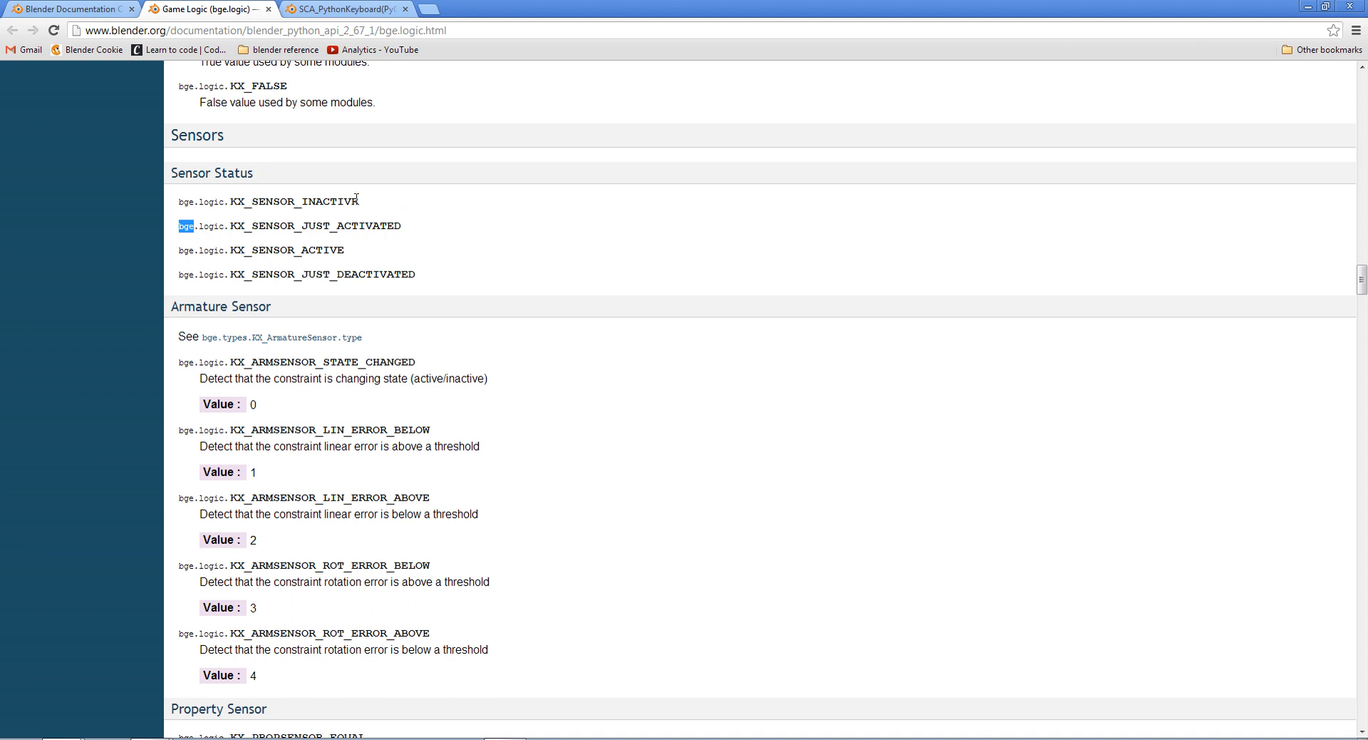
double_click(293, 201)
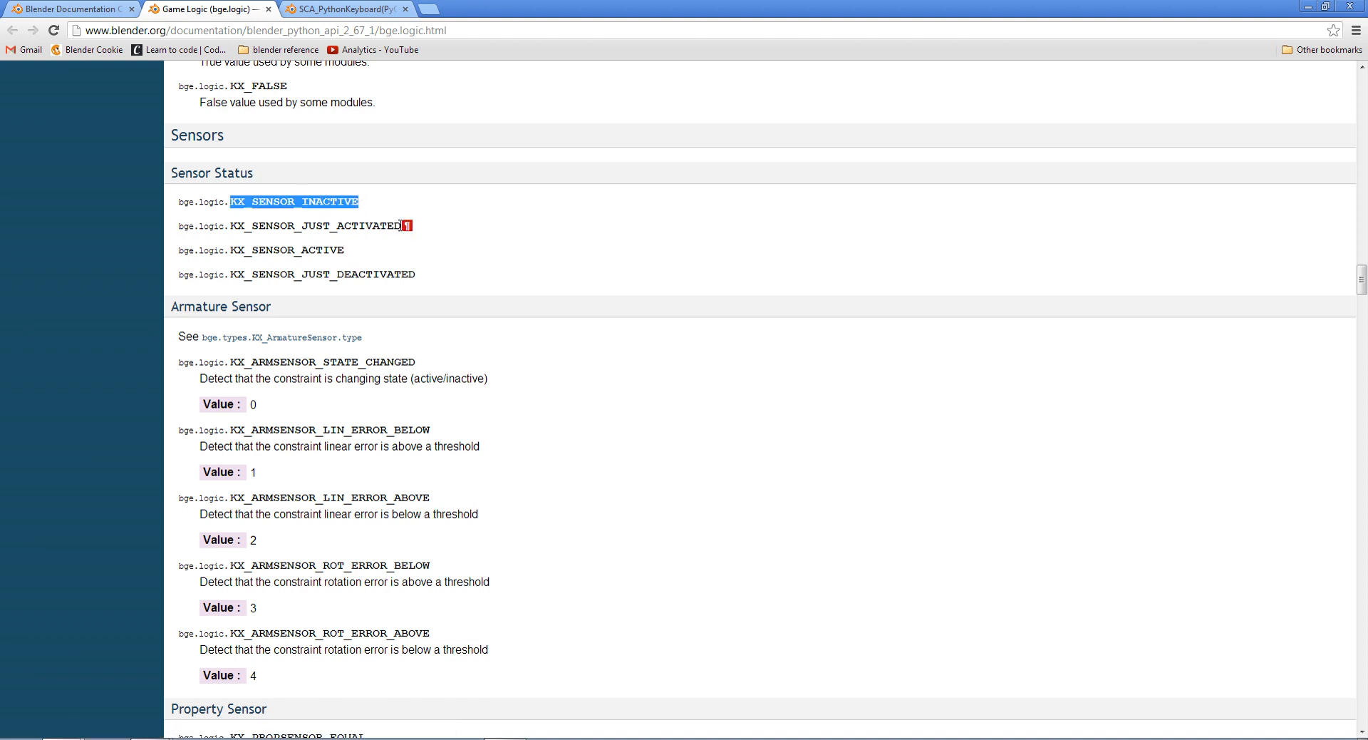
double_click(316, 226)
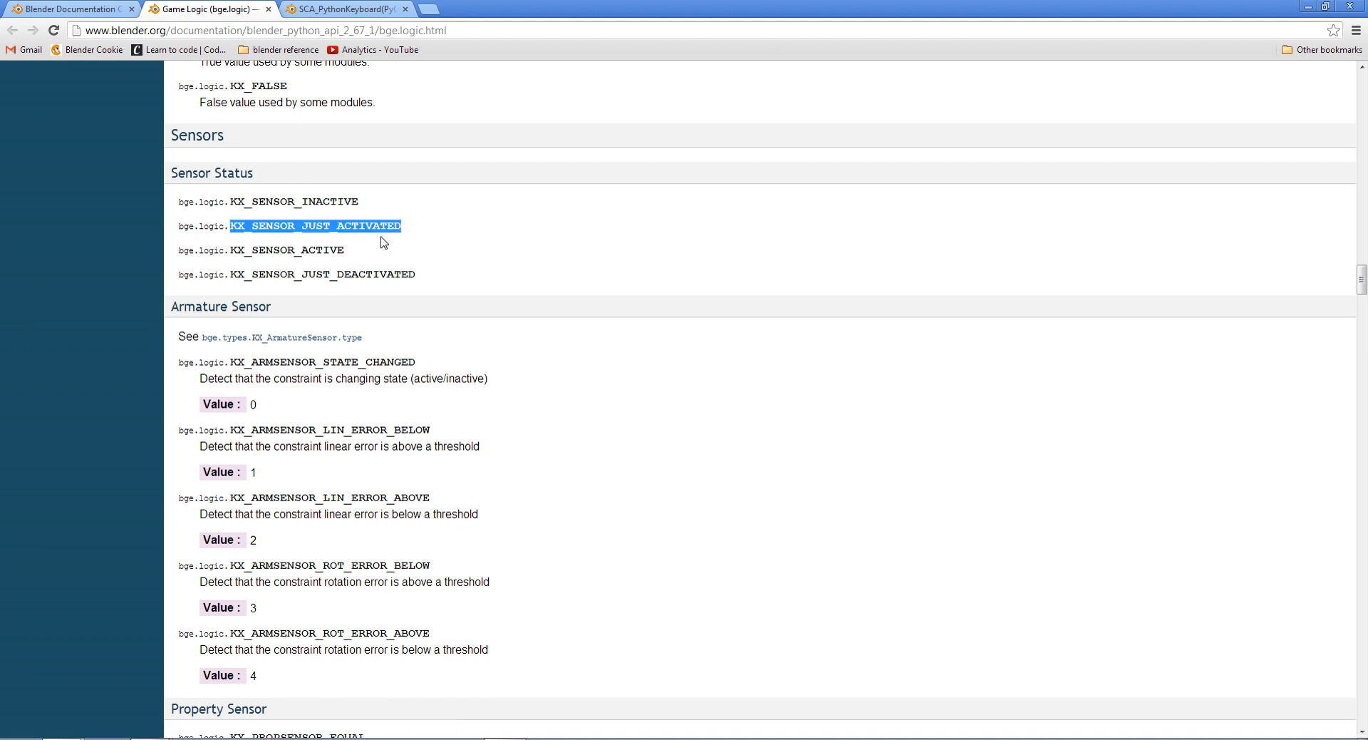
mouse_move(393, 267)
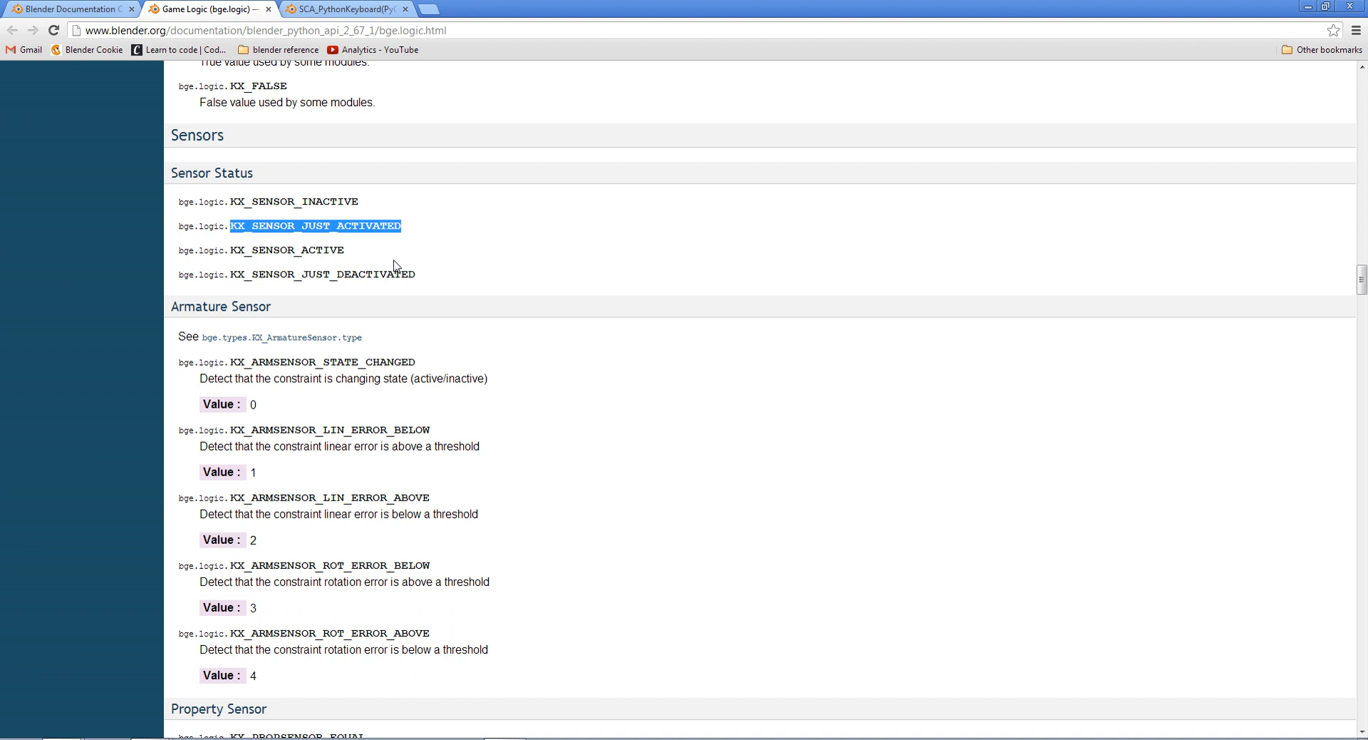
click(316, 251)
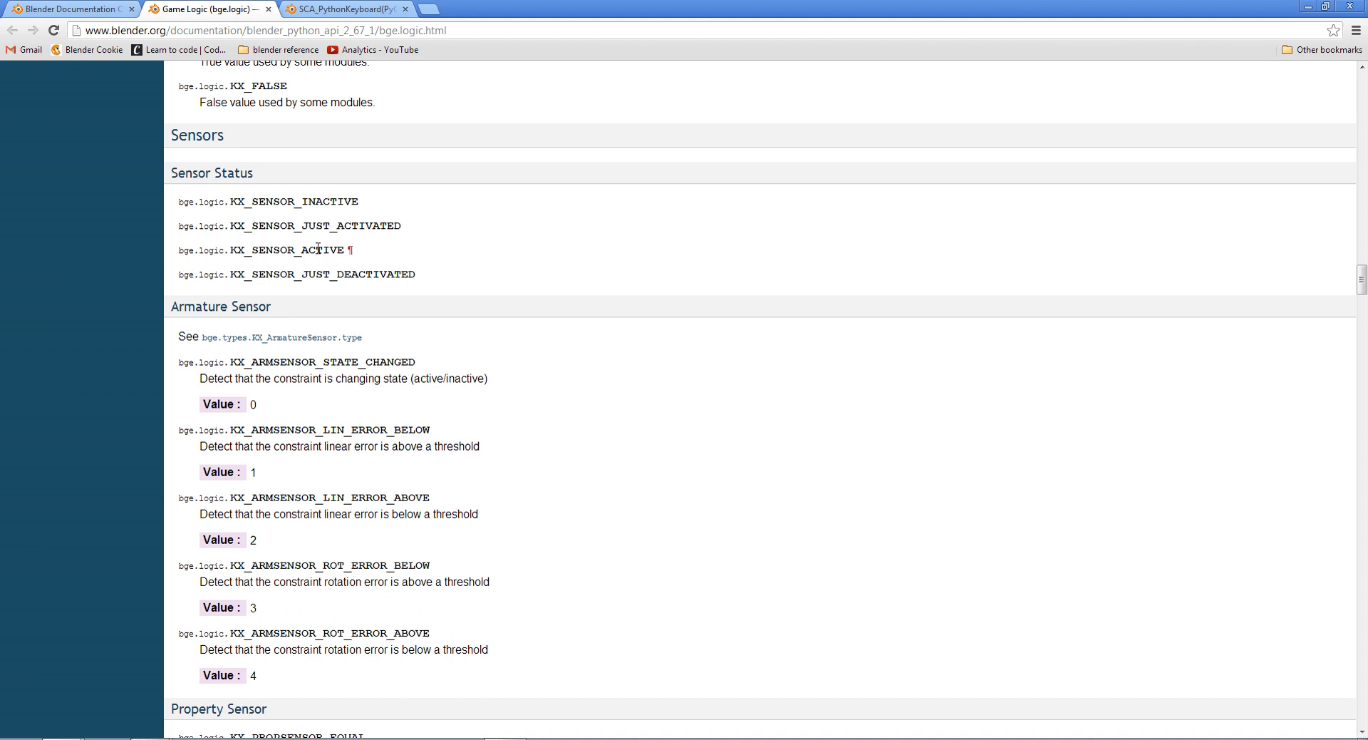
mouse_move(361, 273)
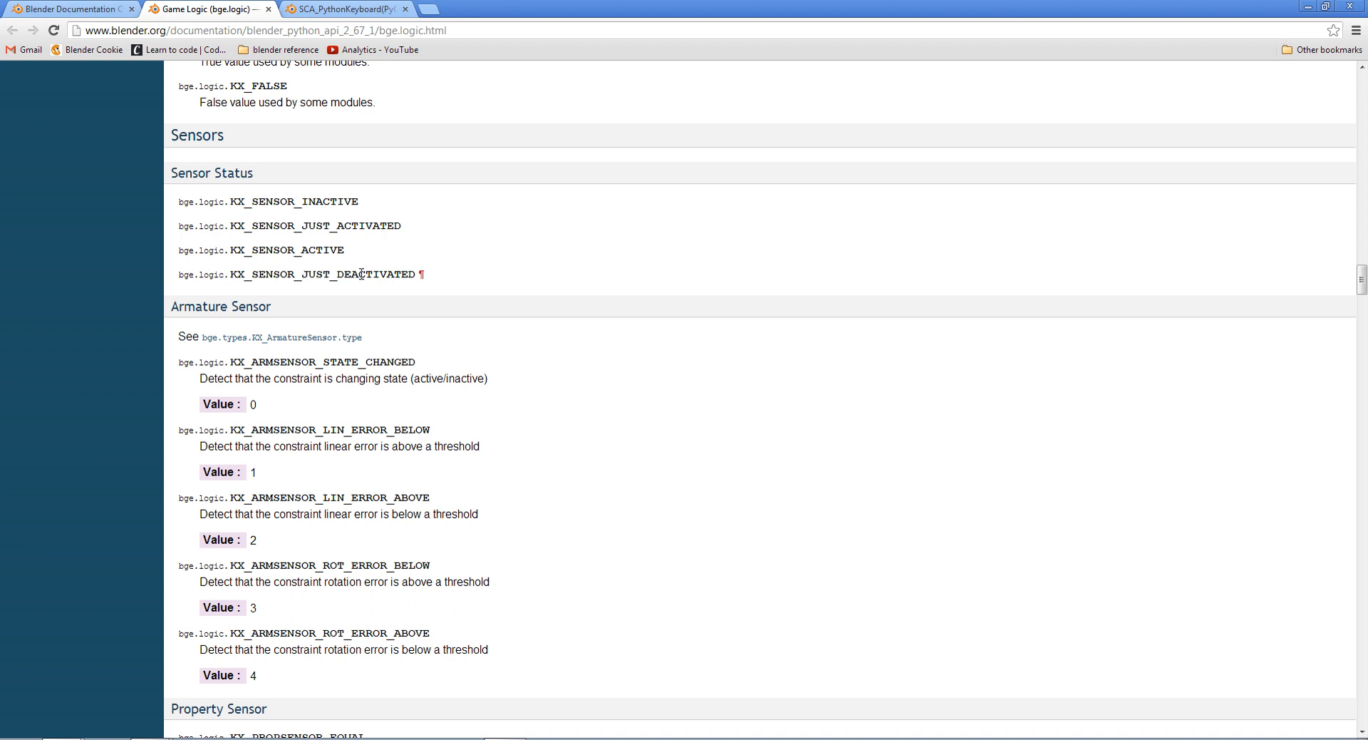
double_click(286, 250)
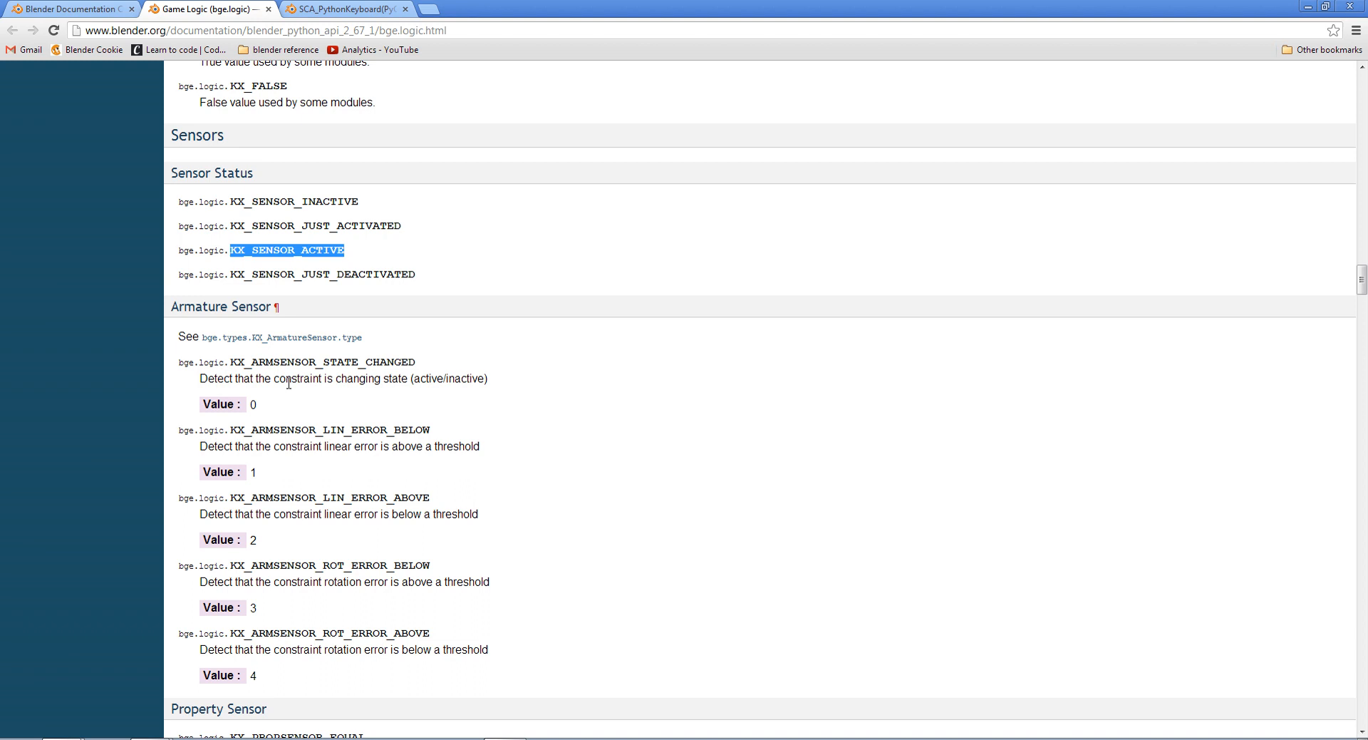
mouse_move(135, 502)
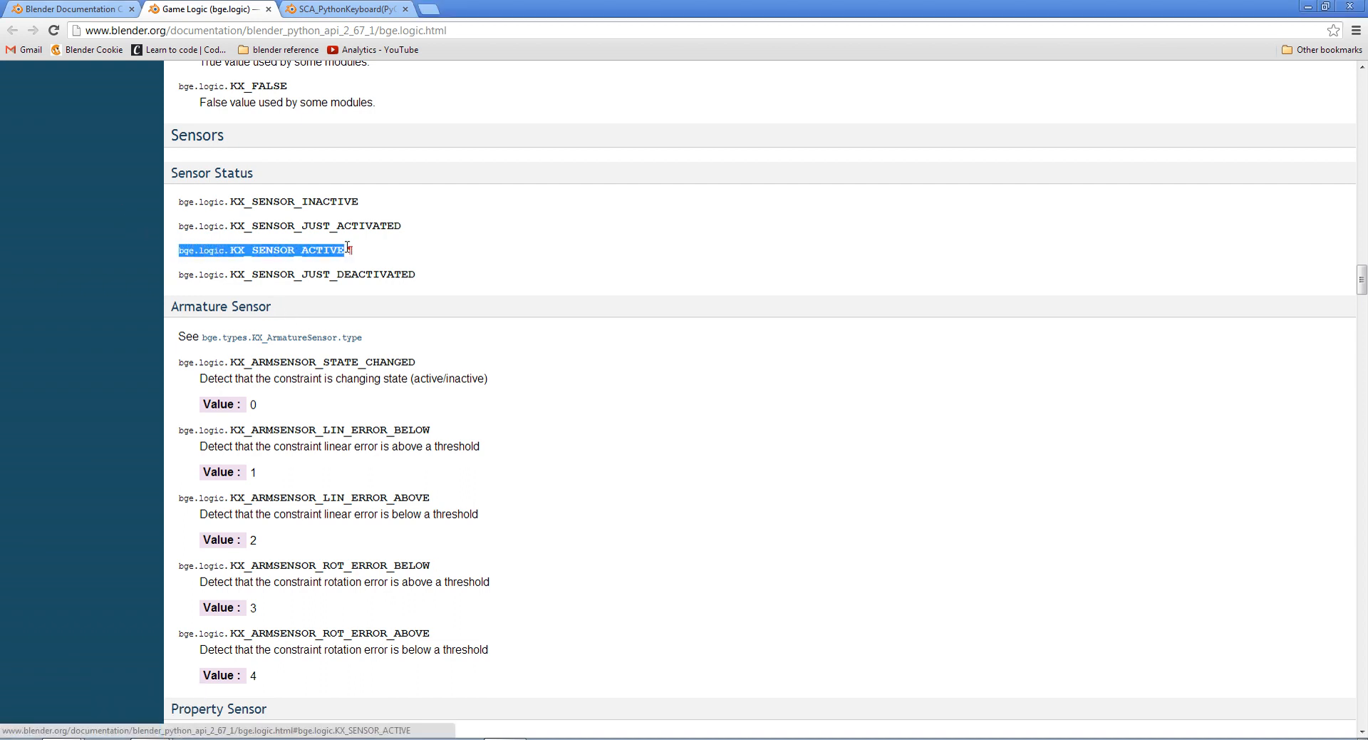
mouse_move(110, 687)
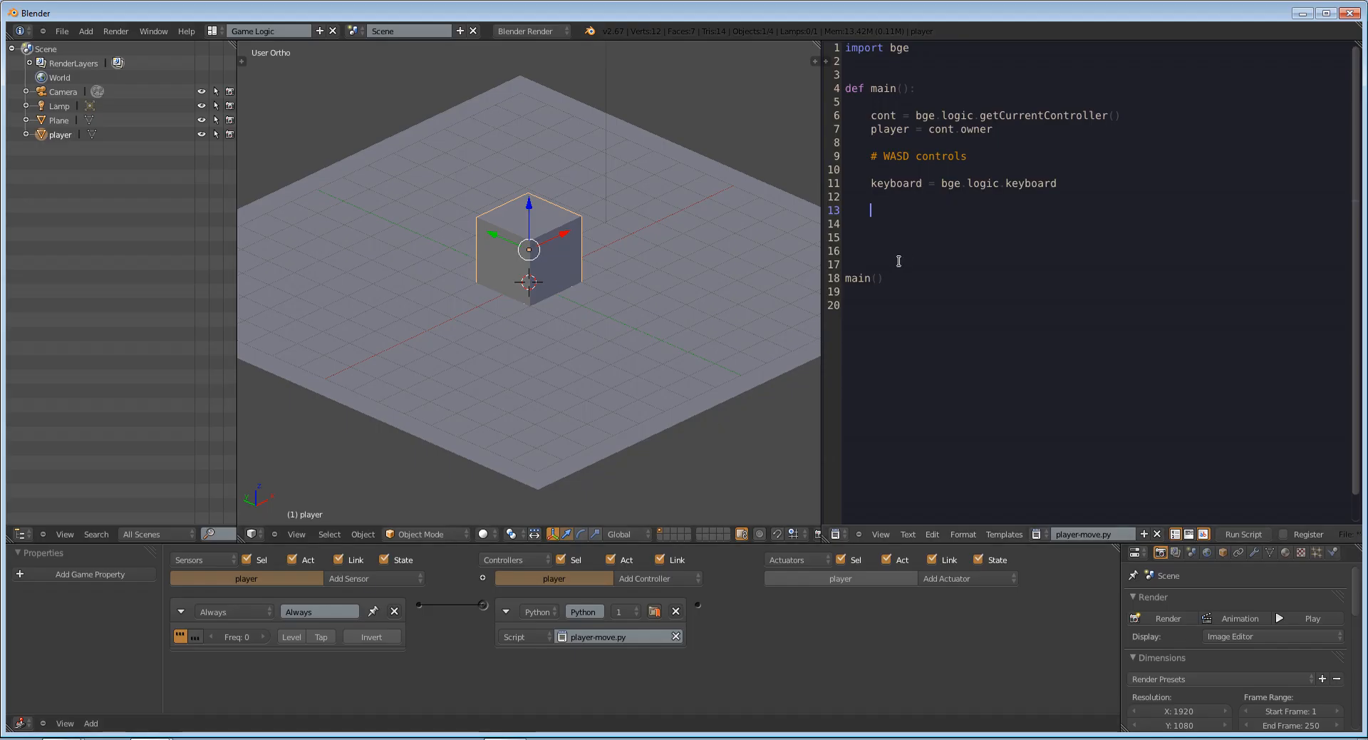
Write line 13 as 'if bge.logic.KX_SENSOR_ACTIVE == keyboard.events[]' in player-move.py
text(if)
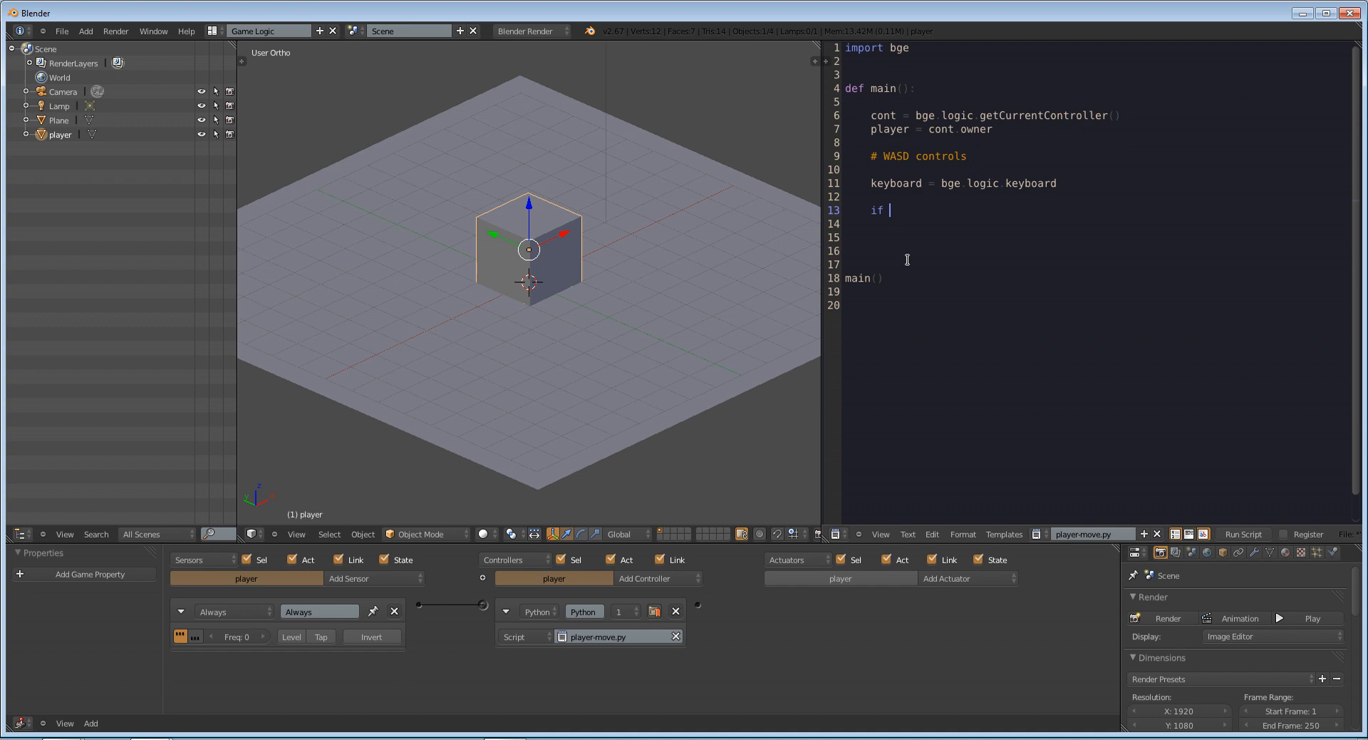
text(bge.logic.KX_SENSOR_ACTIVE)
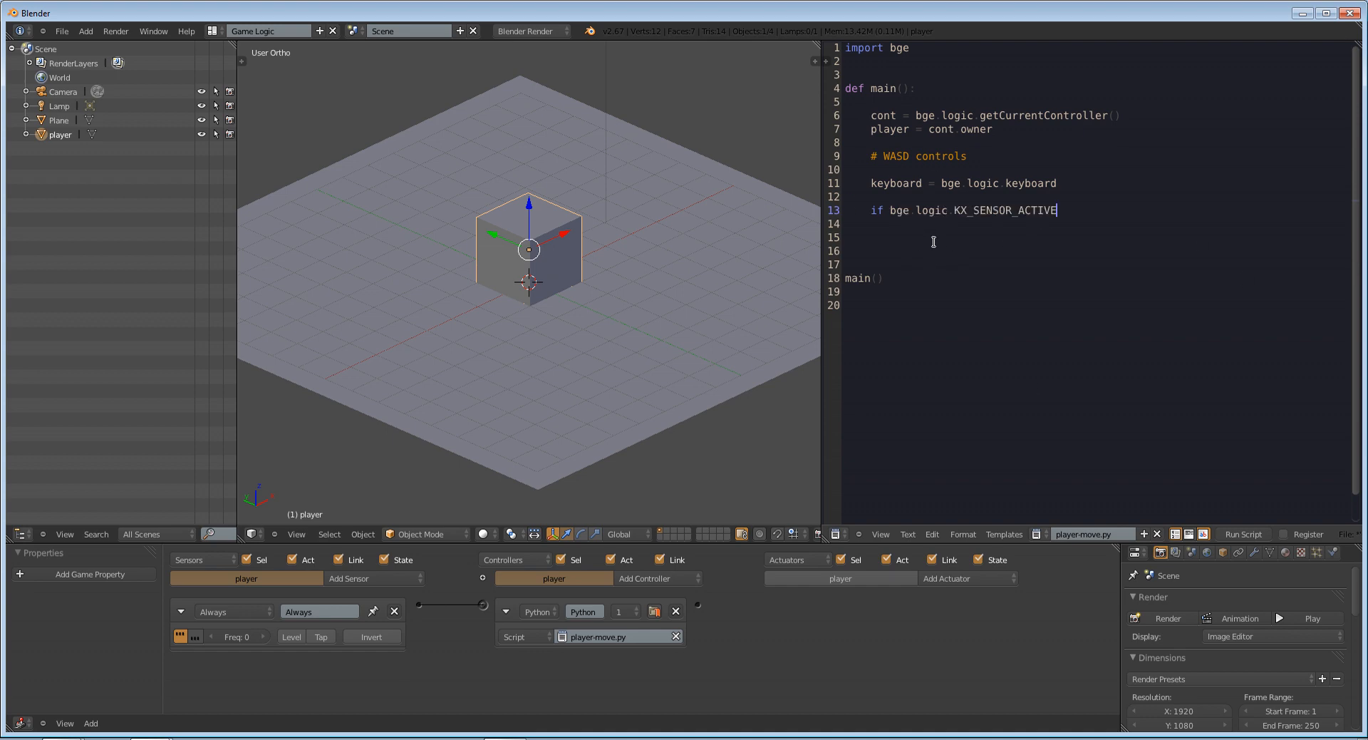
mouse_move(1060, 233)
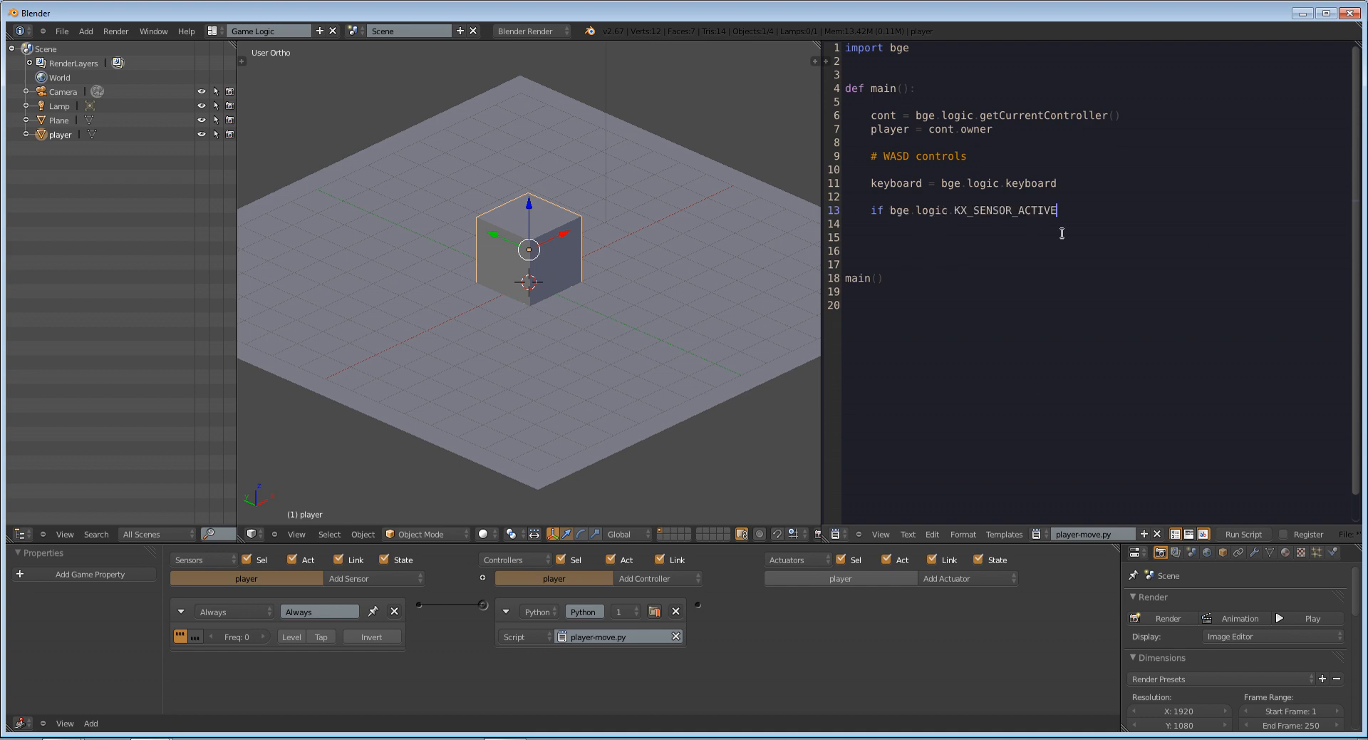
text(=)
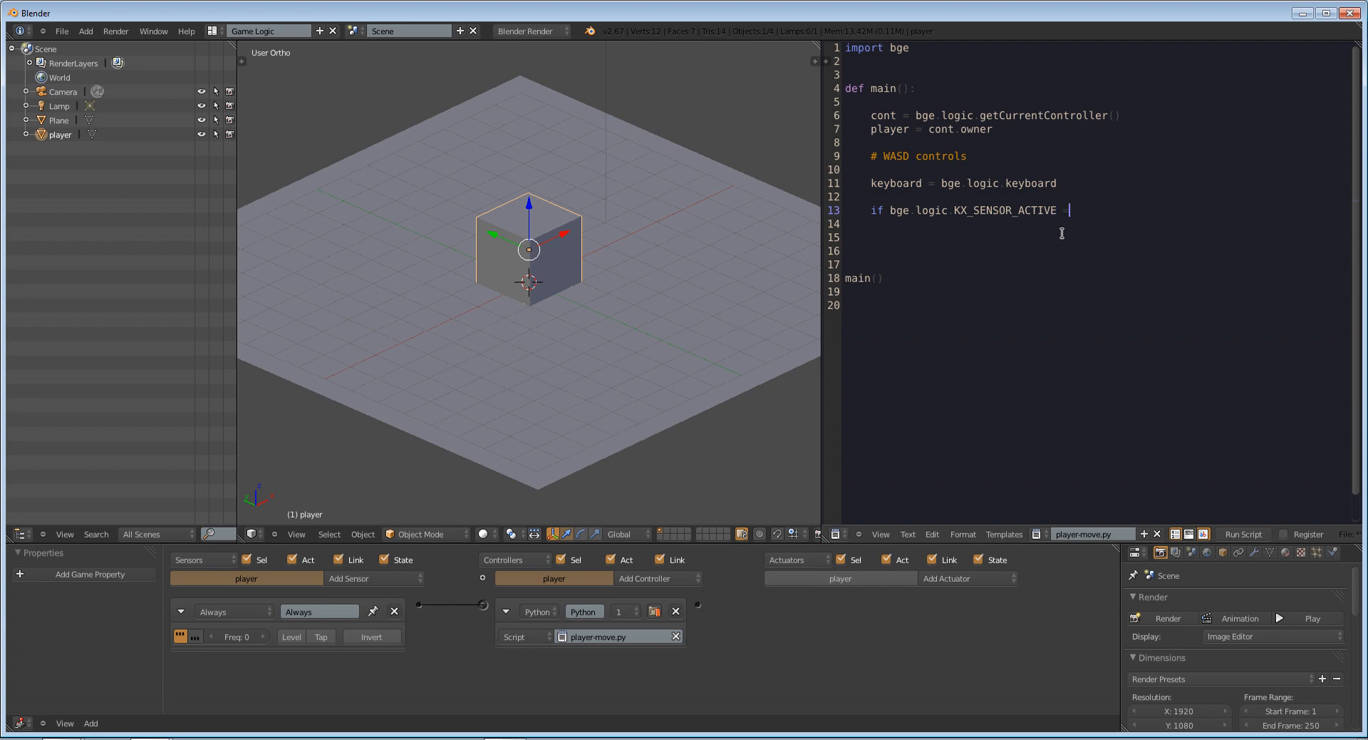
text(=)
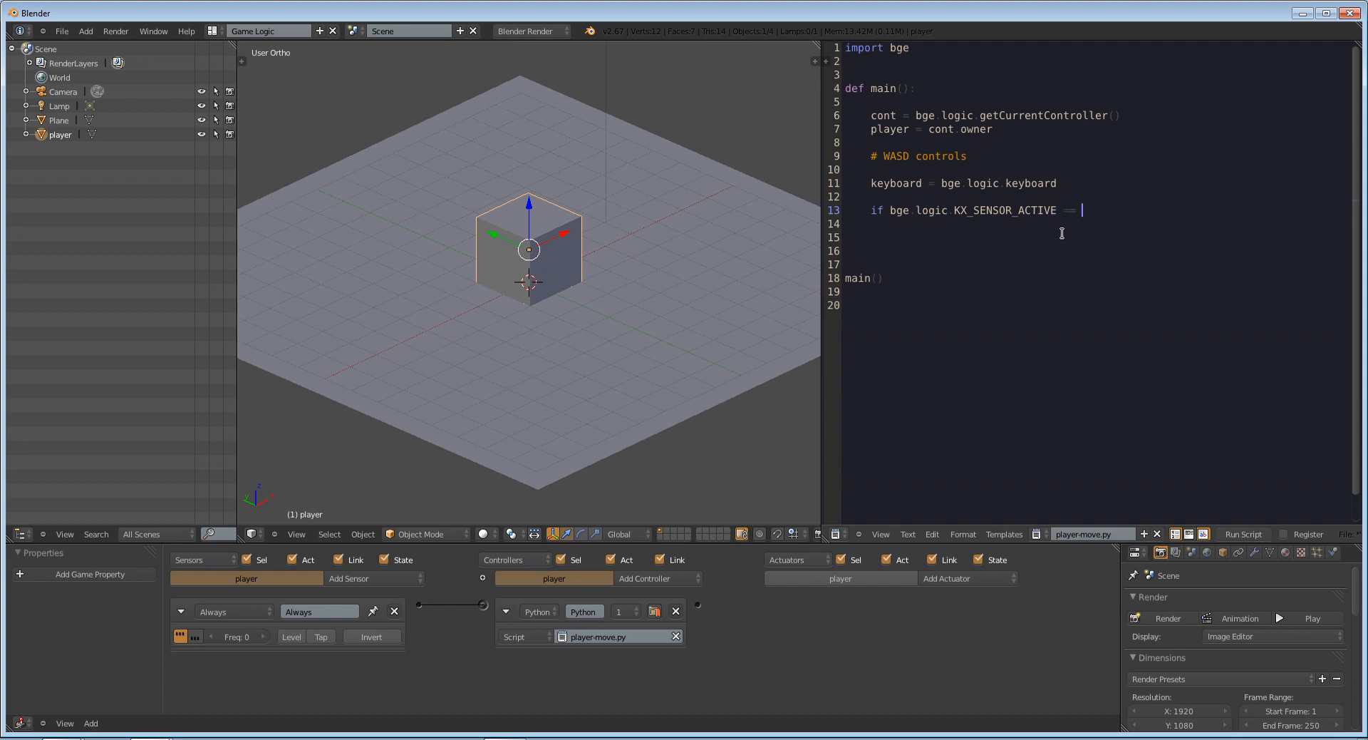
text(keyb)
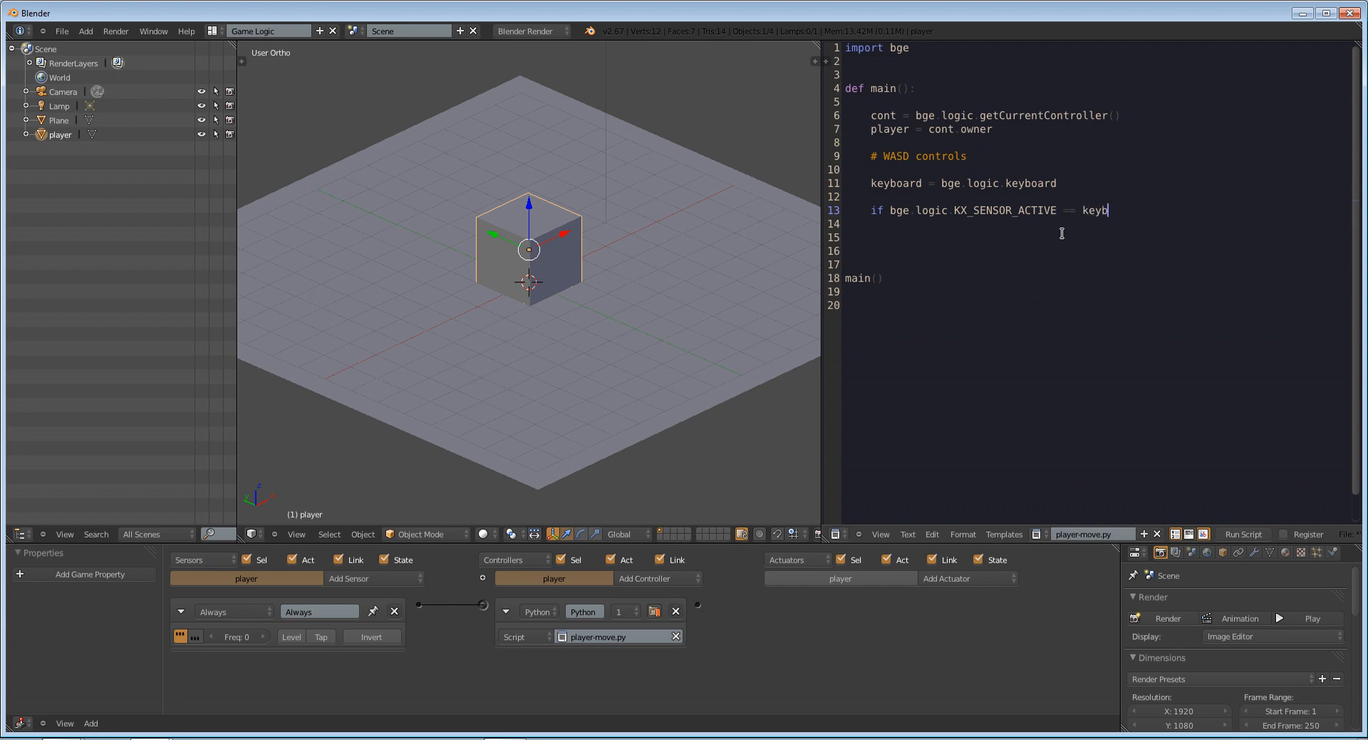
text(oard.events)
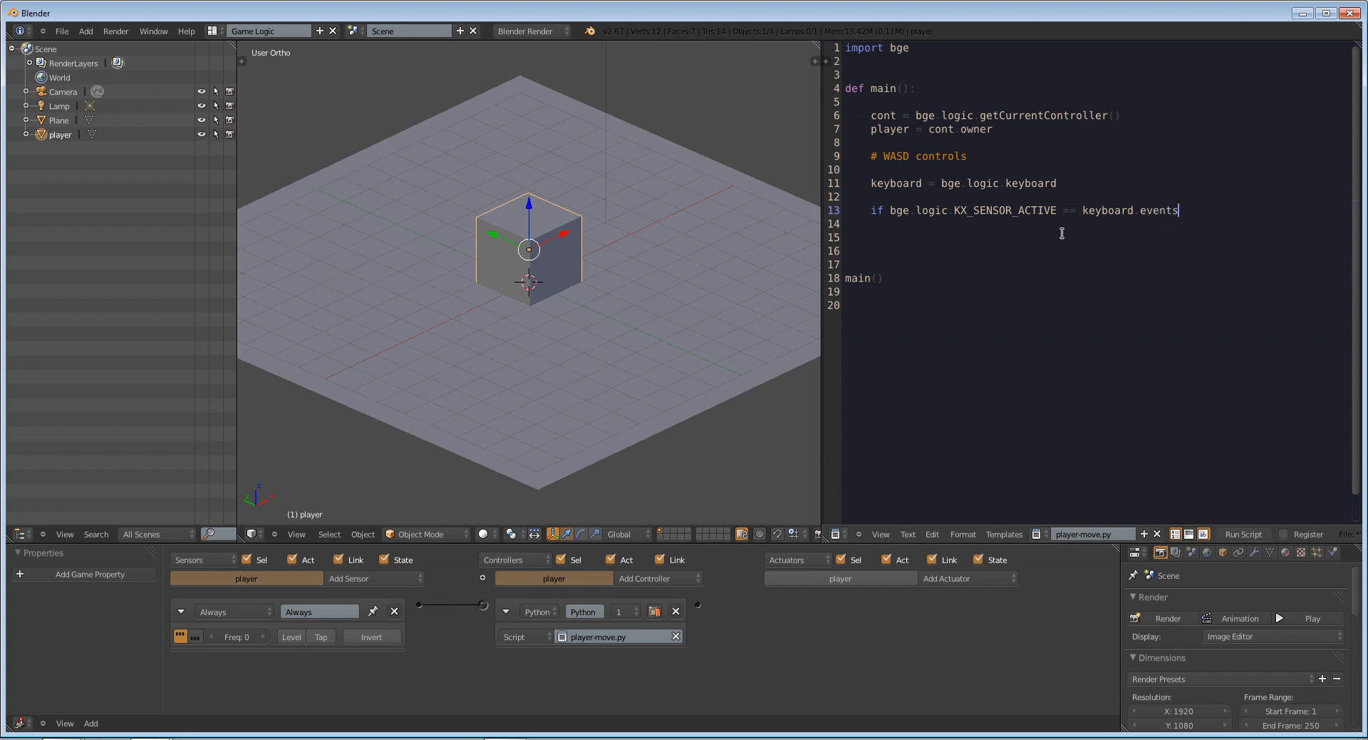
text([])
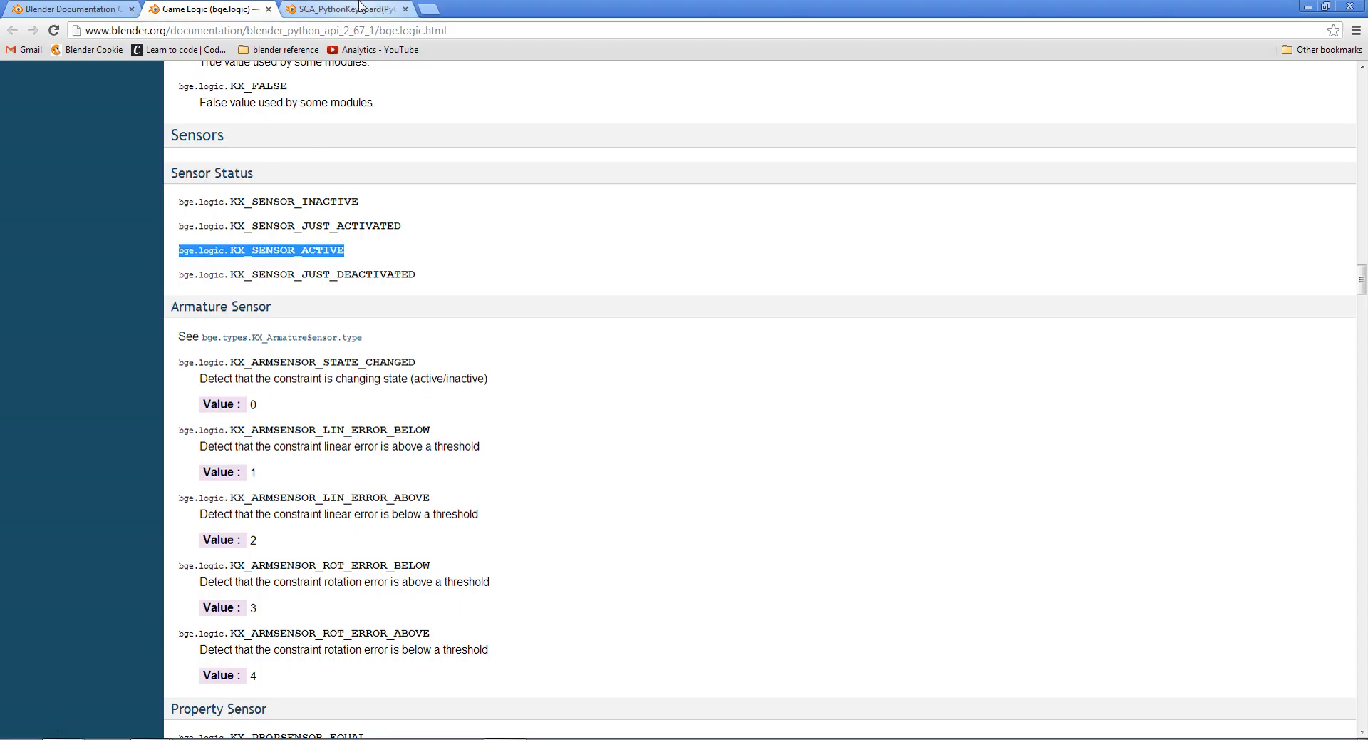
Browse the bge.logic and SCA_PythonKeyboard tabs and follow the keyboard object's reference link
click(345, 9)
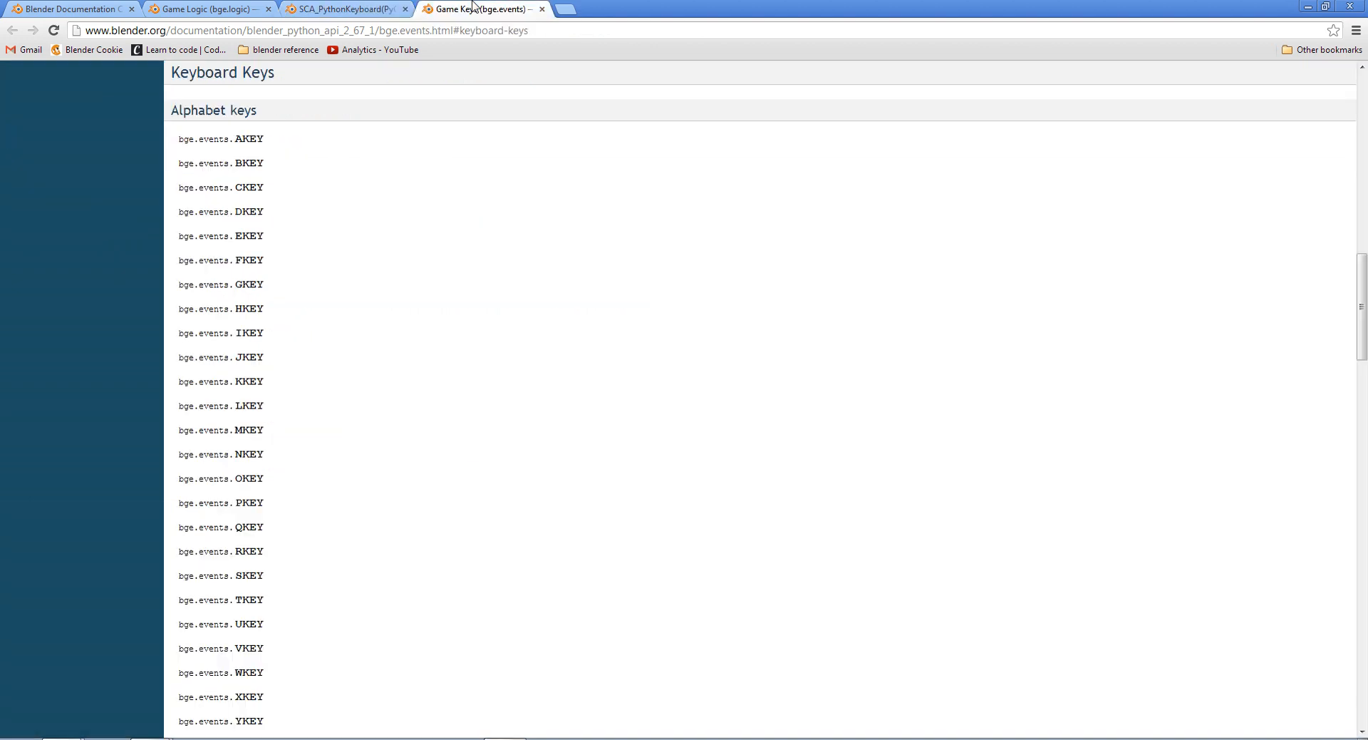
click(341, 8)
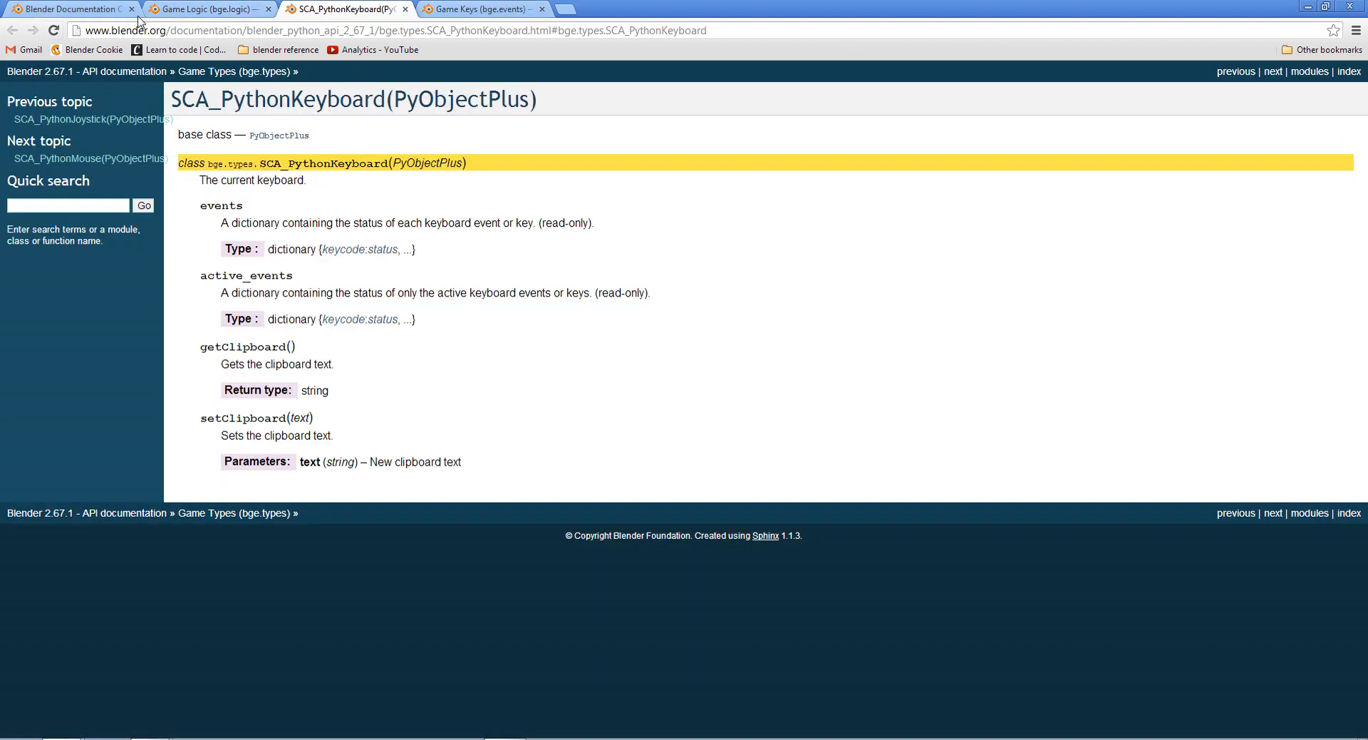
click(210, 9)
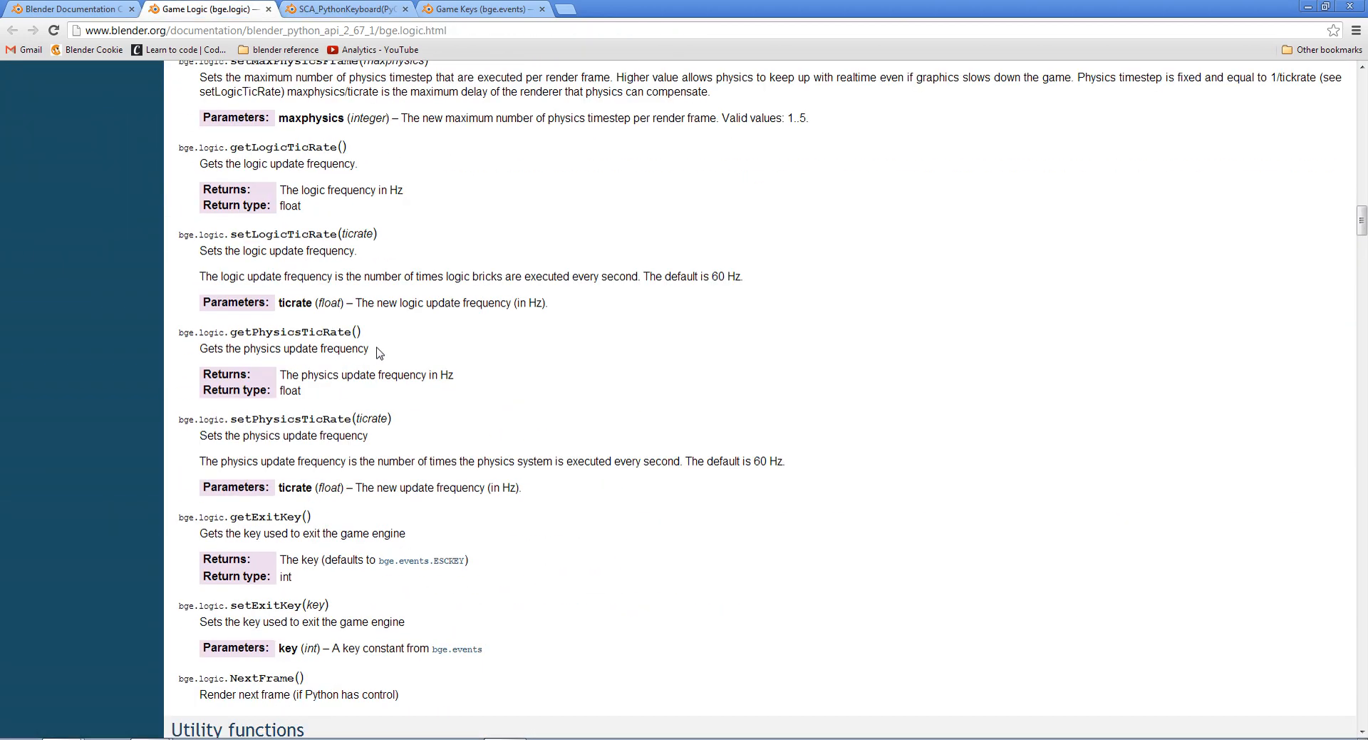
scroll(up, 3)
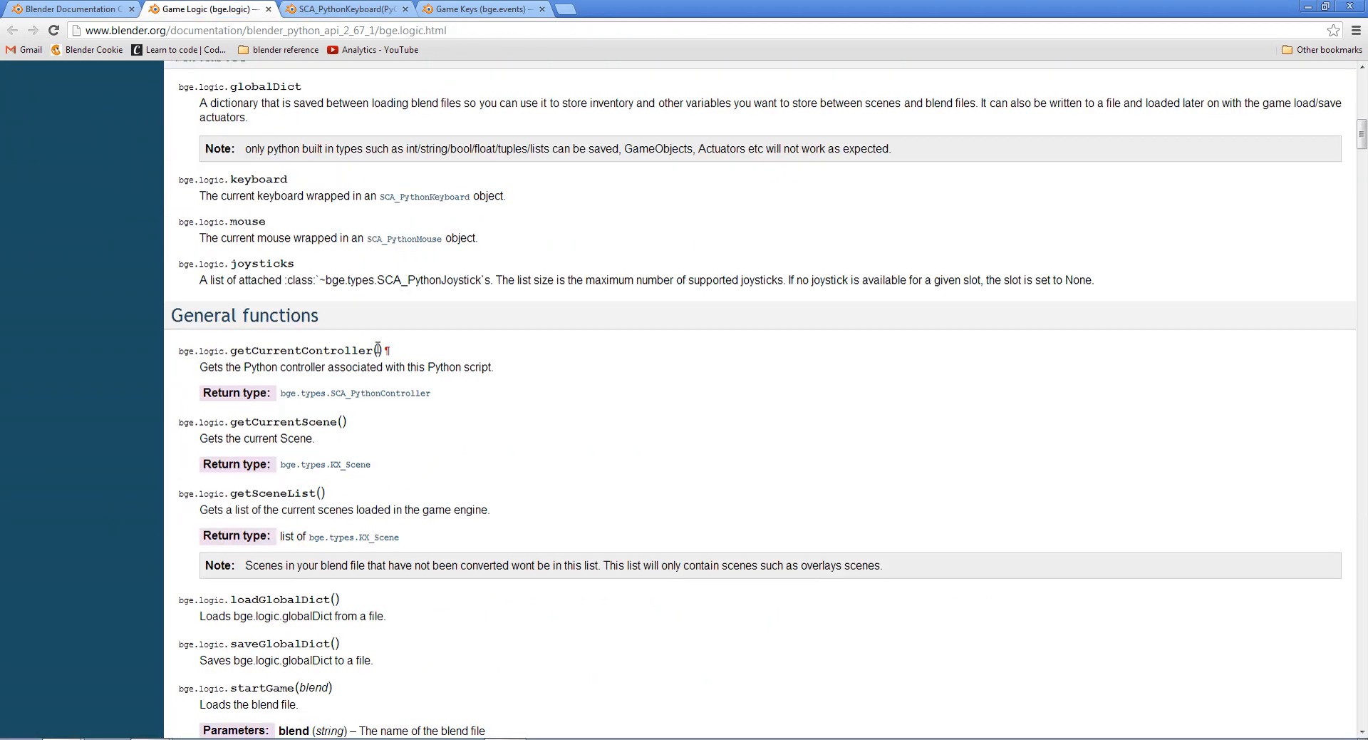
mouse_move(244, 179)
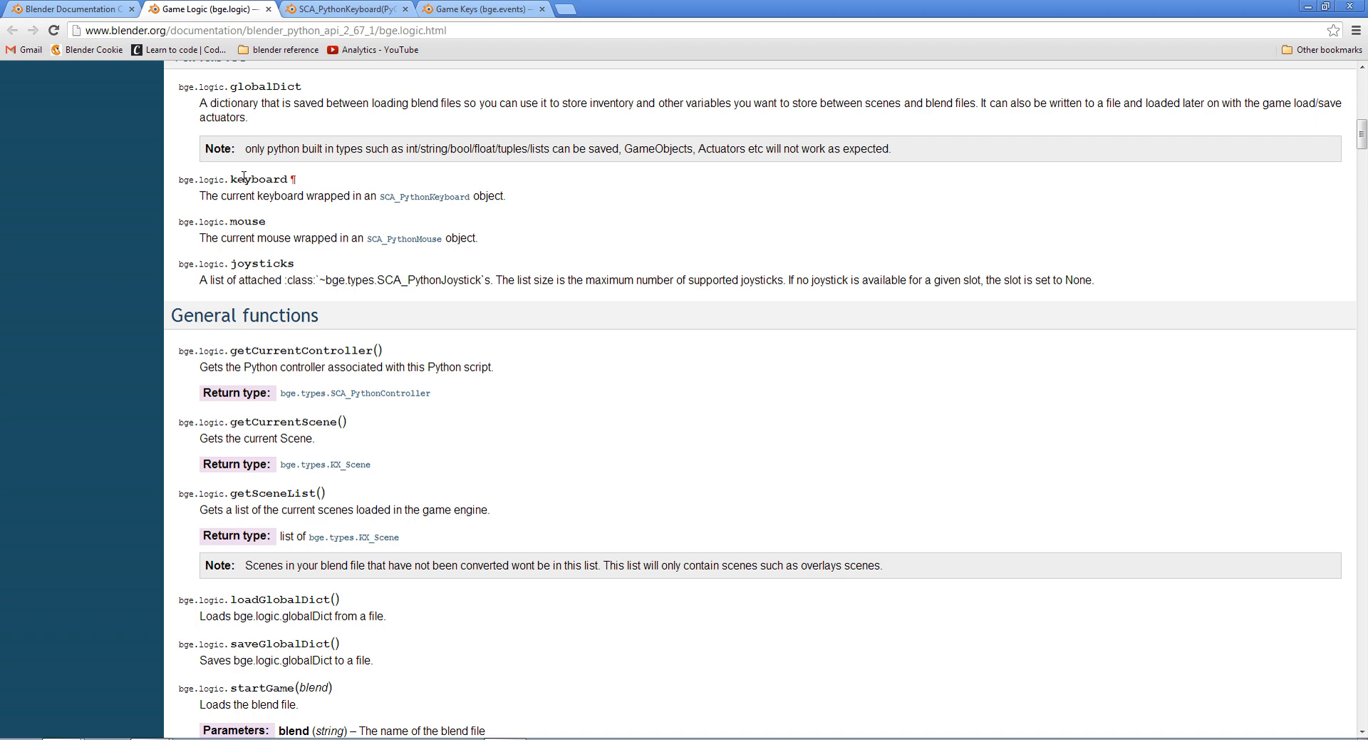
click(424, 195)
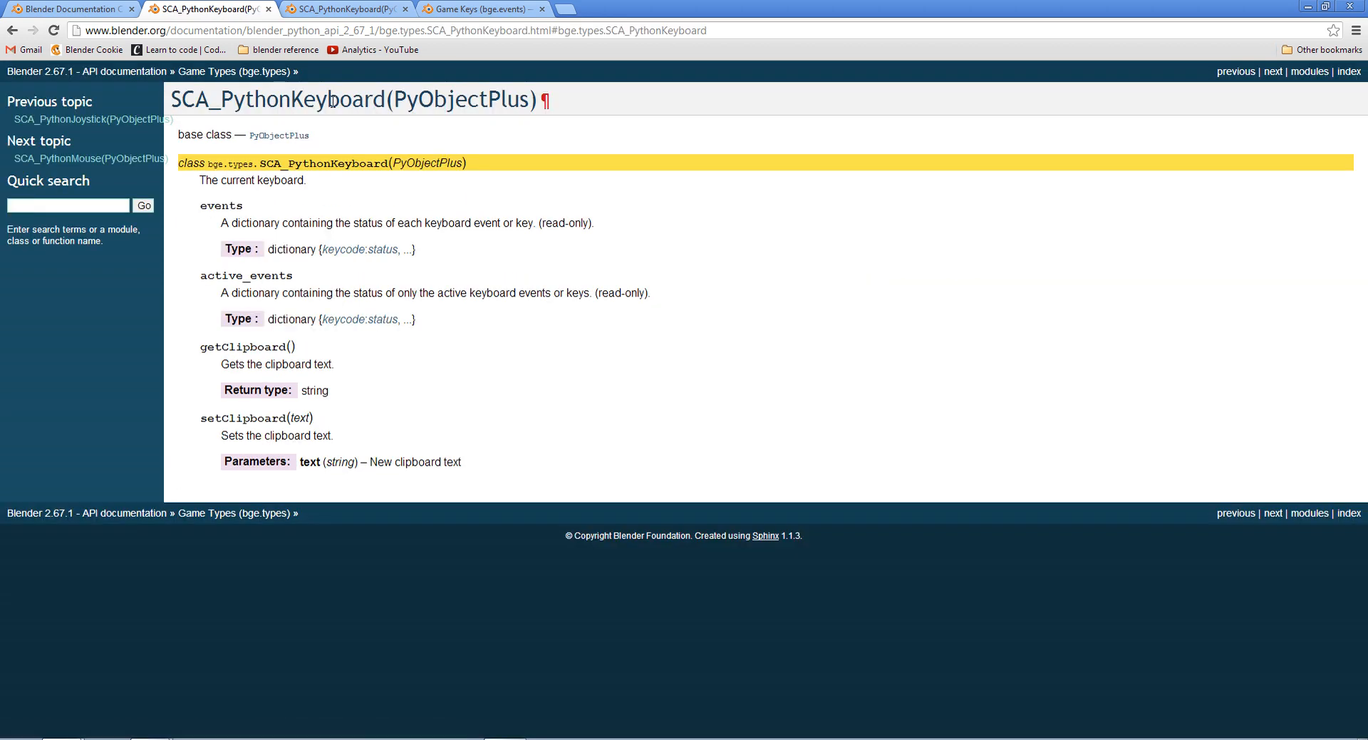
mouse_move(233, 204)
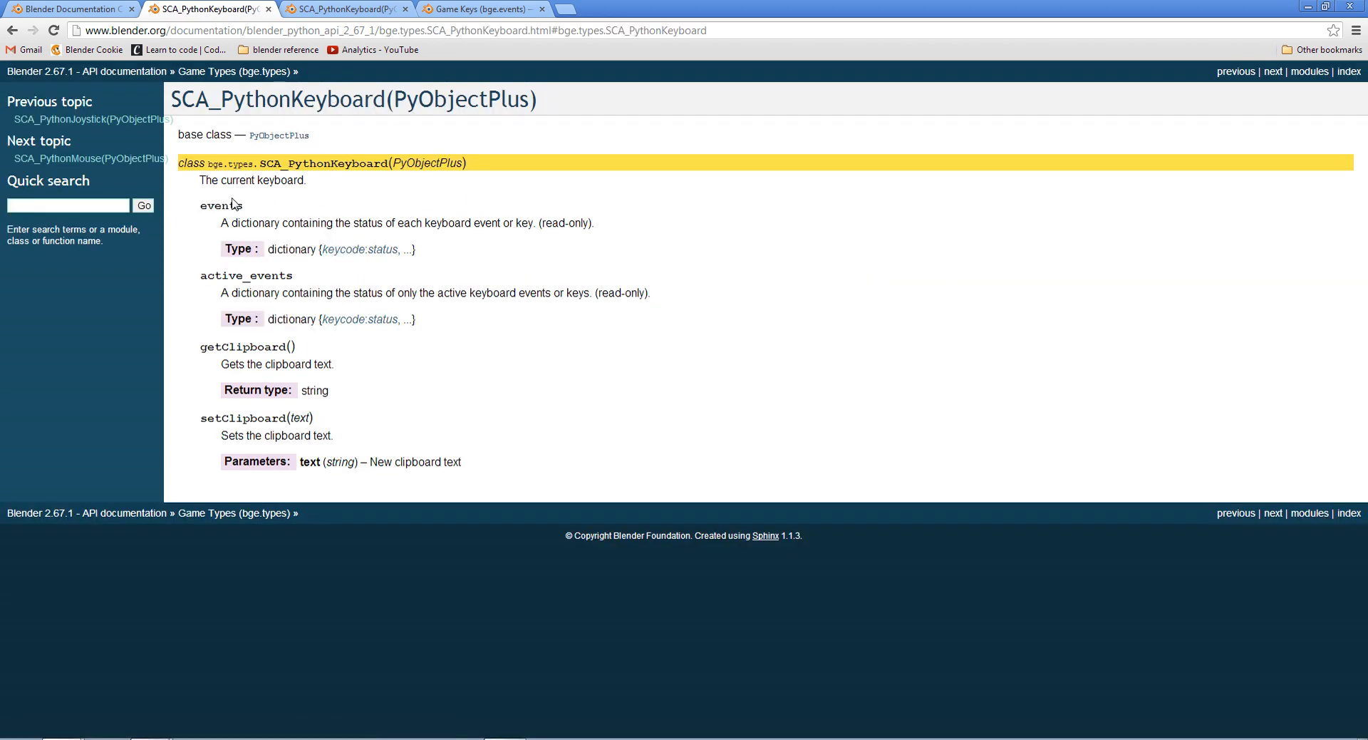
Select bge.events.WKEY in the Game Keys alphabet keys list and return to Blender
click(339, 249)
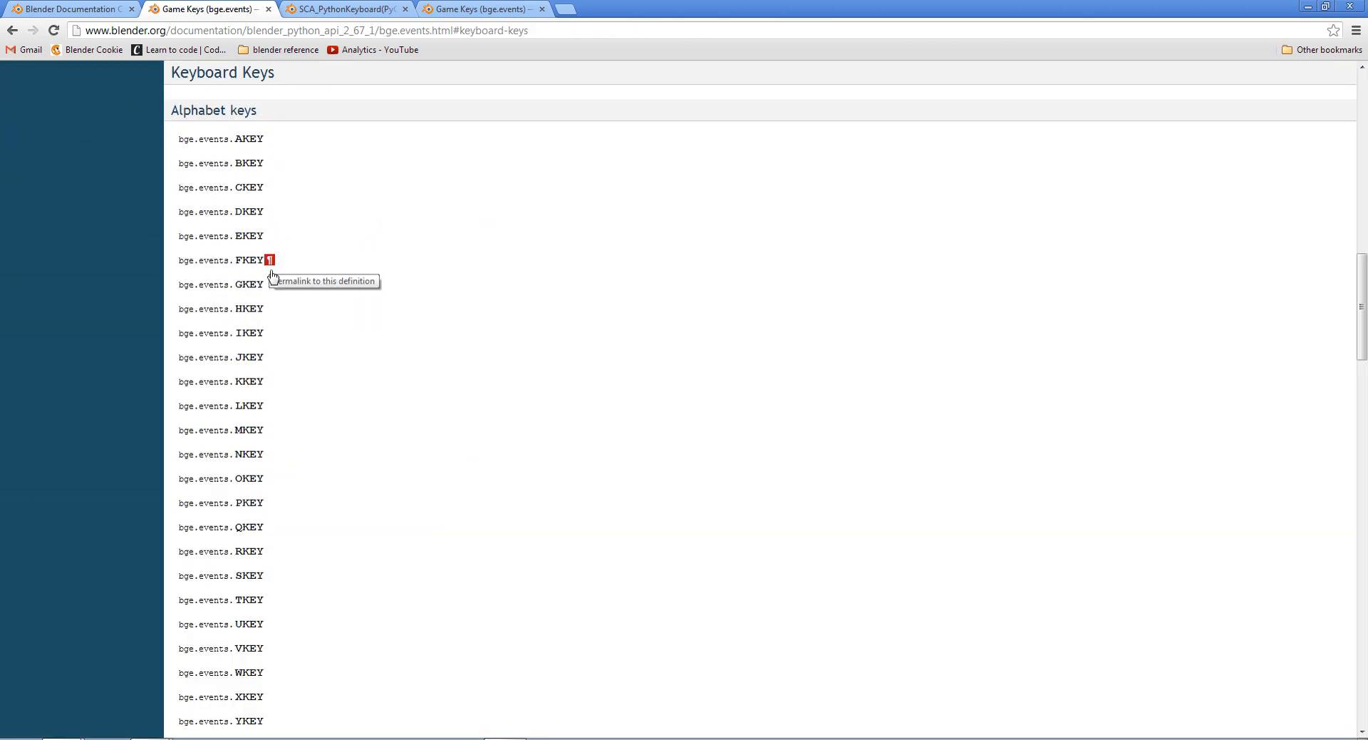
scroll(down, 3)
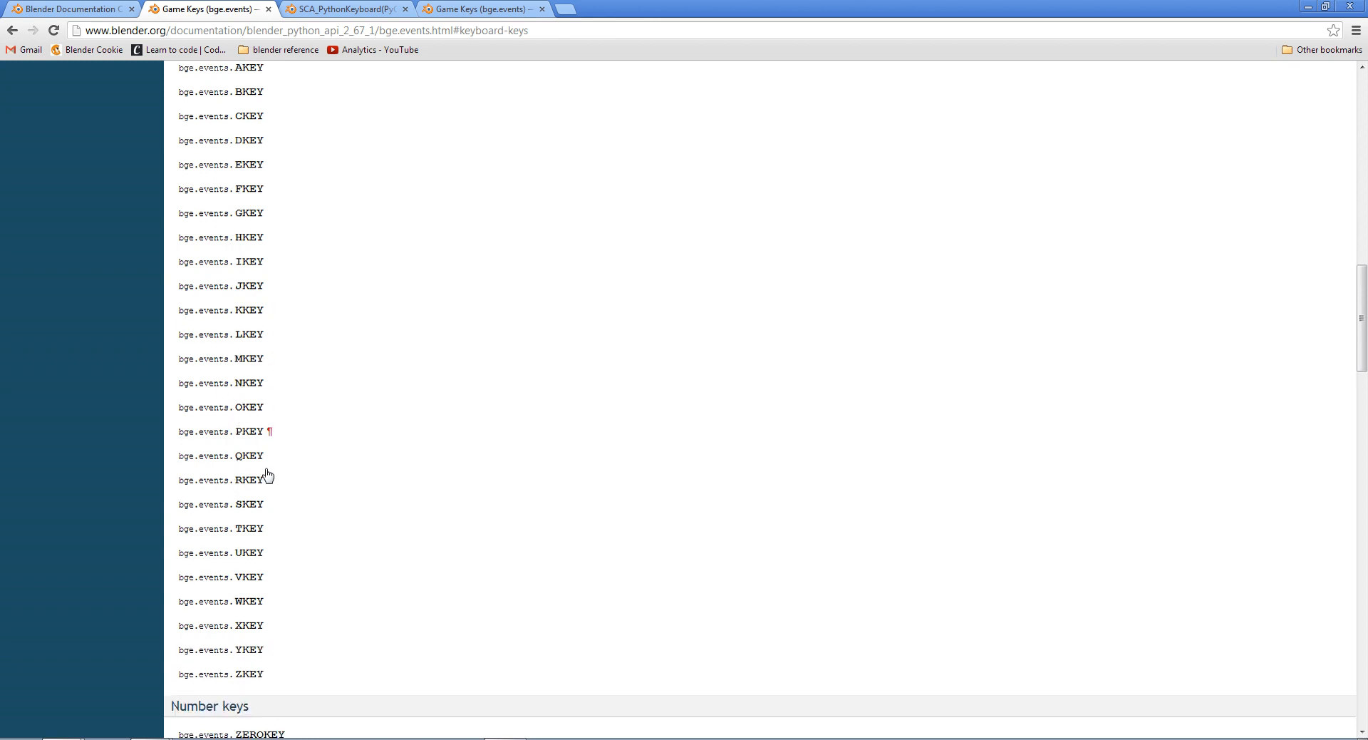
mouse_move(243, 600)
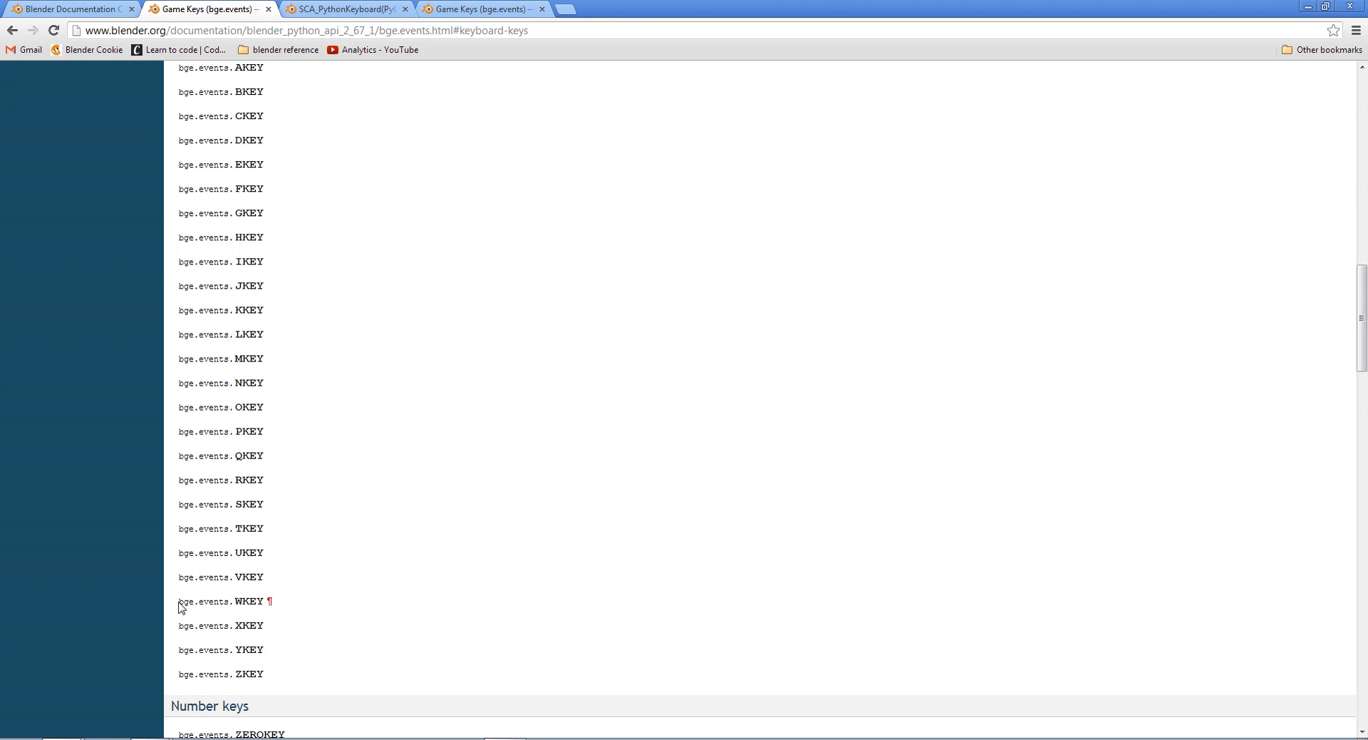
double_click(221, 601)
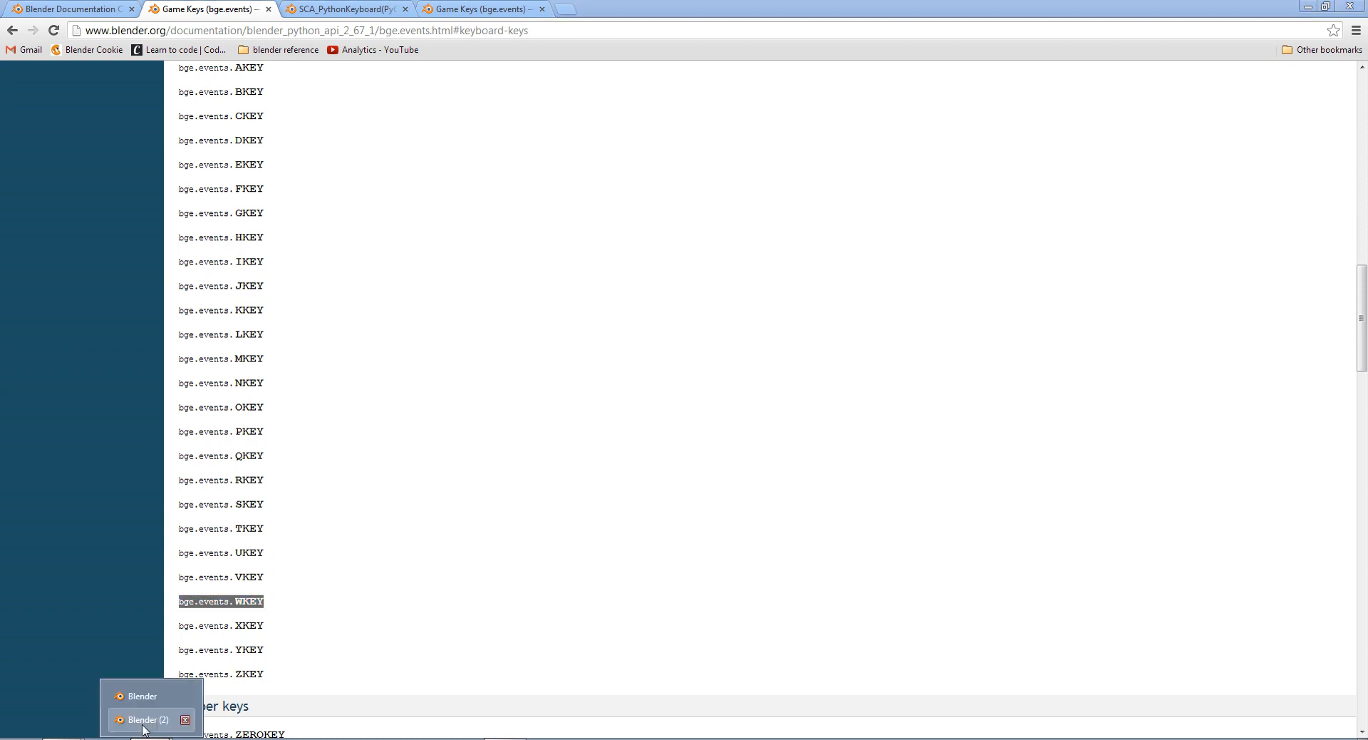
click(141, 719)
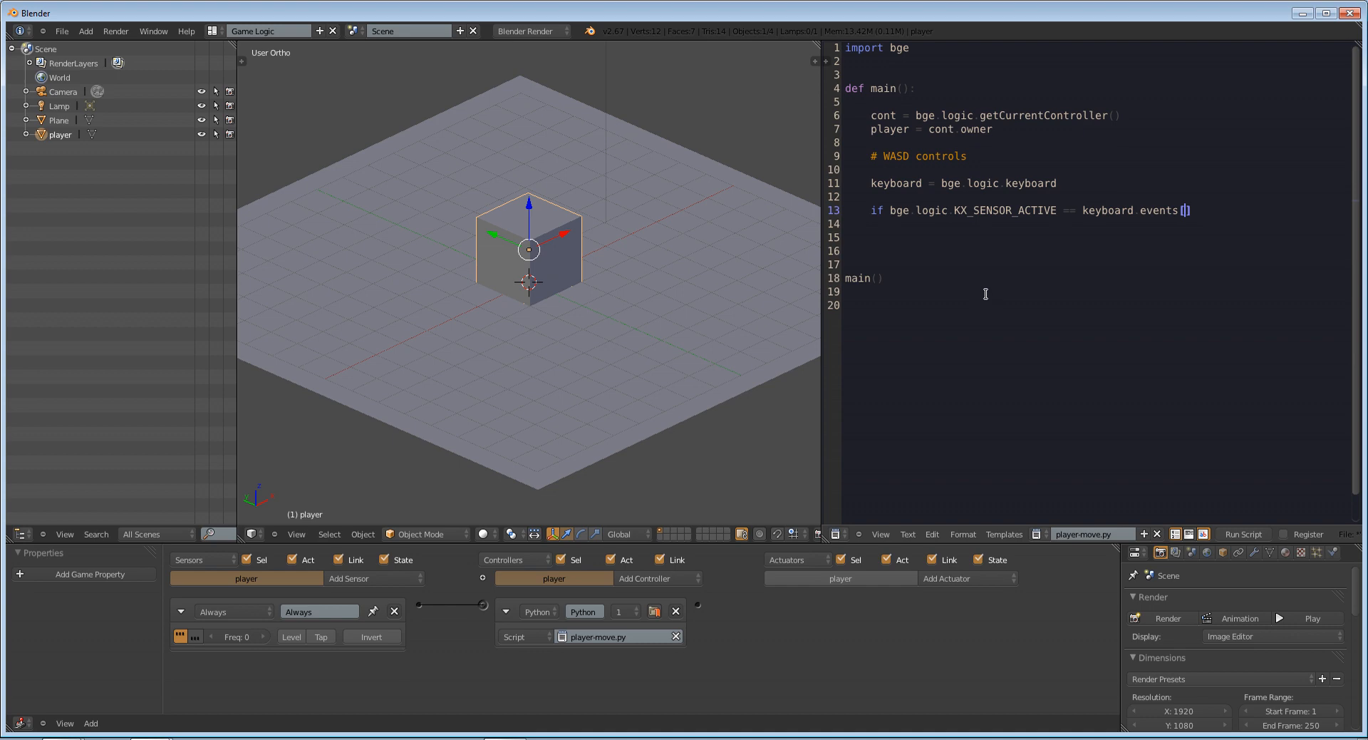
Fill the brackets on line 13 with bge.events.WKEY to complete the W key check
text(bge.events.WKEY)
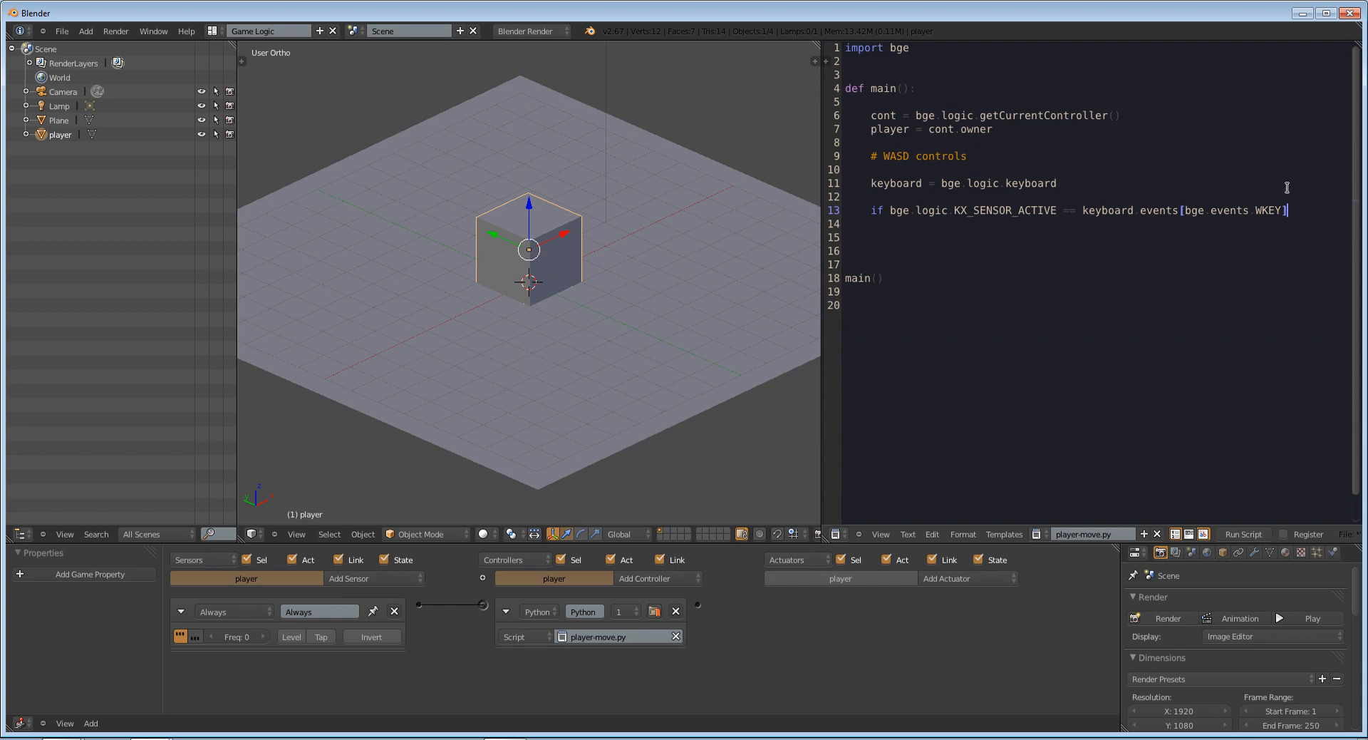
mouse_move(1362, 301)
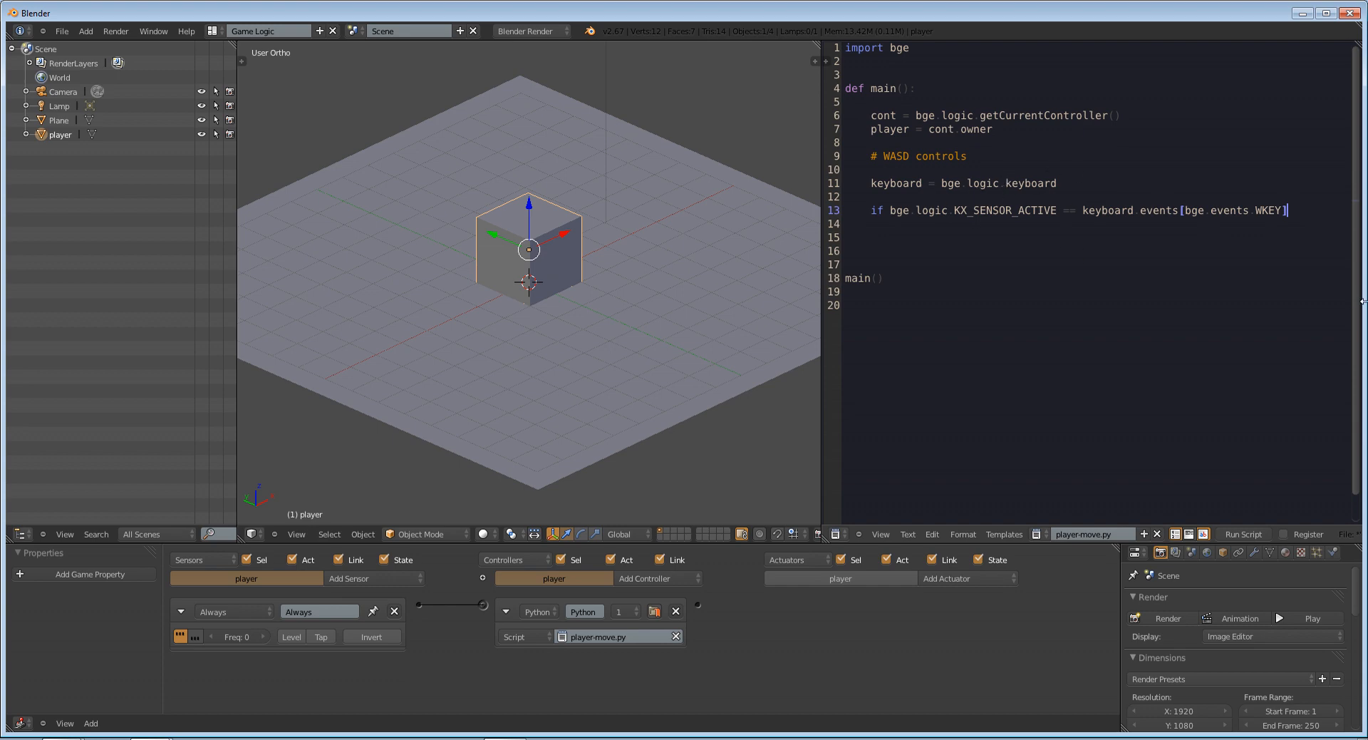
mouse_move(1320, 346)
text(:)
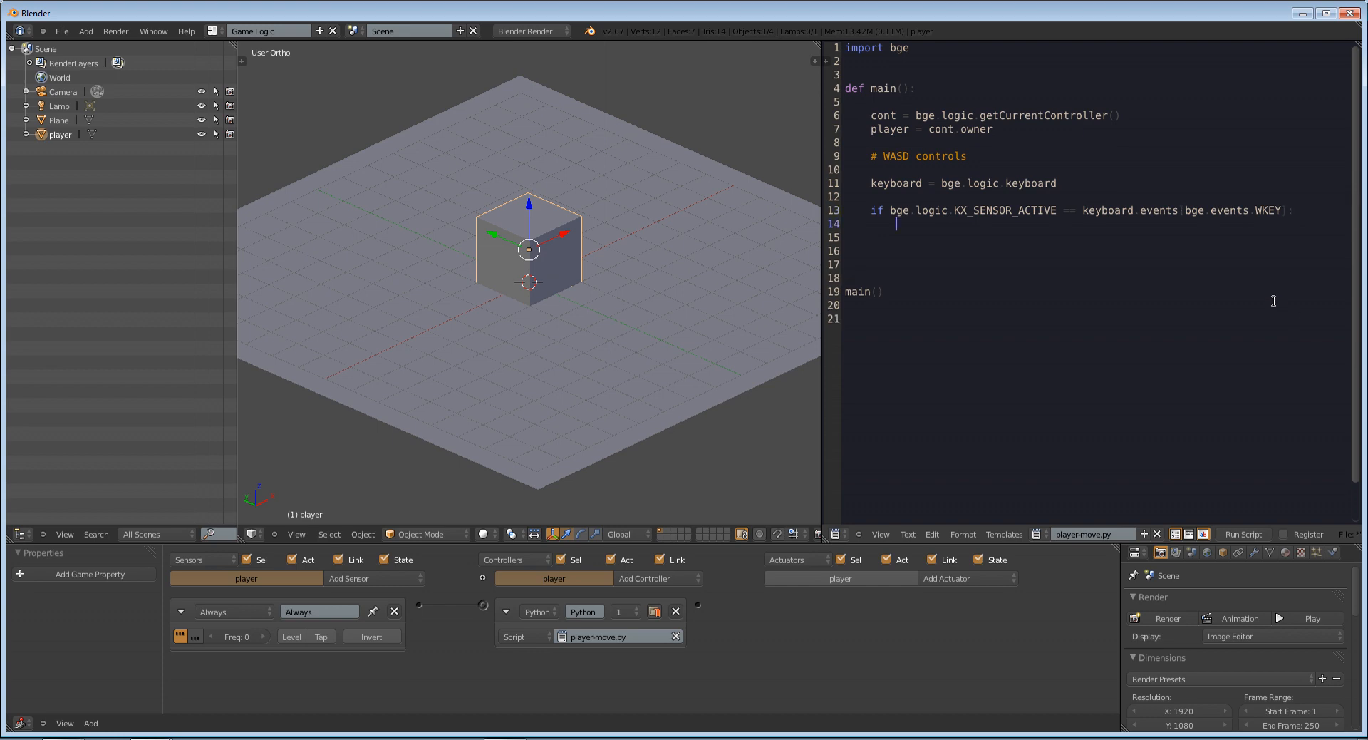
mouse_move(723, 295)
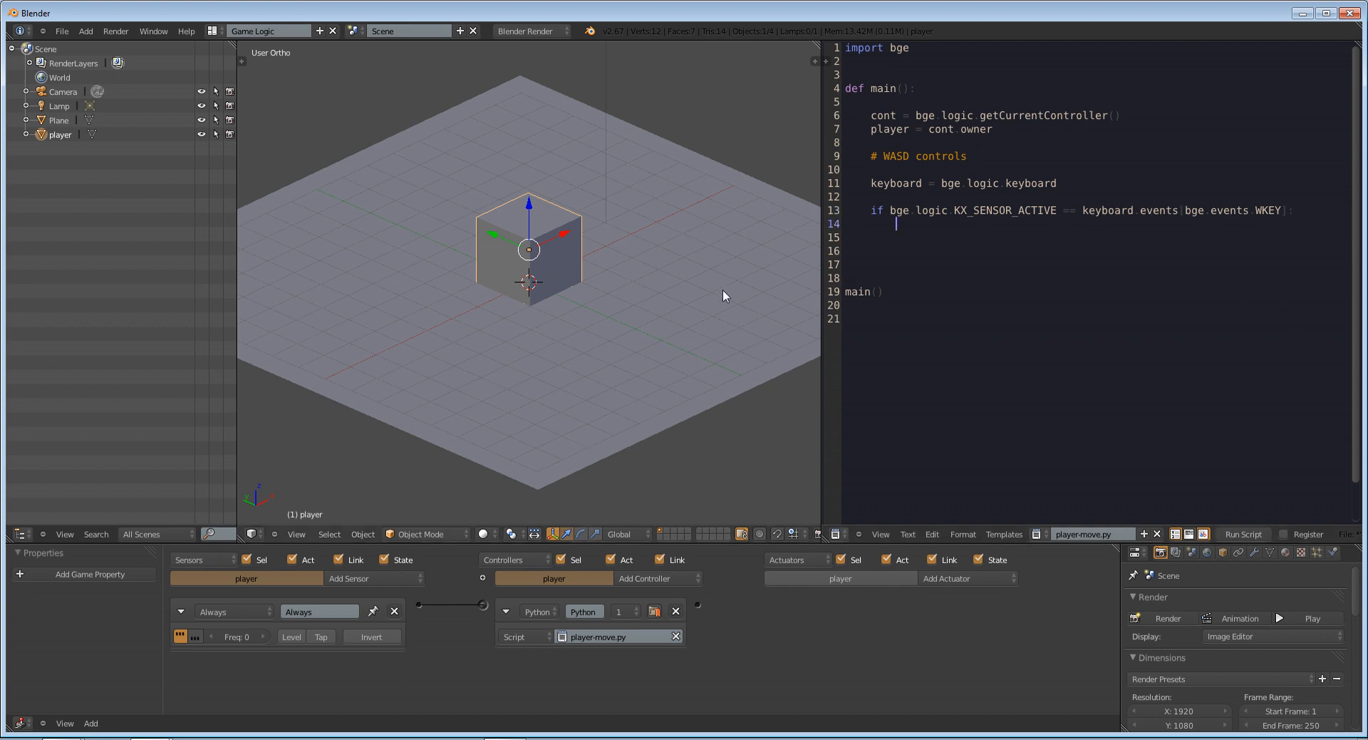
mouse_move(699, 302)
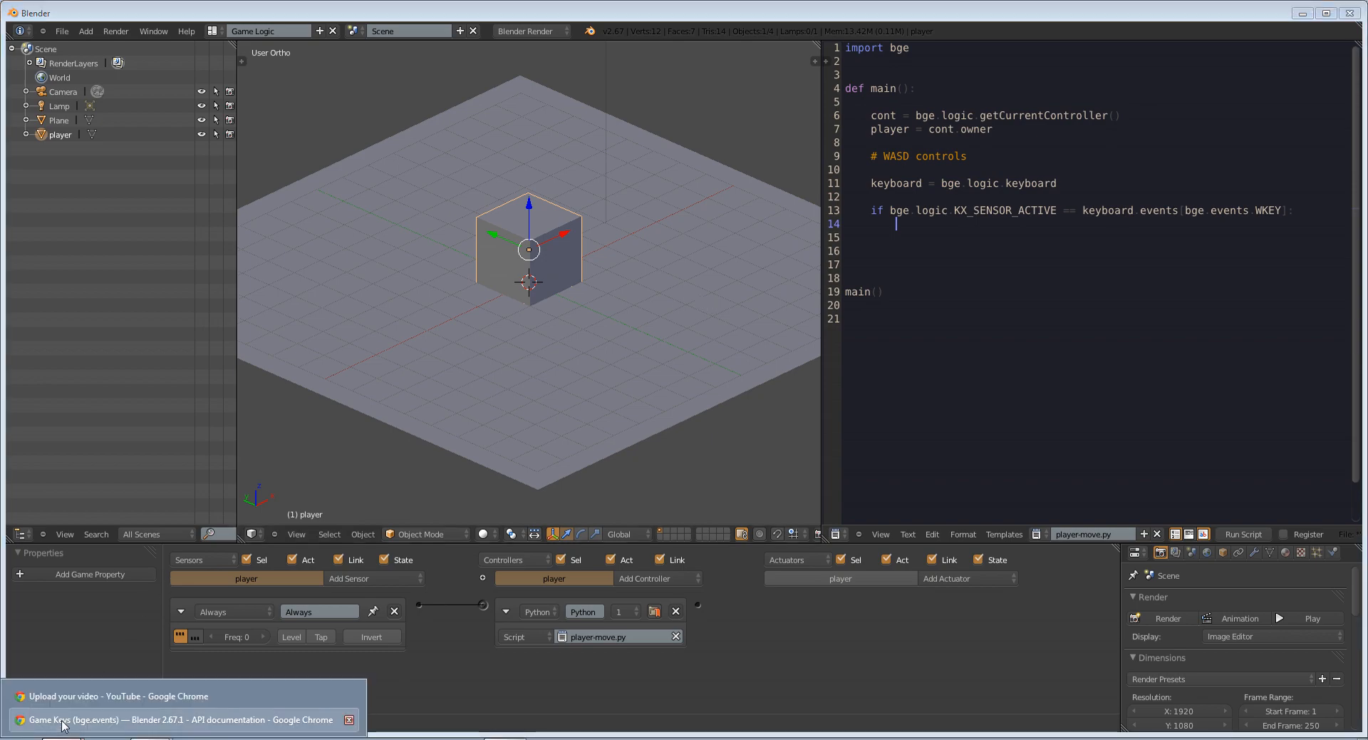
Bring up the bge.logic reference in Chrome and follow it to the KX_ObjectActuator page
click(184, 718)
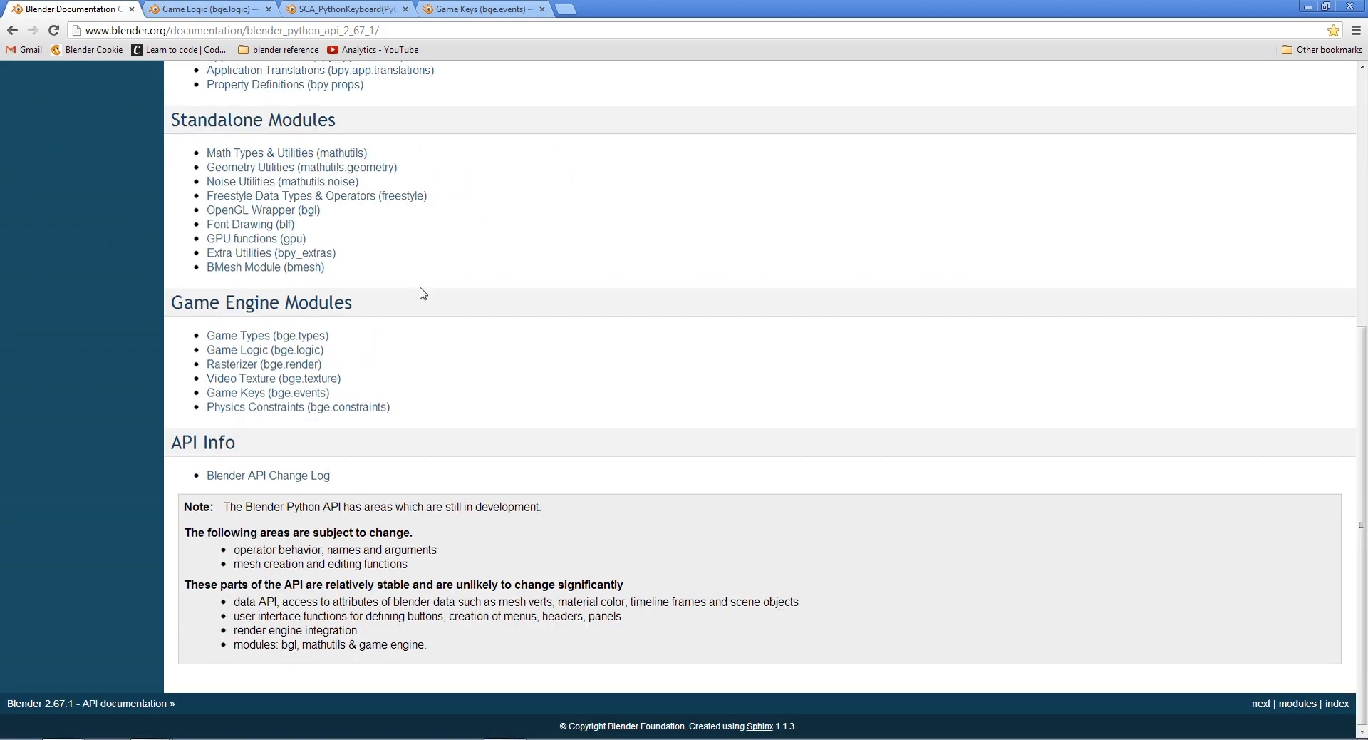
mouse_move(324, 322)
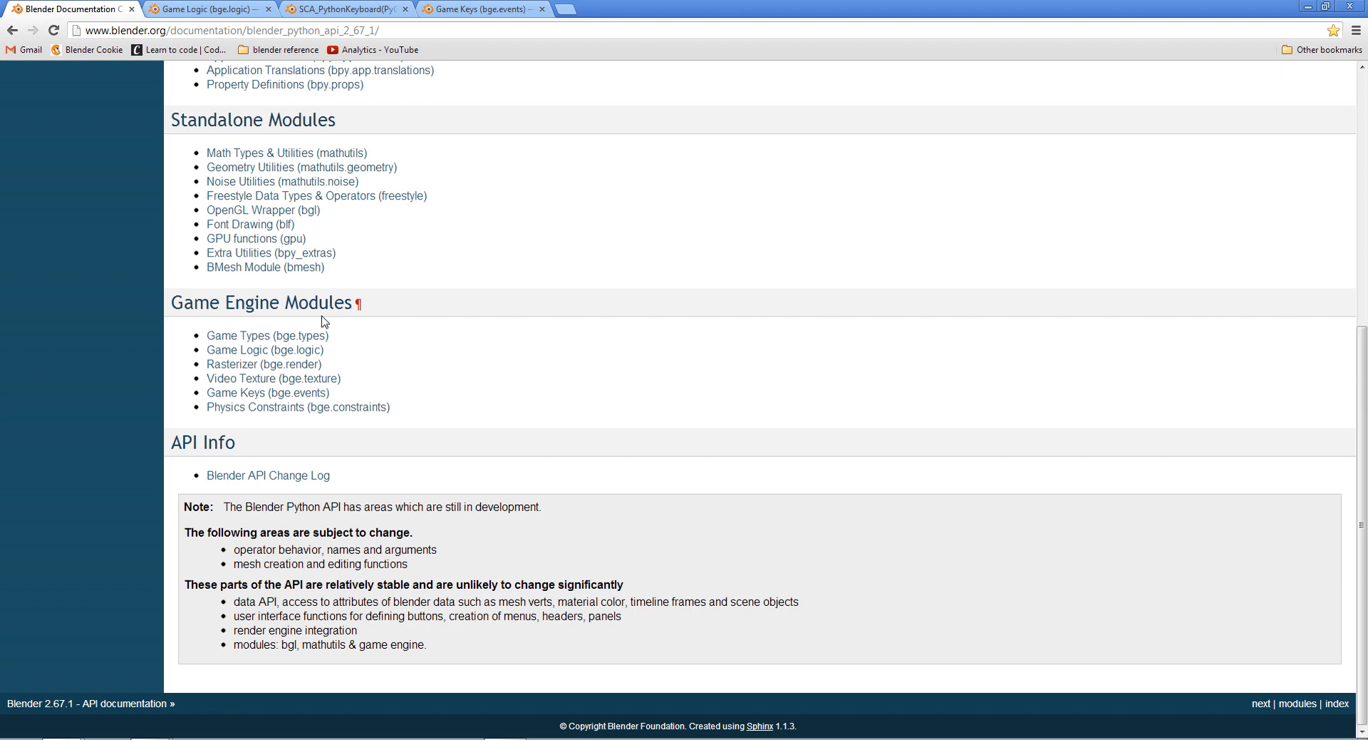
mouse_move(272, 378)
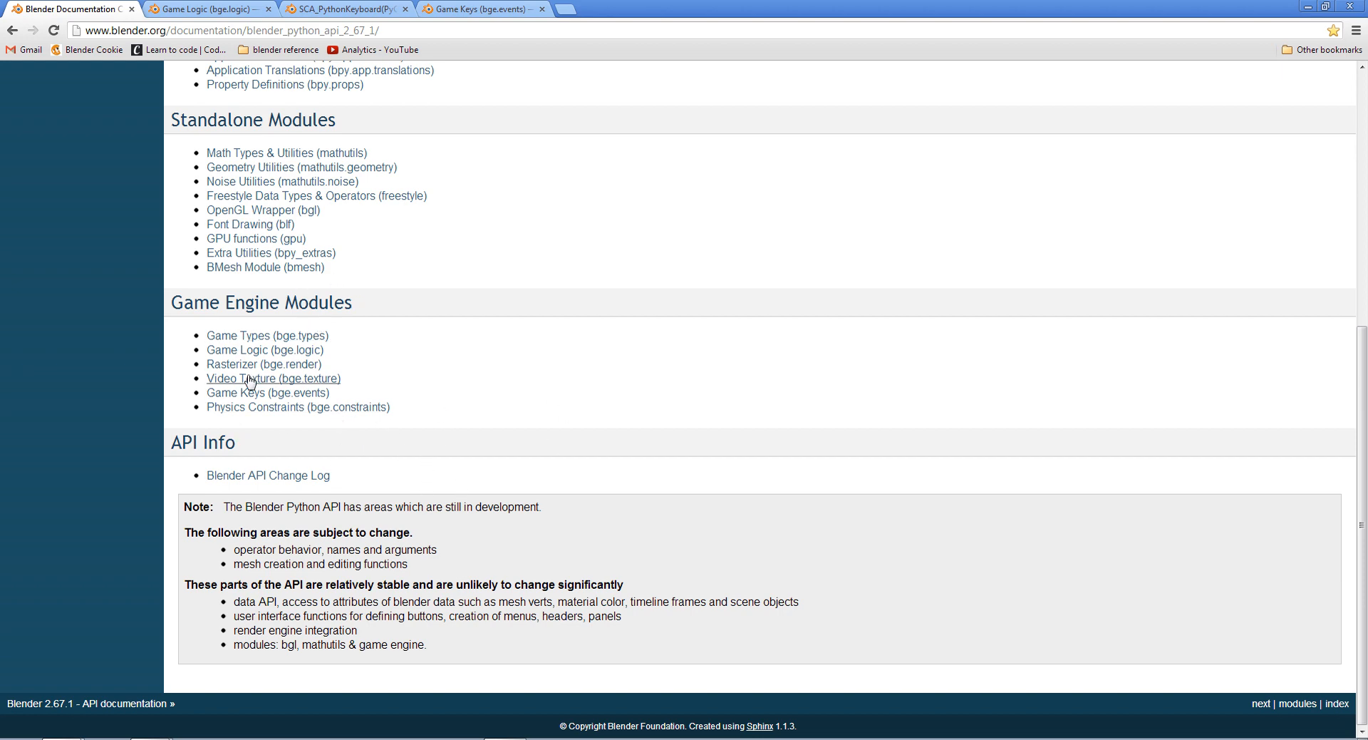
mouse_move(263, 349)
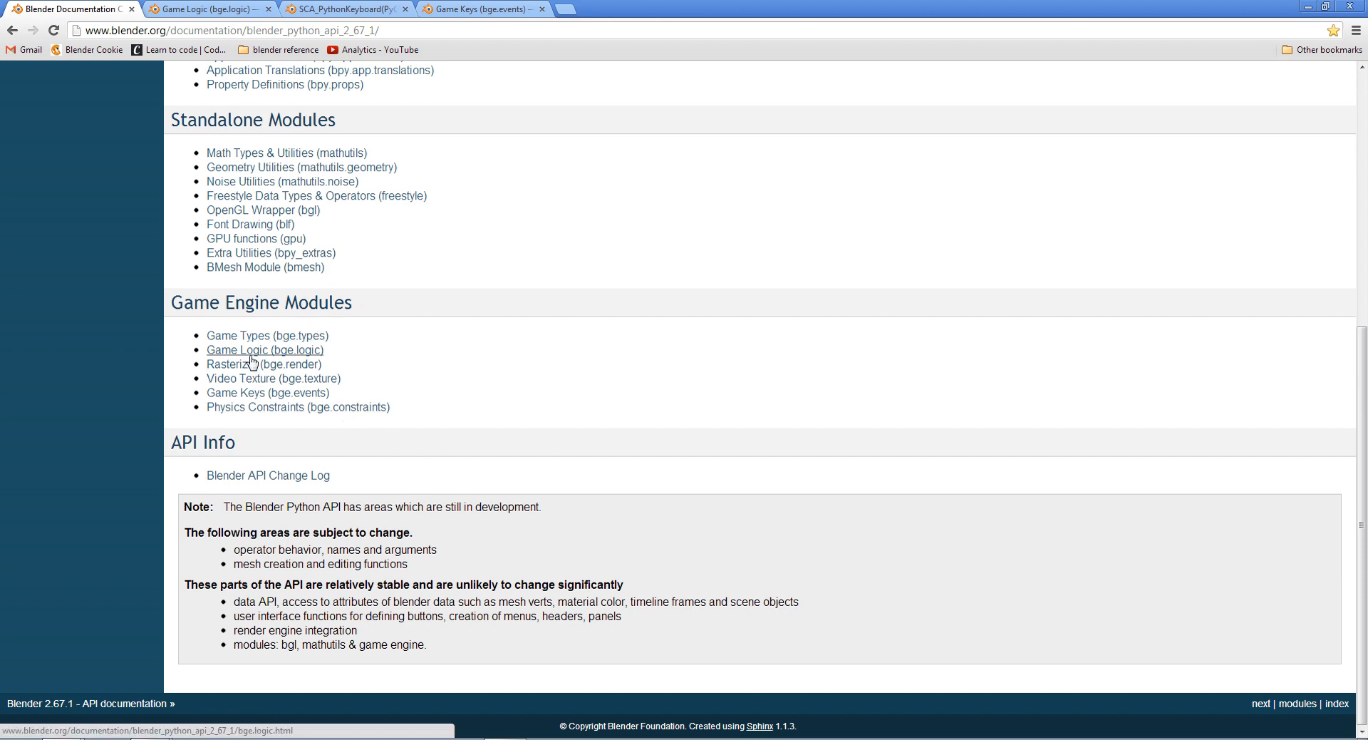
click(262, 349)
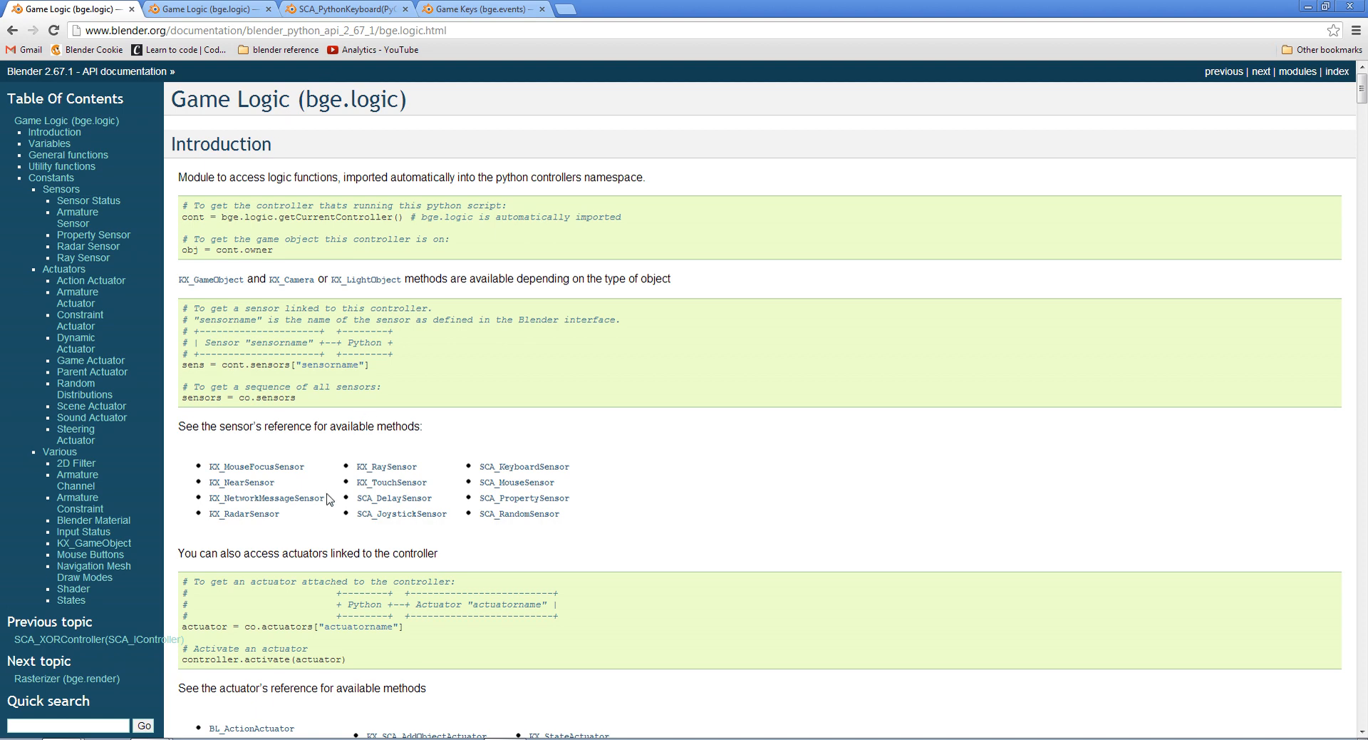
scroll(down, 3)
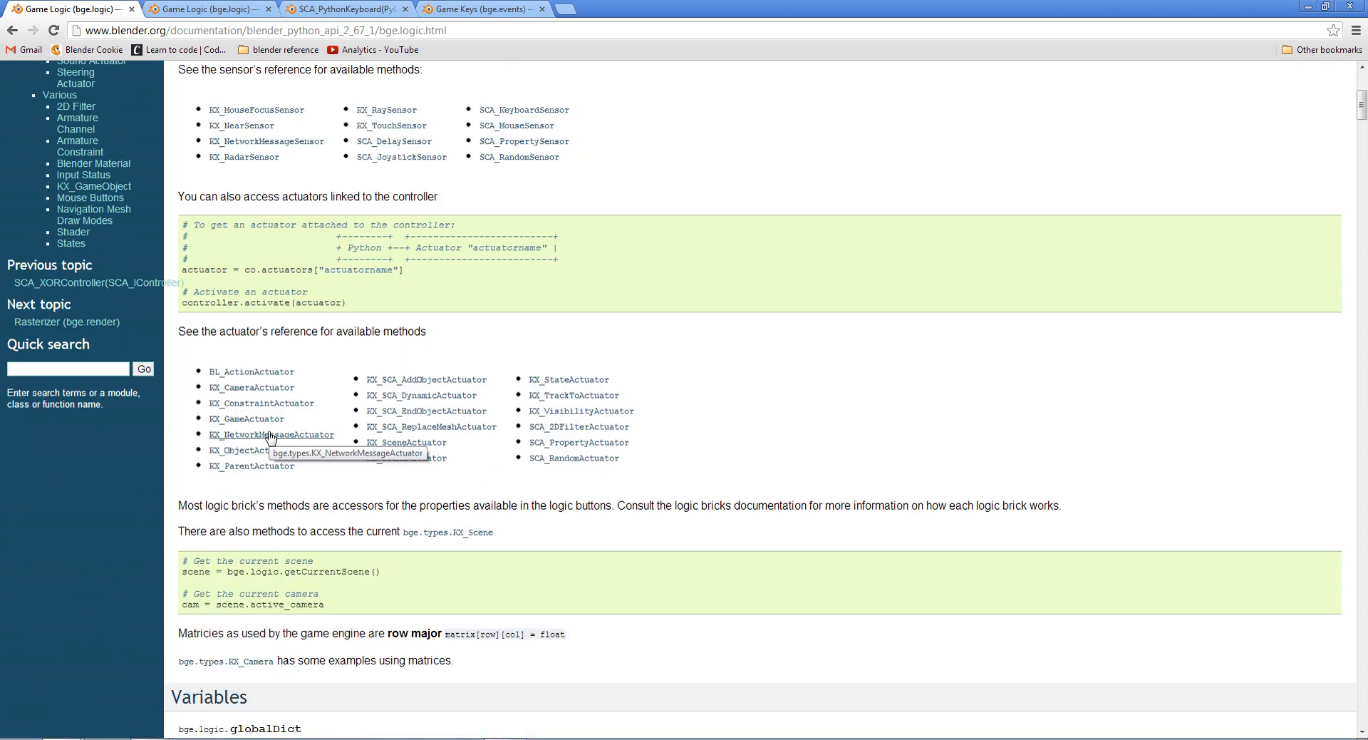
mouse_move(253, 449)
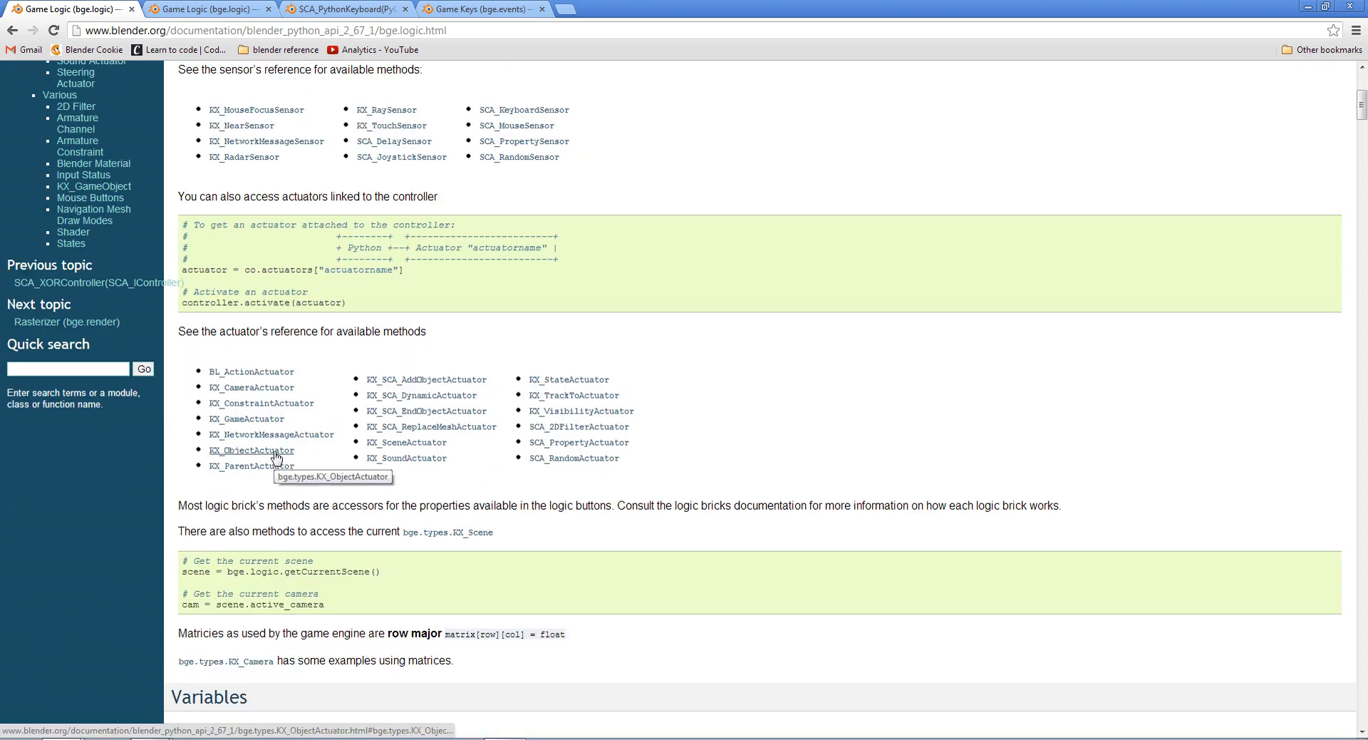
click(251, 449)
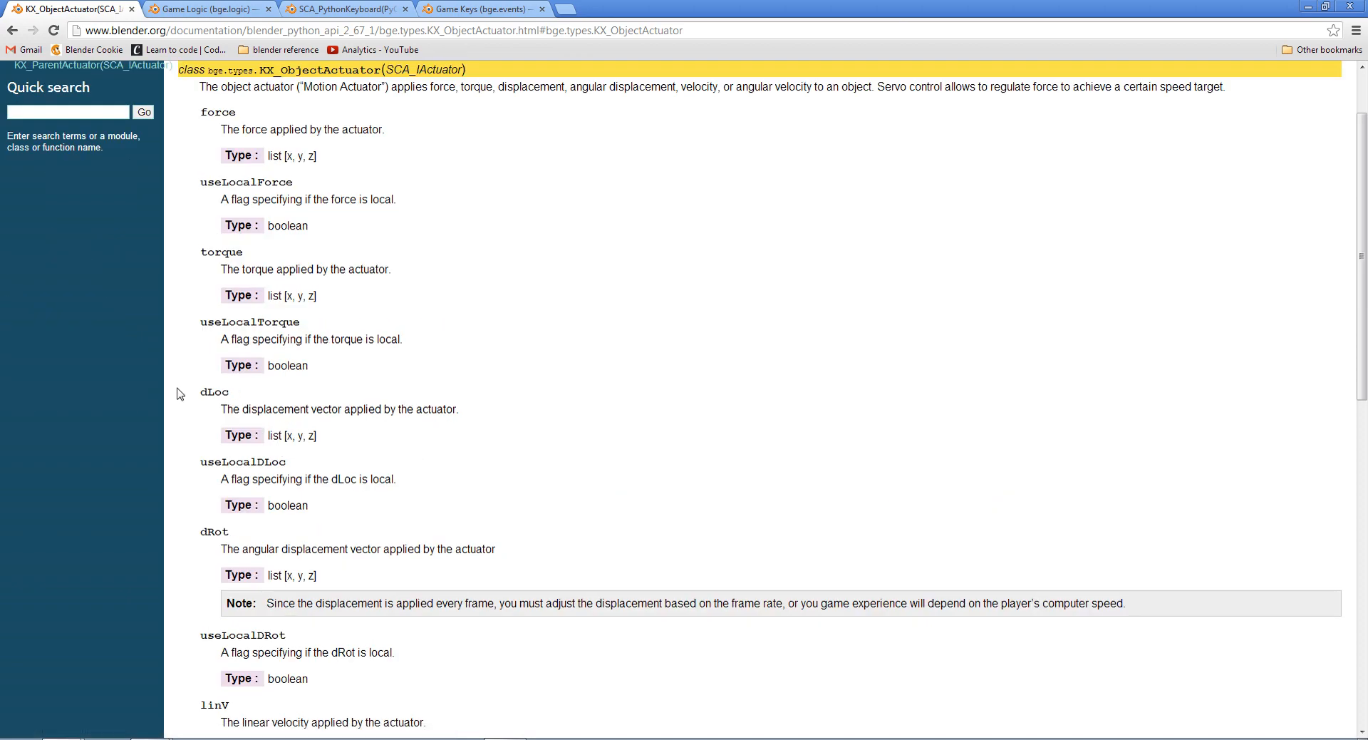
Read through the KX_ObjectActuator attribute list down to the constants and back up
scroll(down, 3)
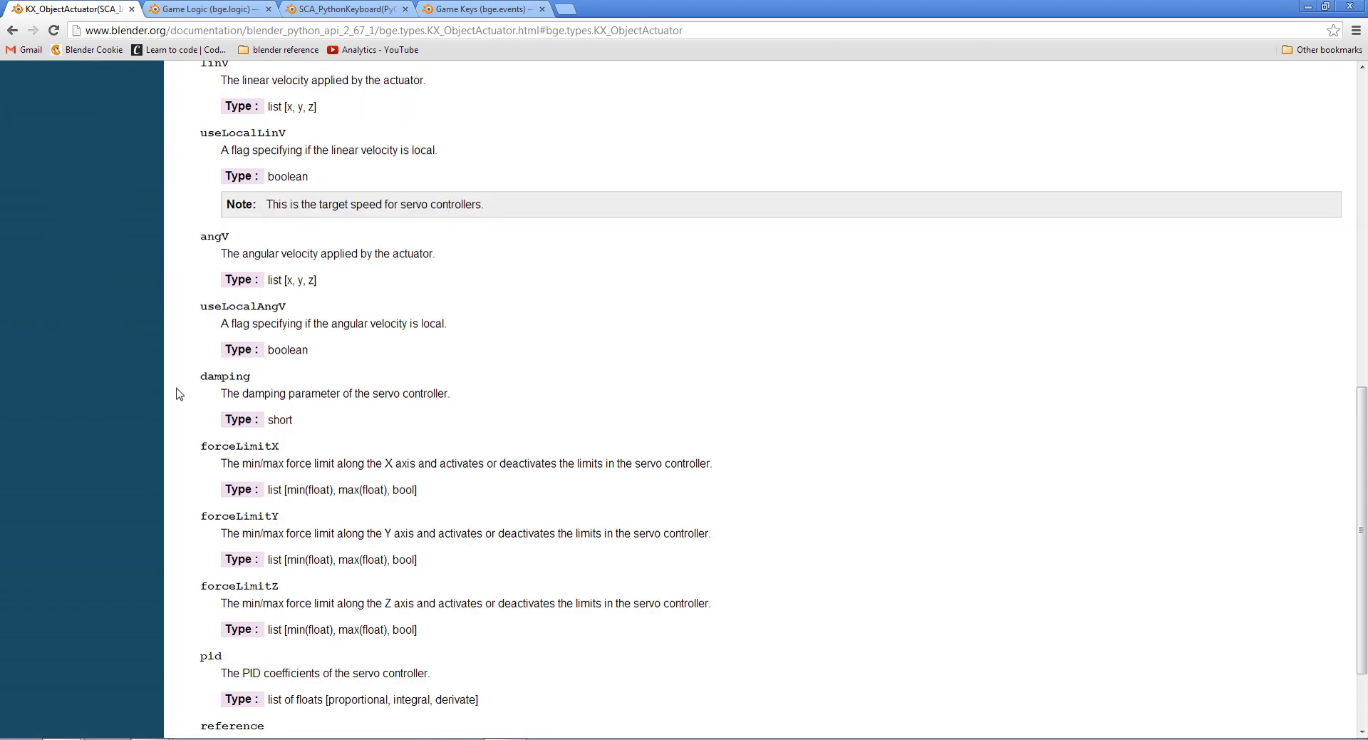
scroll(up, 3)
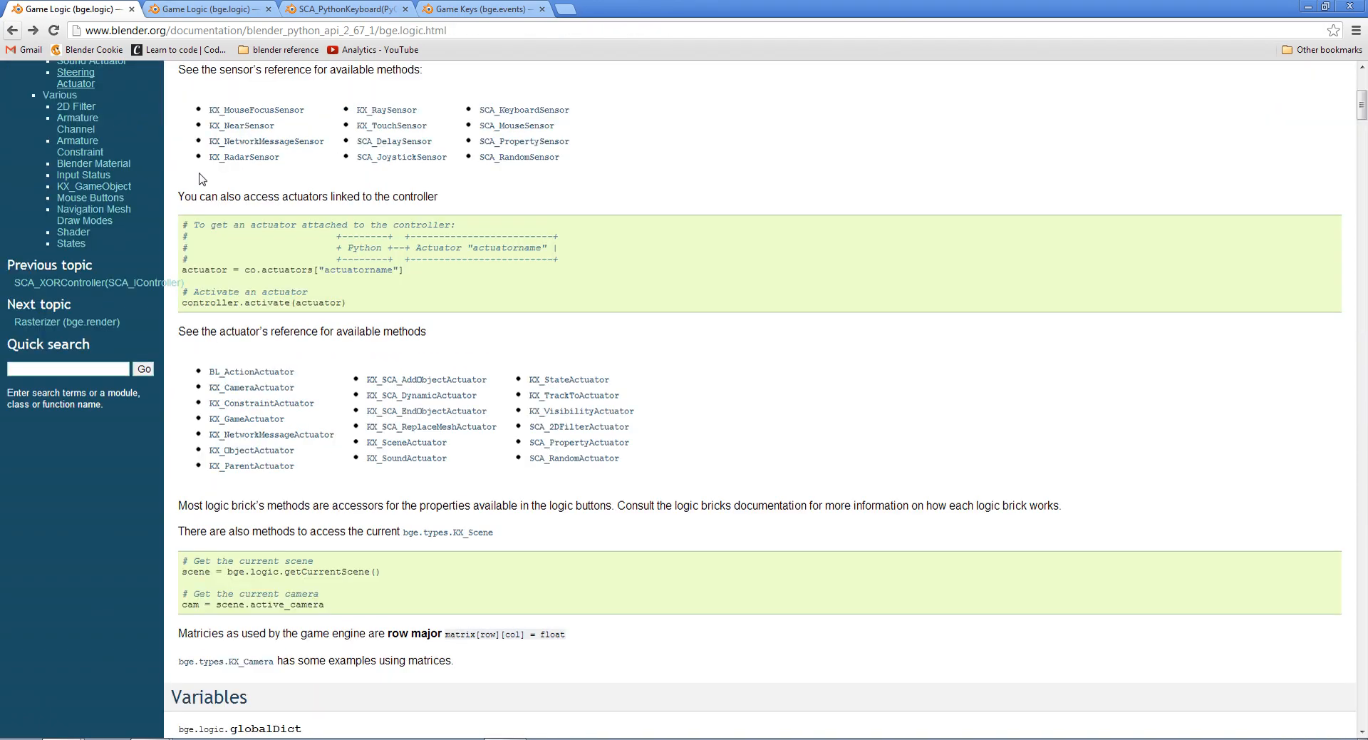
scroll(down, 3)
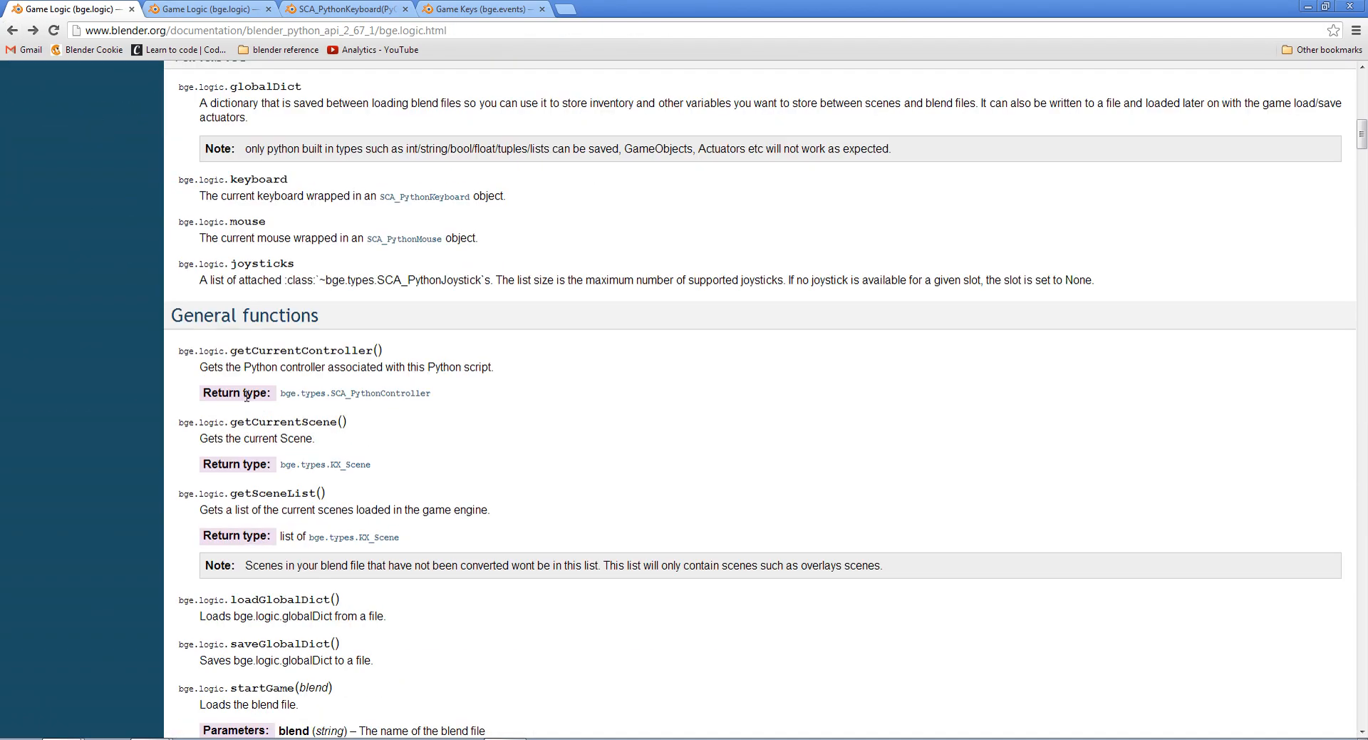
scroll(down, 3)
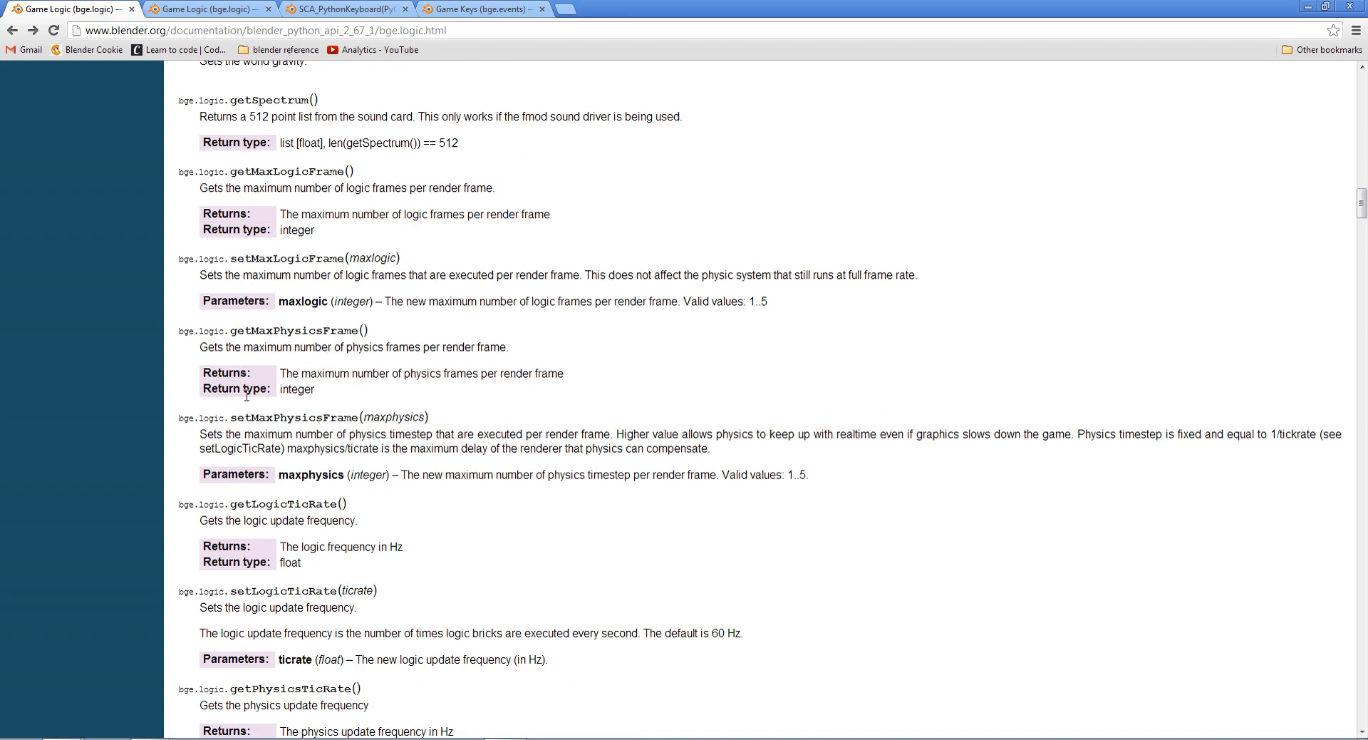
scroll(down, 3)
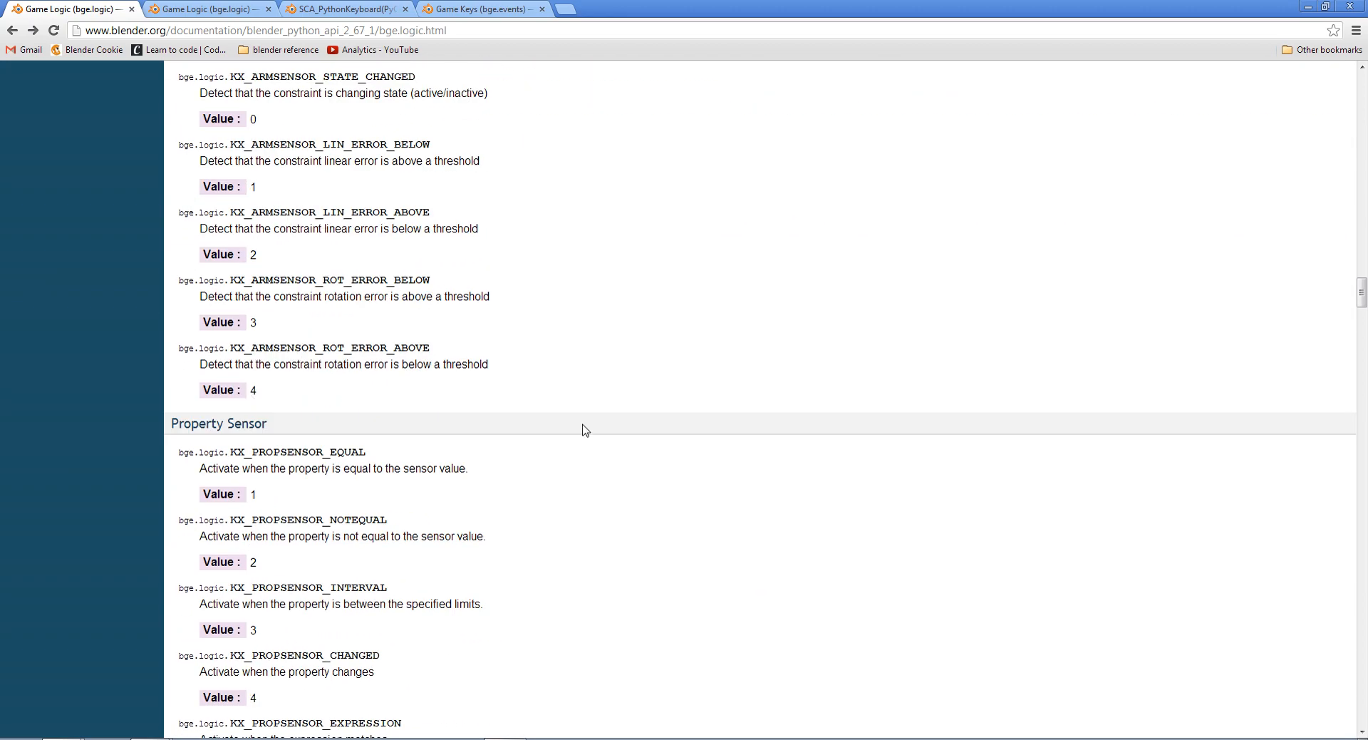
scroll(up, 3)
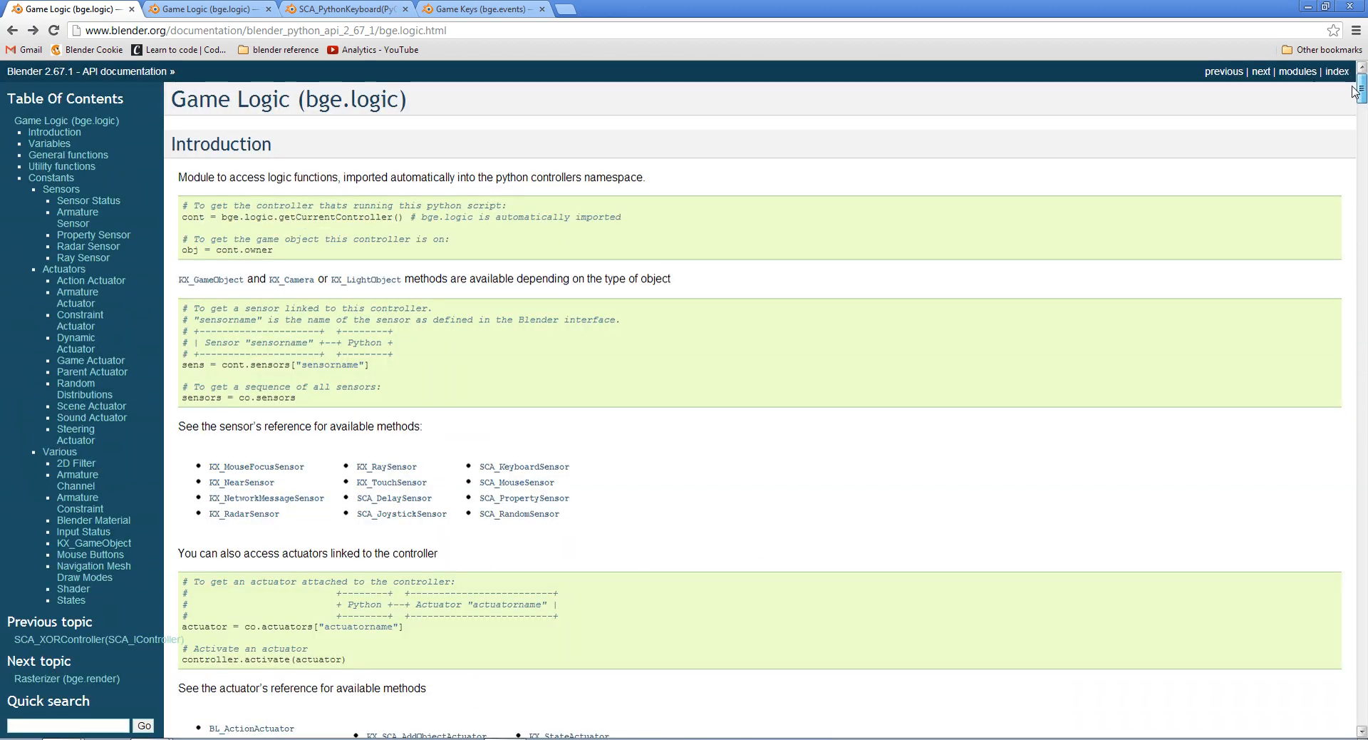
scroll(down, 3)
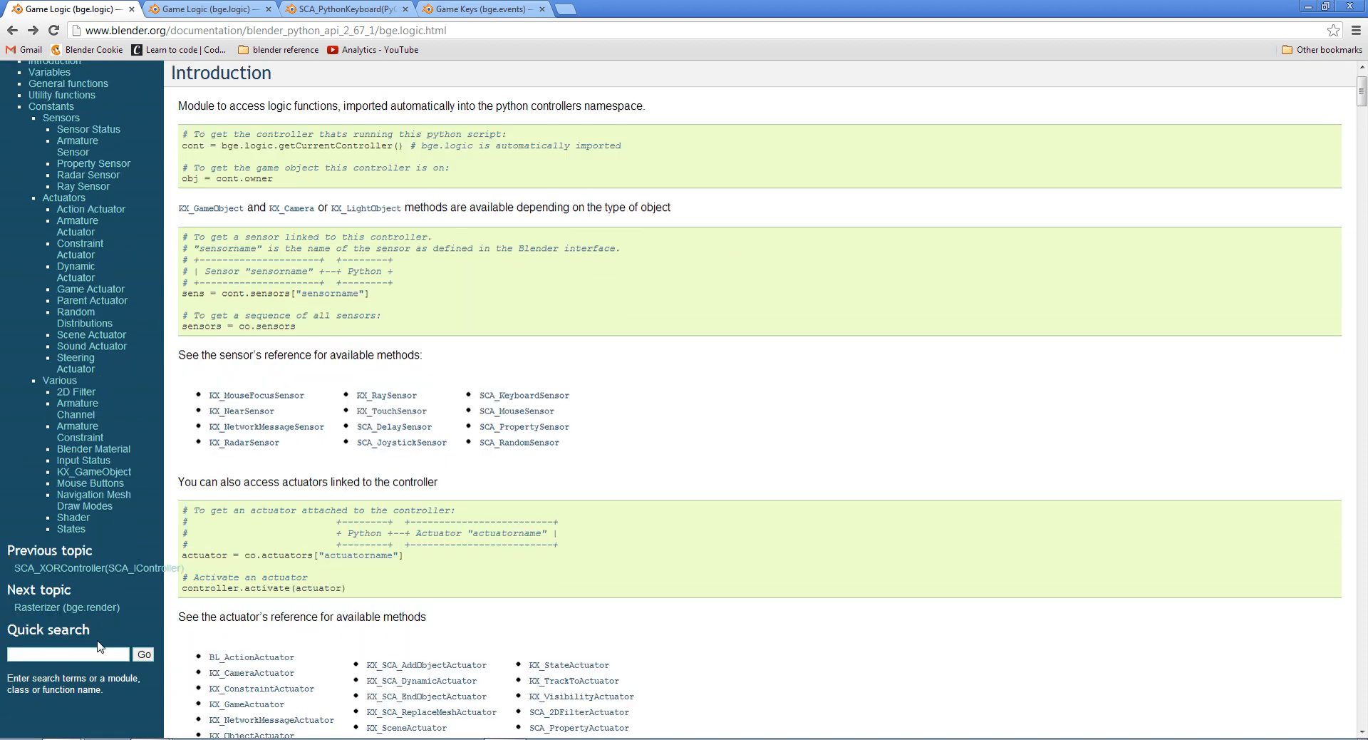
Search the API docs for 'movement', select KX_GameObject.applyMovement, and return to Blender
text(move)
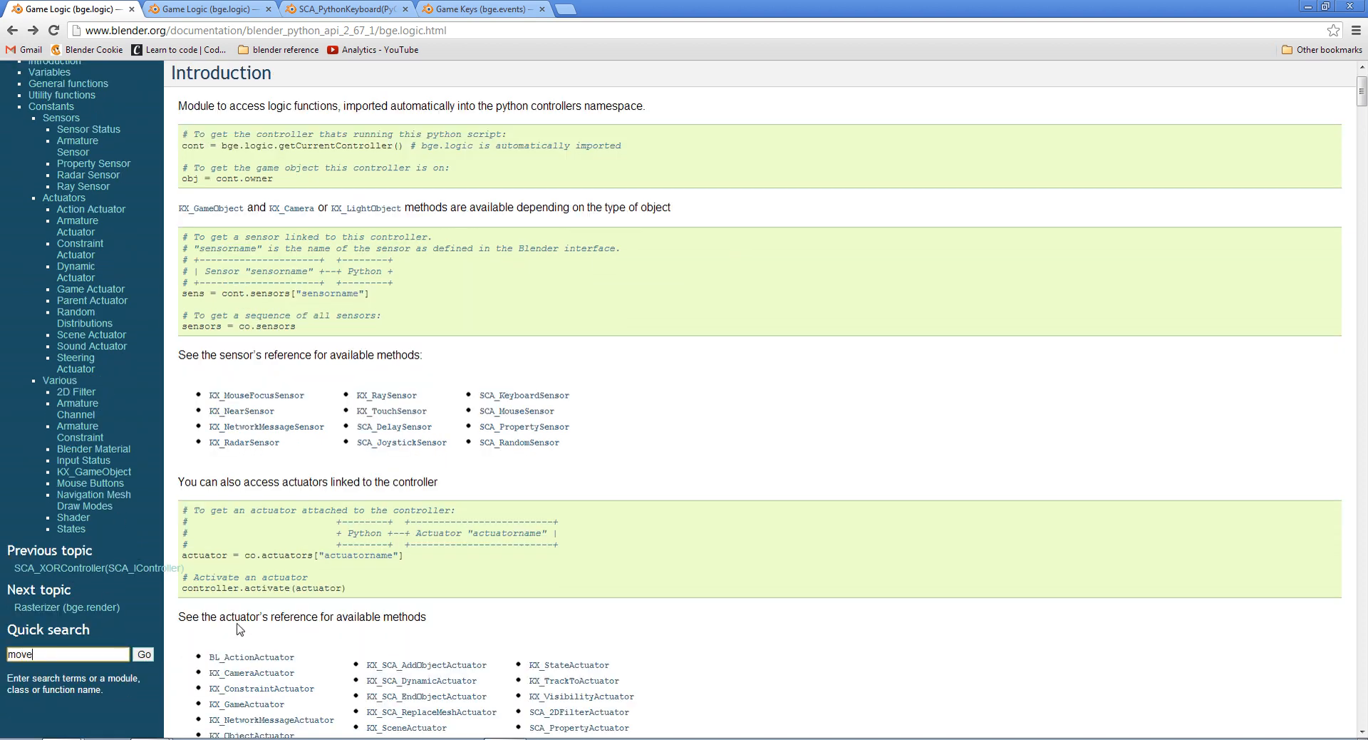
click(142, 654)
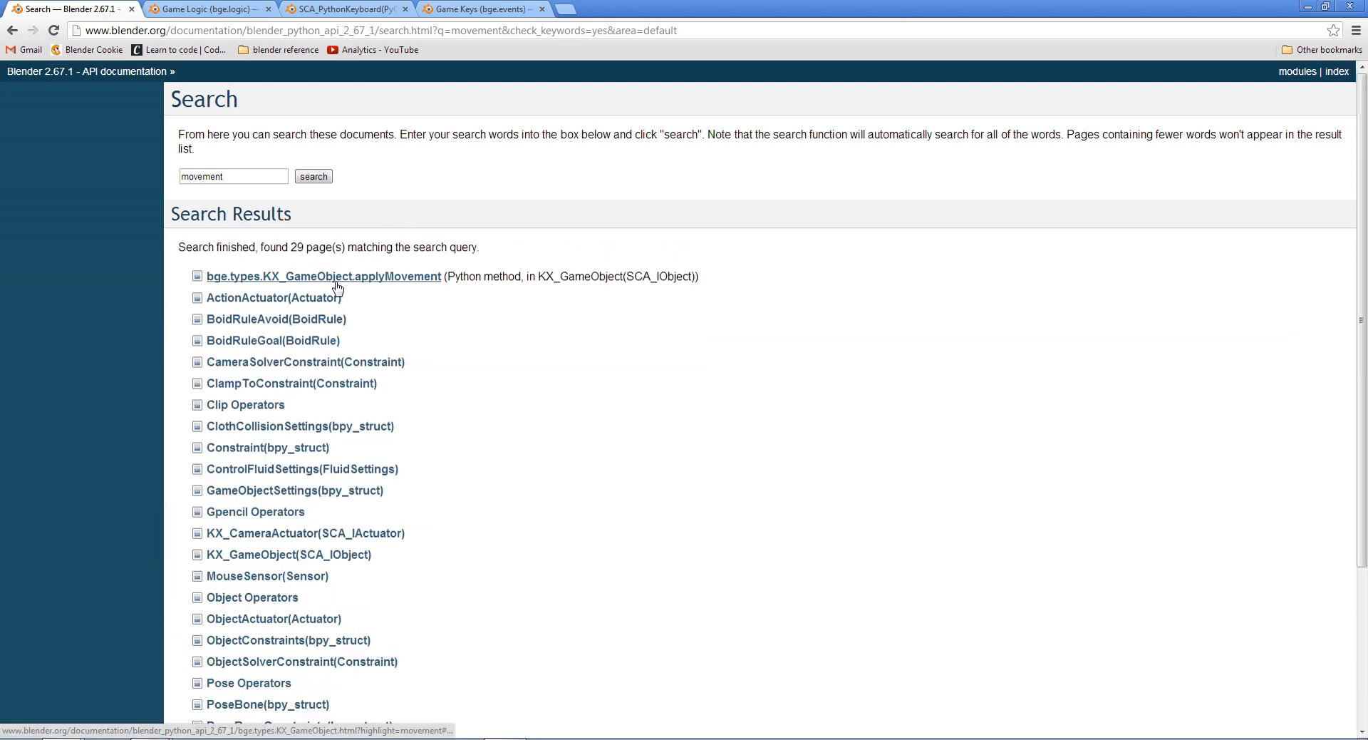
click(323, 275)
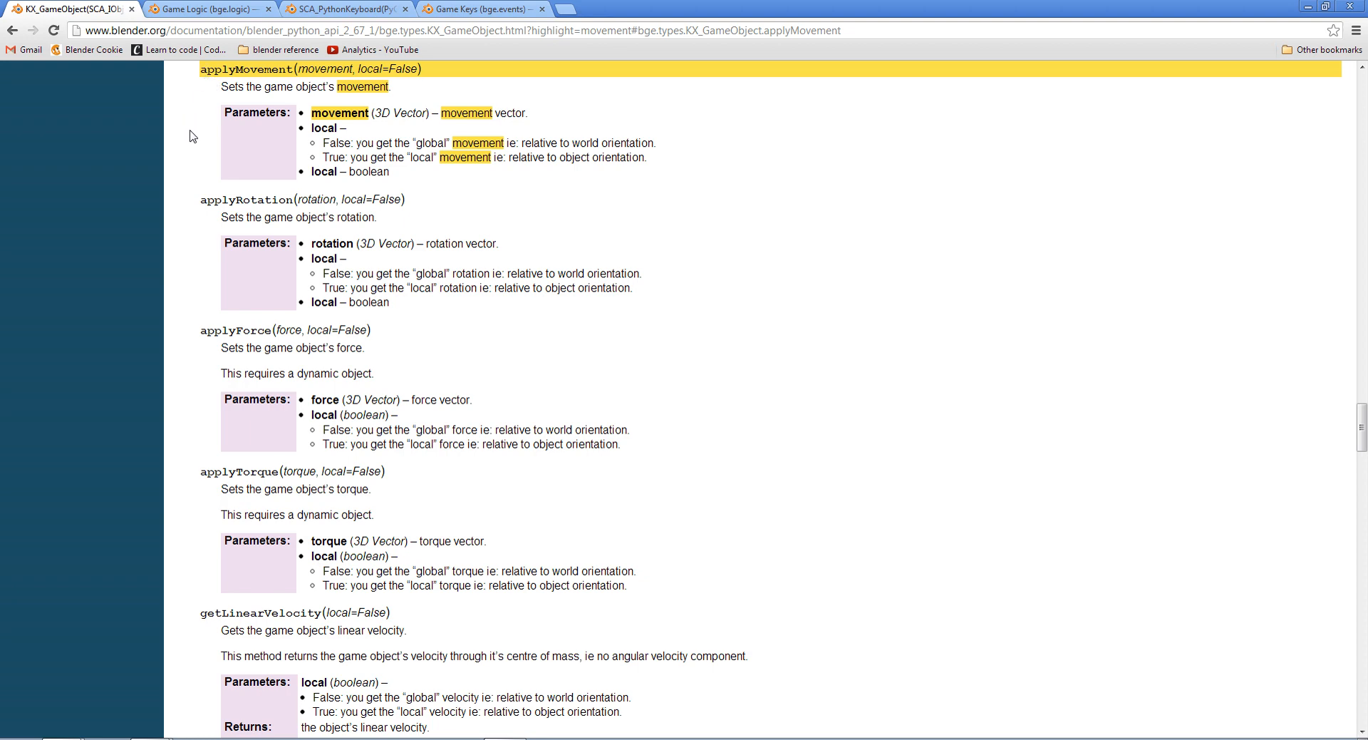
scroll(up, 3)
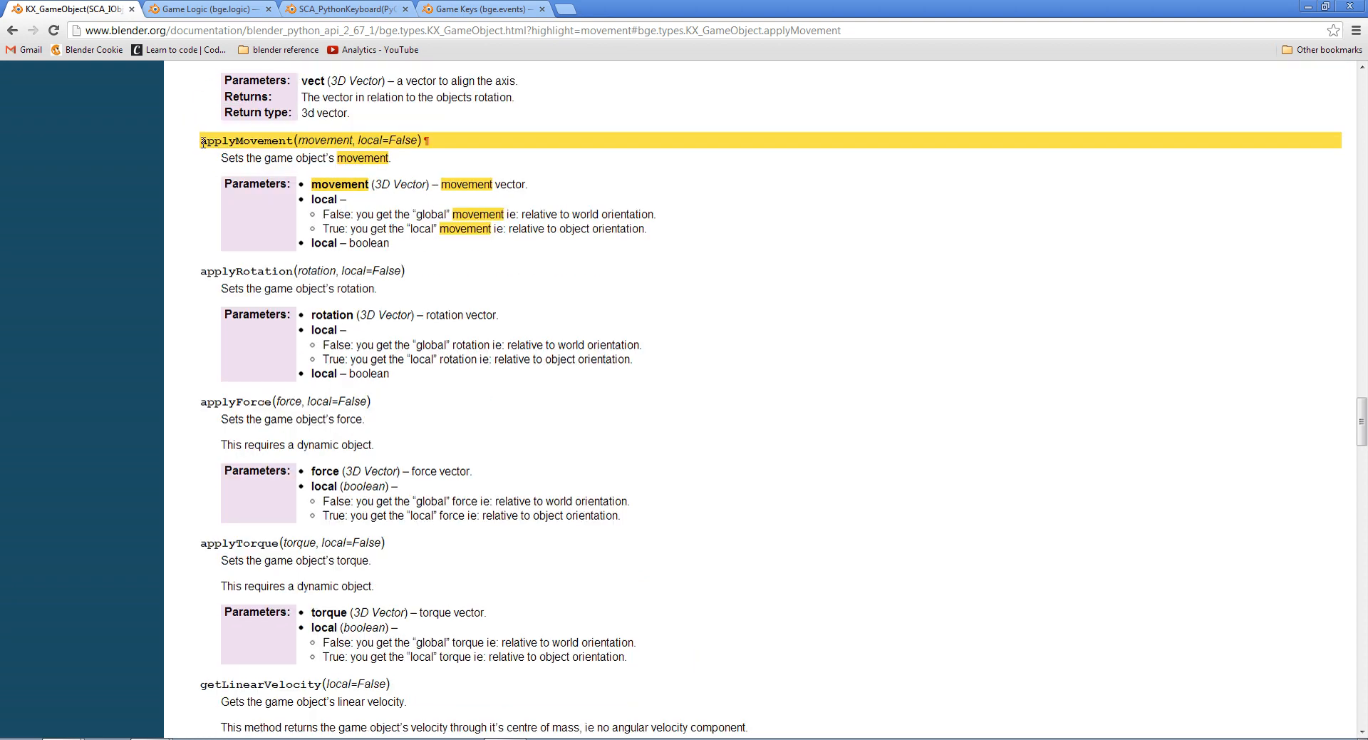
double_click(247, 141)
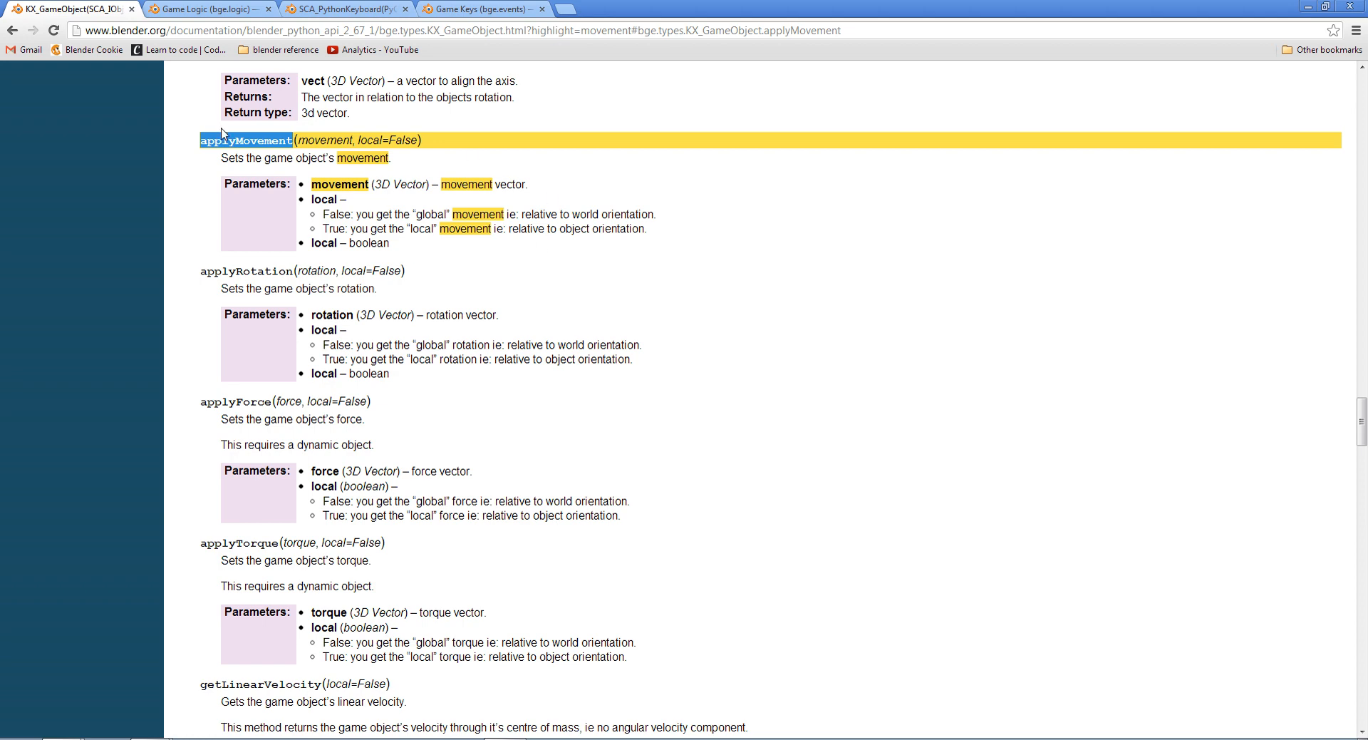
mouse_move(404, 218)
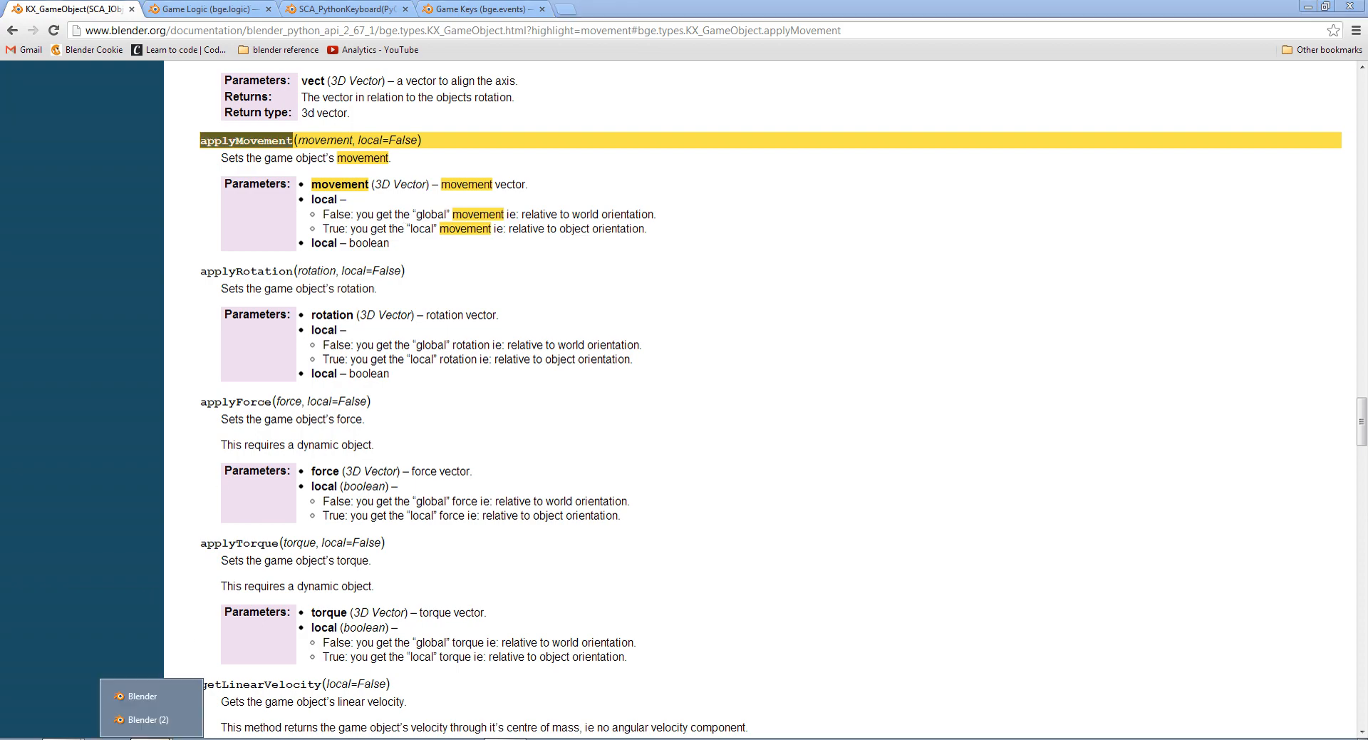
click(141, 696)
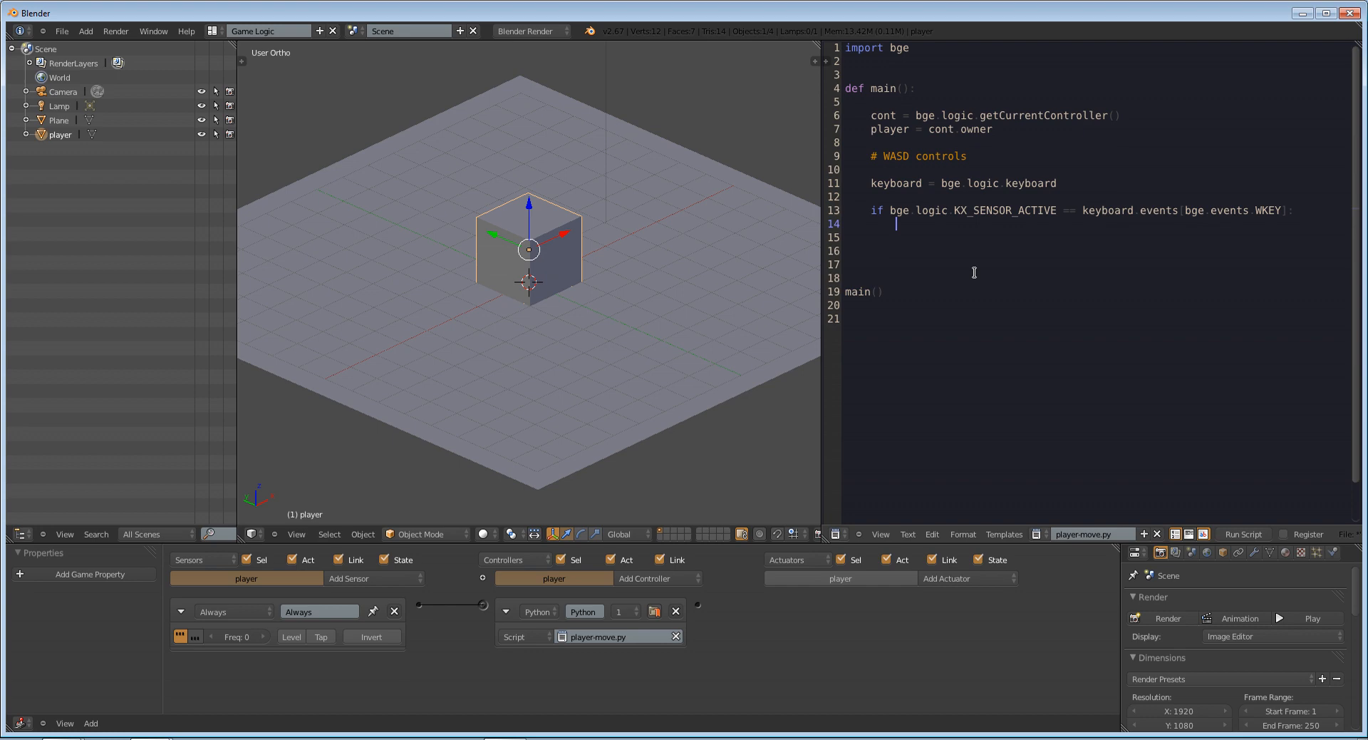
Write player.applyMovement() on the indented line under the W key check
text(player)
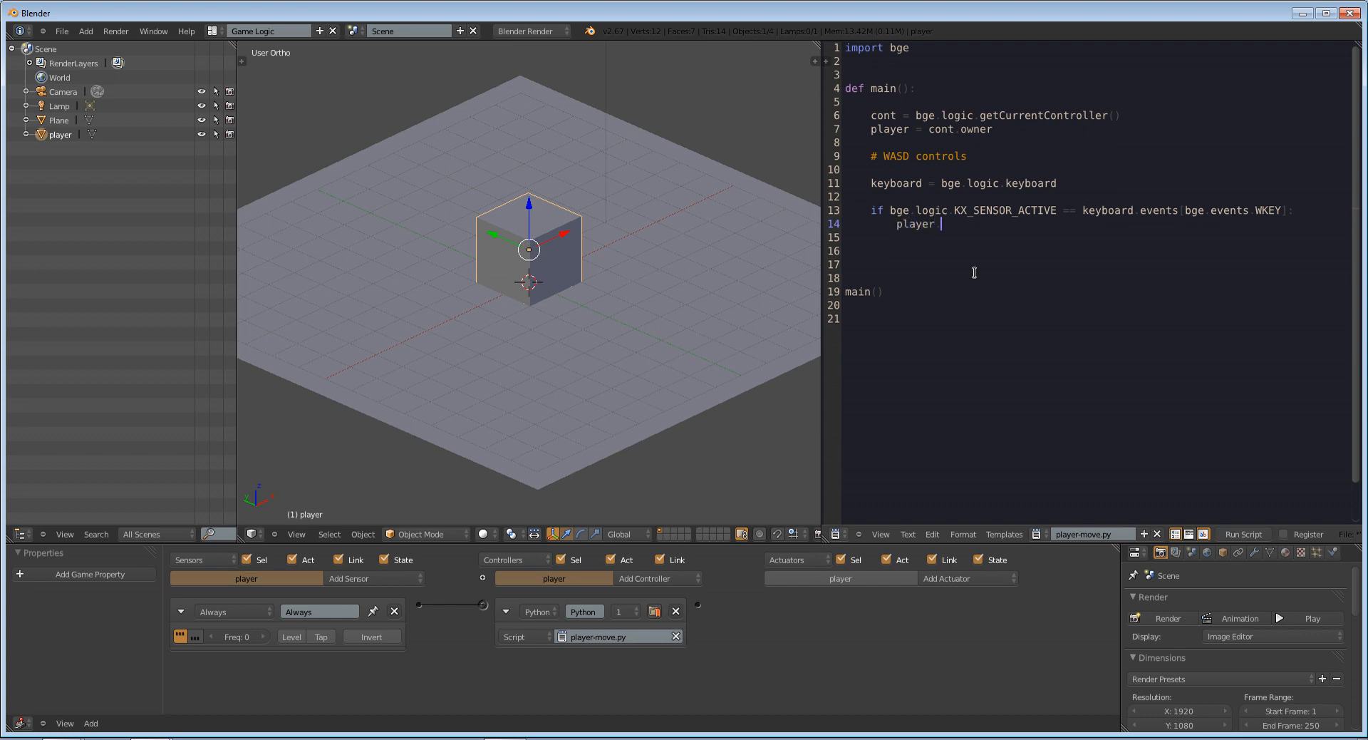
text(applyMovement())
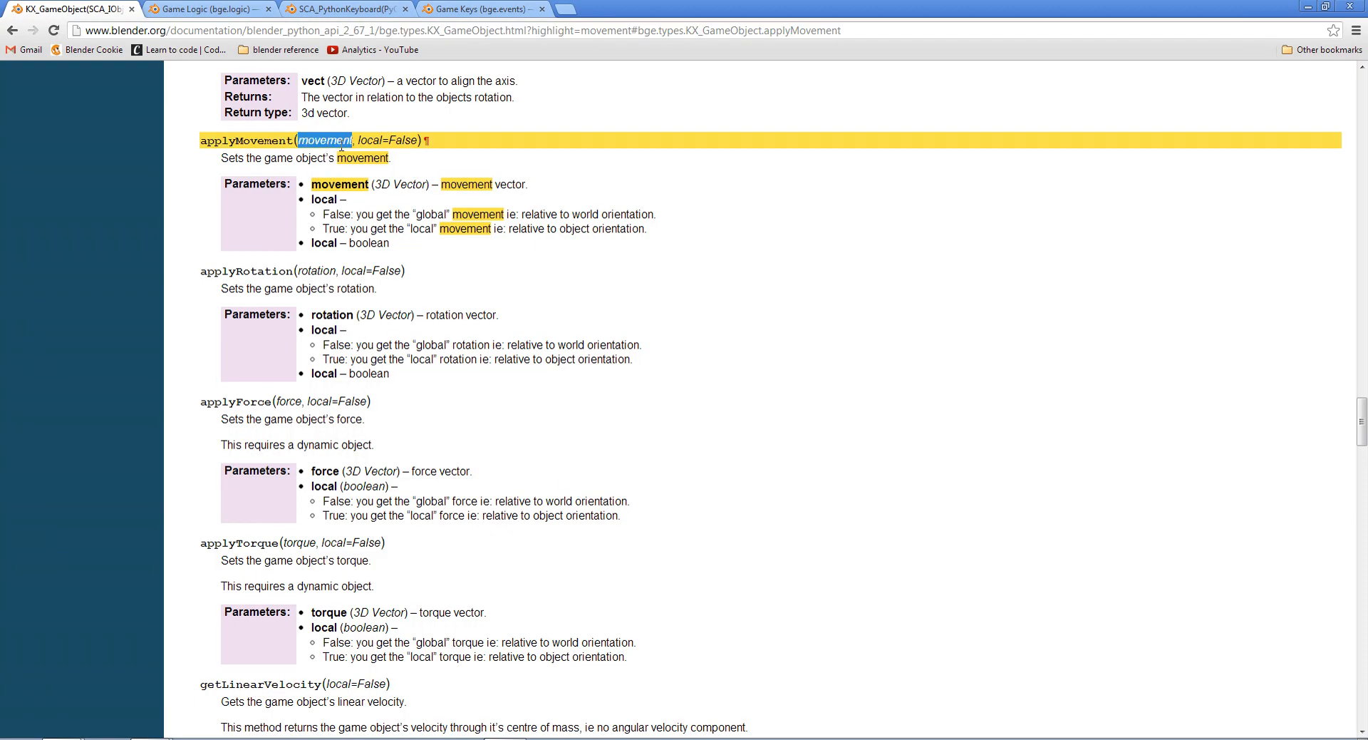
double_click(369, 141)
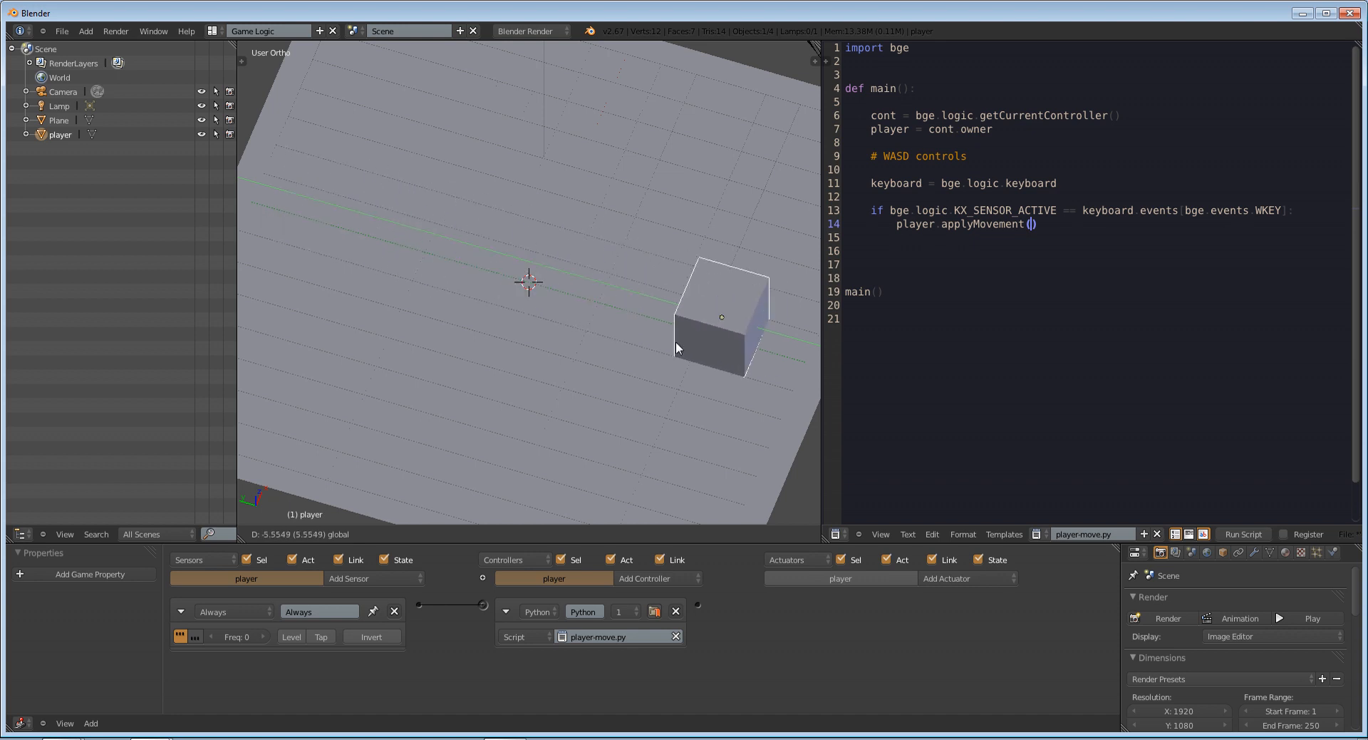
drag(720, 313, 512, 262)
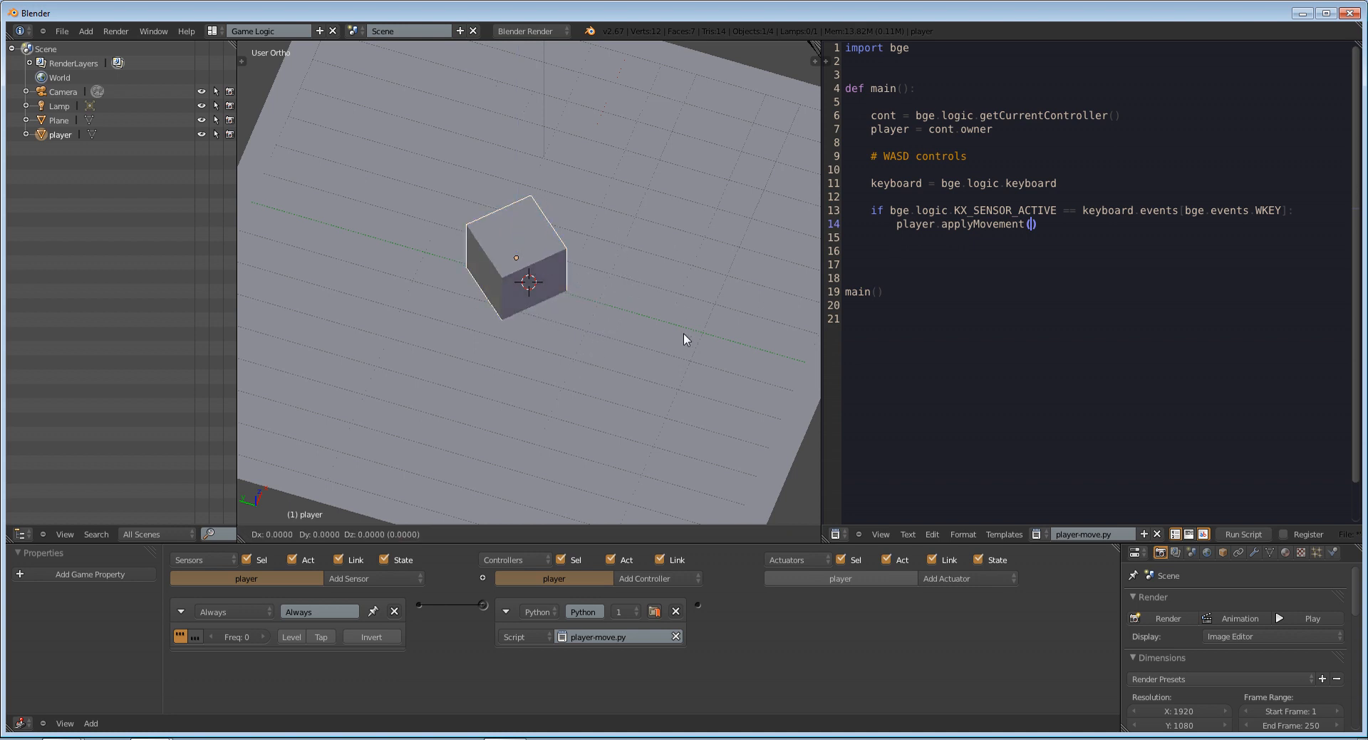
click(519, 252)
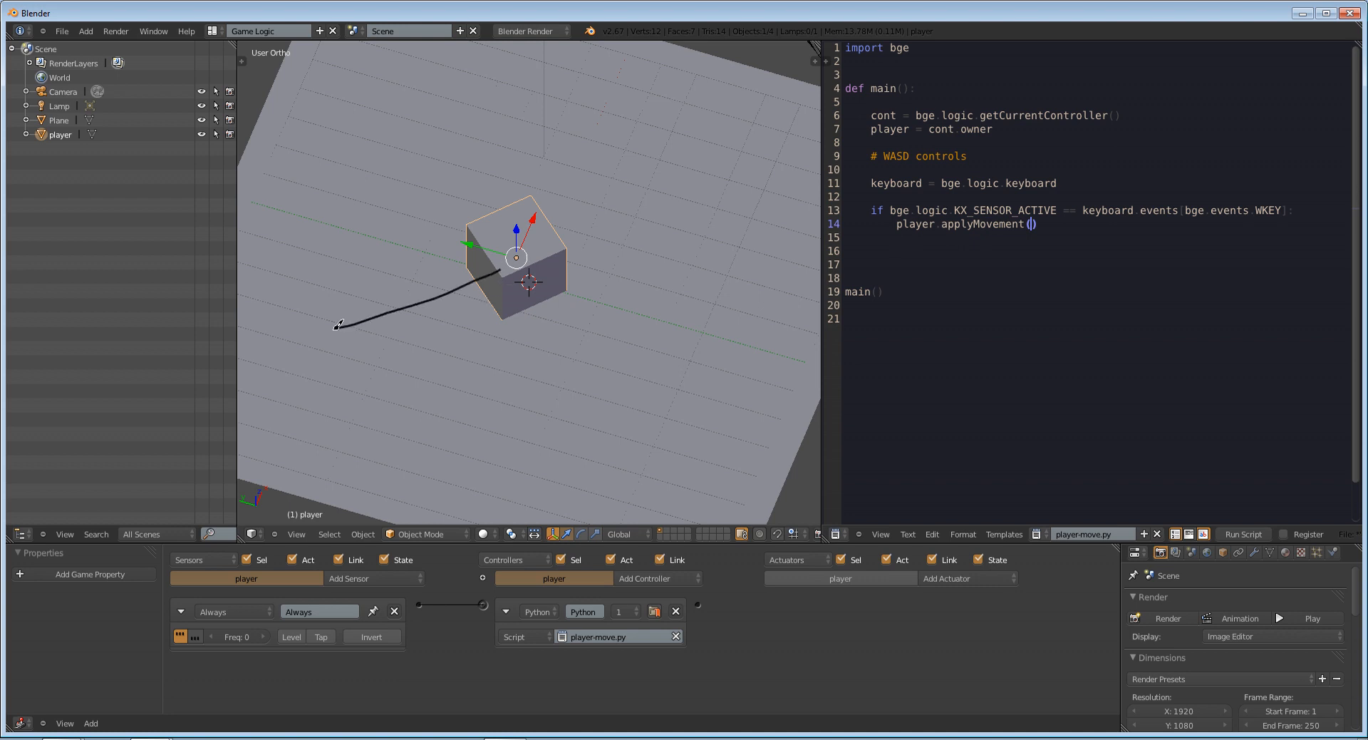
drag(515, 258, 654, 296)
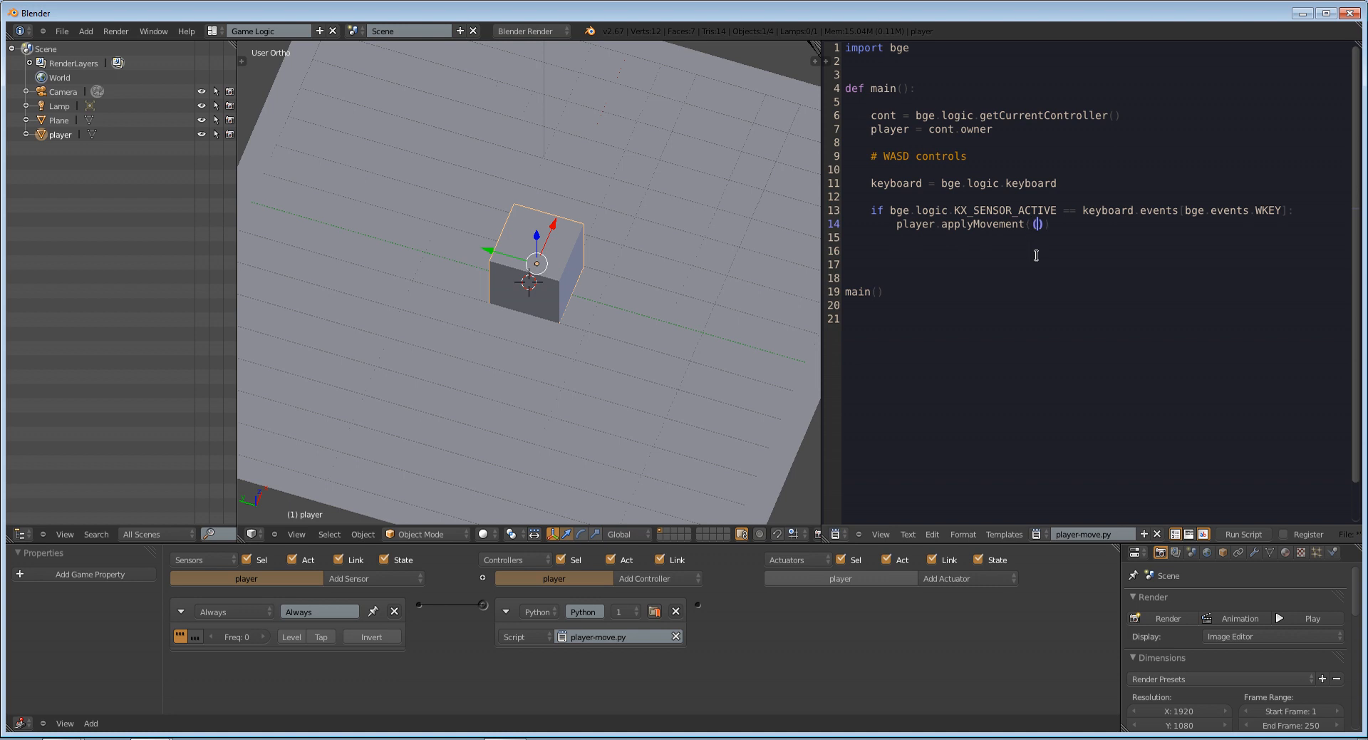
Fill the call as applyMovement((0,.1,0), True) for local Y movement and start a new line
text(0)
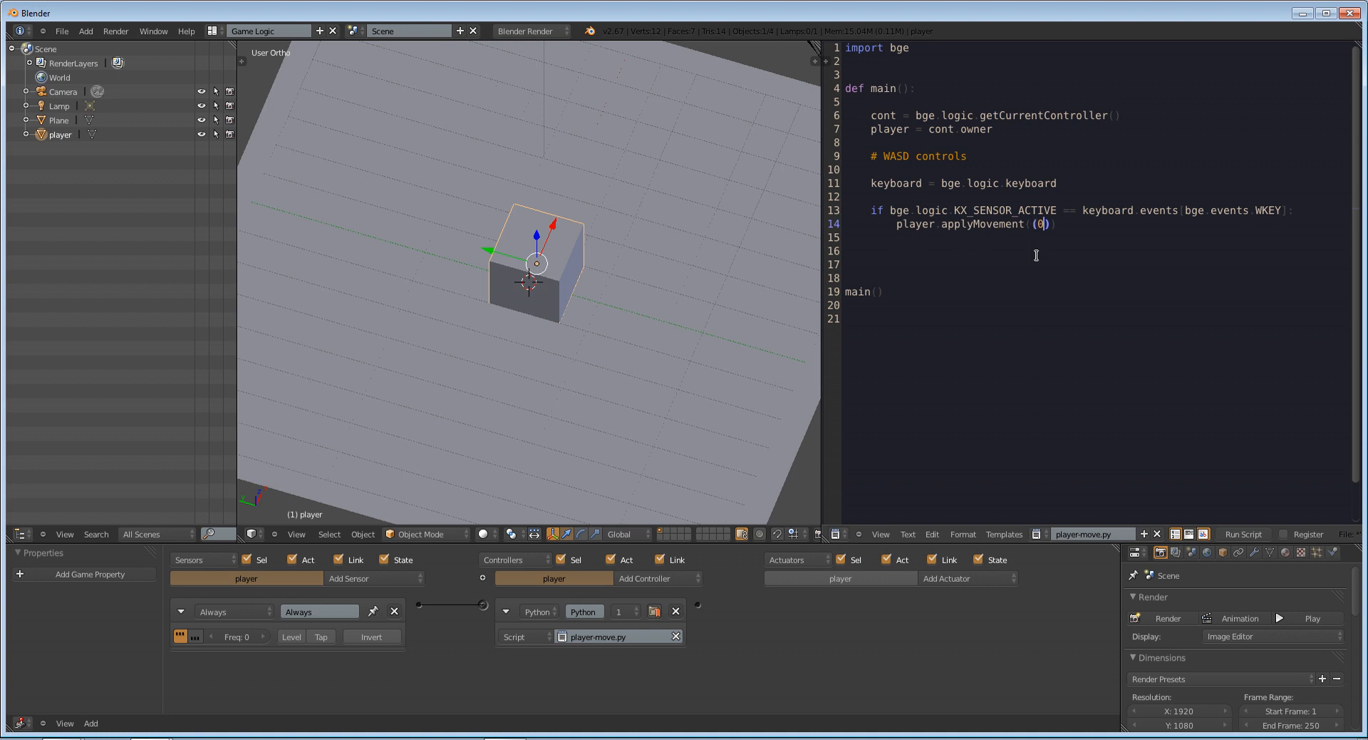
text(,.1,)
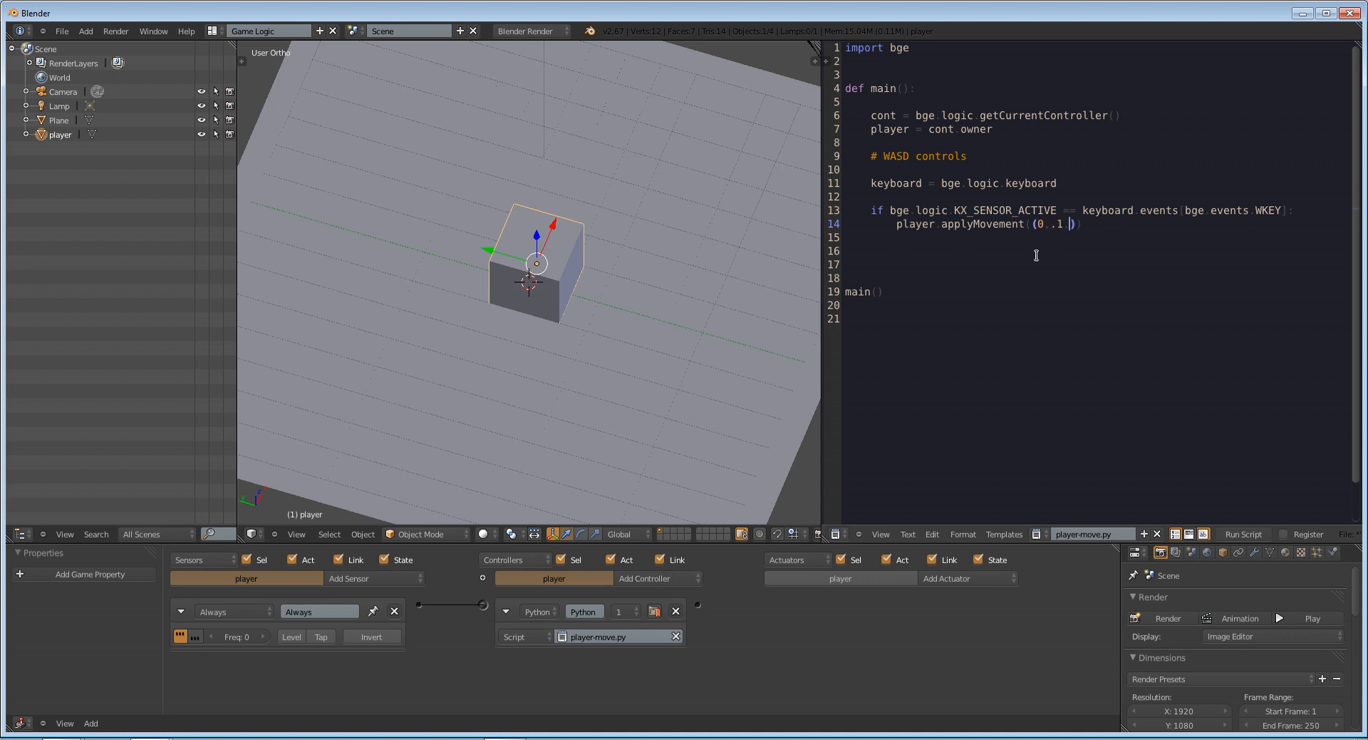
text(0)
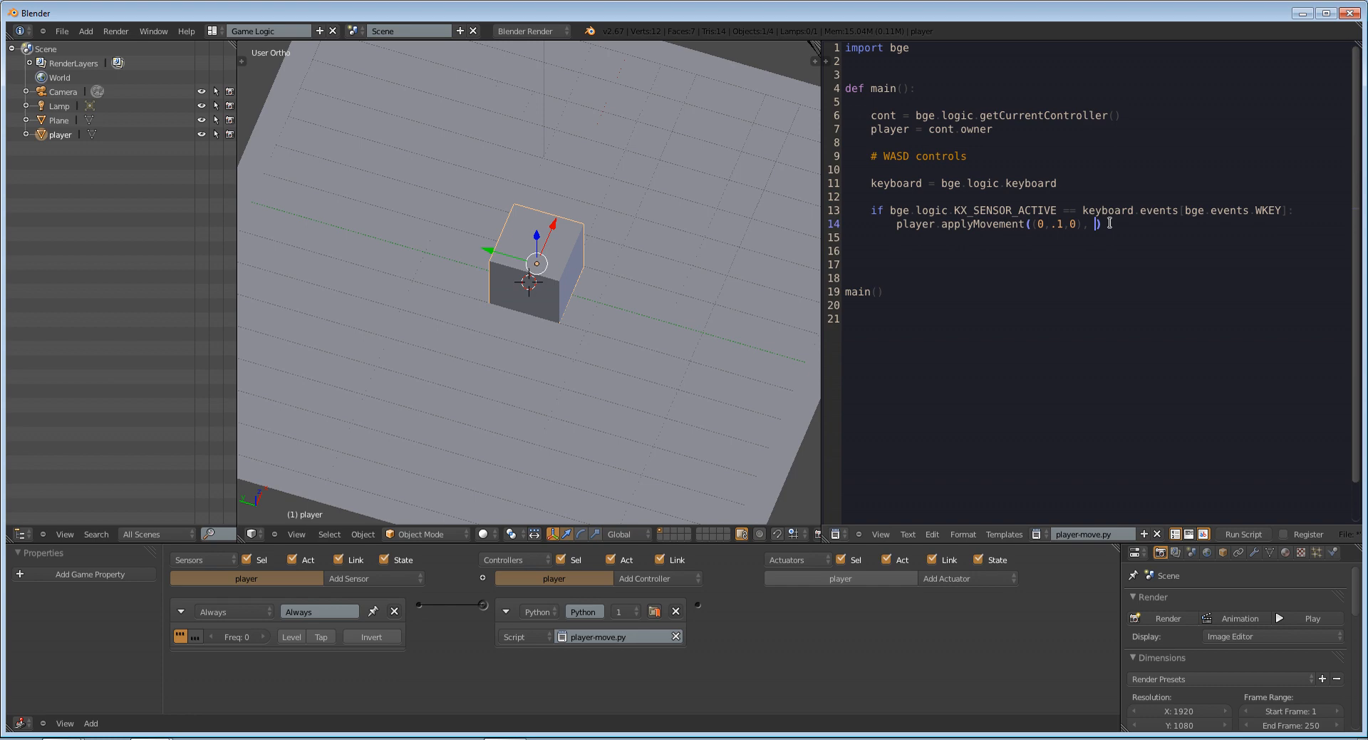
text(True)
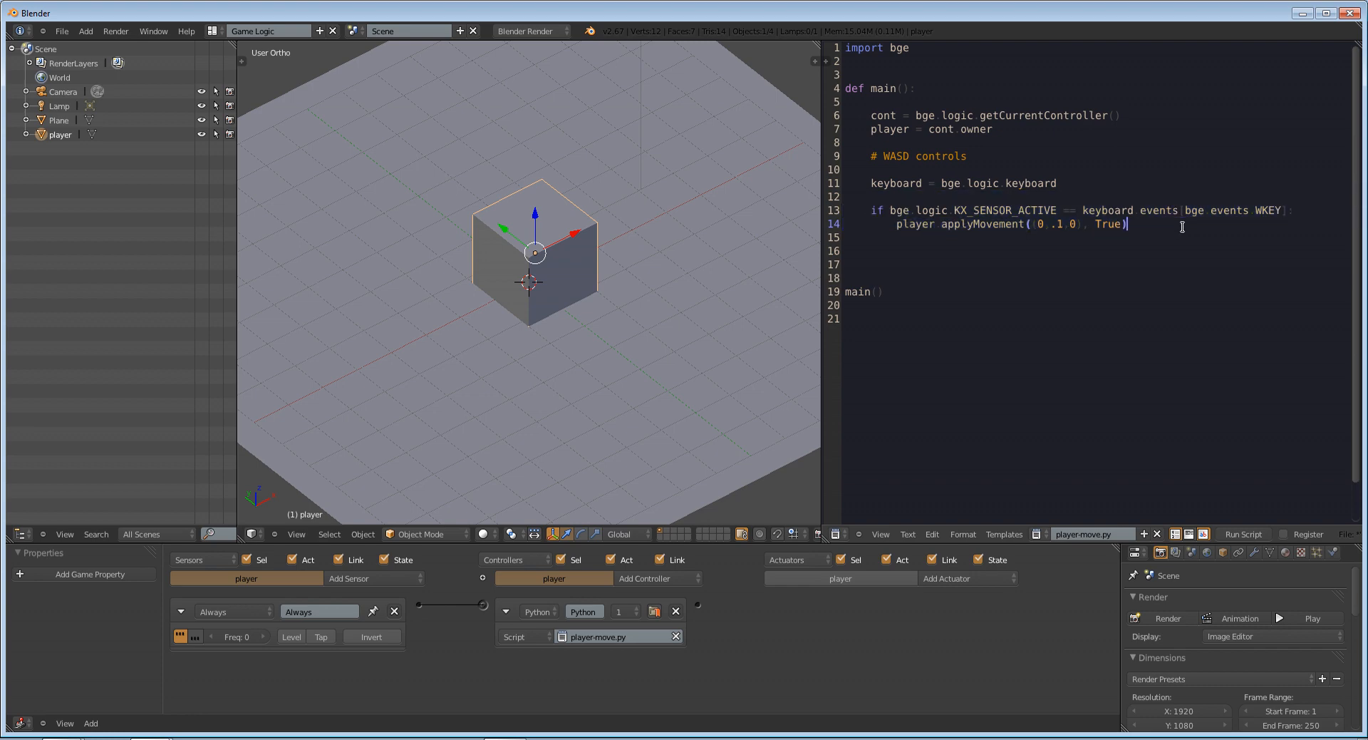
key(Return)
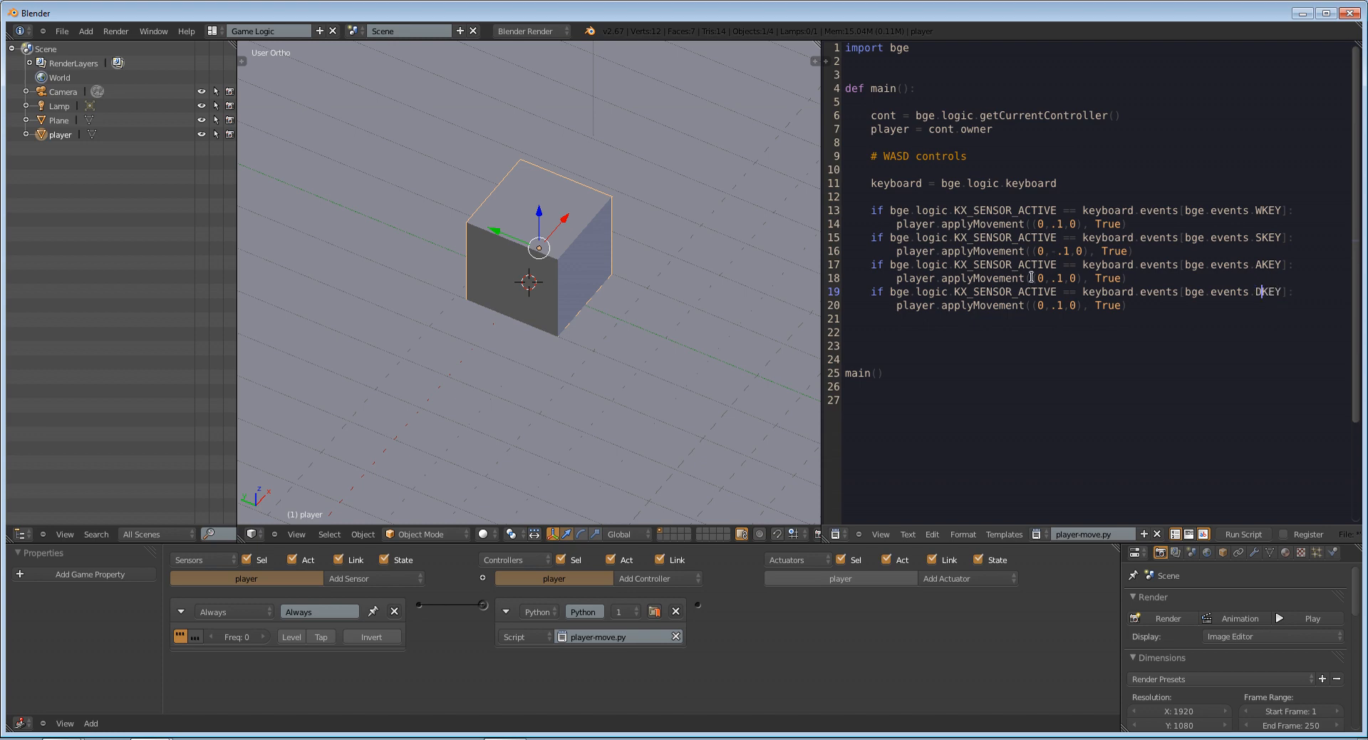
Select the key name and the movement call on the A-key branch to turn it into applyRotation
double_click(985, 278)
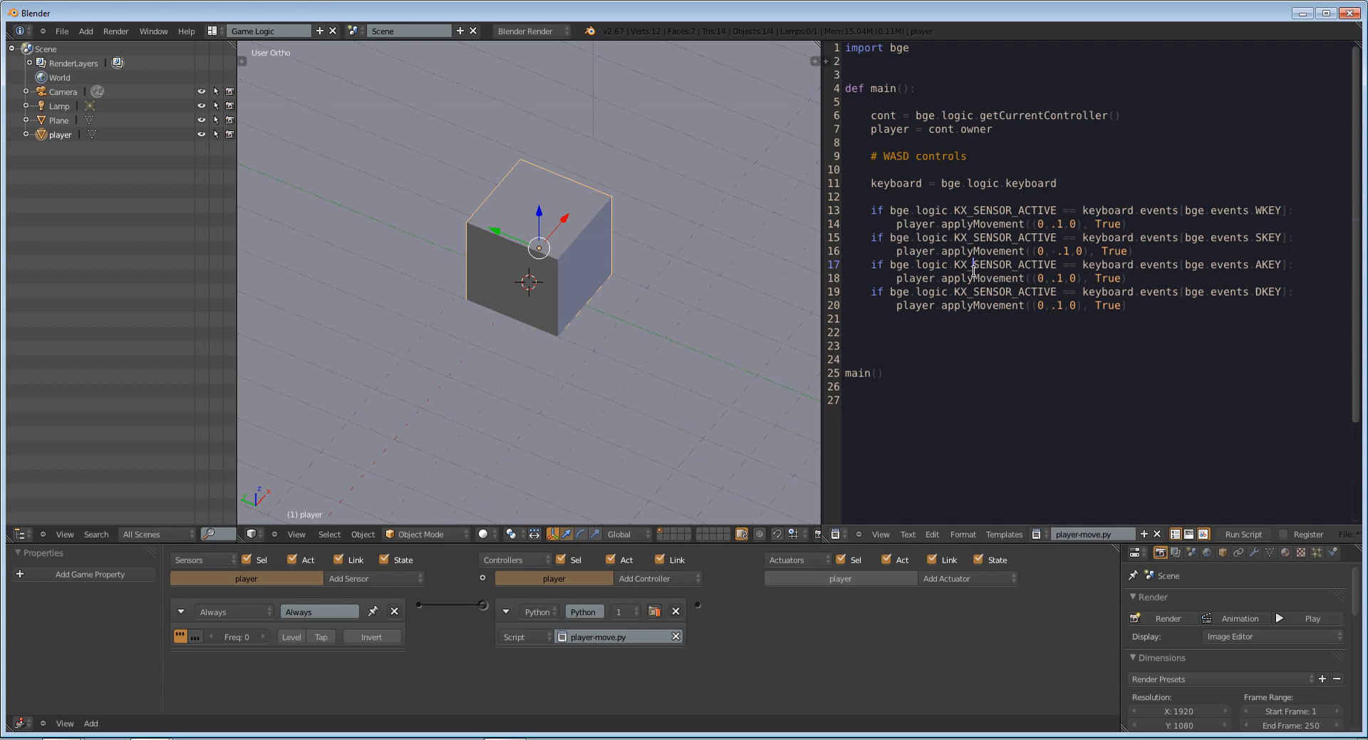
double_click(995, 278)
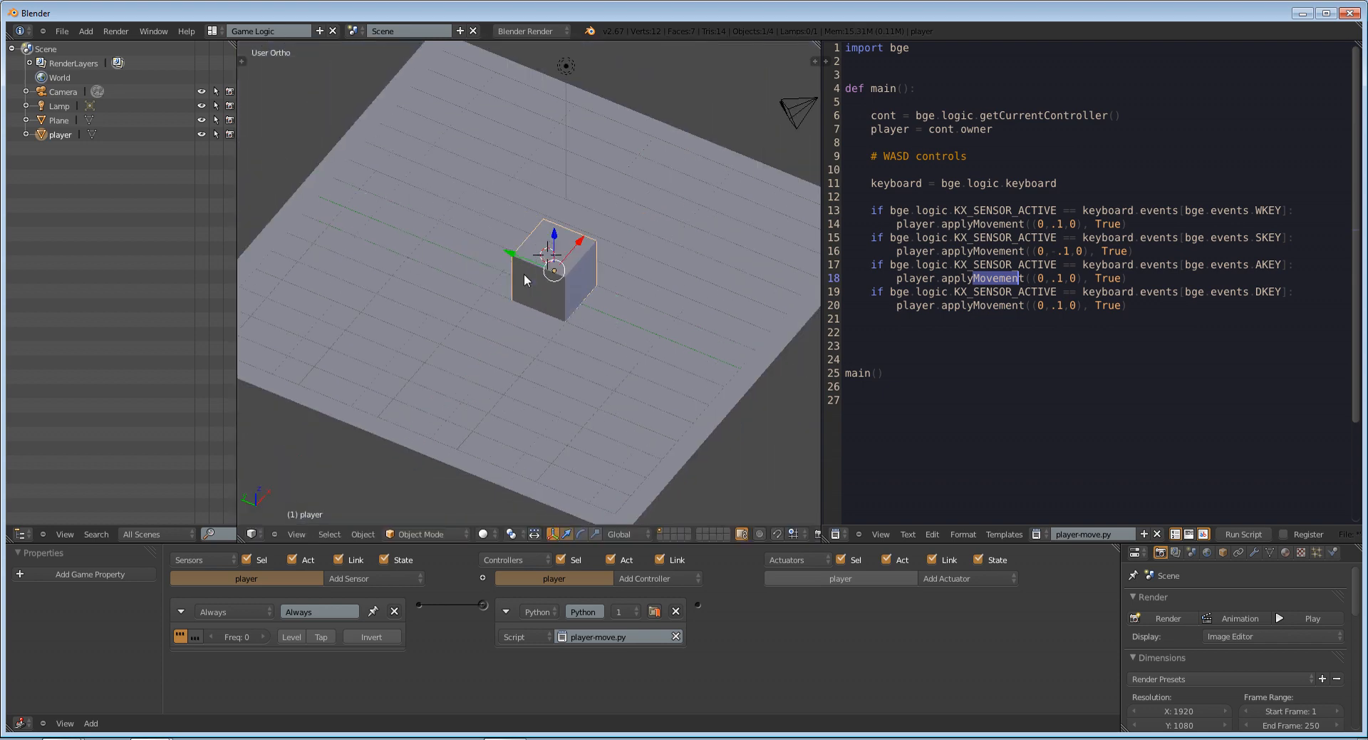
Drag the player cube across the plane and back near the centre in the viewport
drag(554, 271, 576, 239)
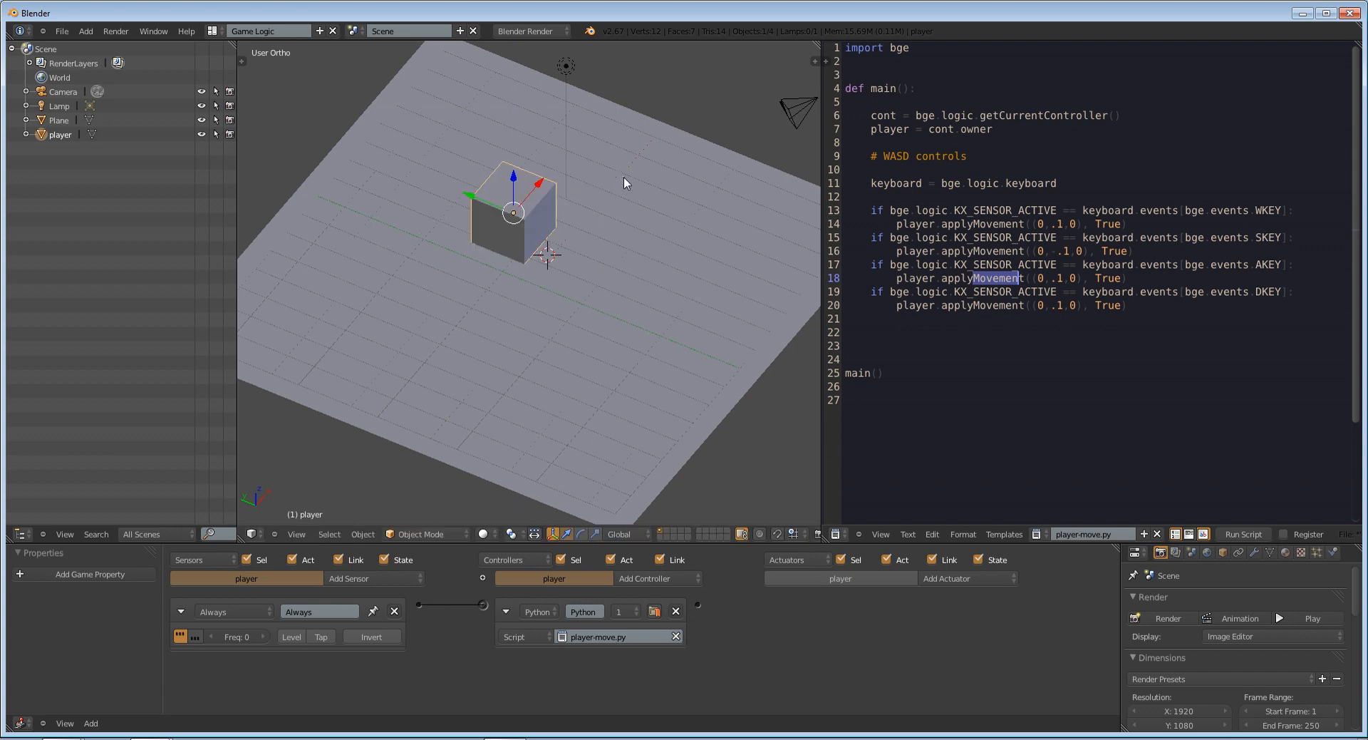
drag(513, 214, 576, 305)
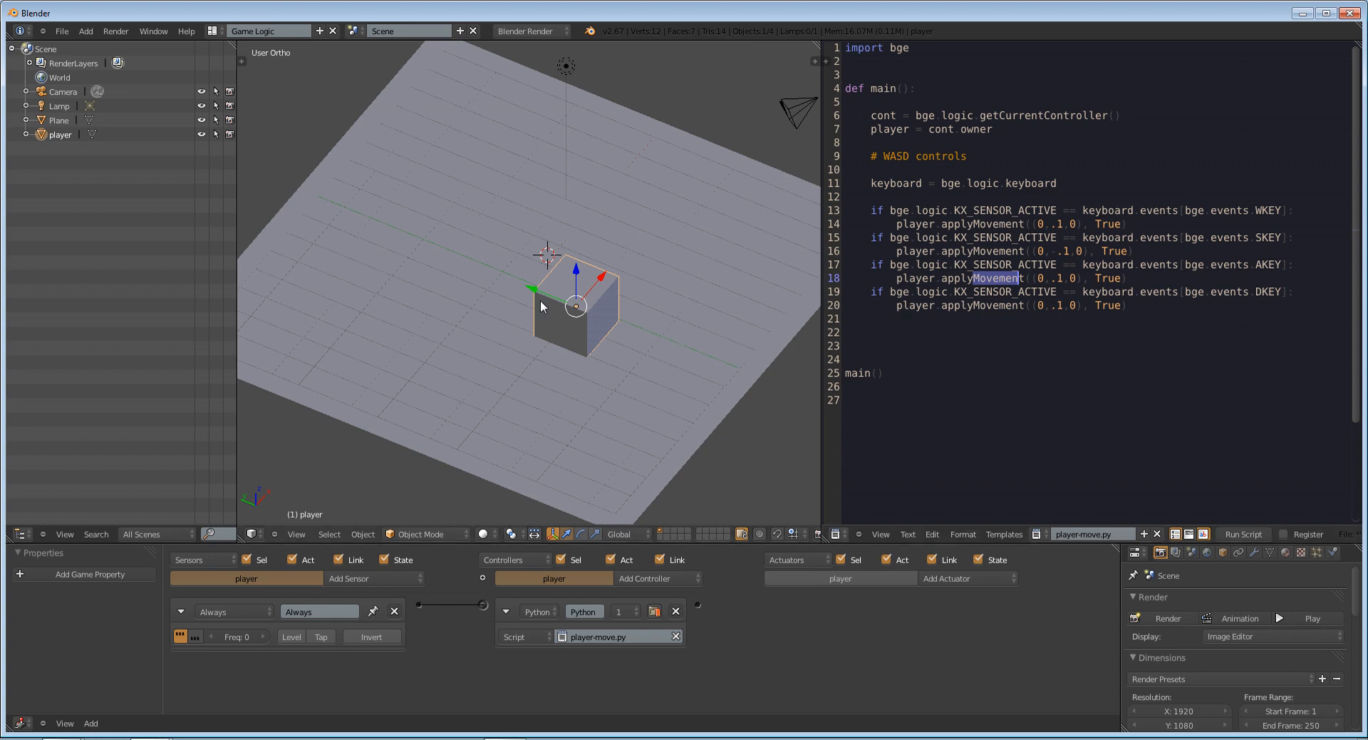
mouse_move(1072, 276)
text(Rota)
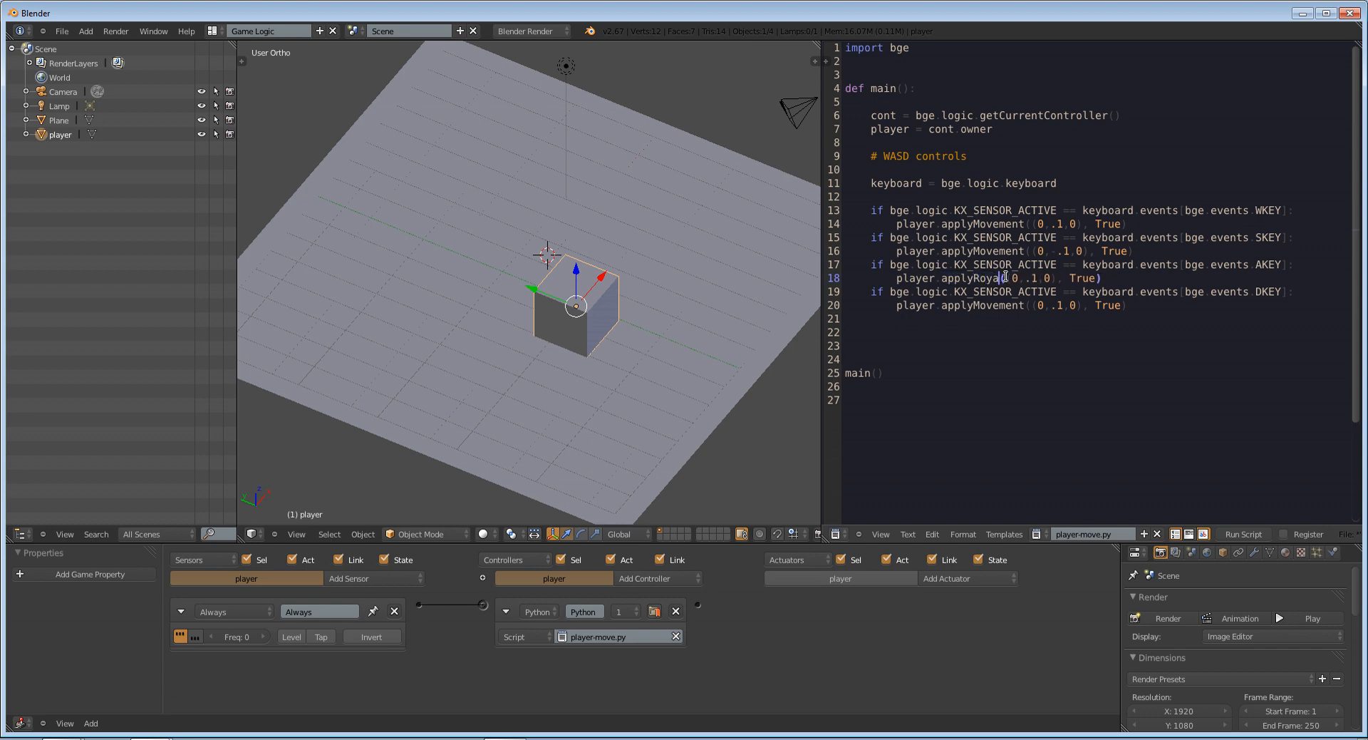
Edit the A-key line to applyRotation((0,0,.05), True) and the D-key line to (0,0,-.05)
double_click(979, 305)
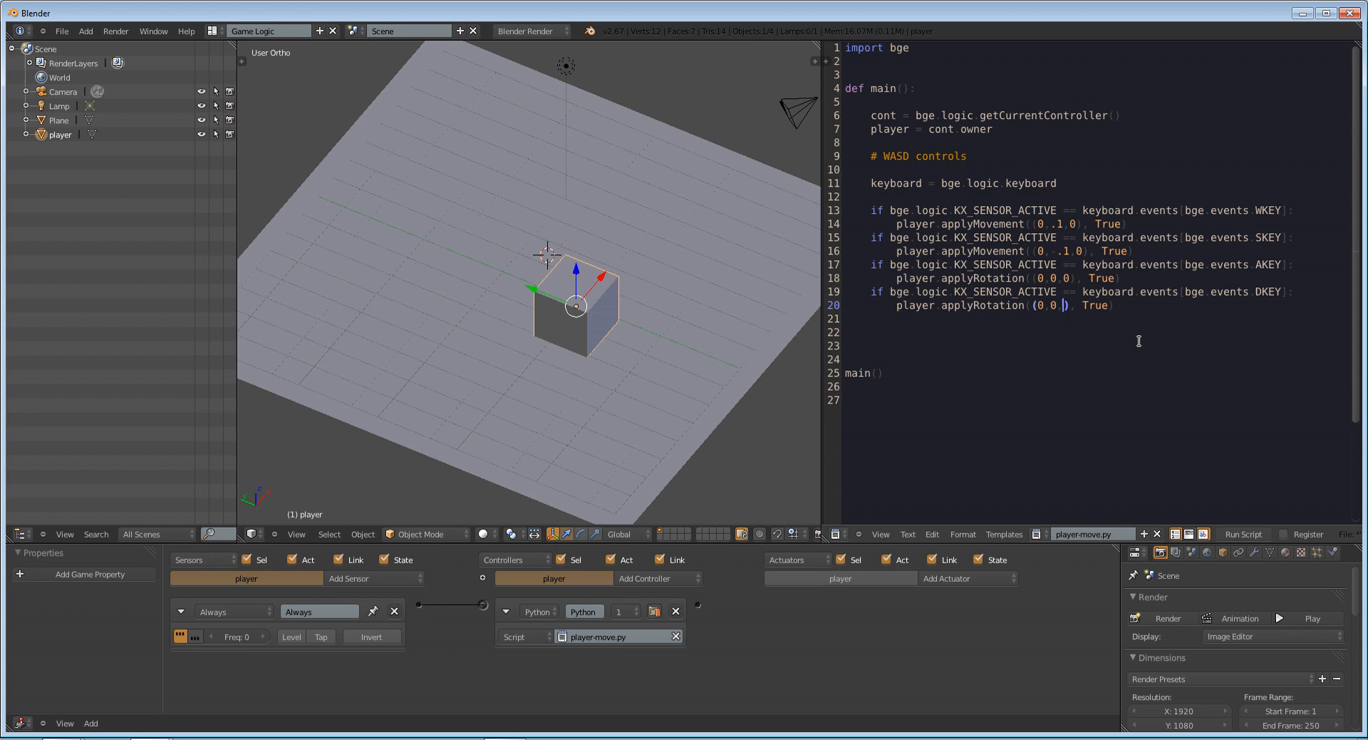
text(.05)
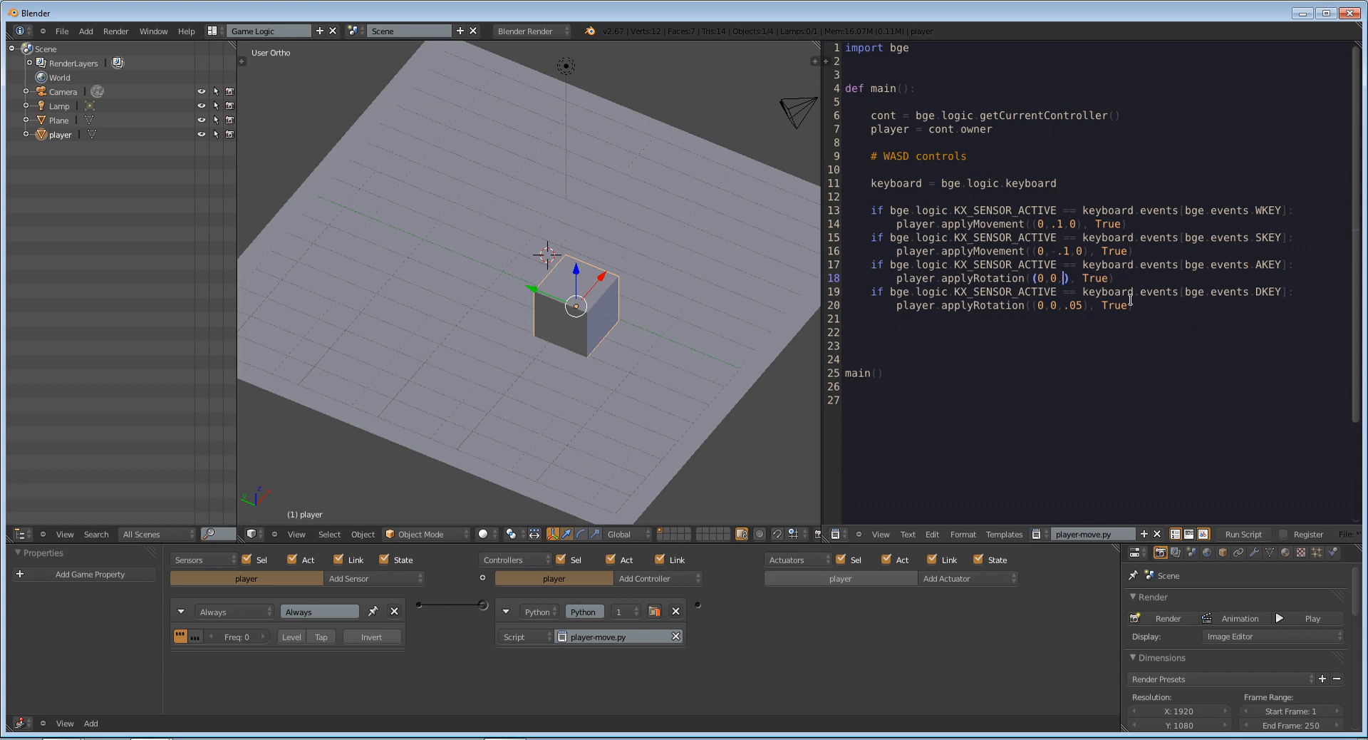
double_click(1113, 278)
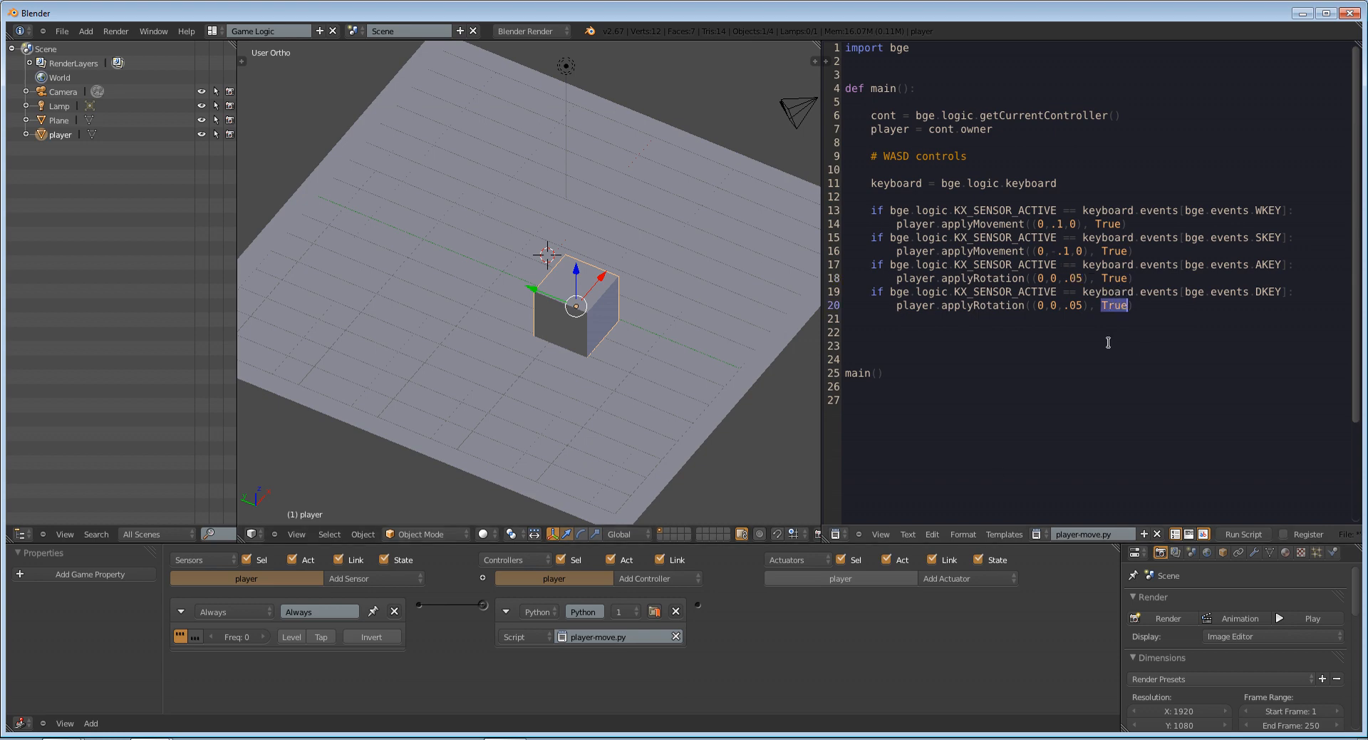
mouse_move(959, 271)
text(-)
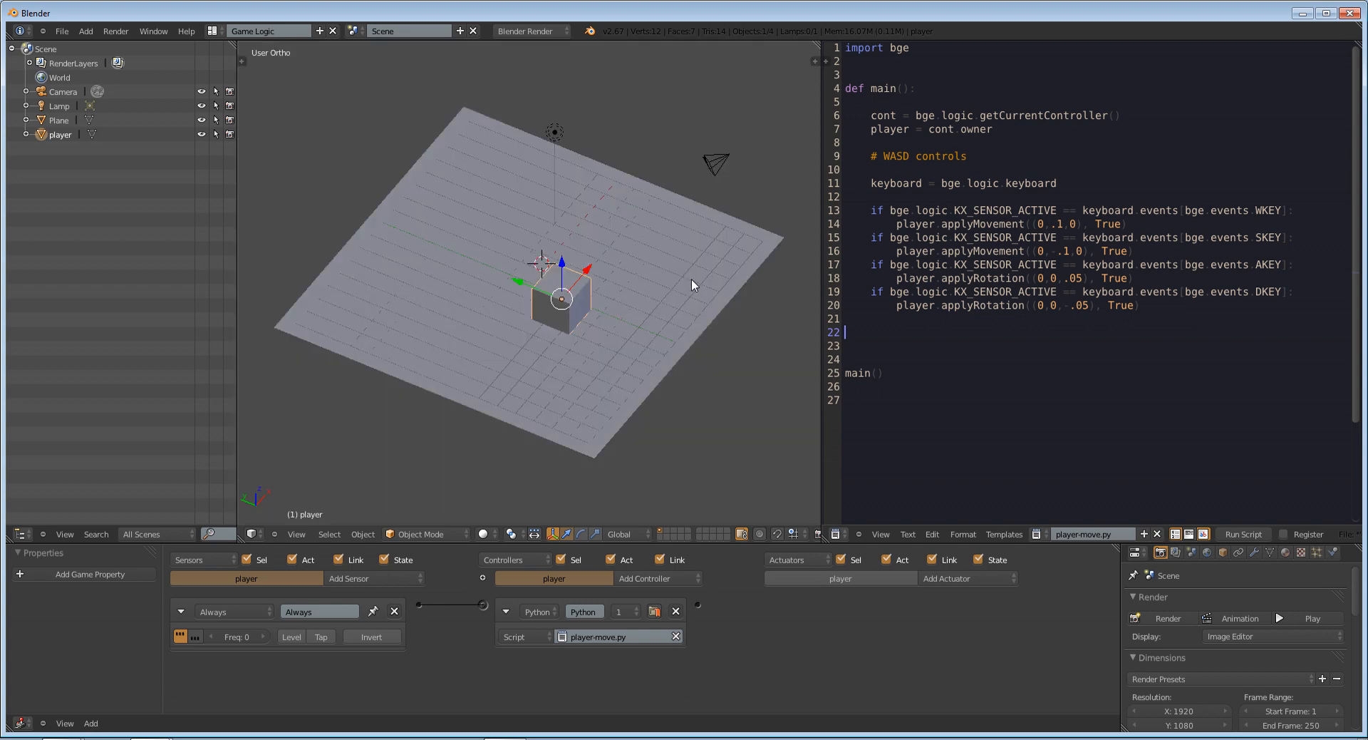
Try adding a Keyboard sensor and browse the actuator types without adding one
click(908, 533)
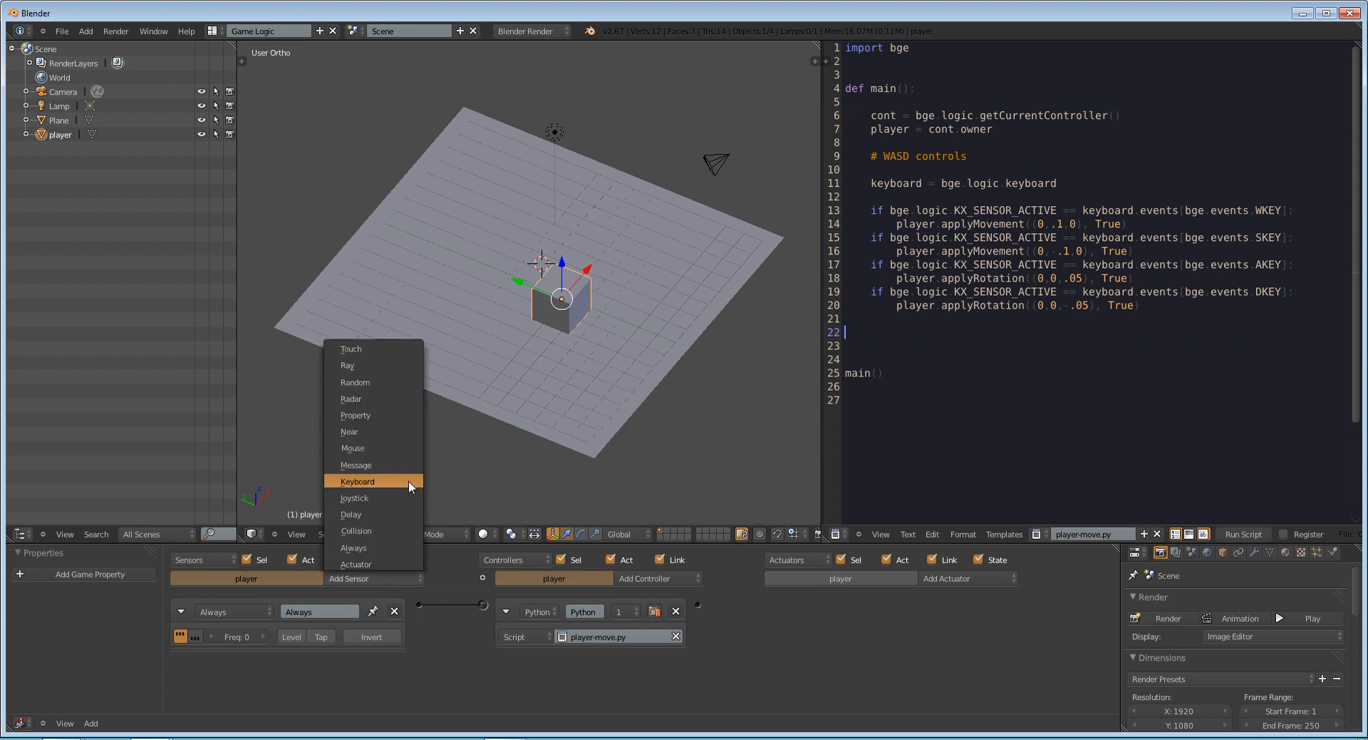
click(357, 480)
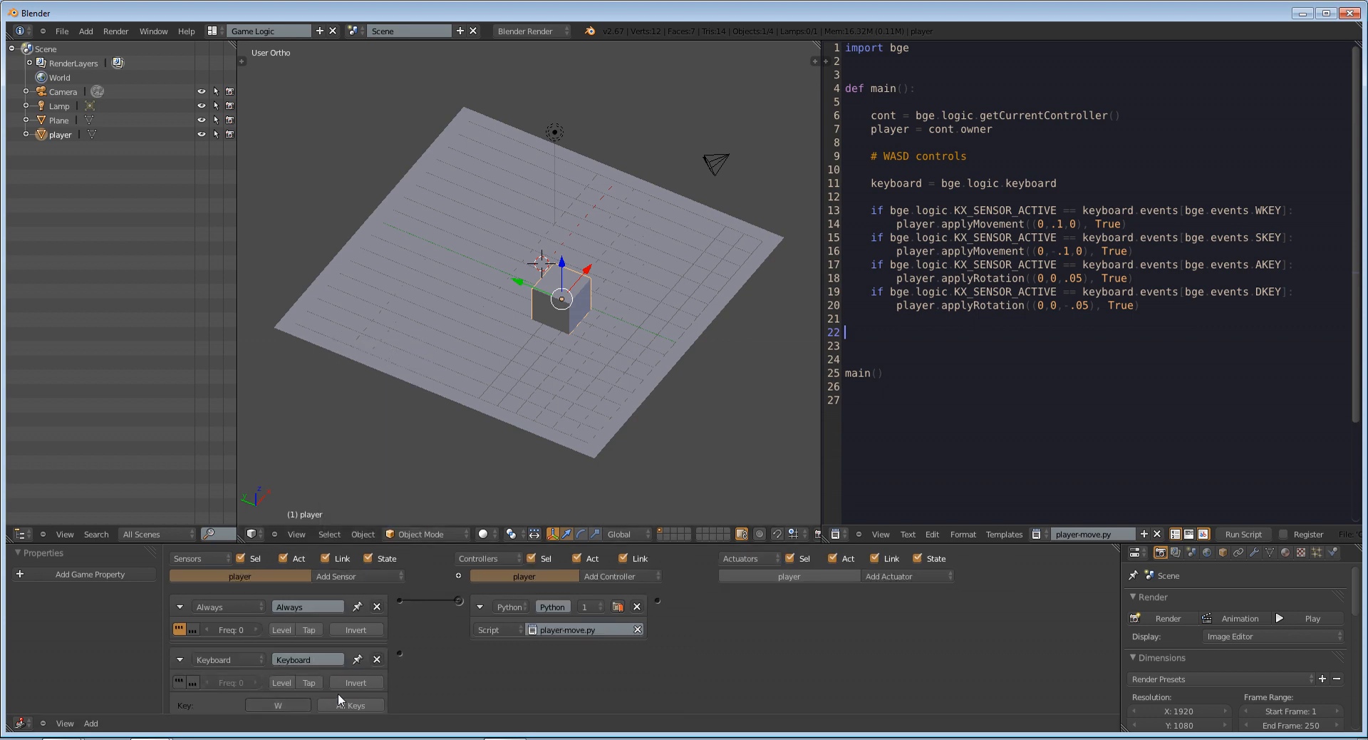
click(888, 576)
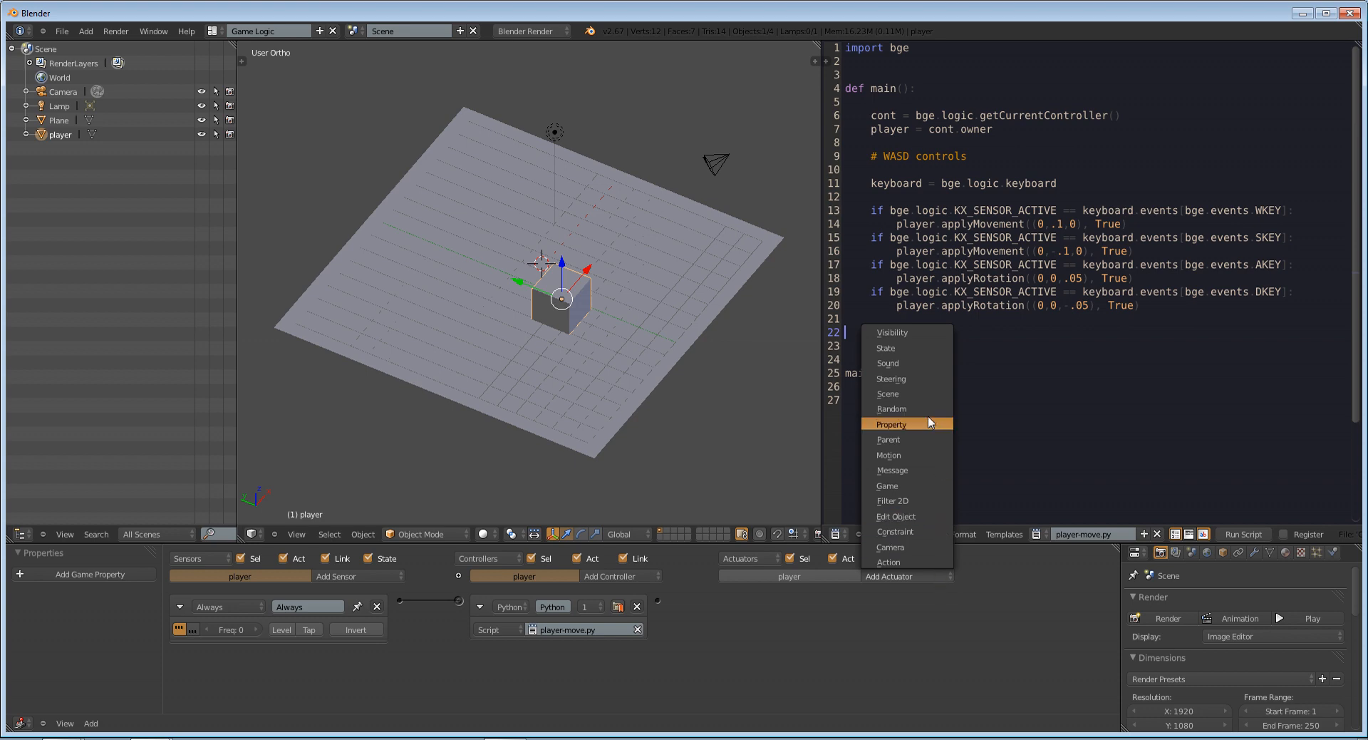
click(920, 617)
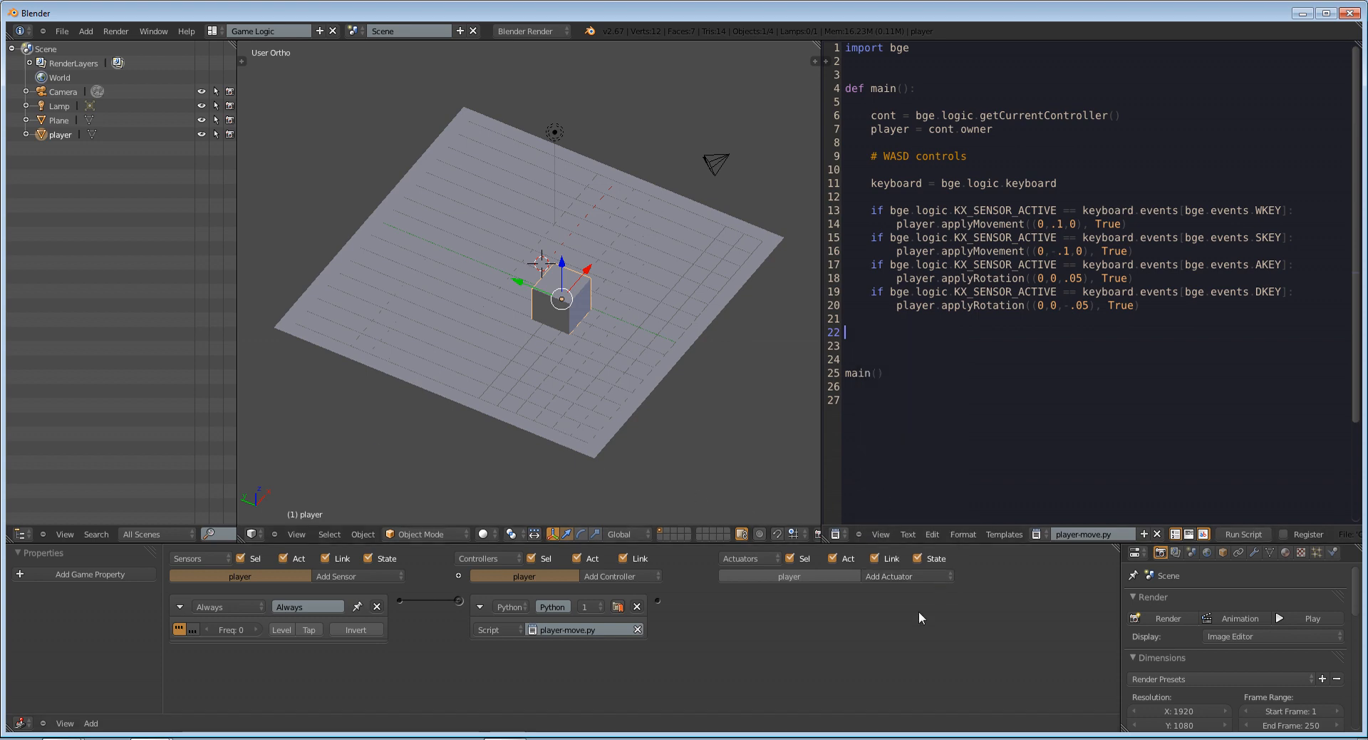
mouse_move(637, 396)
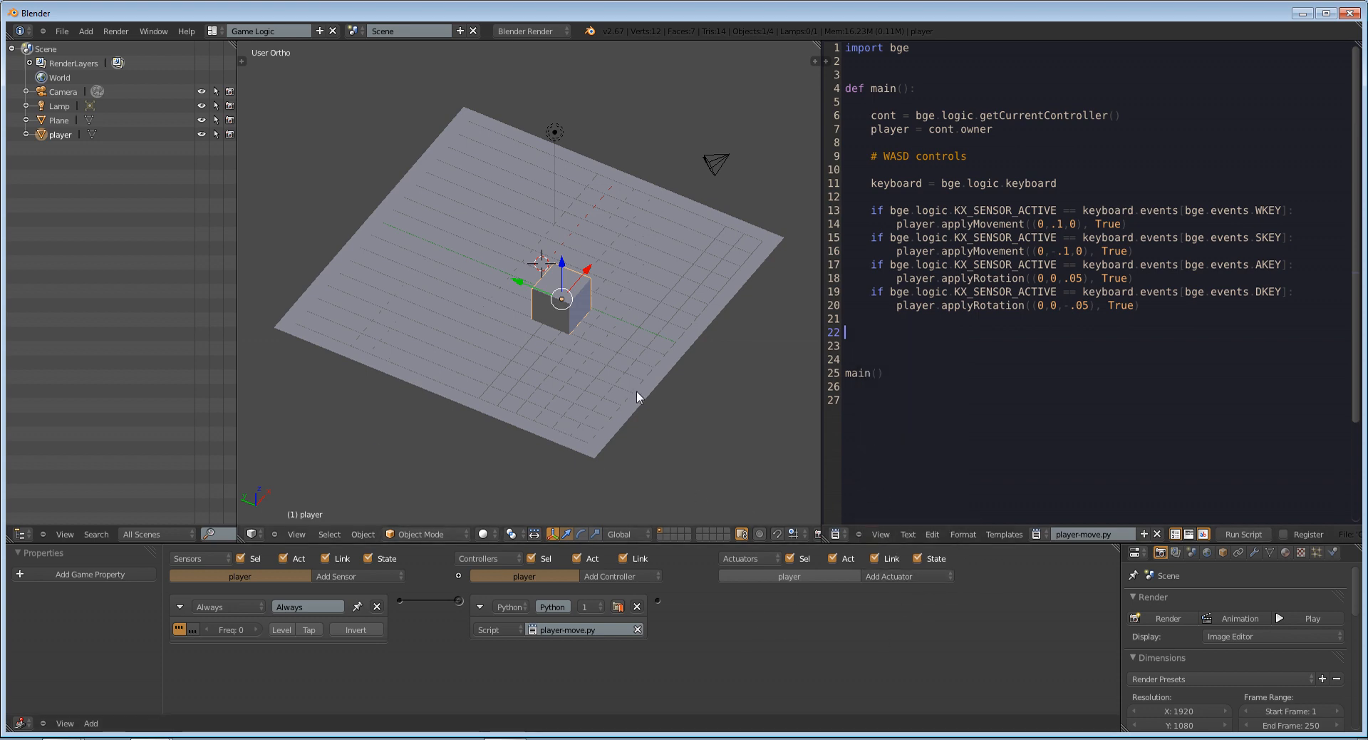
Delete the blank lines above main(), then duplicate the player cube
click(895, 359)
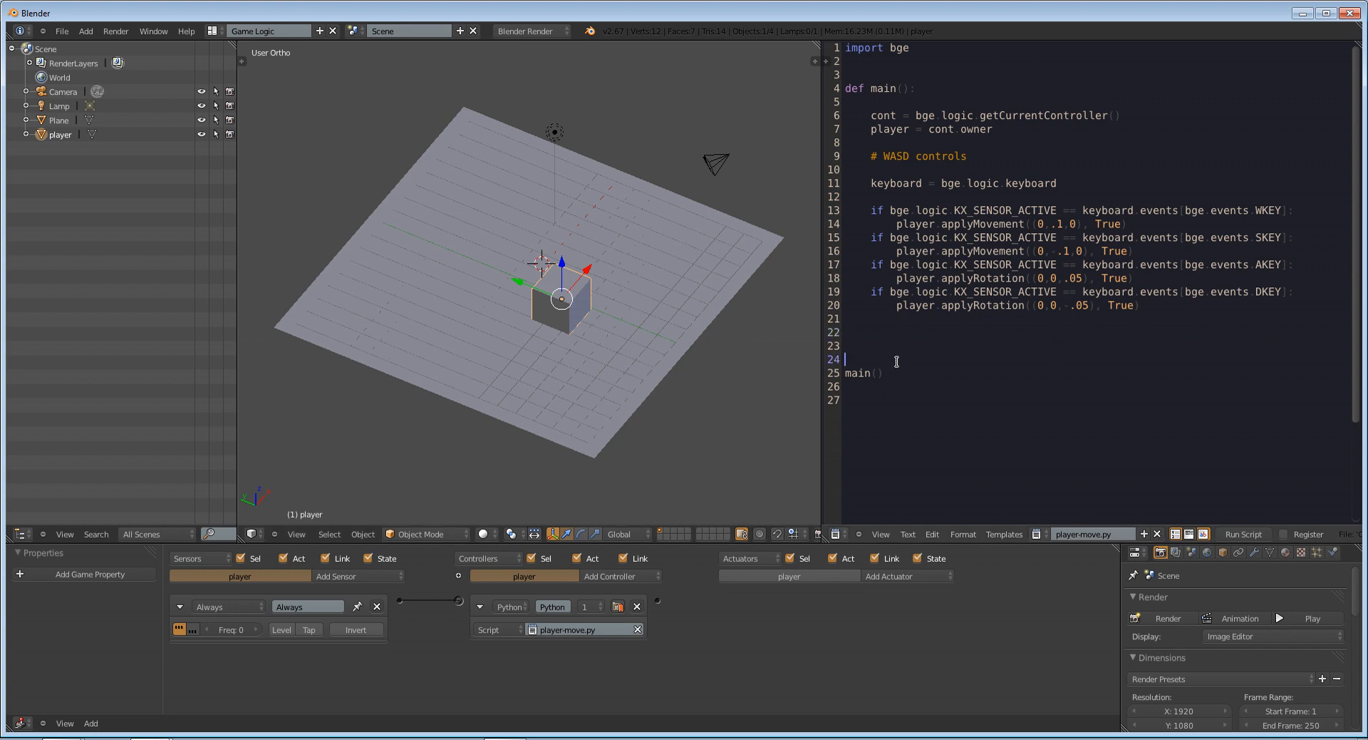
key(Backspace)
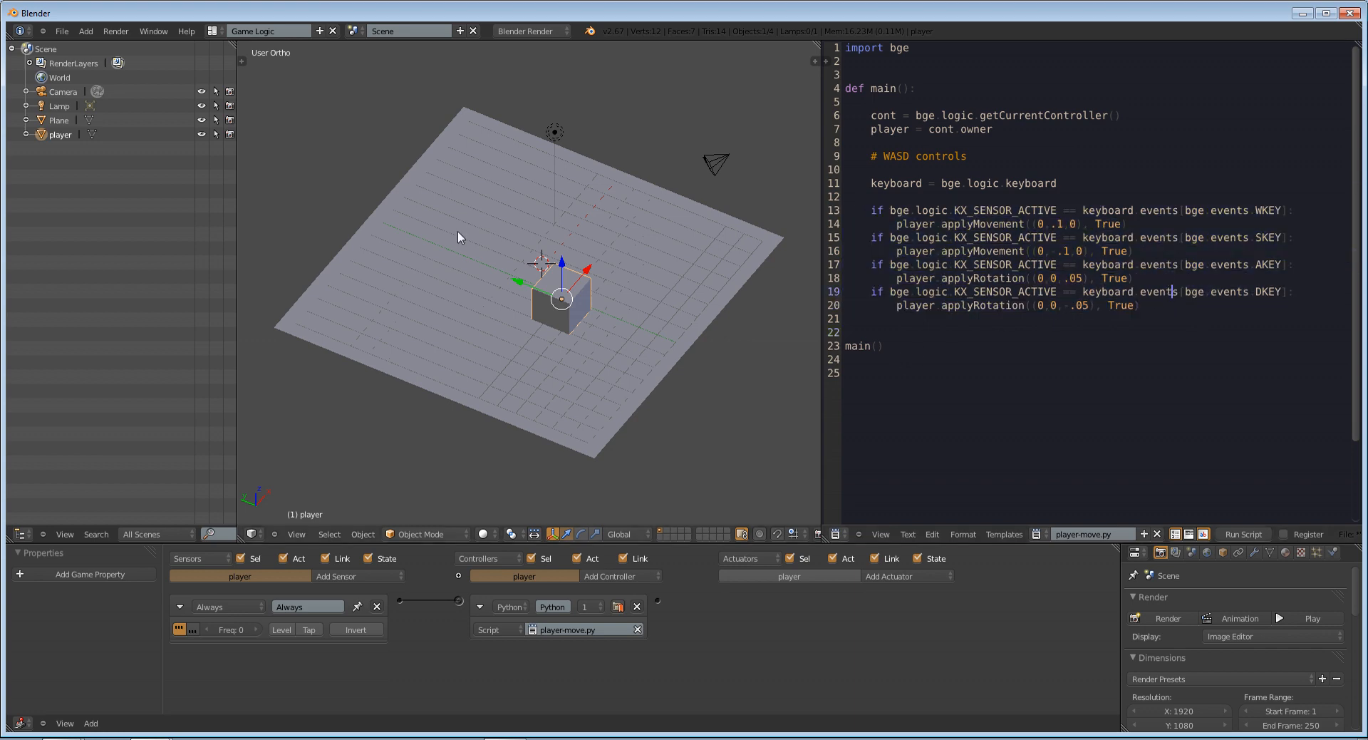
mouse_move(355, 629)
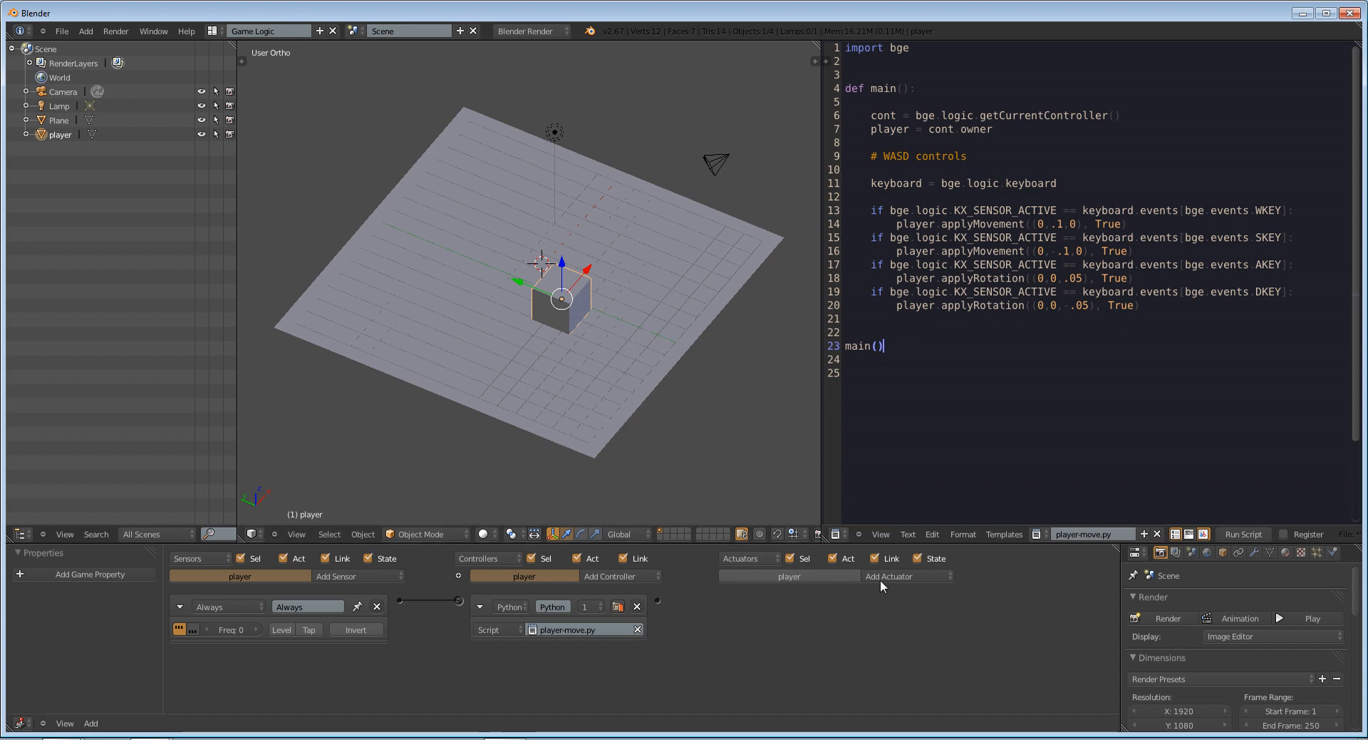
mouse_move(691, 444)
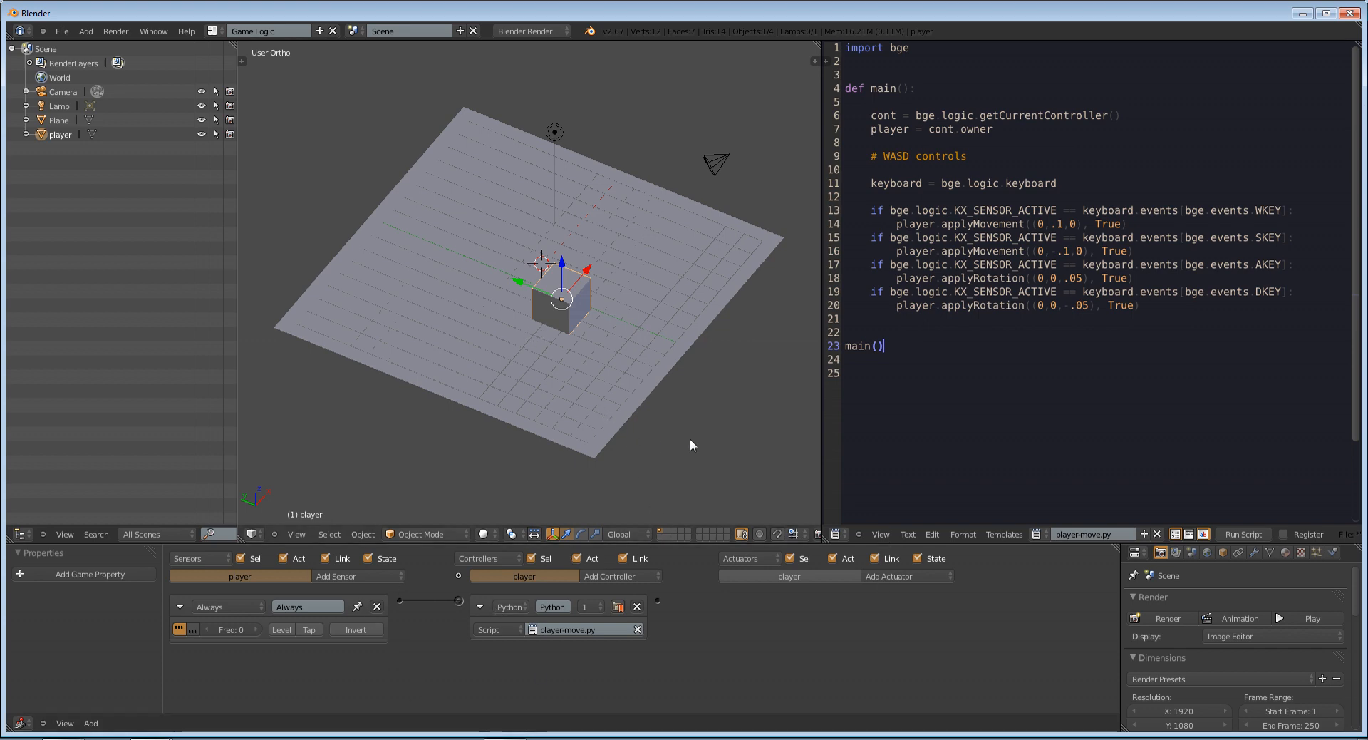
key(ctrl+a)
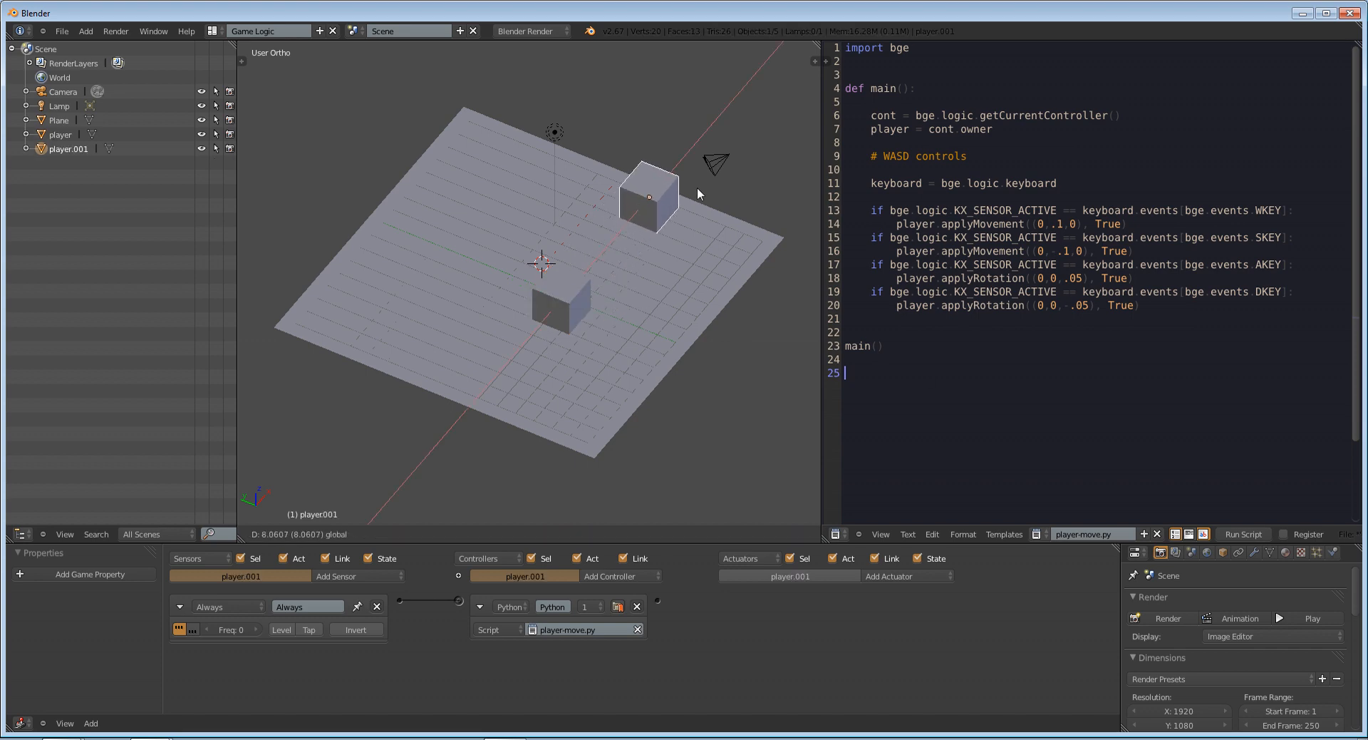
Place the new cube and wire an Always sensor to a Python controller running player-move.py
click(647, 197)
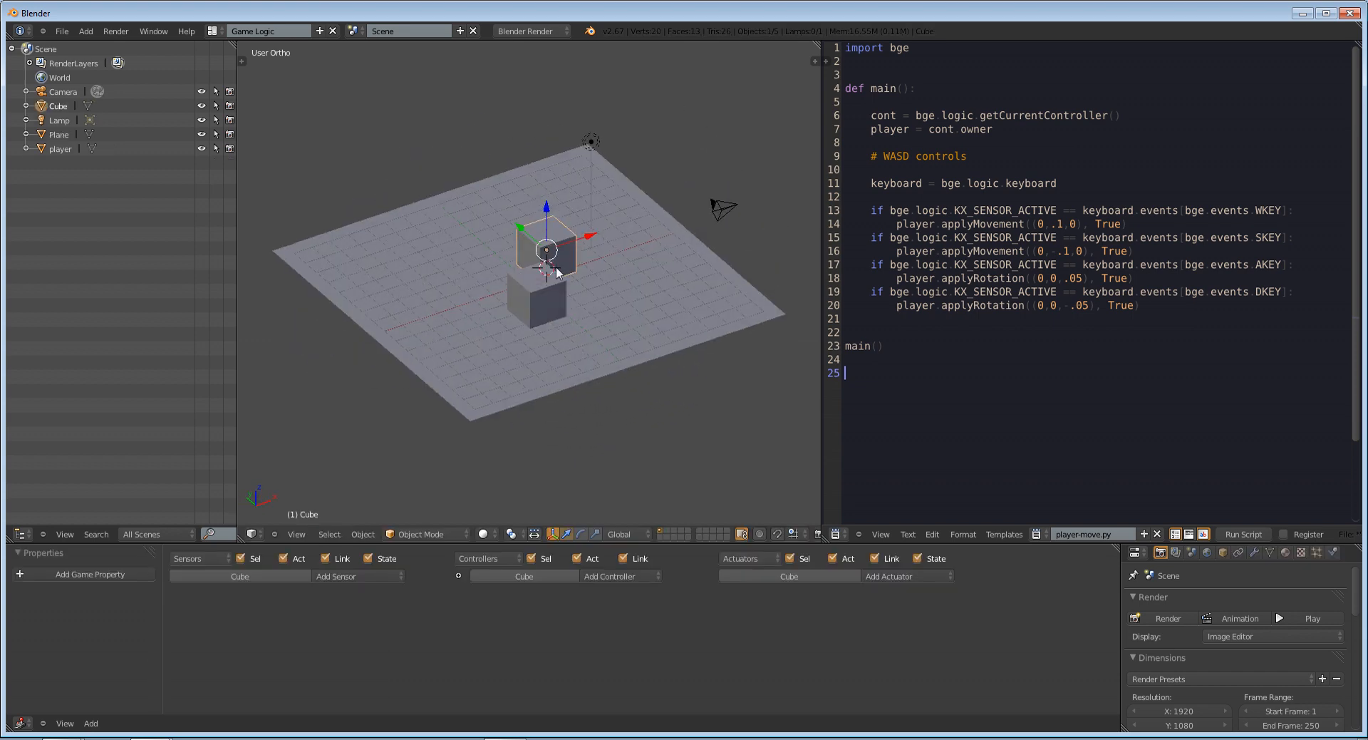
click(324, 559)
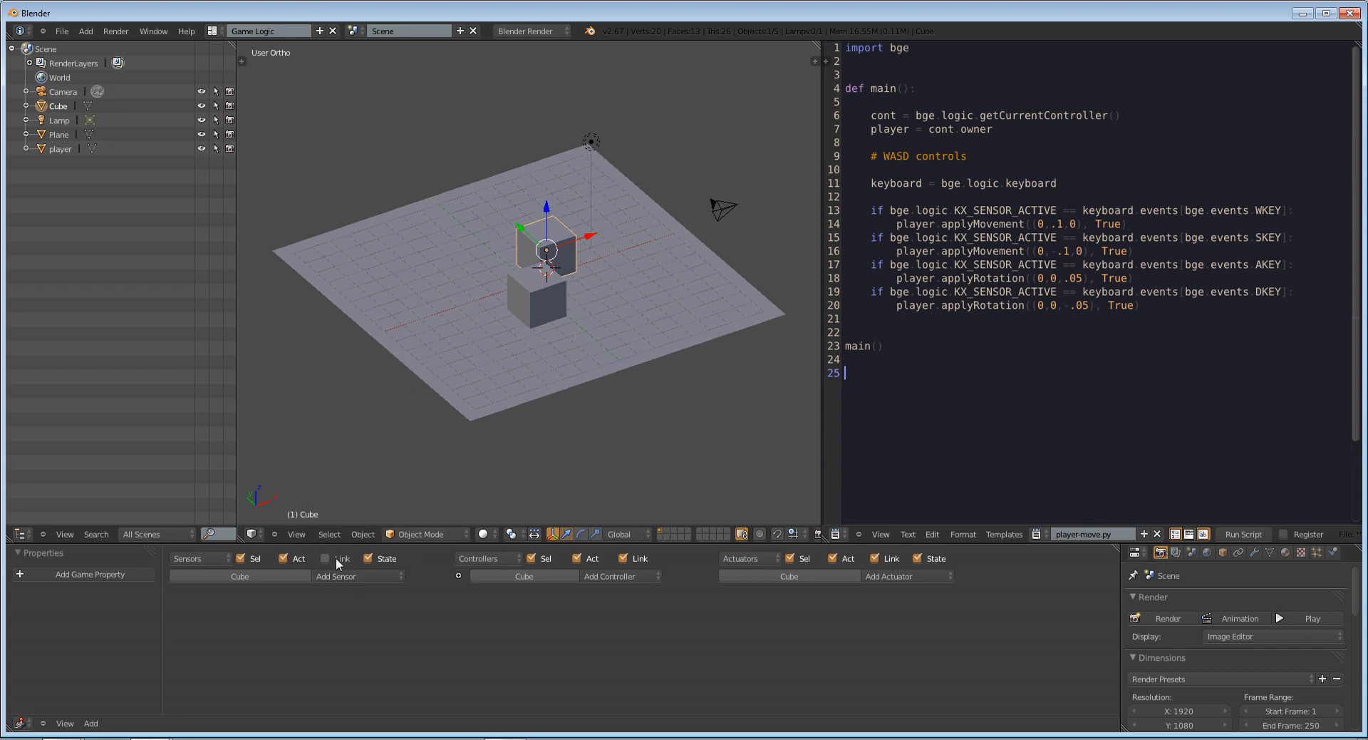
click(616, 576)
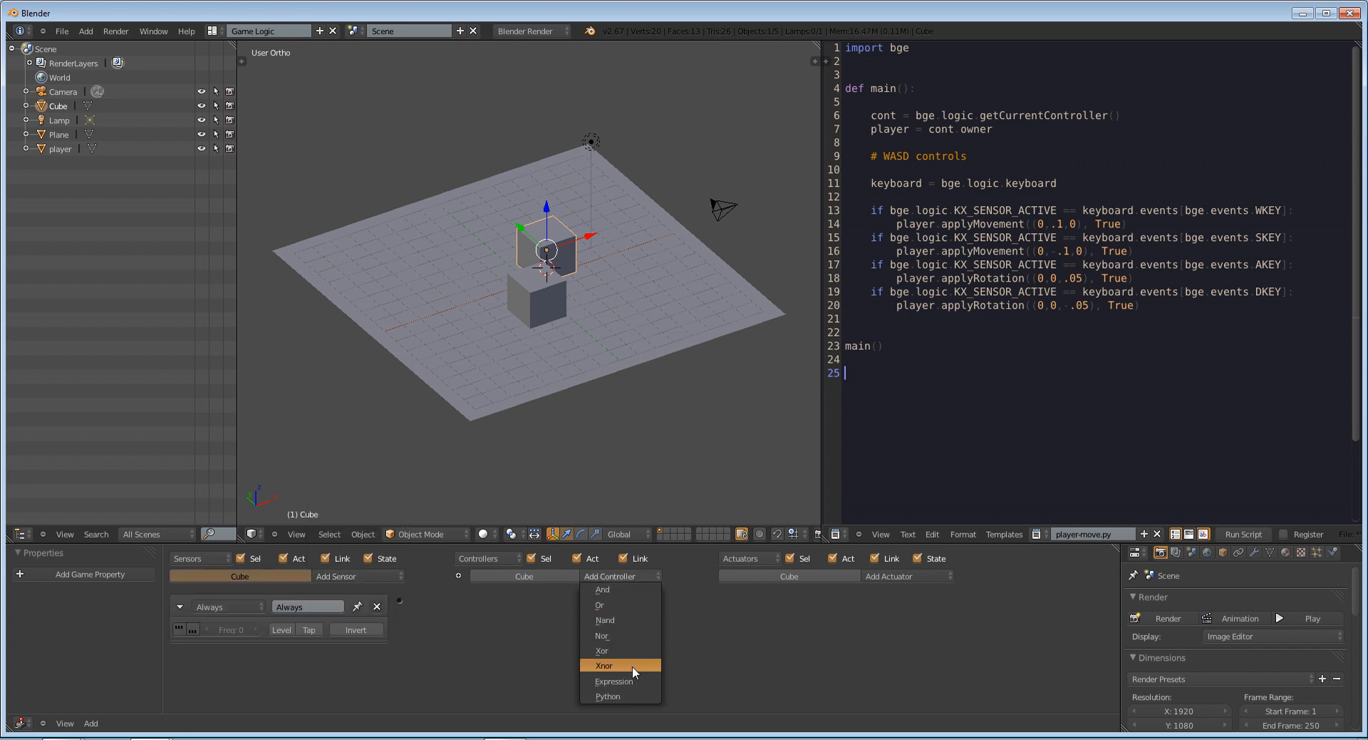
click(607, 696)
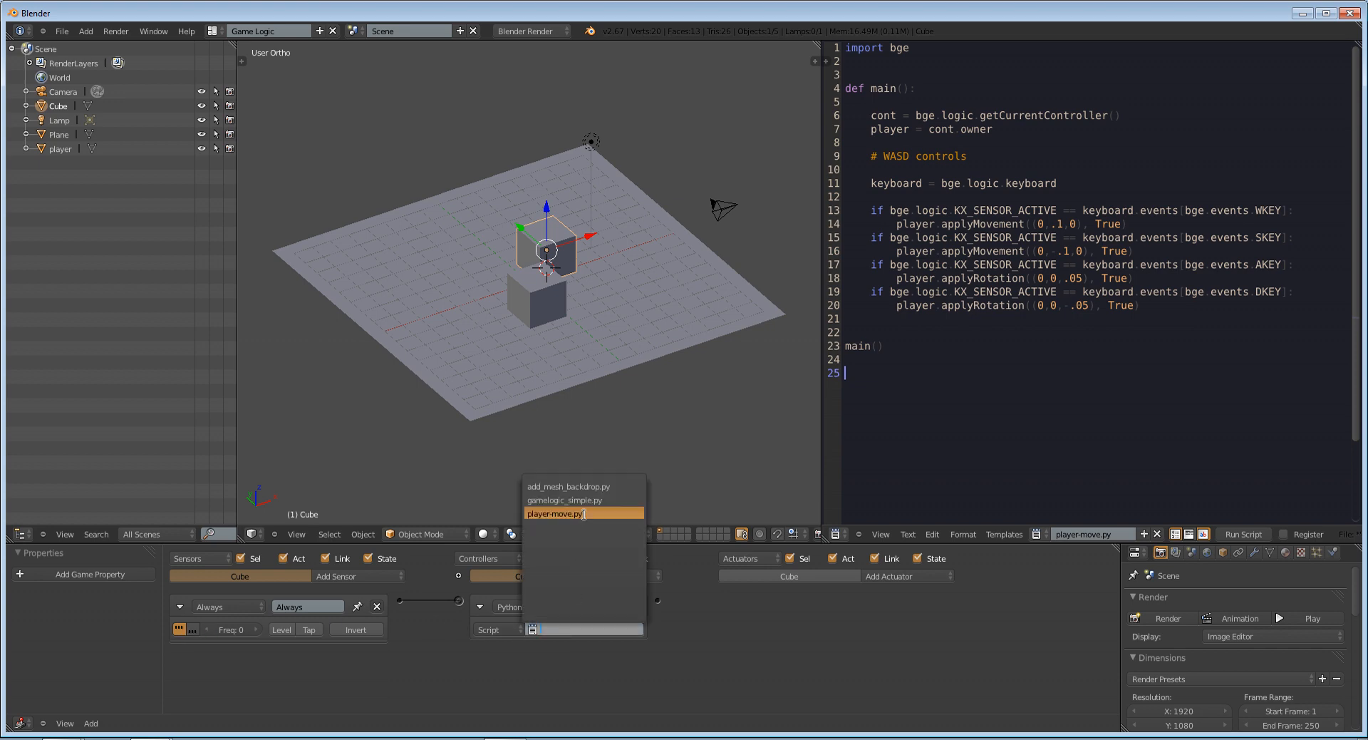
click(557, 514)
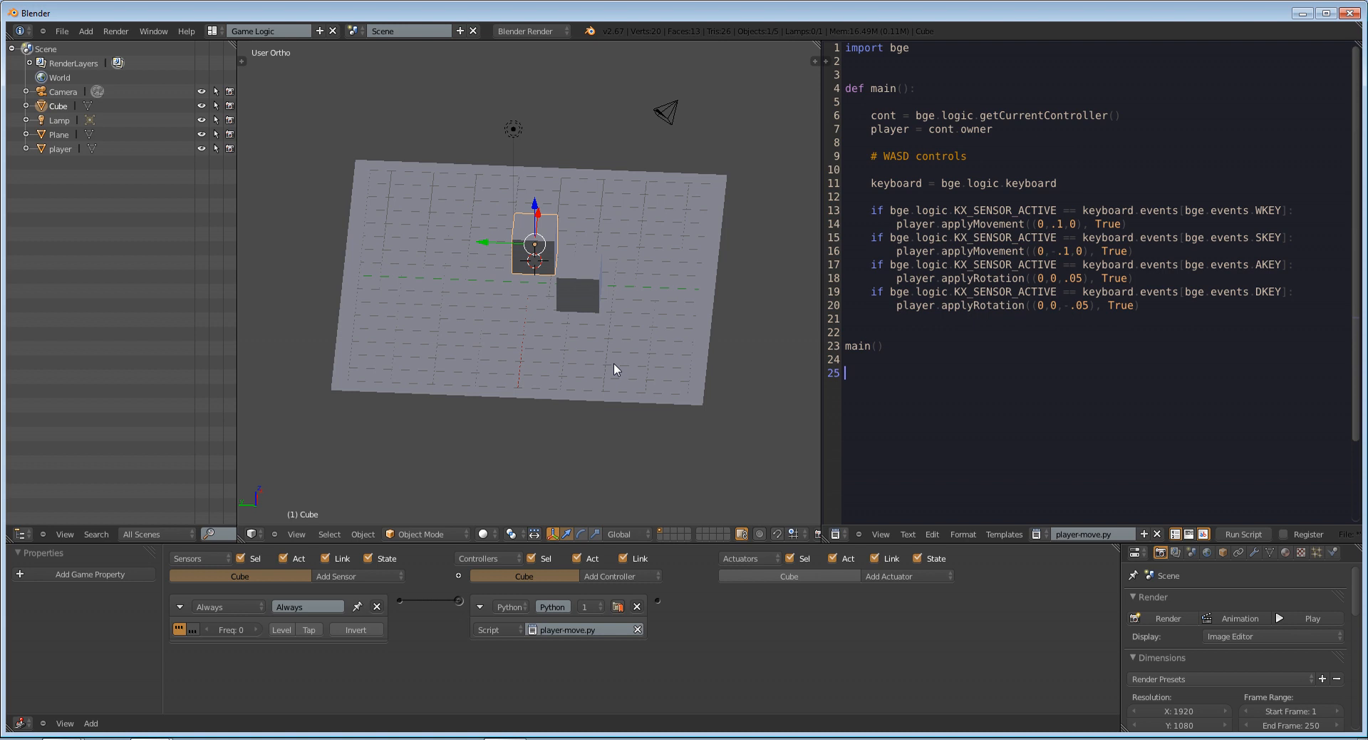
mouse_move(533, 238)
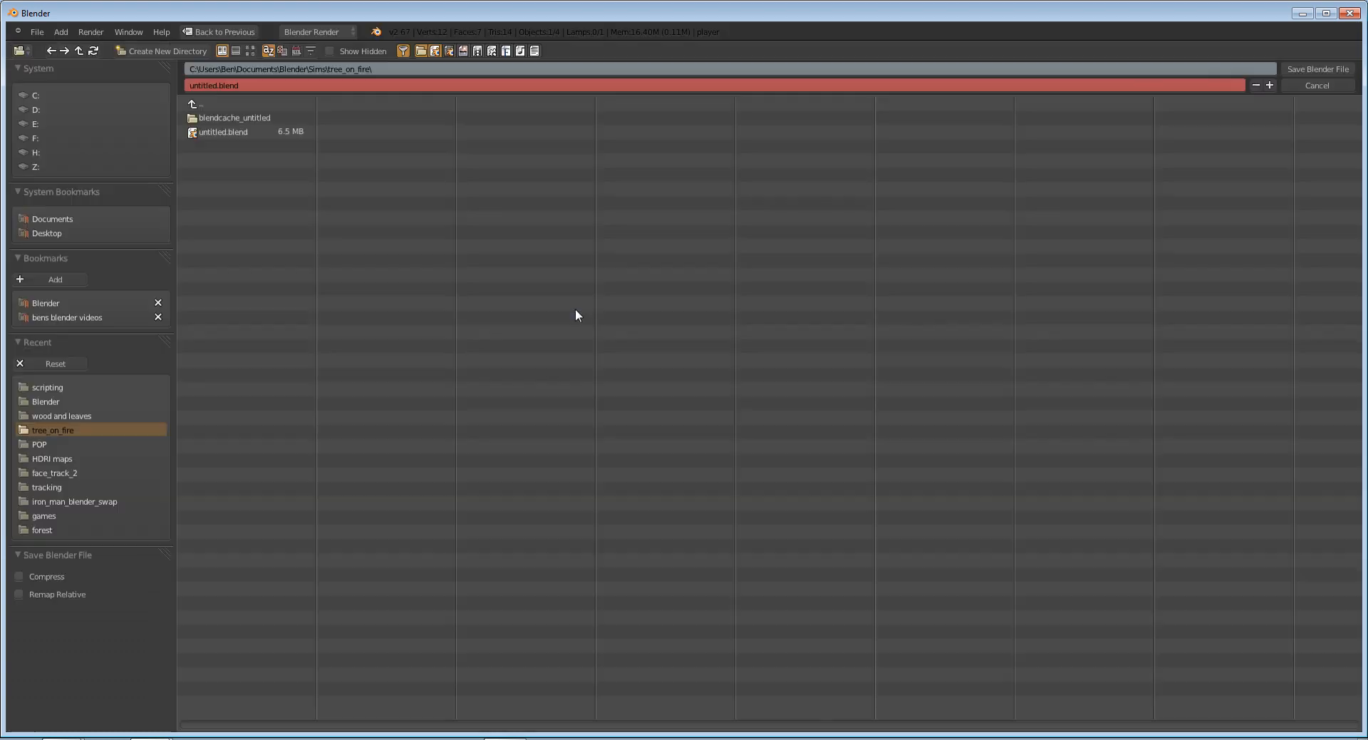
Cancel the Save As file browser and return to the scene
click(1316, 86)
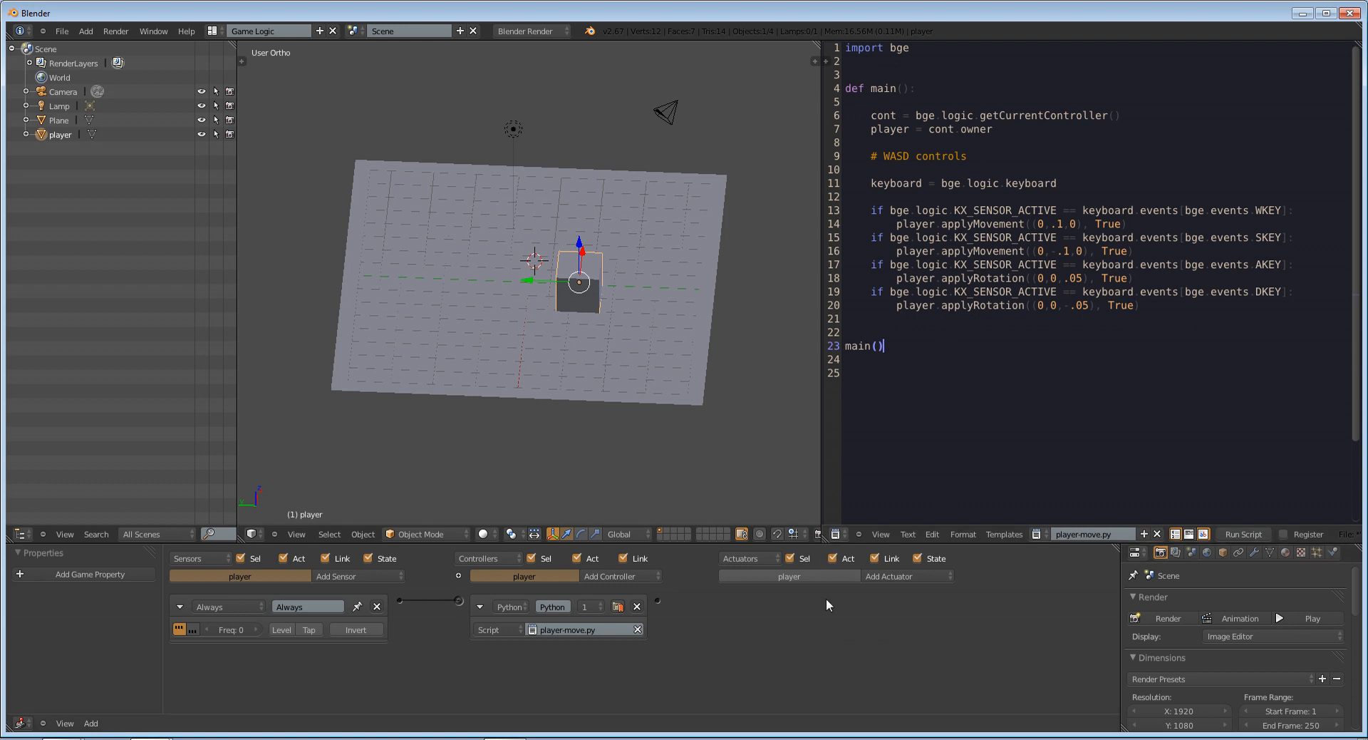
mouse_move(1089, 281)
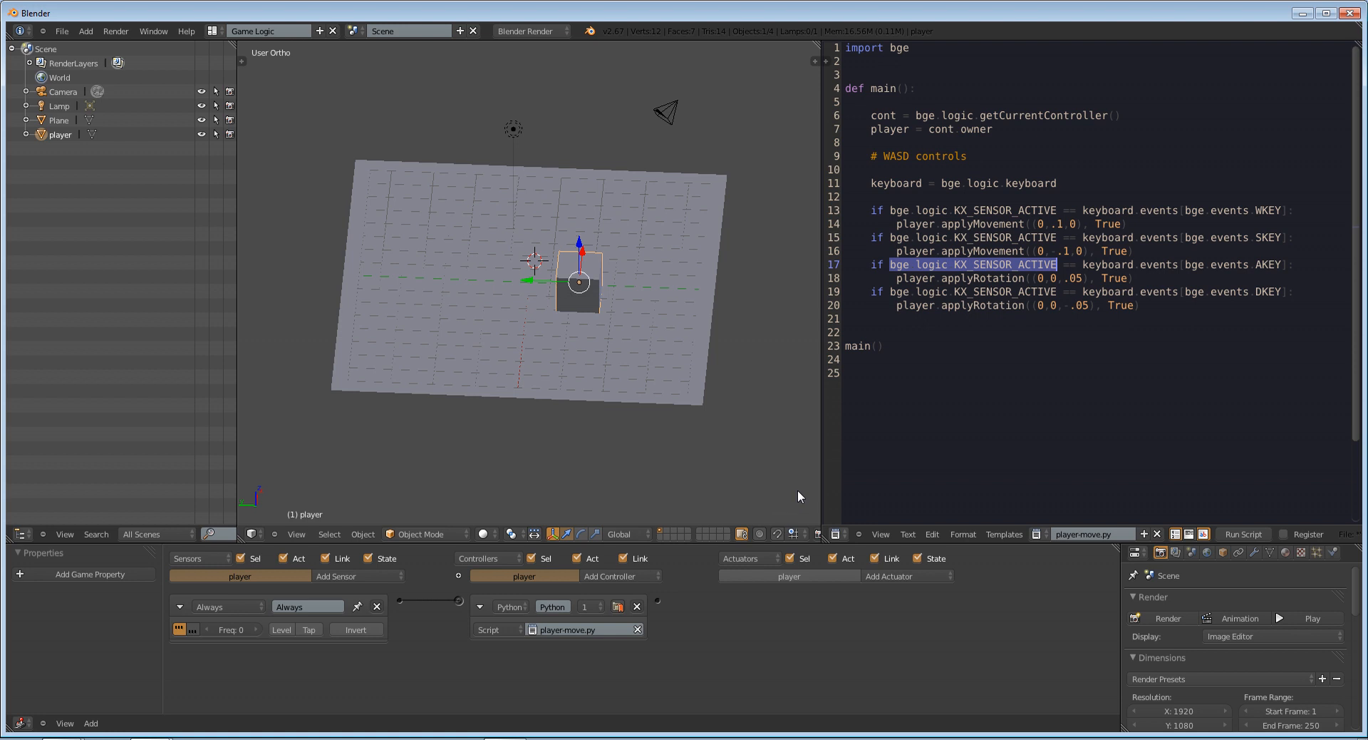
click(871, 317)
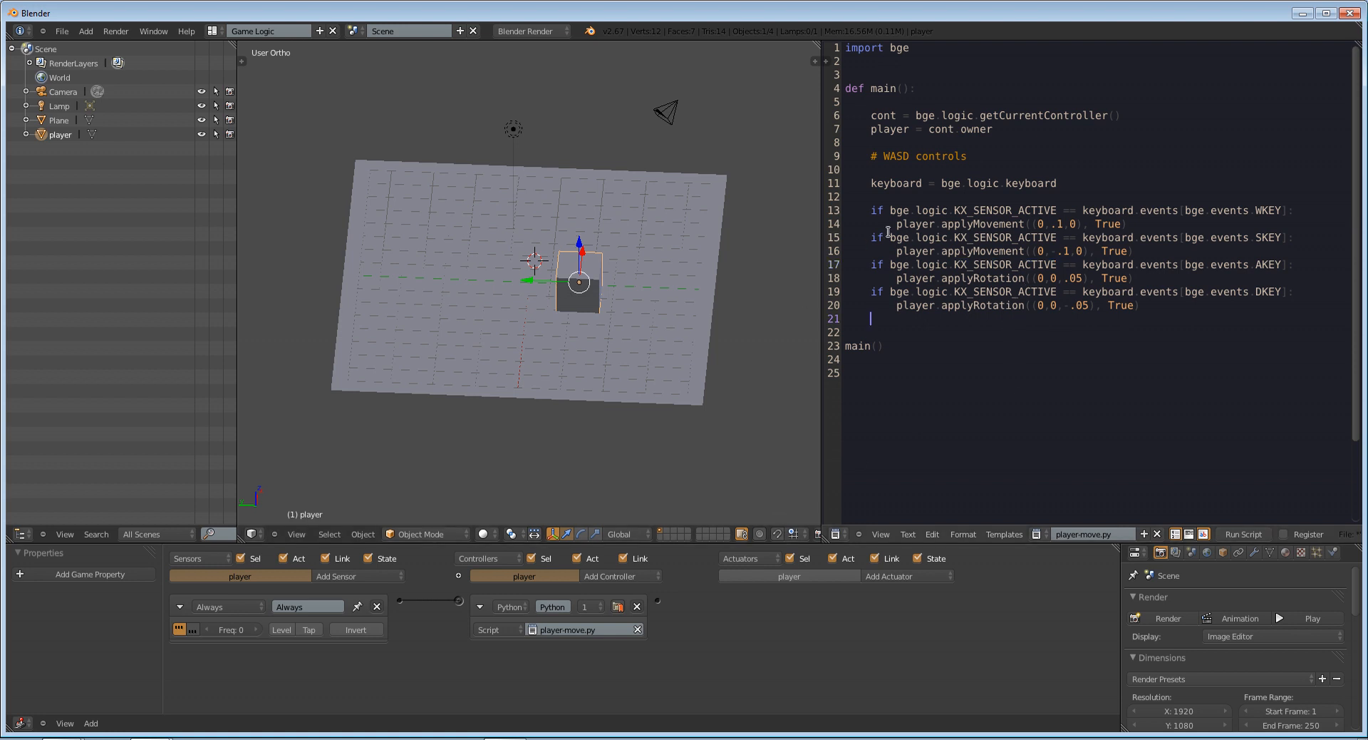
mouse_move(1156, 312)
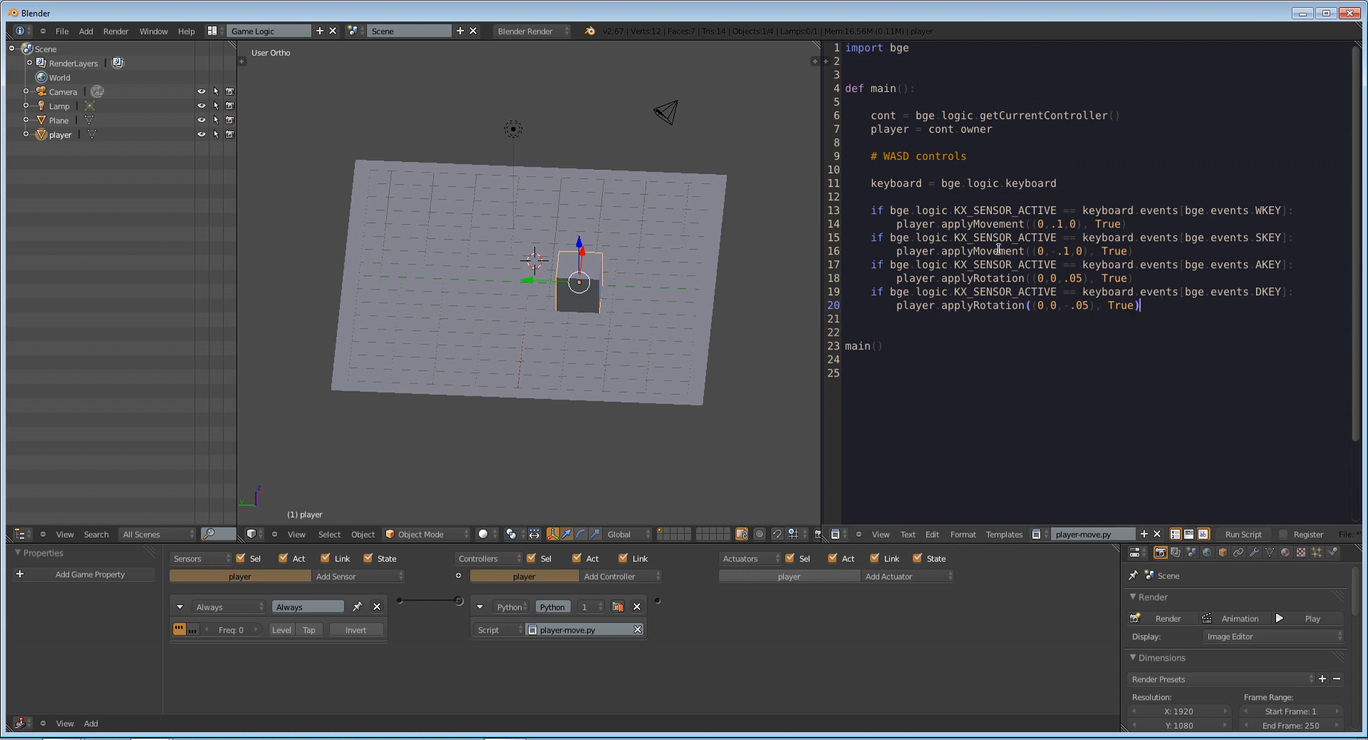
mouse_move(969, 240)
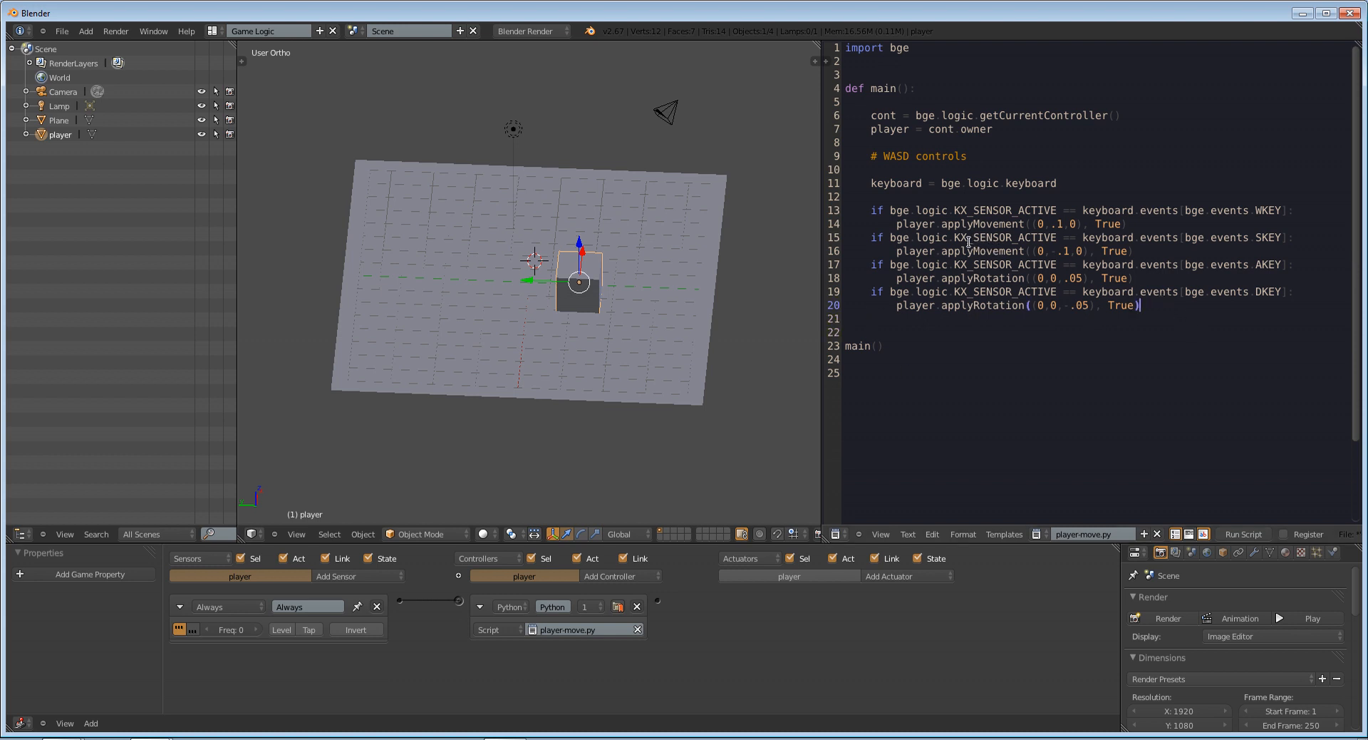
mouse_move(403, 487)
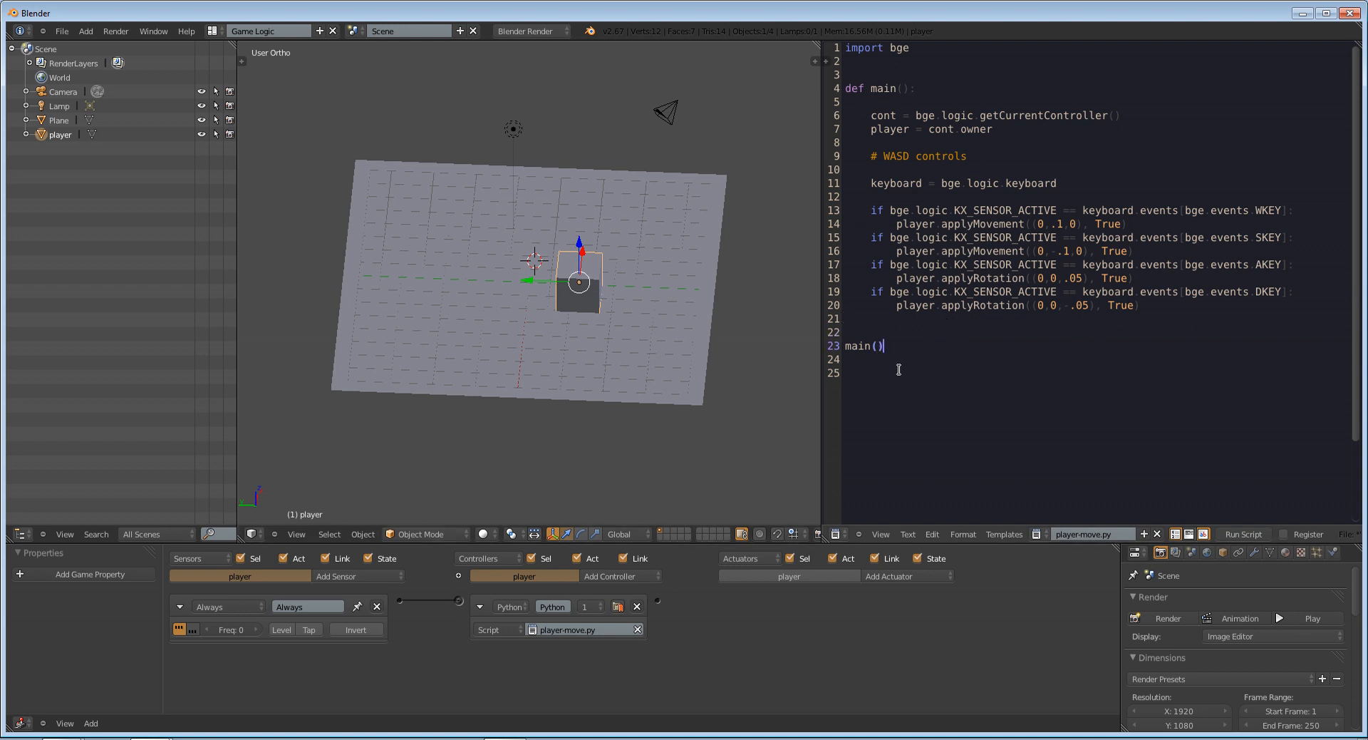
mouse_move(1179, 368)
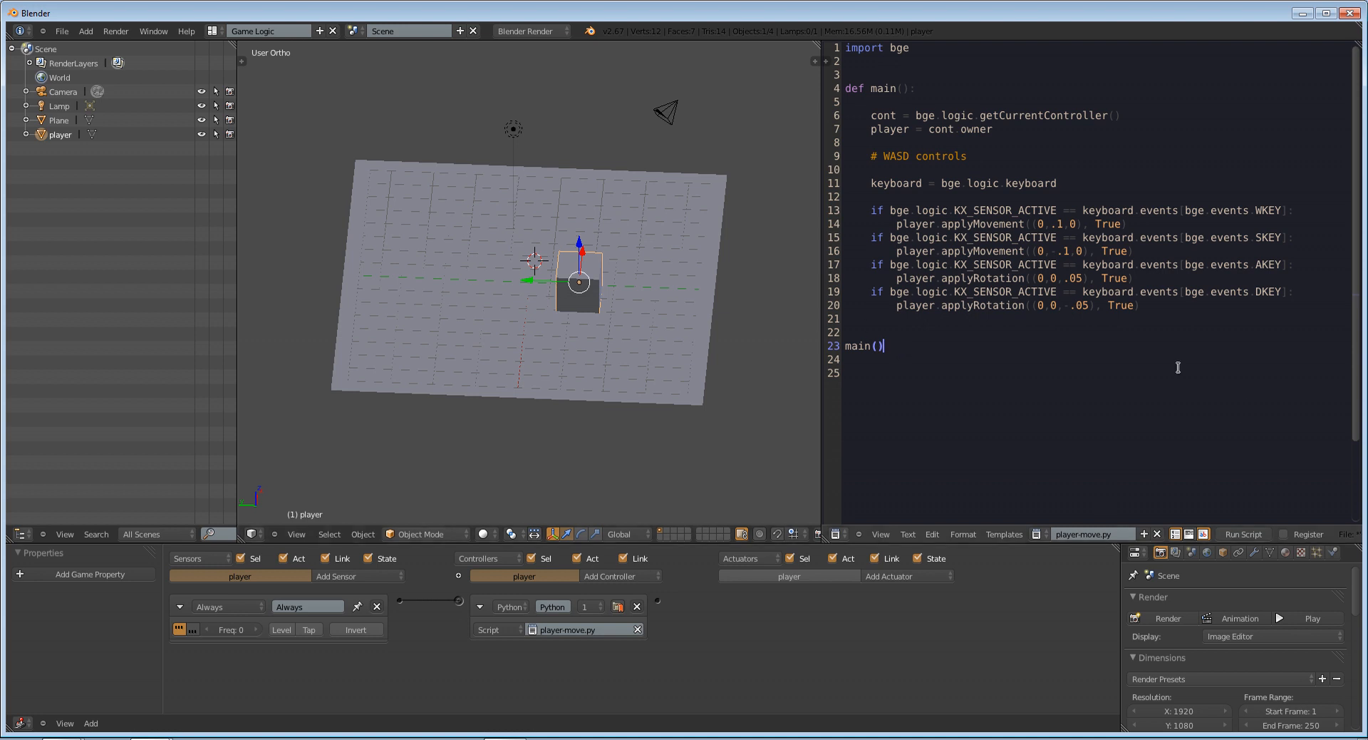
click(952, 338)
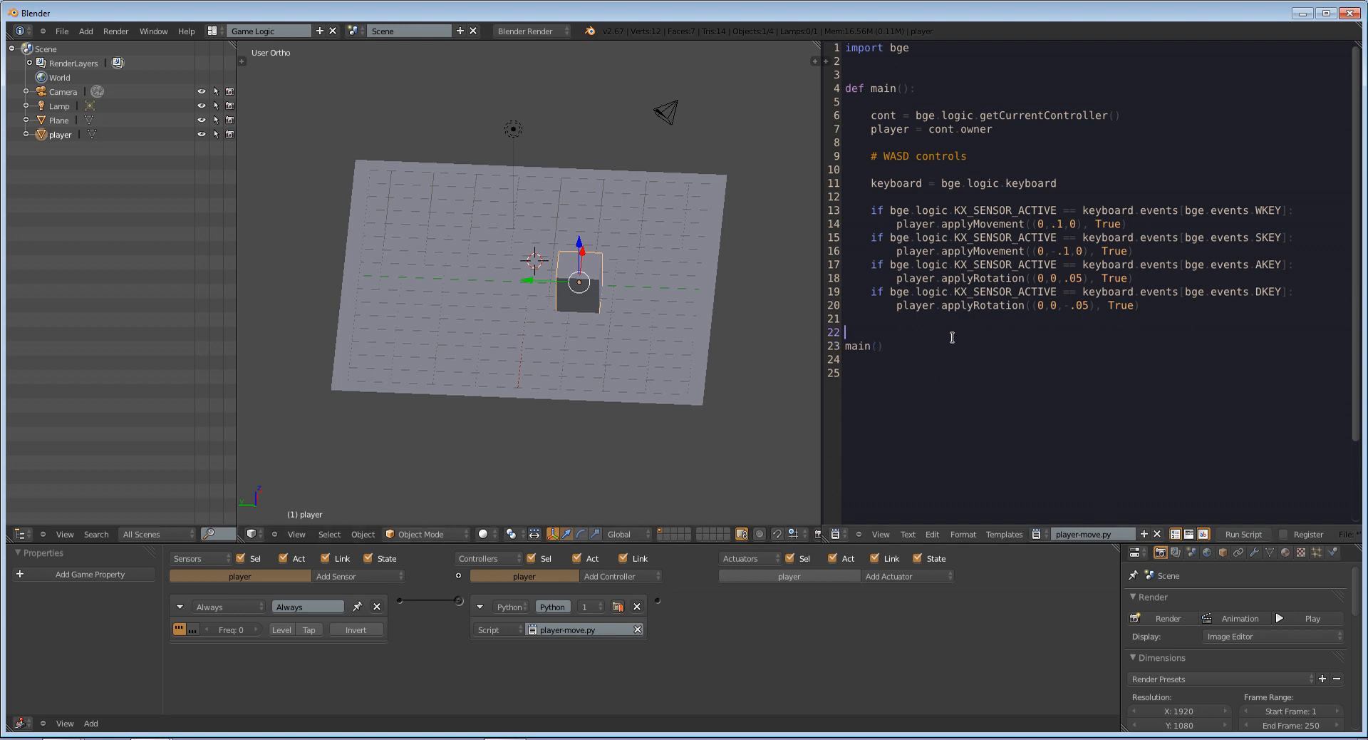